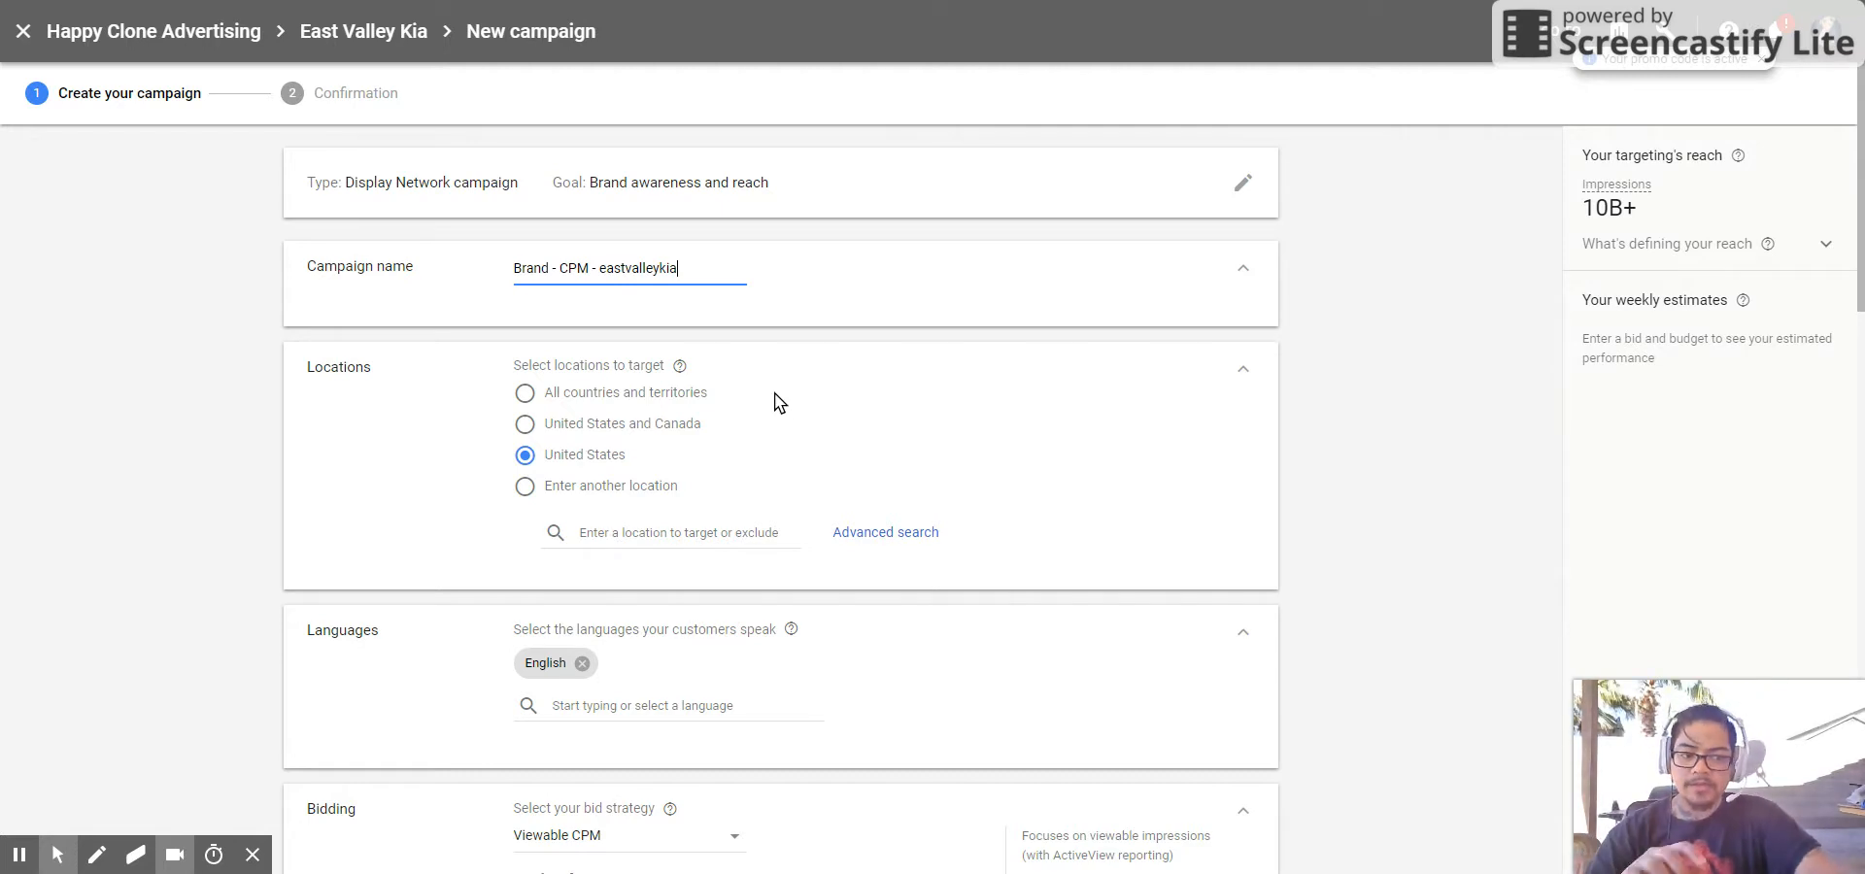
mouse_move(785, 346)
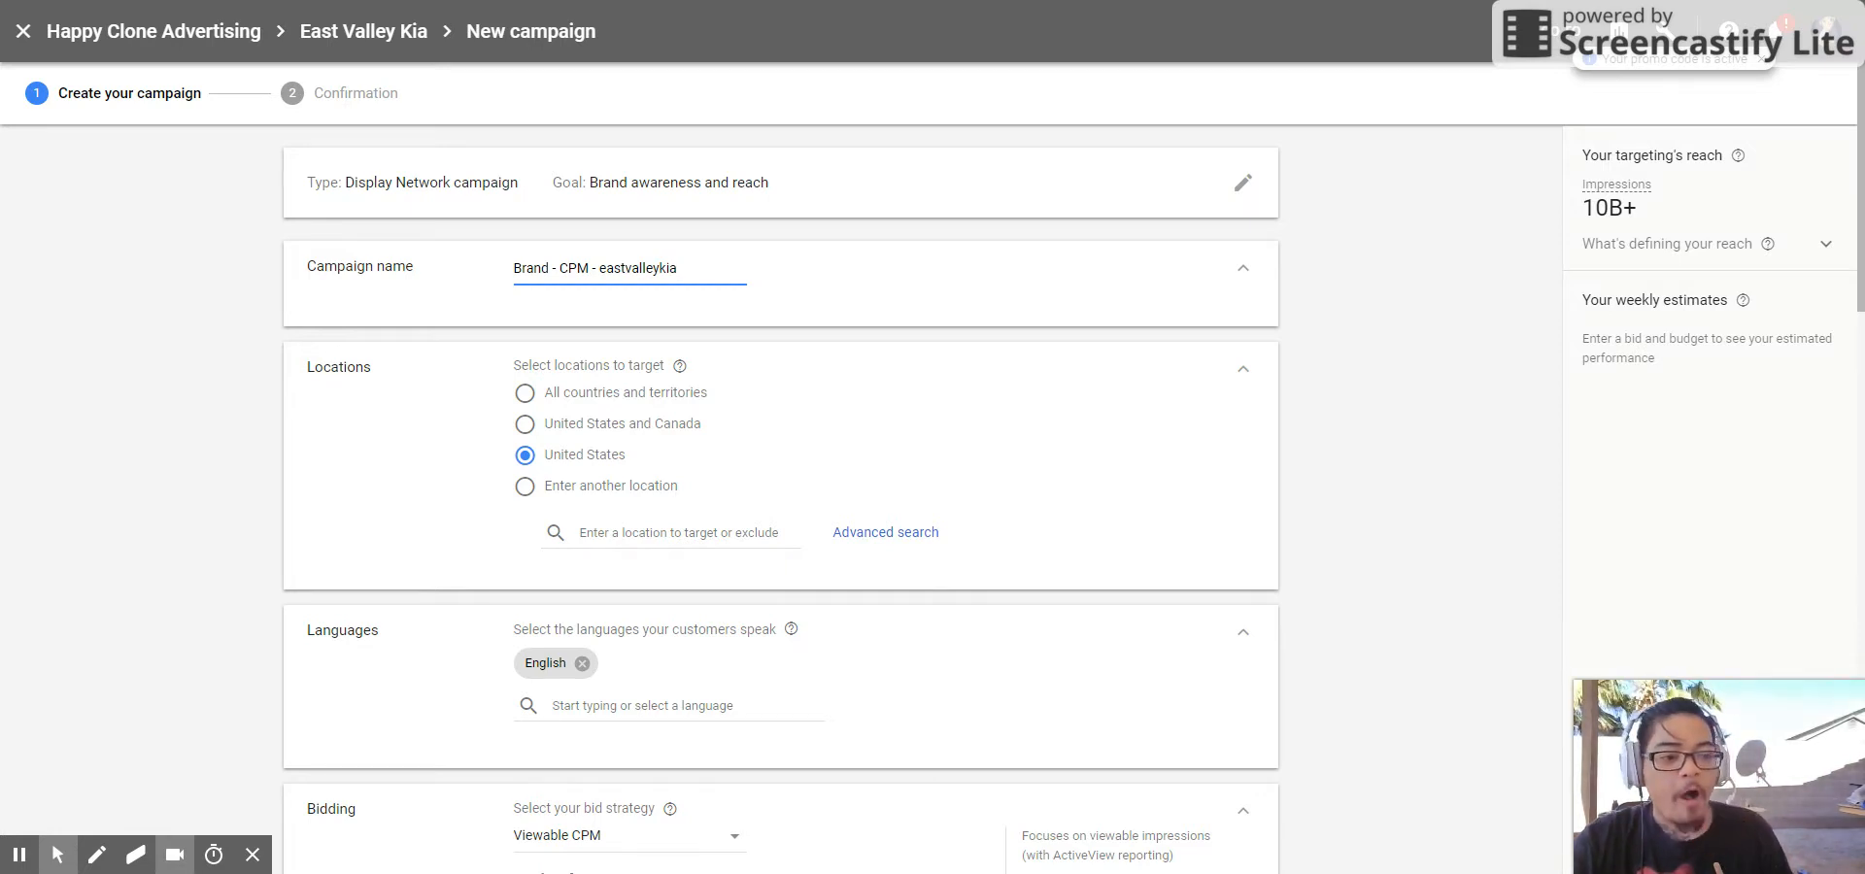
mouse_move(603, 309)
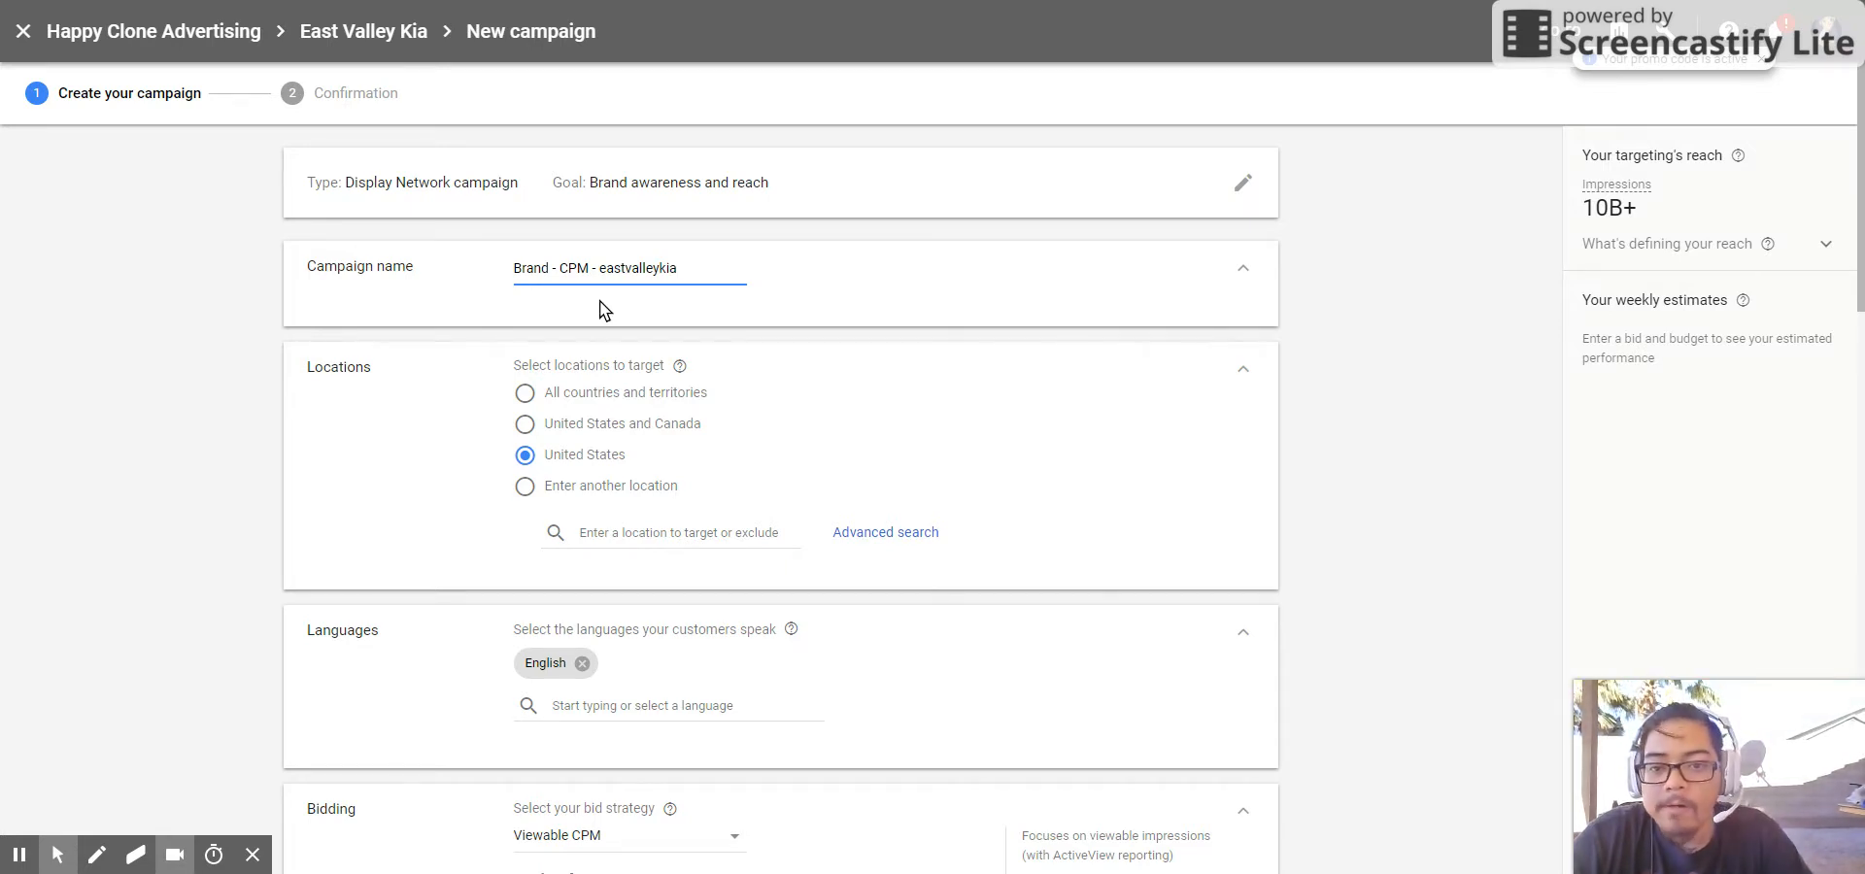
mouse_move(656, 293)
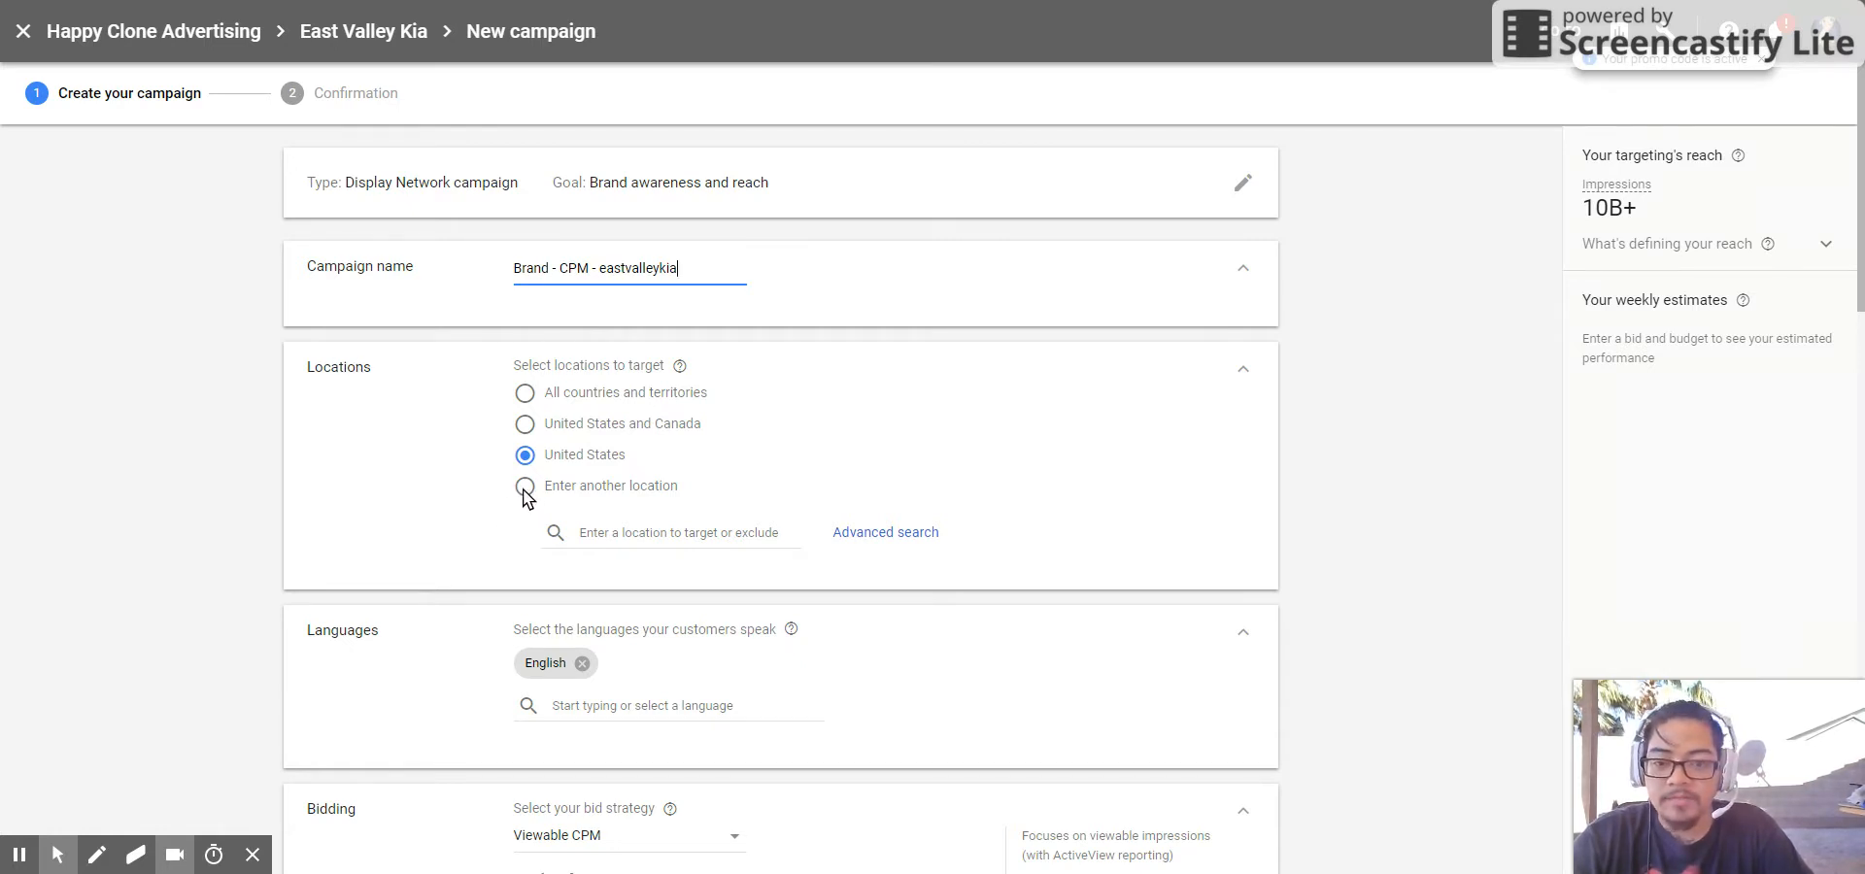
- Choose 'Enter another location' to begin custom location targeting
left_click(525, 486)
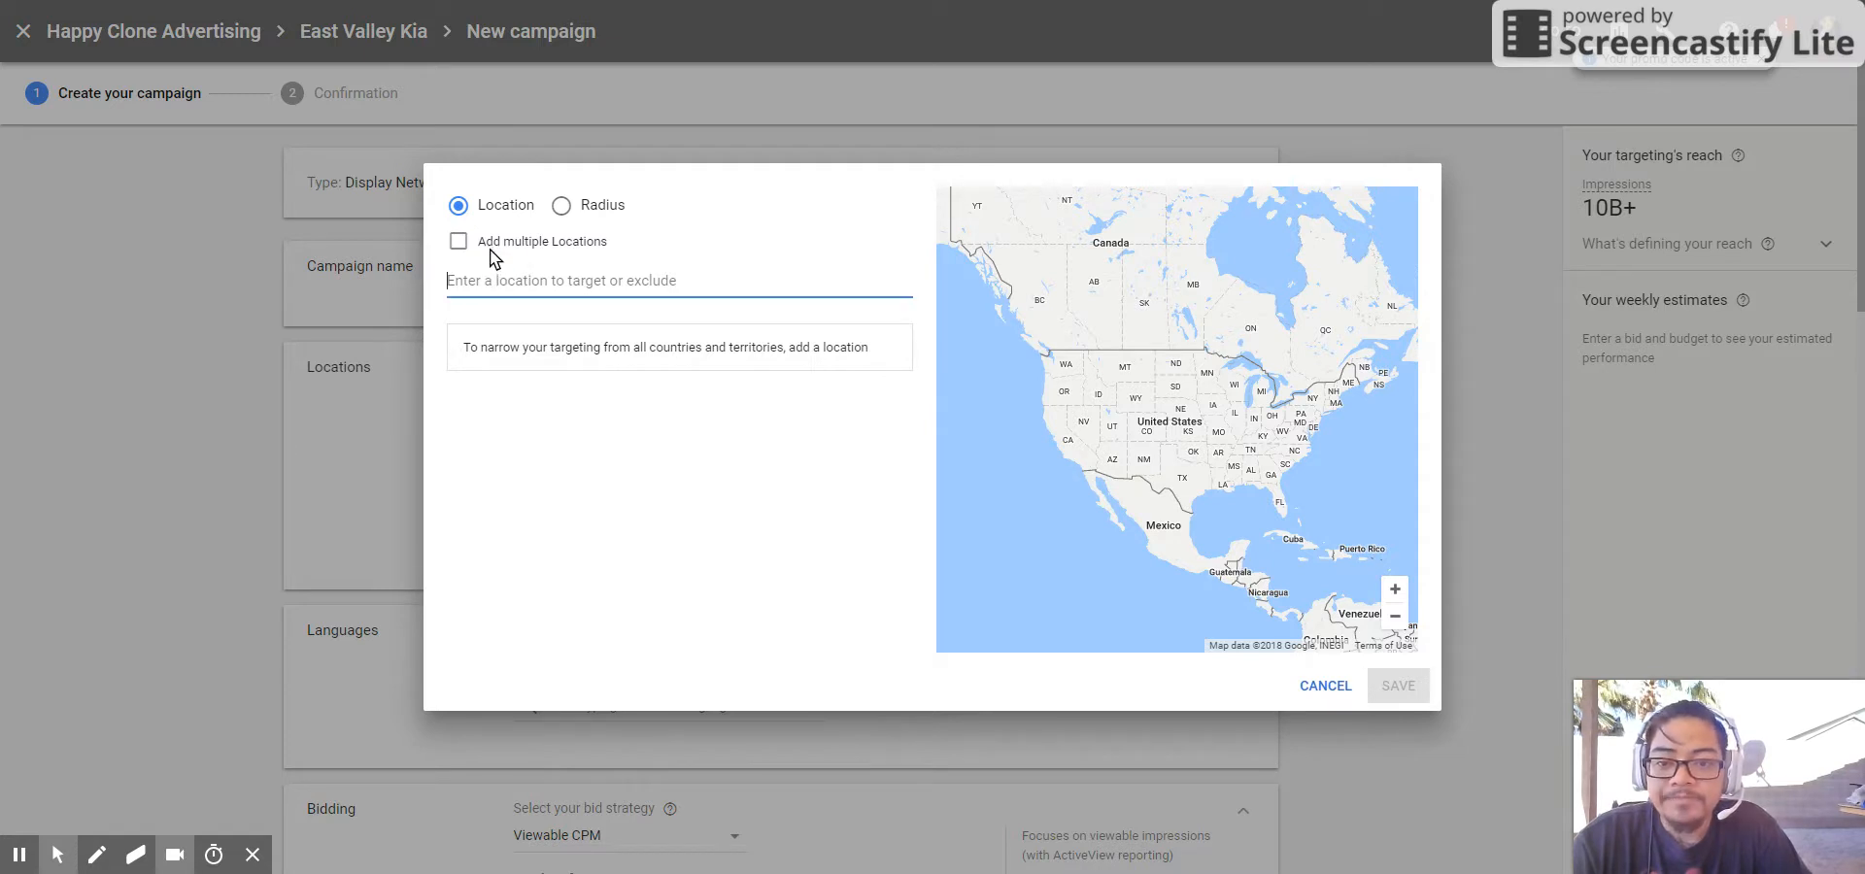
- Switch to radius targeting in miles and select the 20 mi value for replacement
left_click(559, 204)
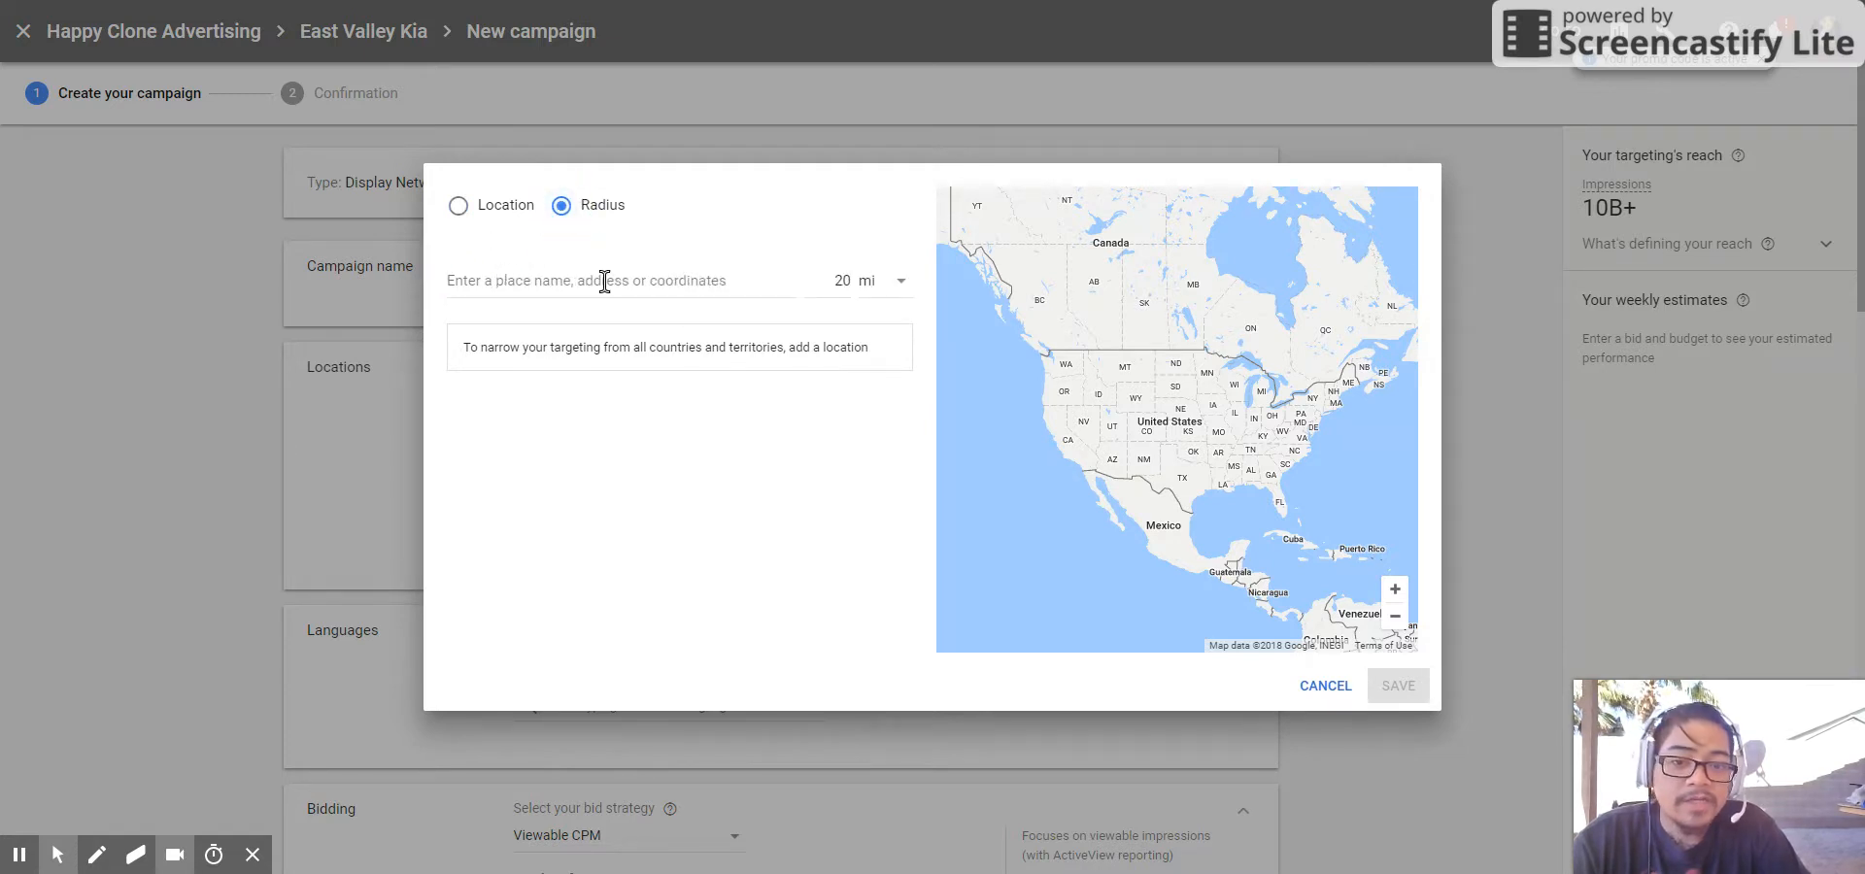
left_click(890, 280)
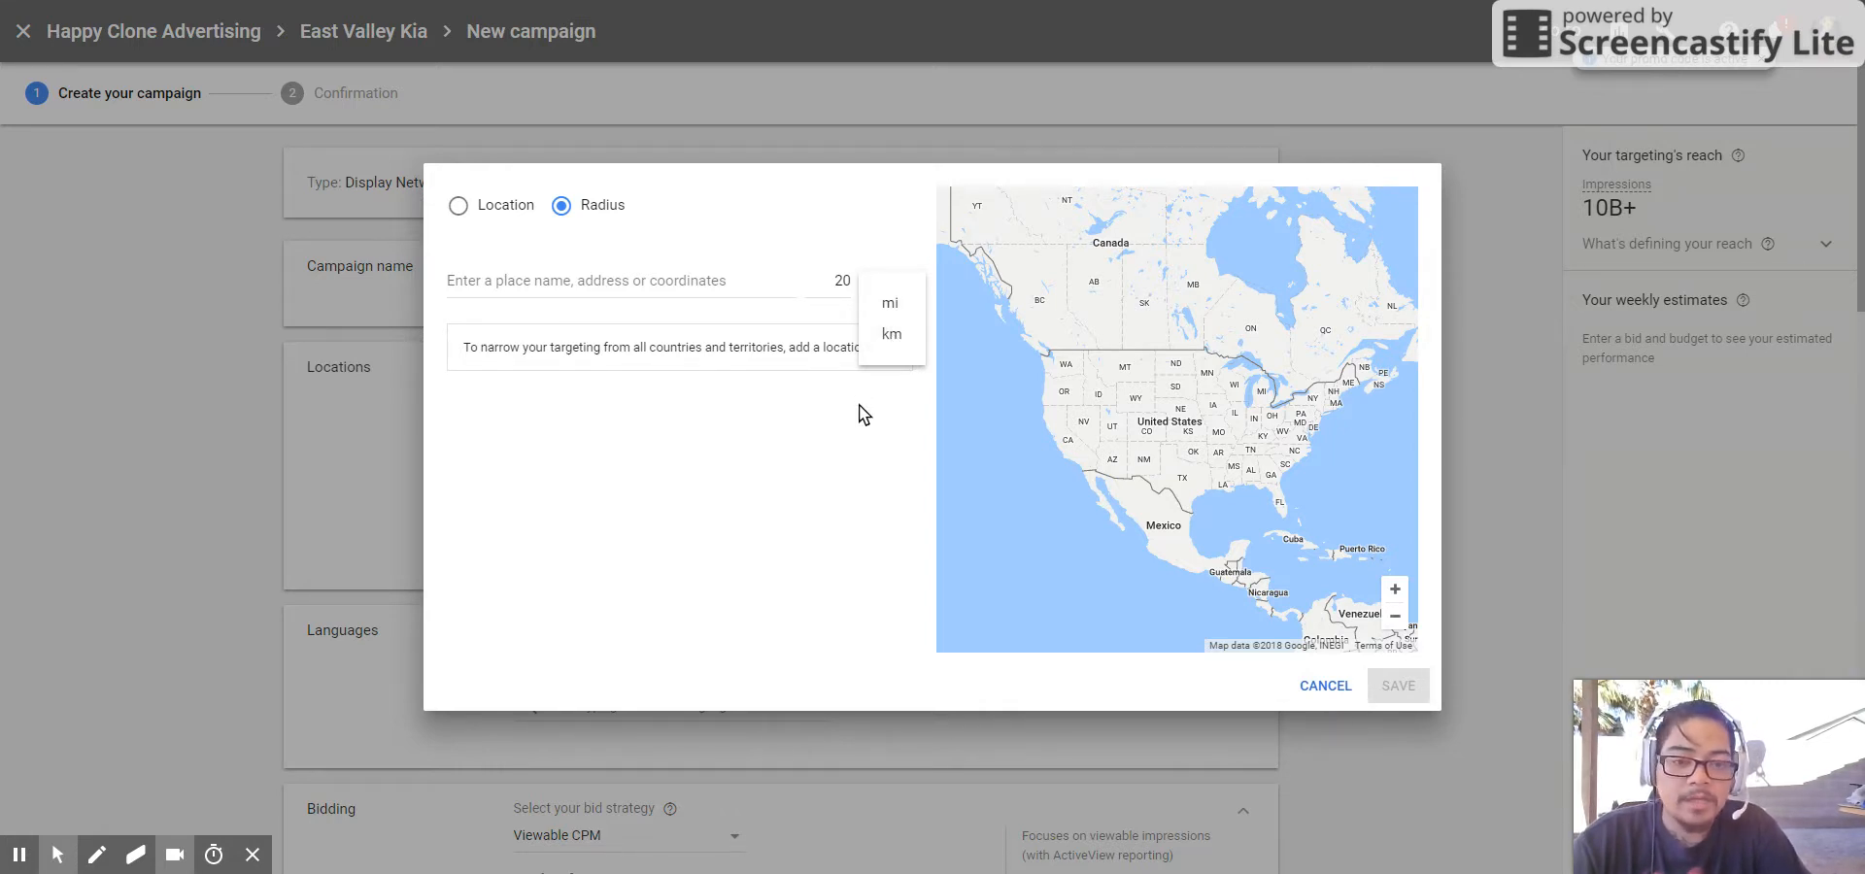
left_click(890, 303)
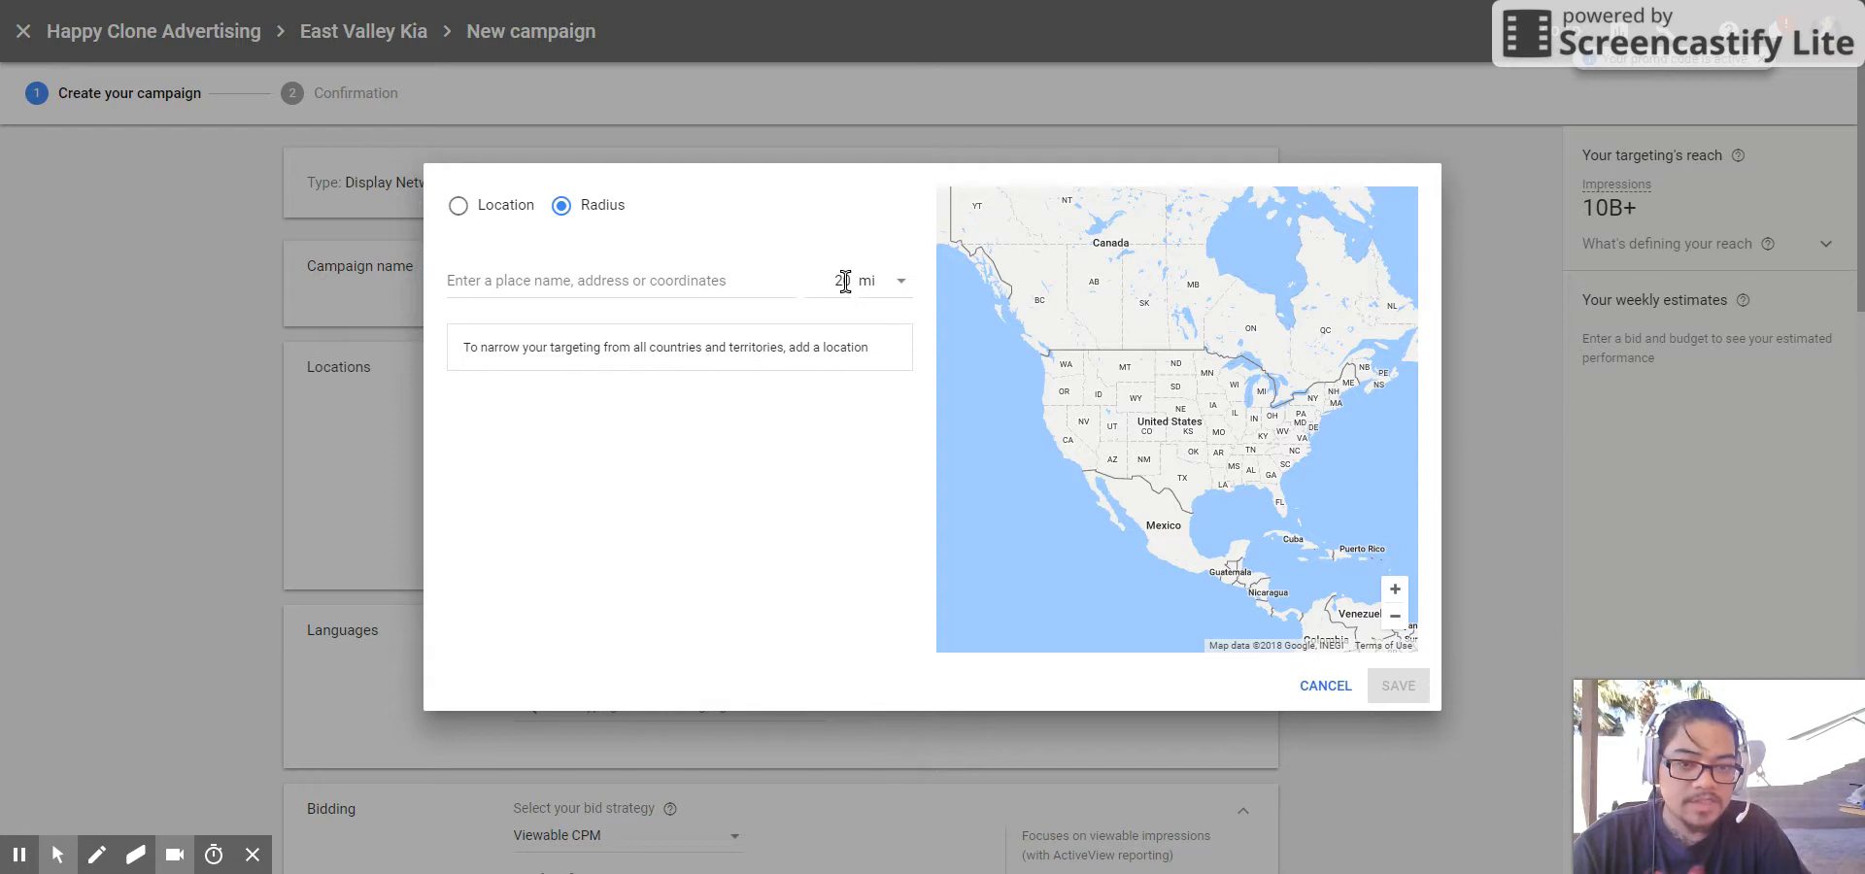
type("0")
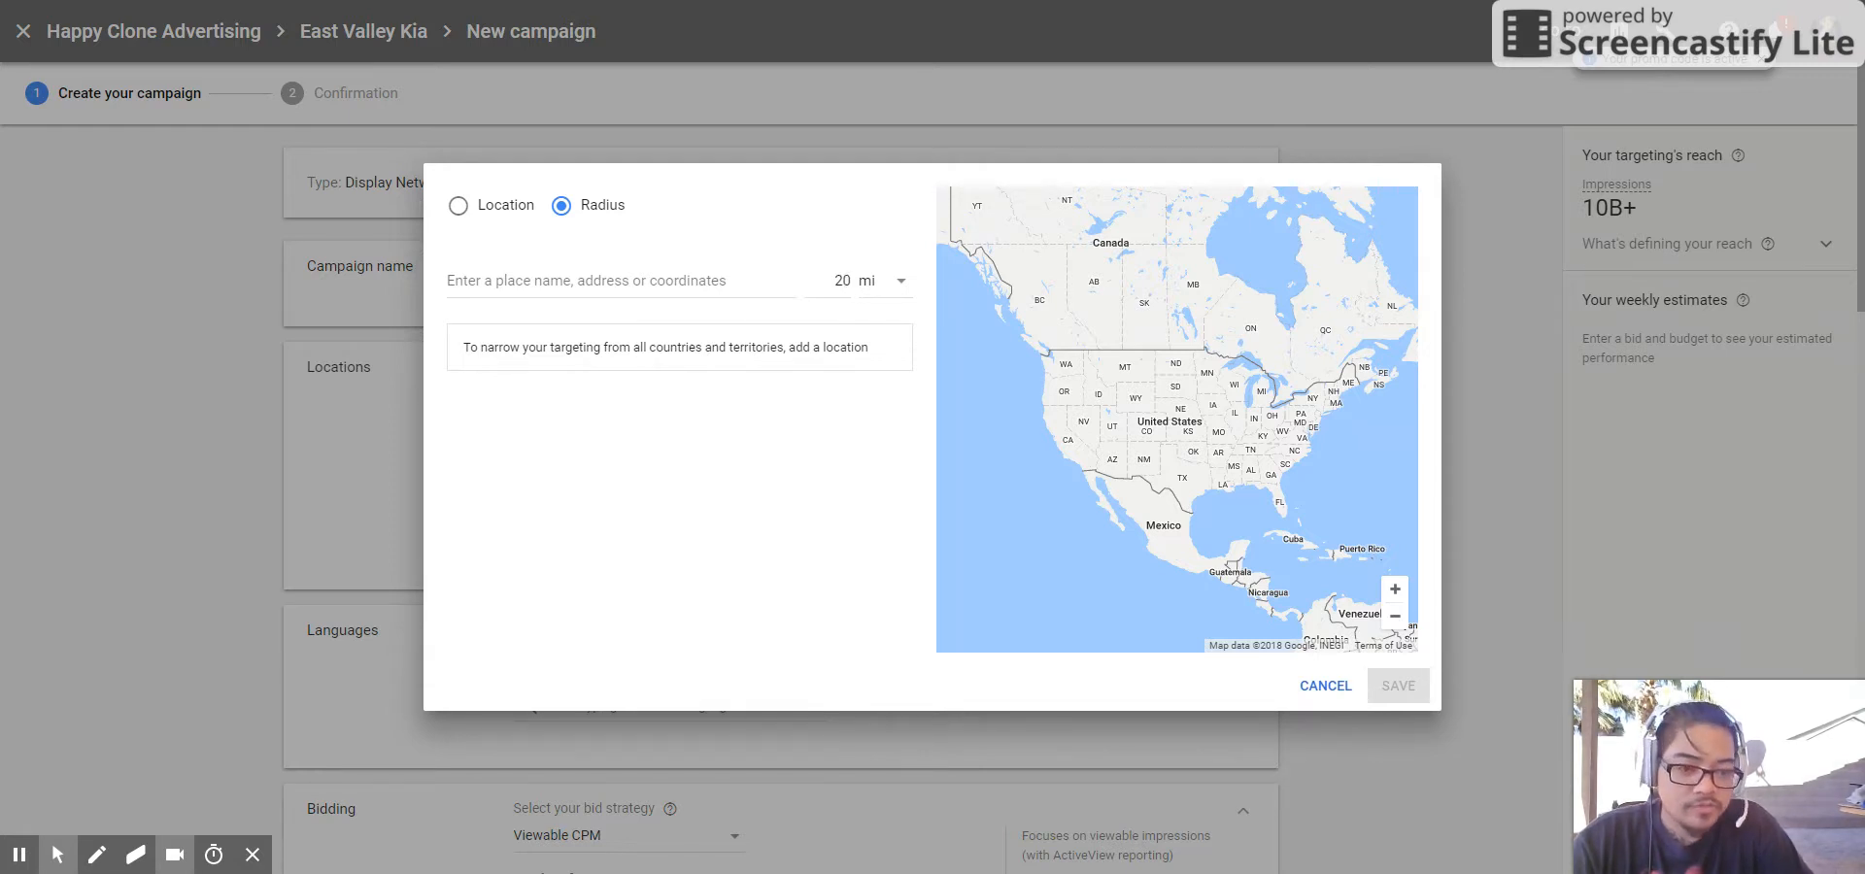
left_click(835, 280)
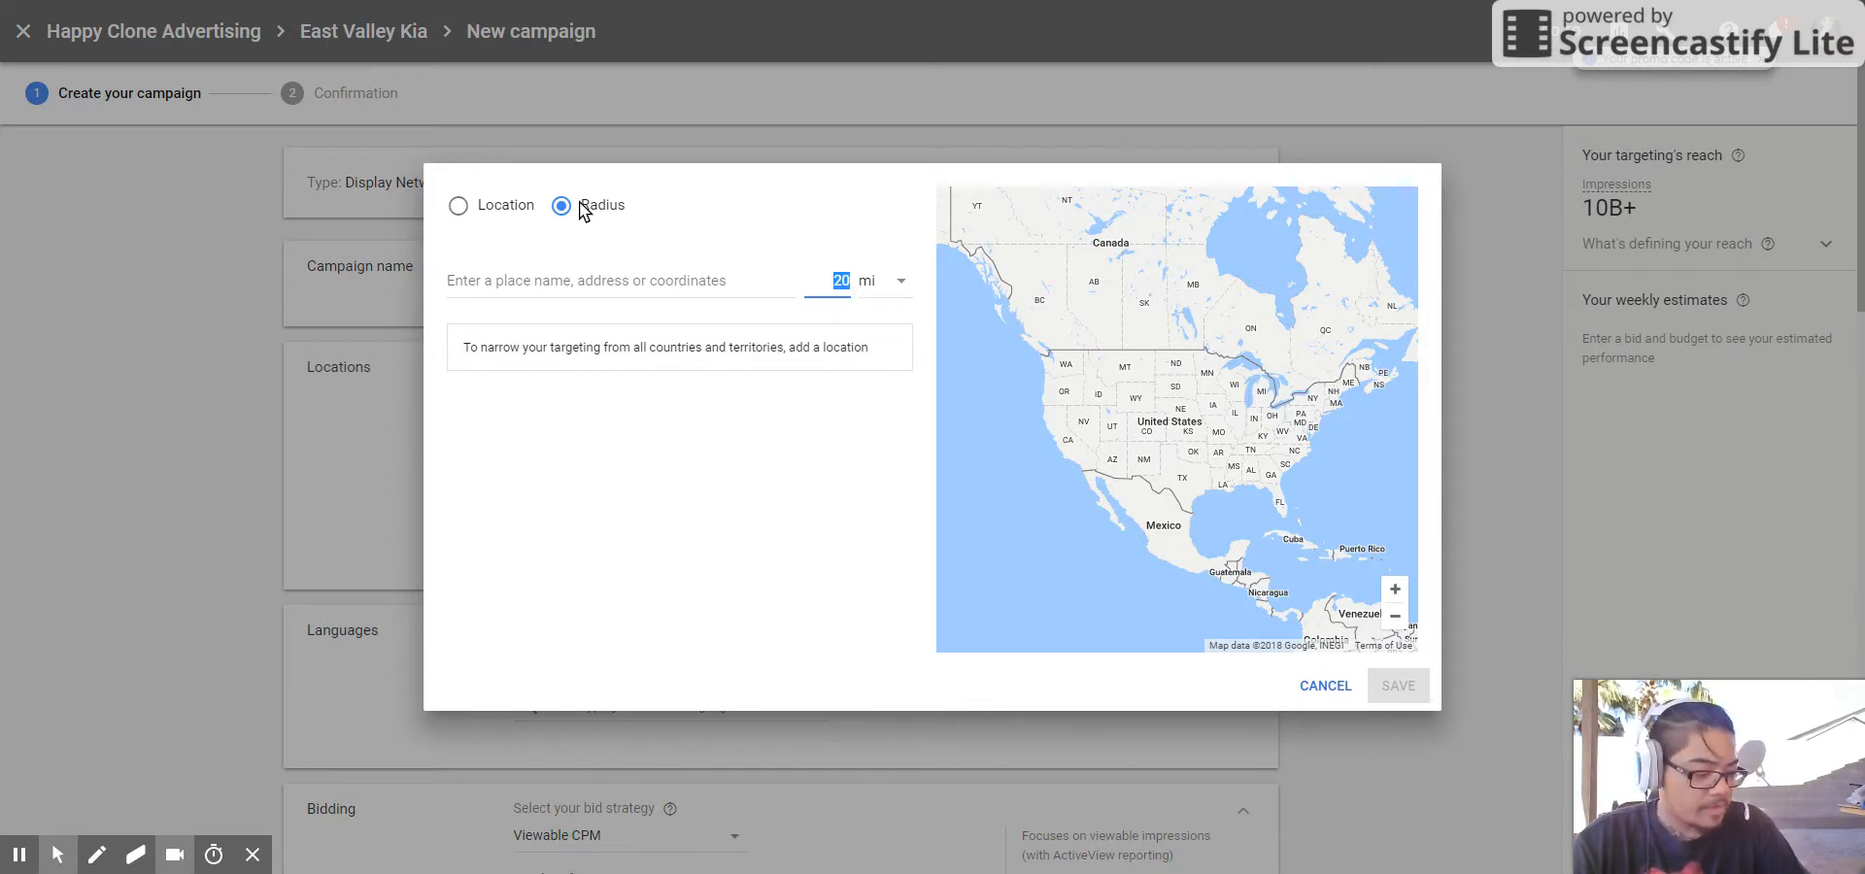
mouse_move(604, 200)
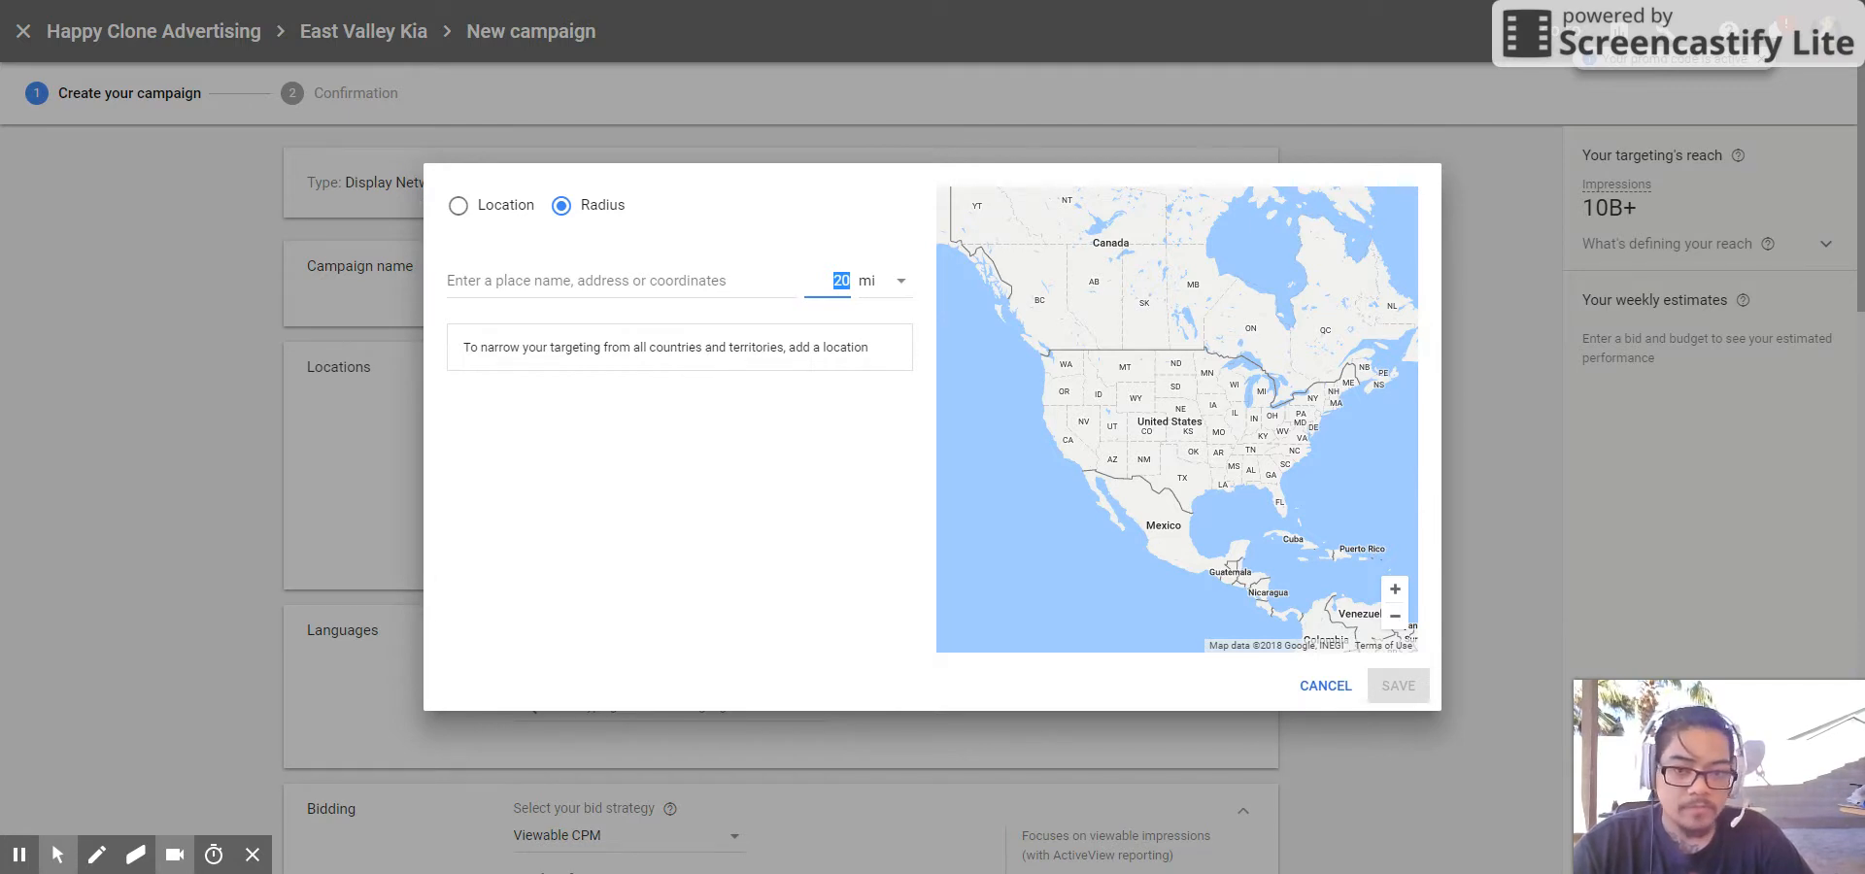
- Set the targeting radius to 5 mi
type("5")
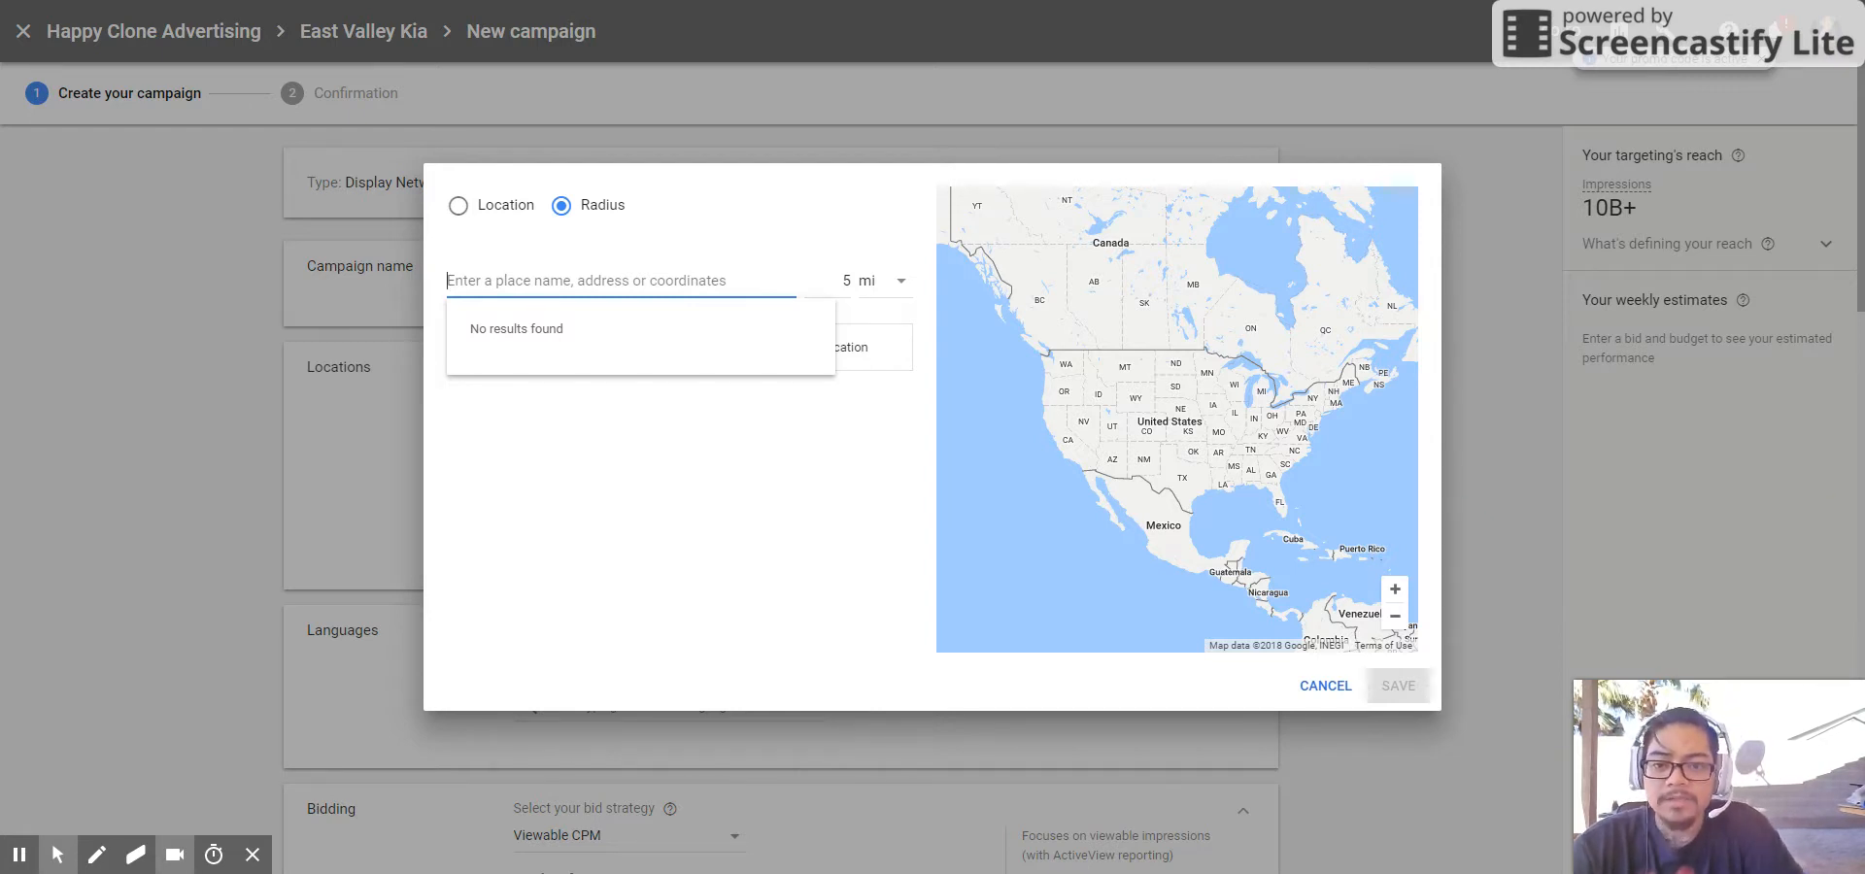
- Target Horne Kia in Gilbert, AZ with the 5 mi radius, leaving the radius editor unchanged
type("honre")
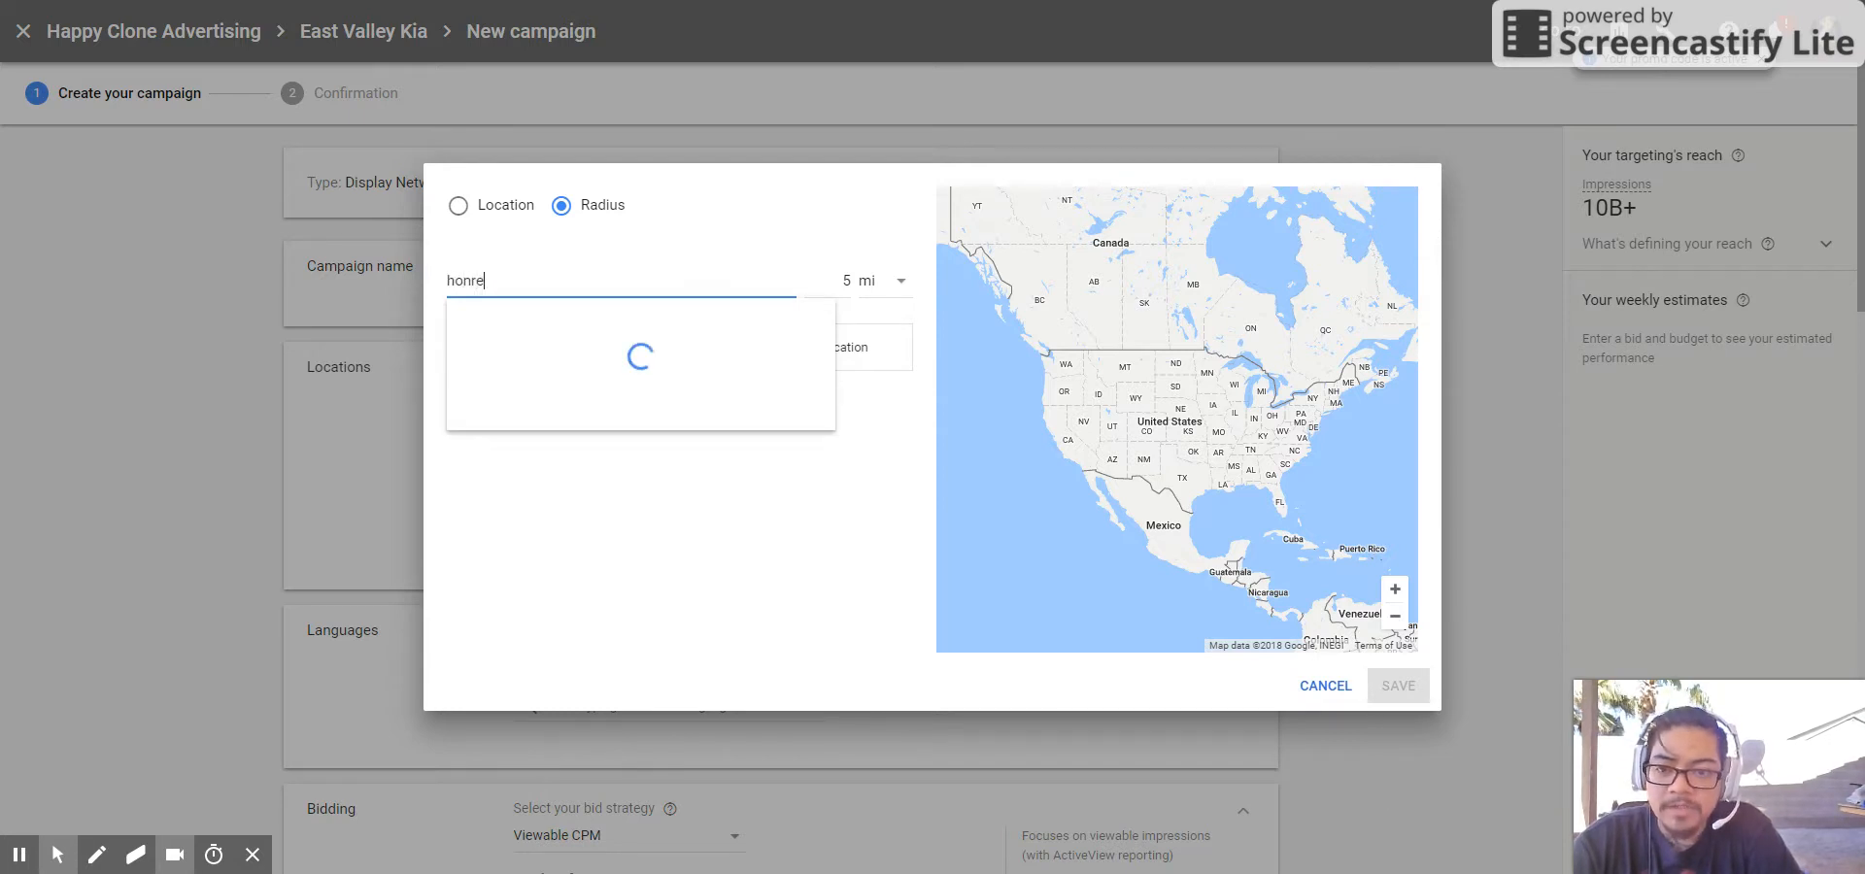
key("BackSpace")
type("rne k")
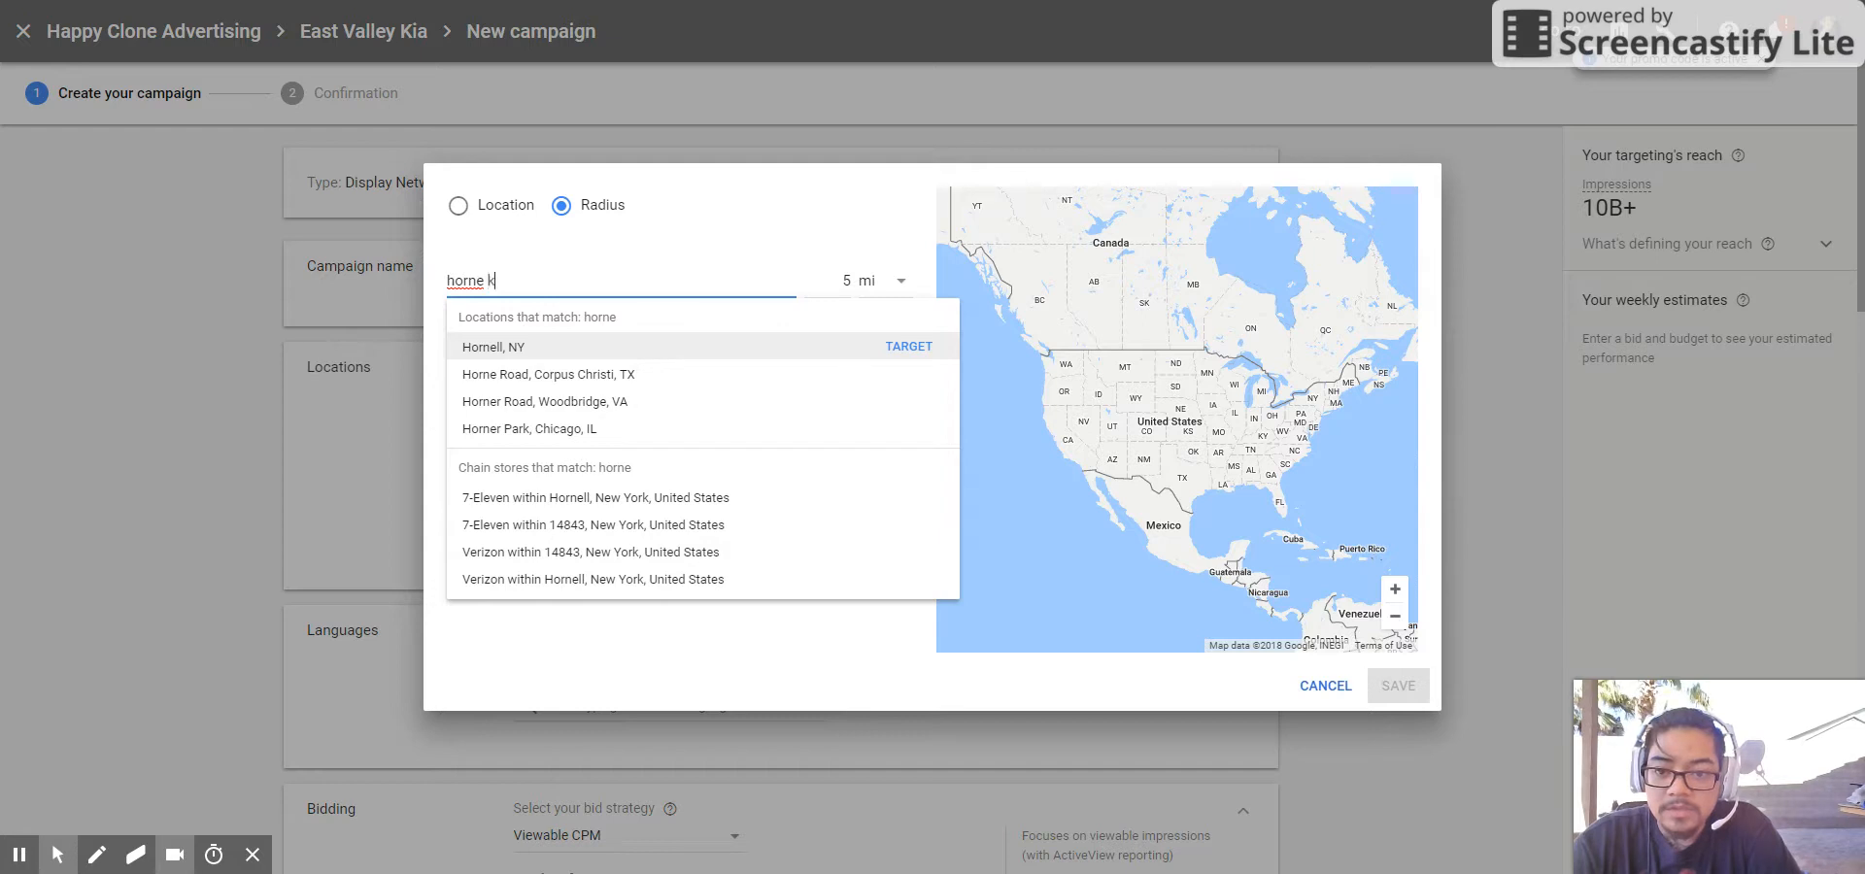
type("ia")
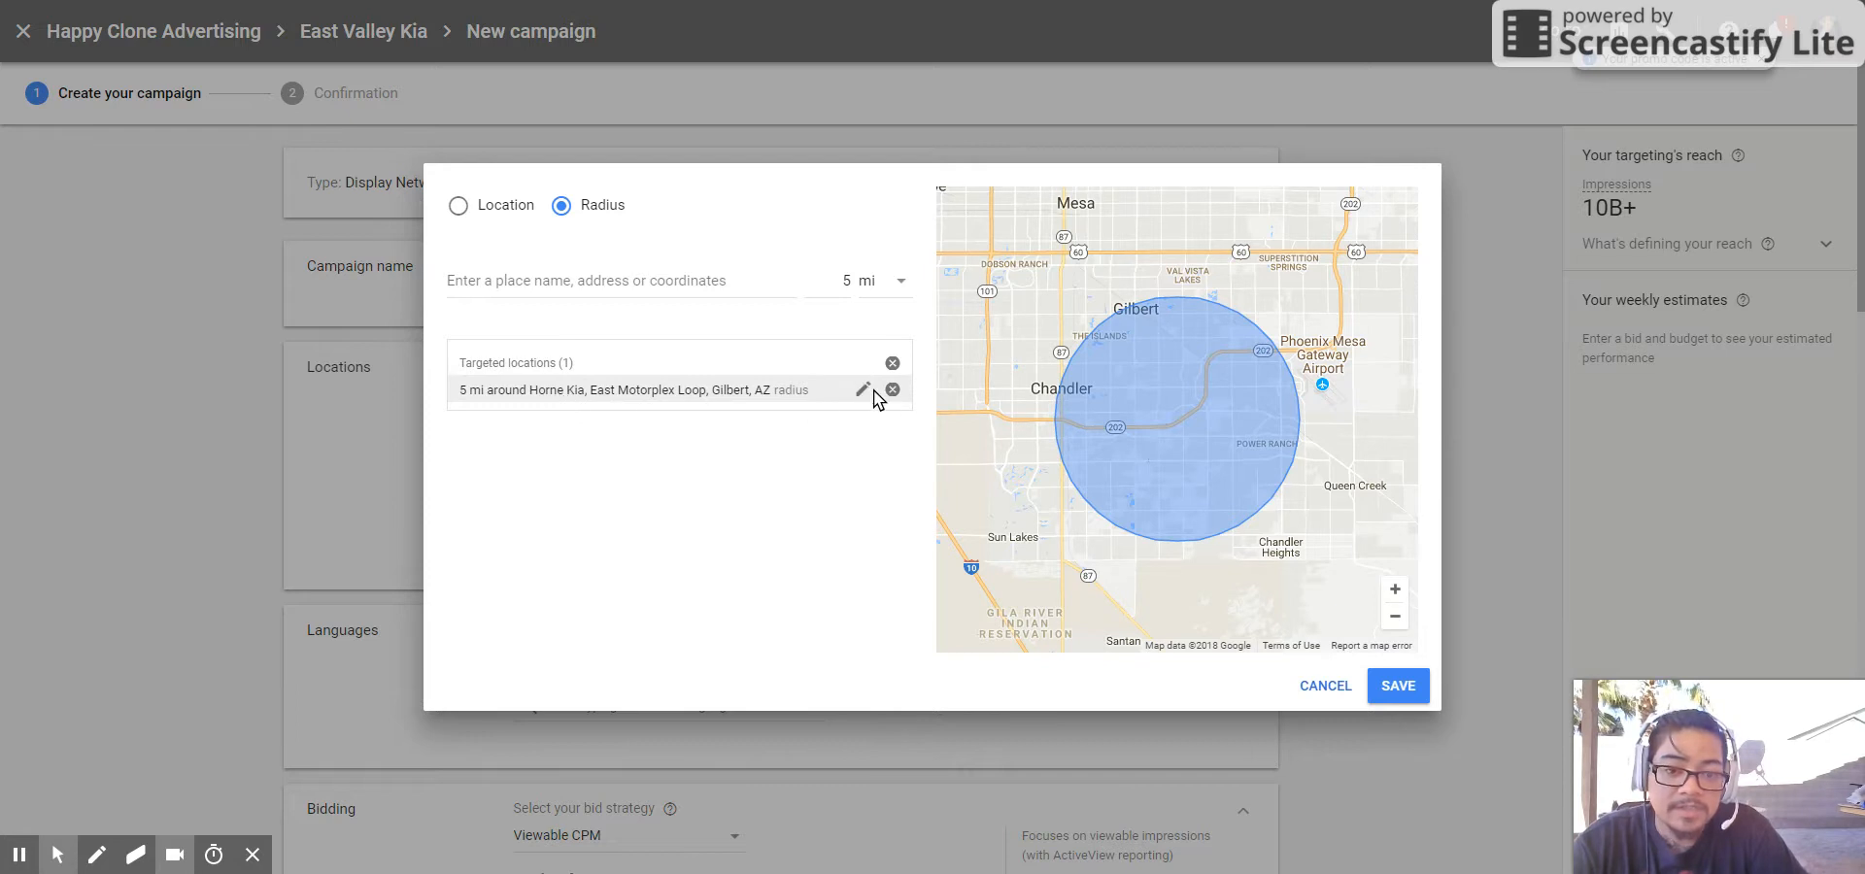
left_click(863, 391)
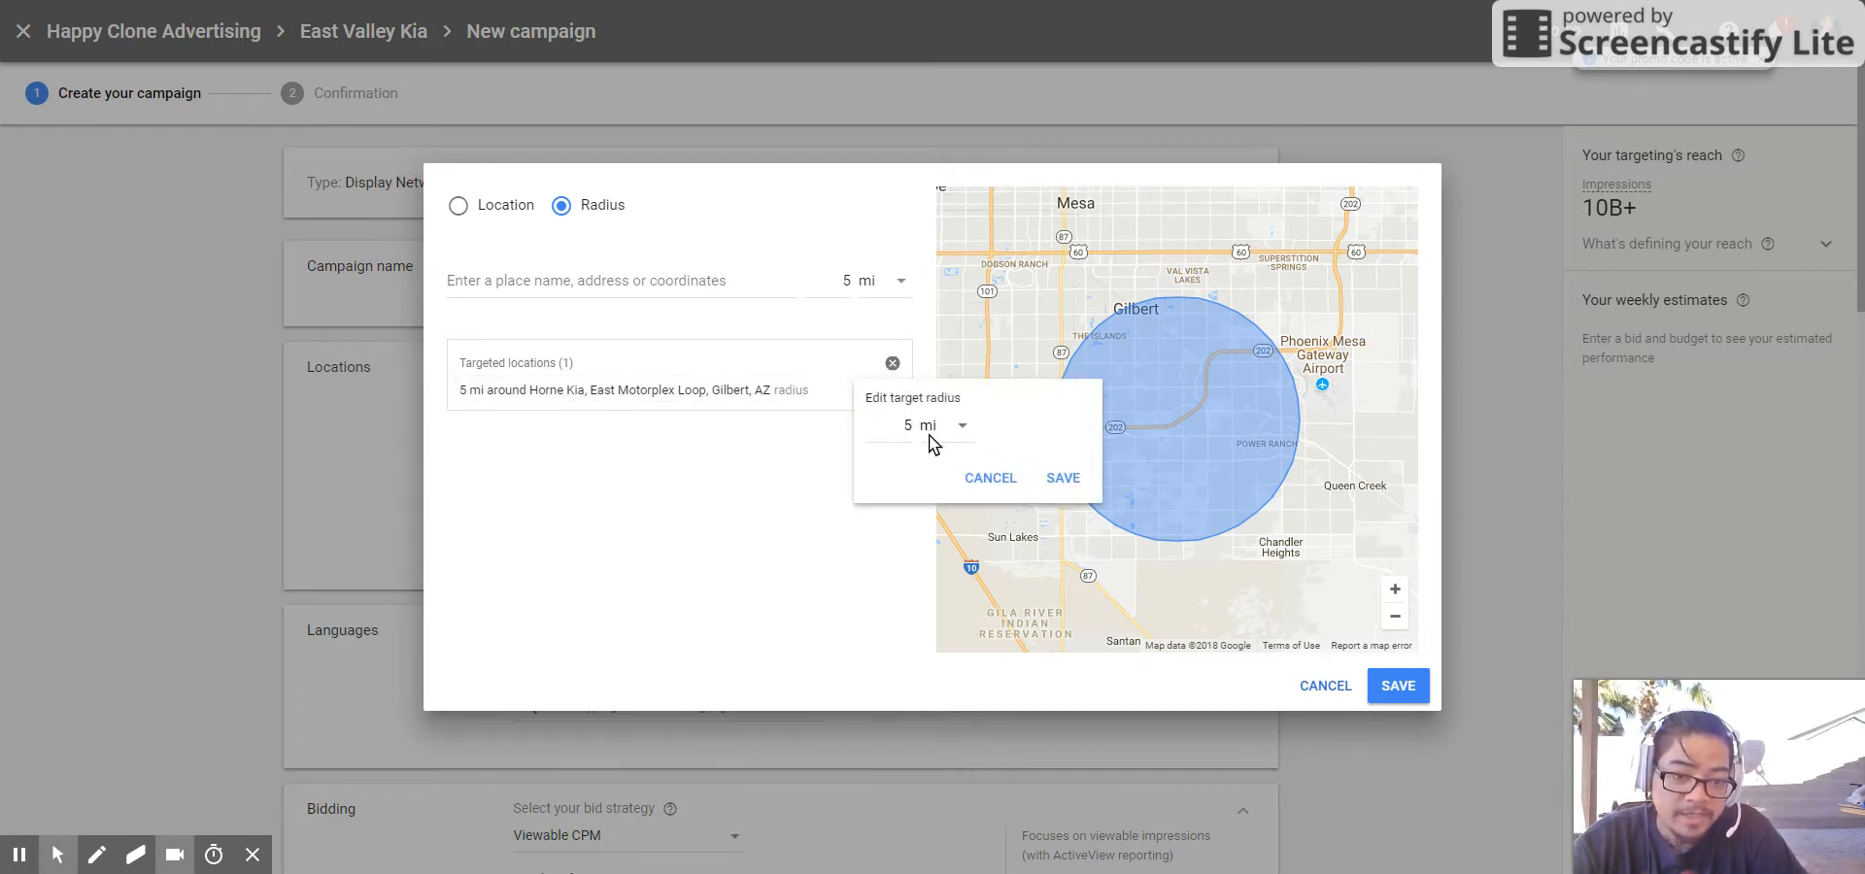
mouse_move(966, 462)
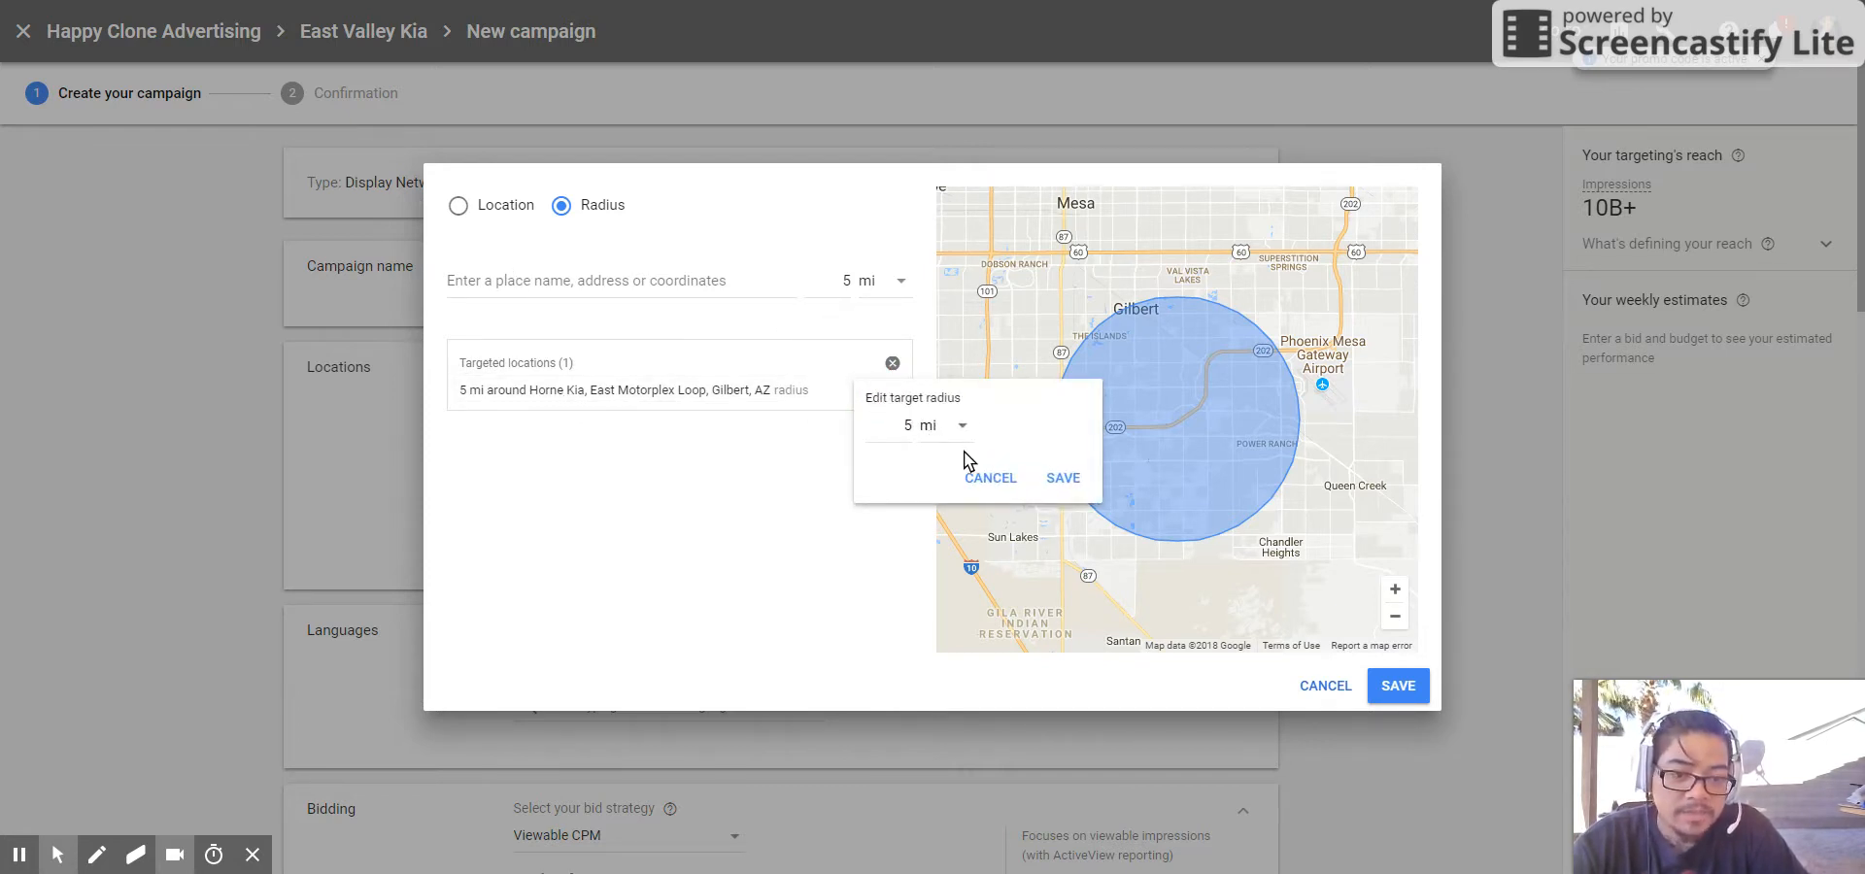
left_click(1062, 478)
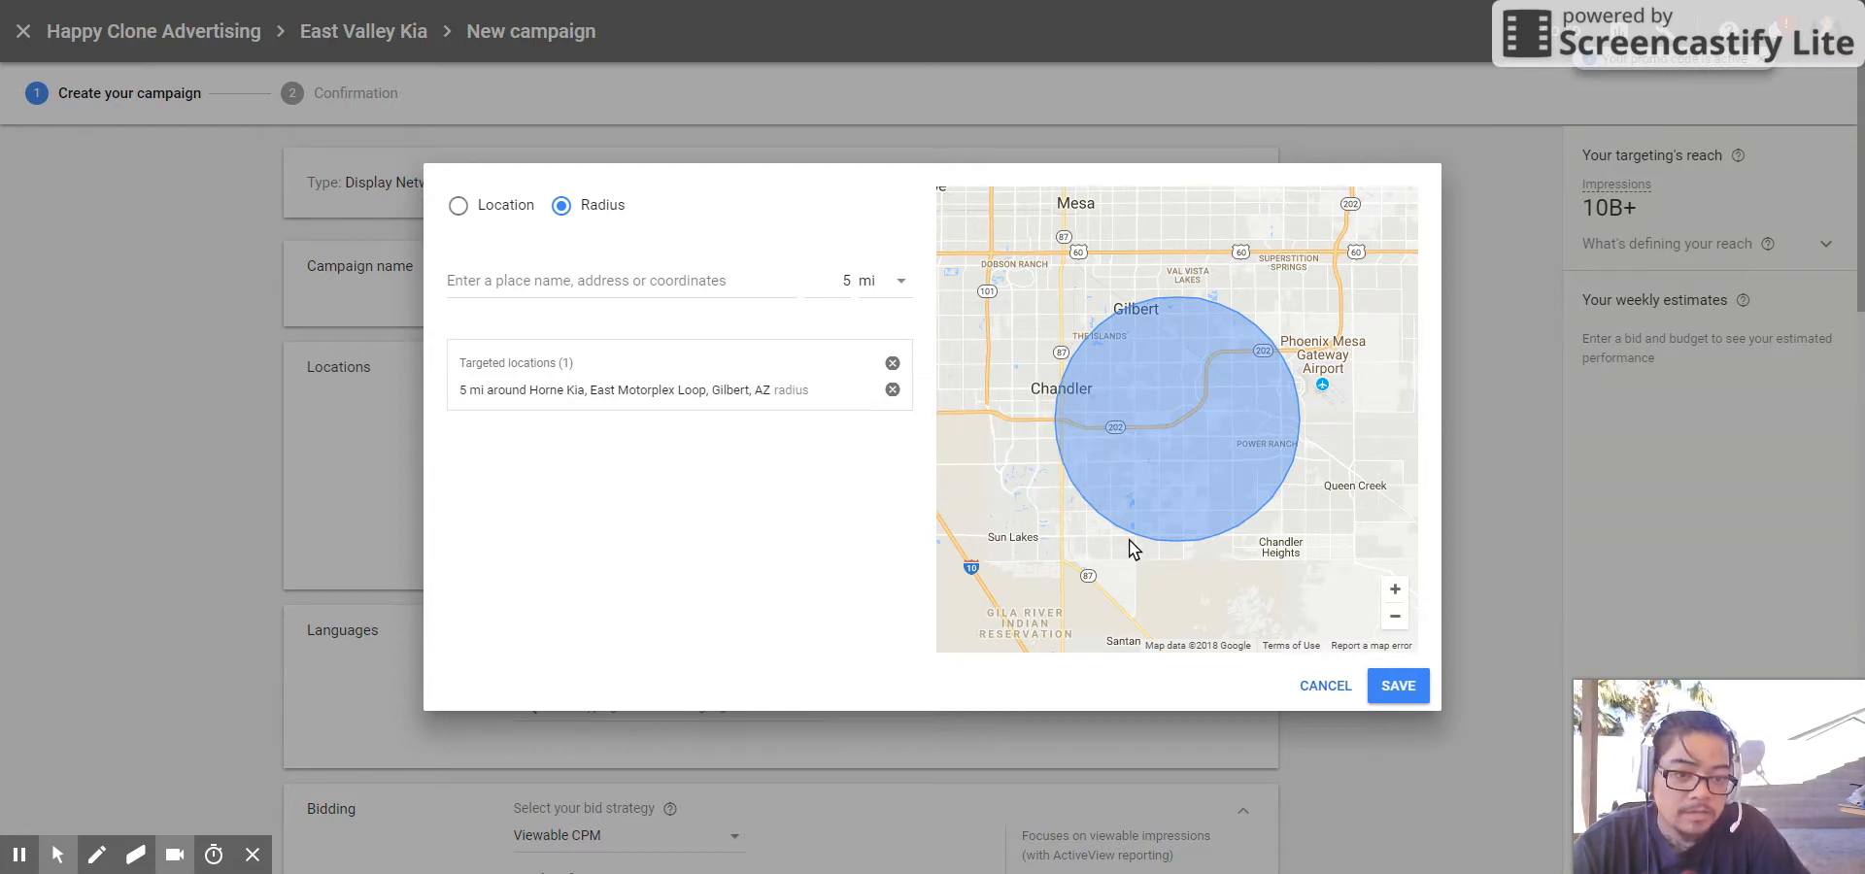
mouse_move(1162, 404)
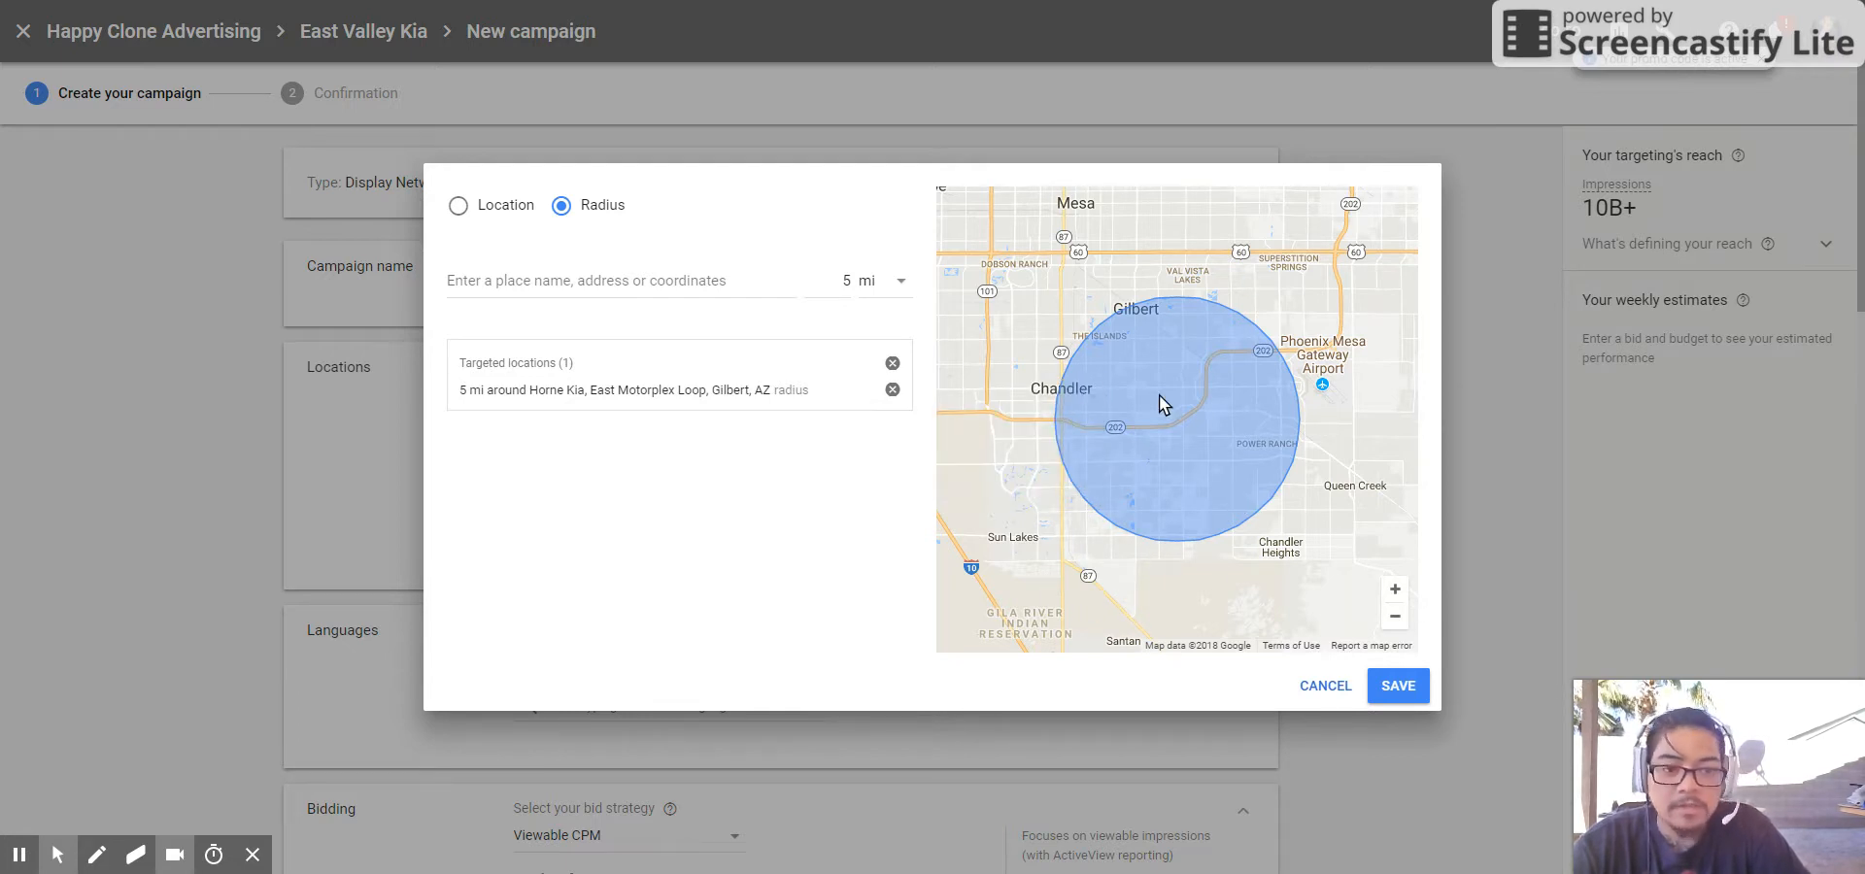
mouse_move(1179, 423)
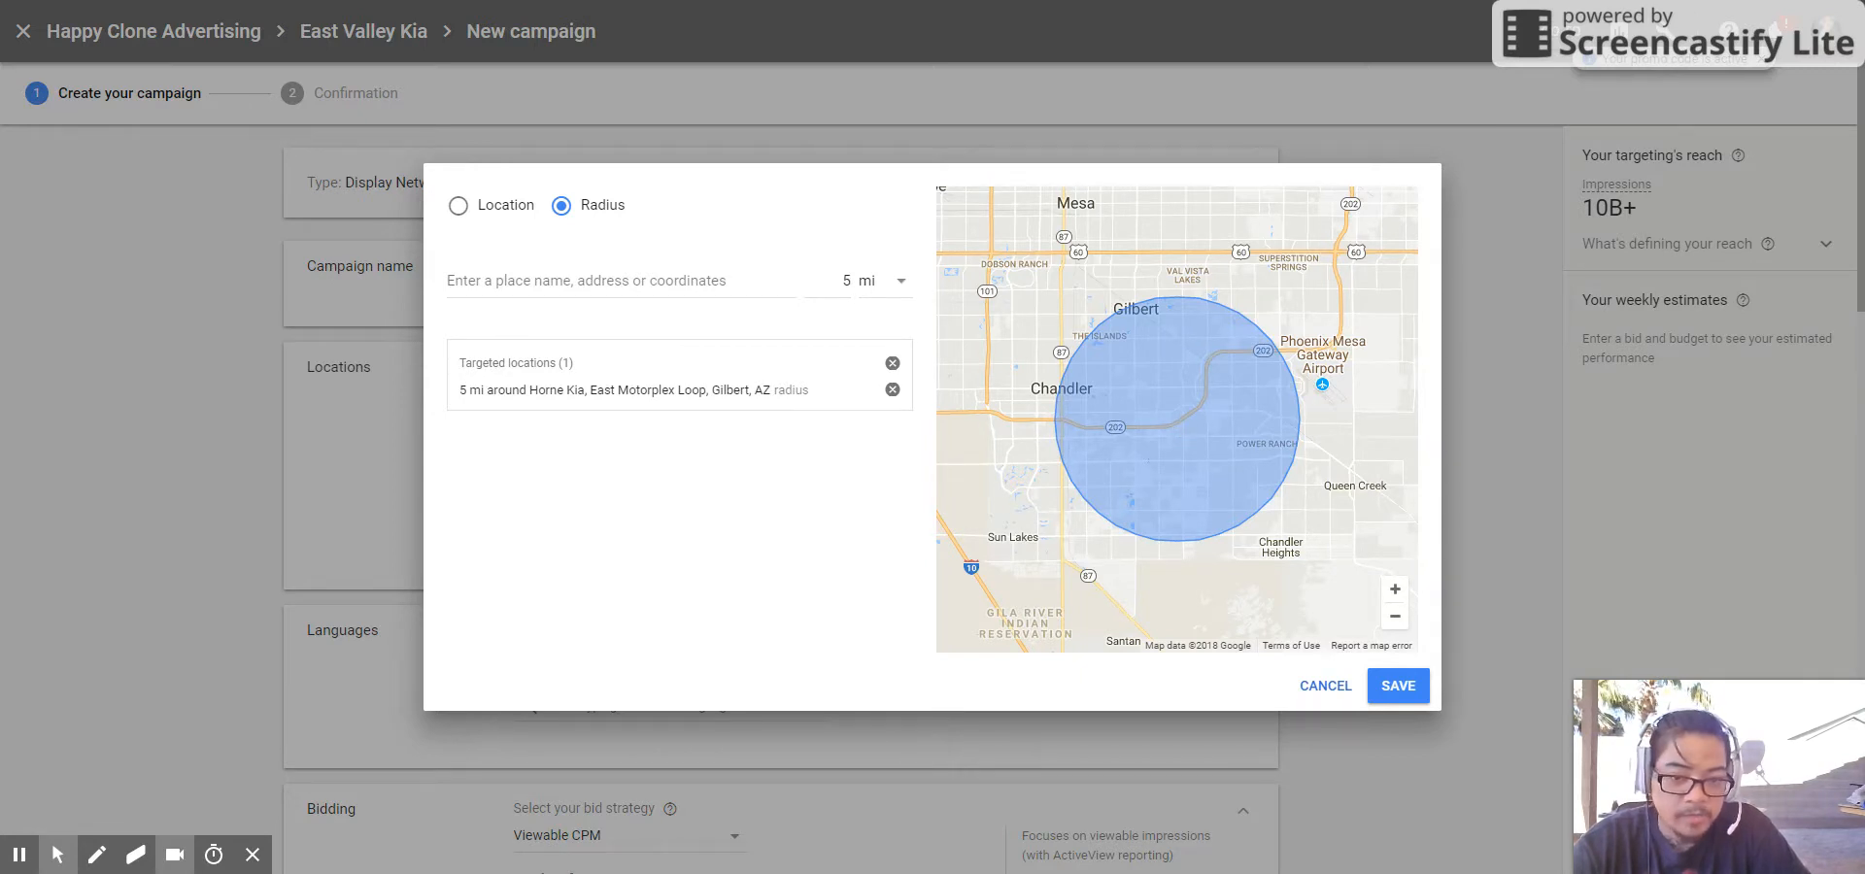
mouse_move(1179, 423)
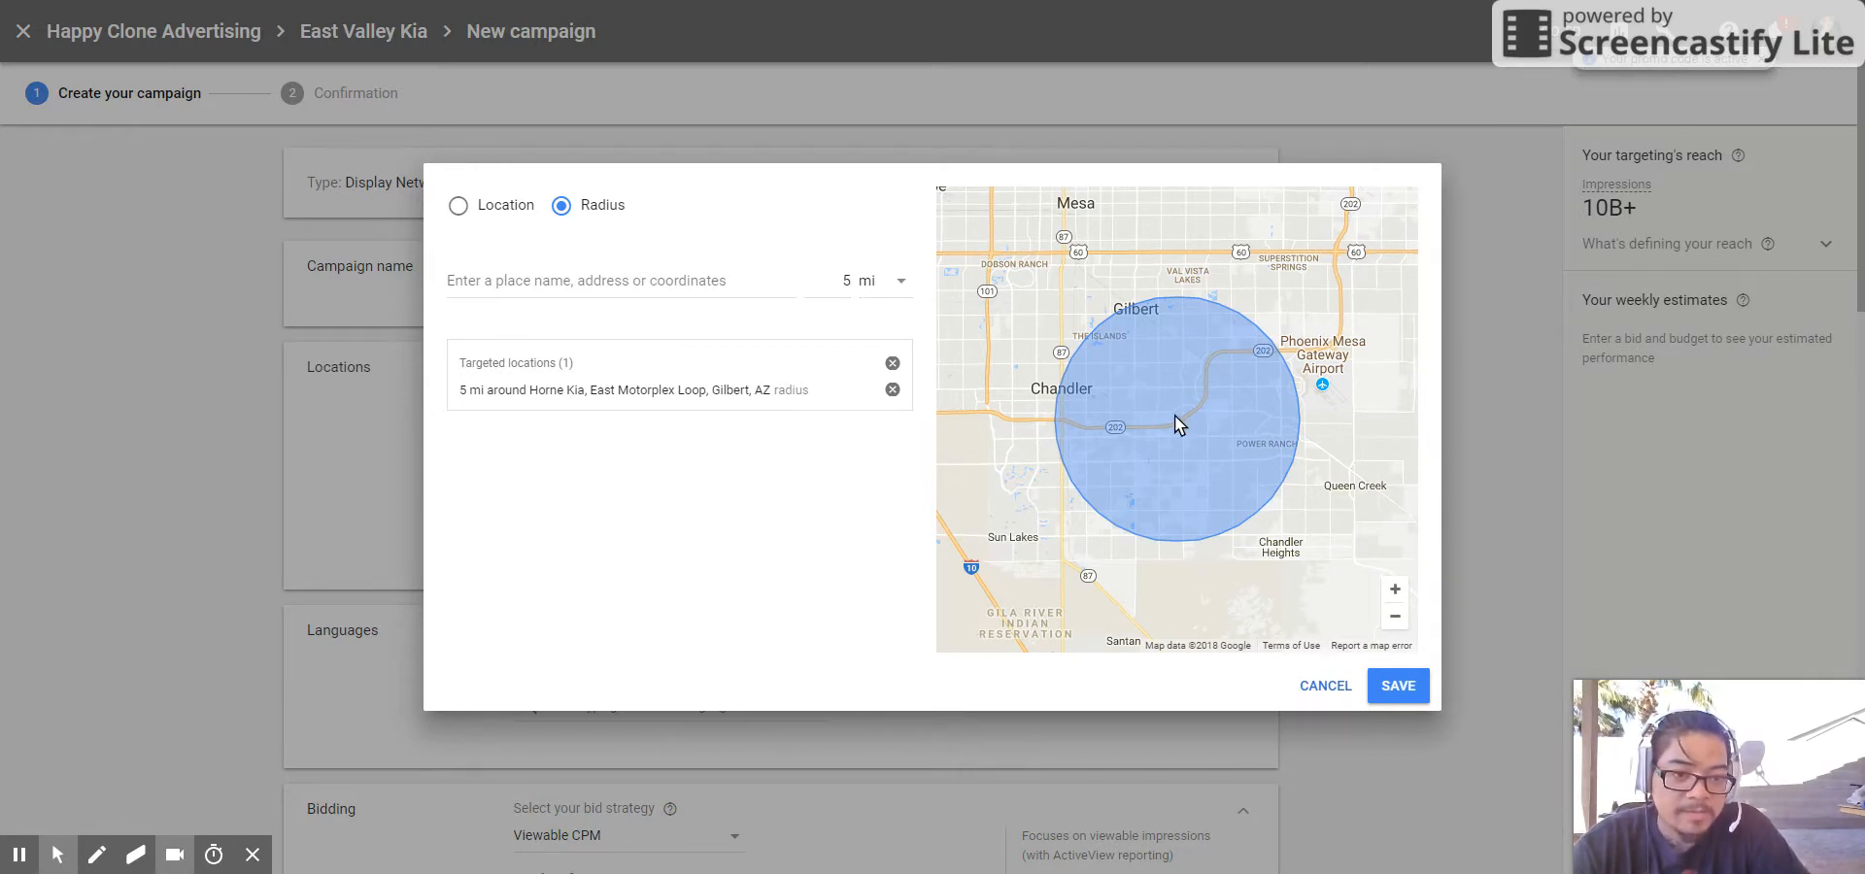
mouse_move(1185, 439)
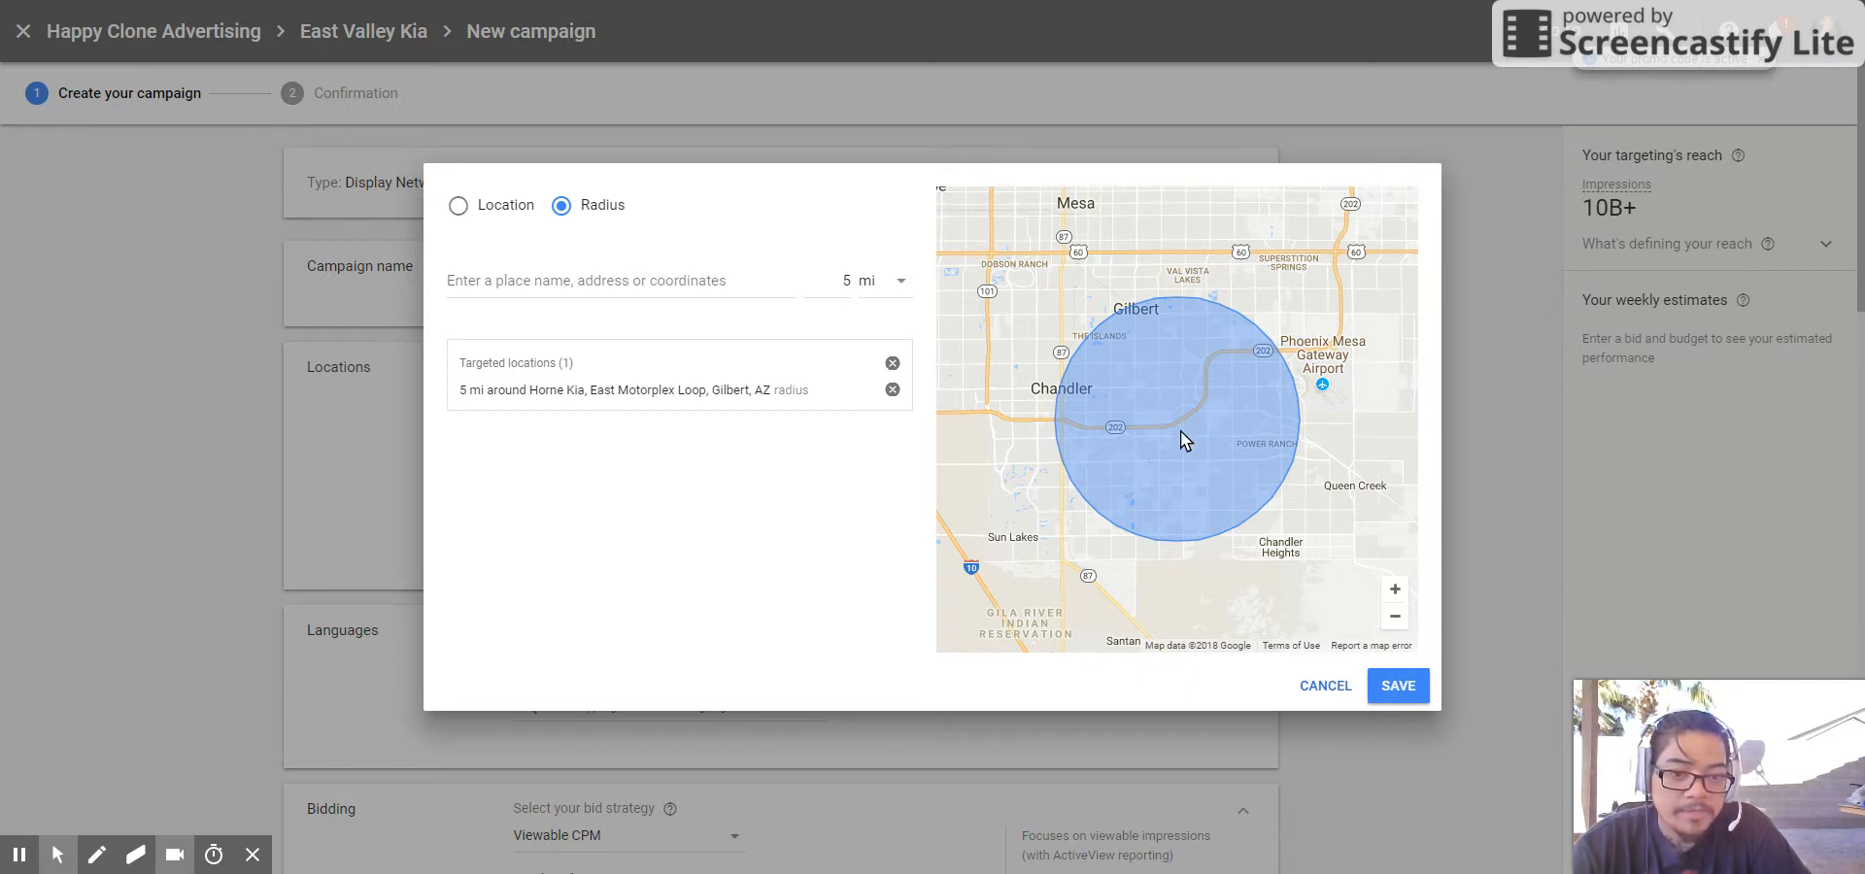
mouse_move(1154, 423)
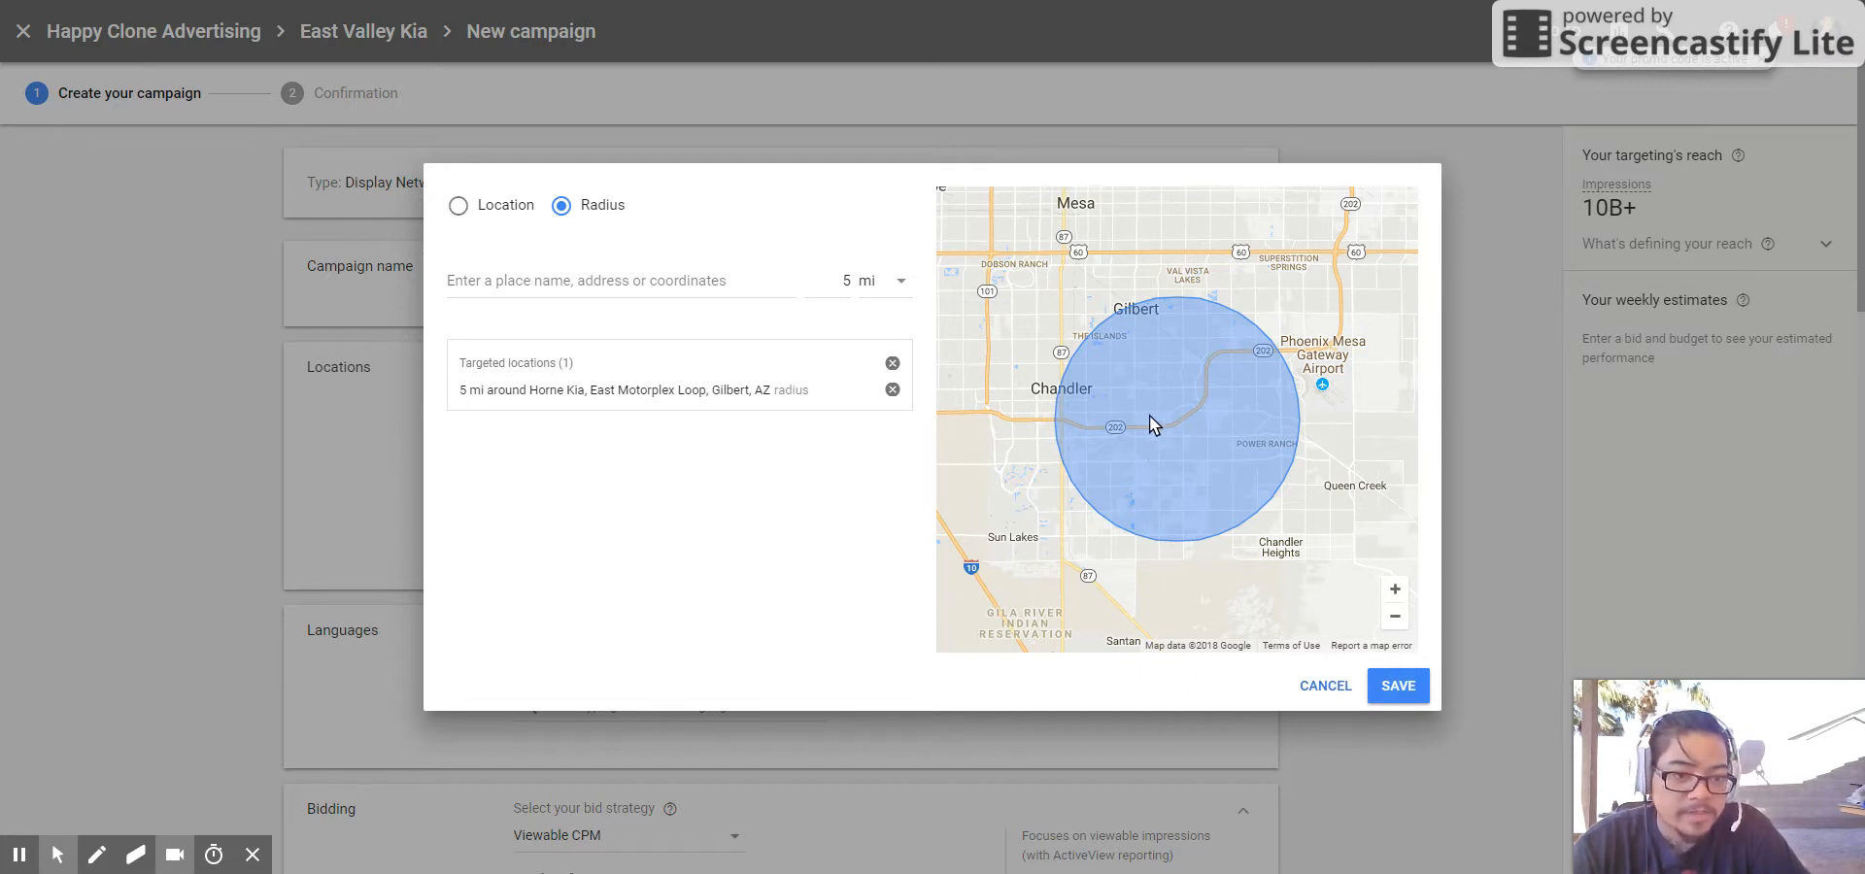
mouse_move(1335, 350)
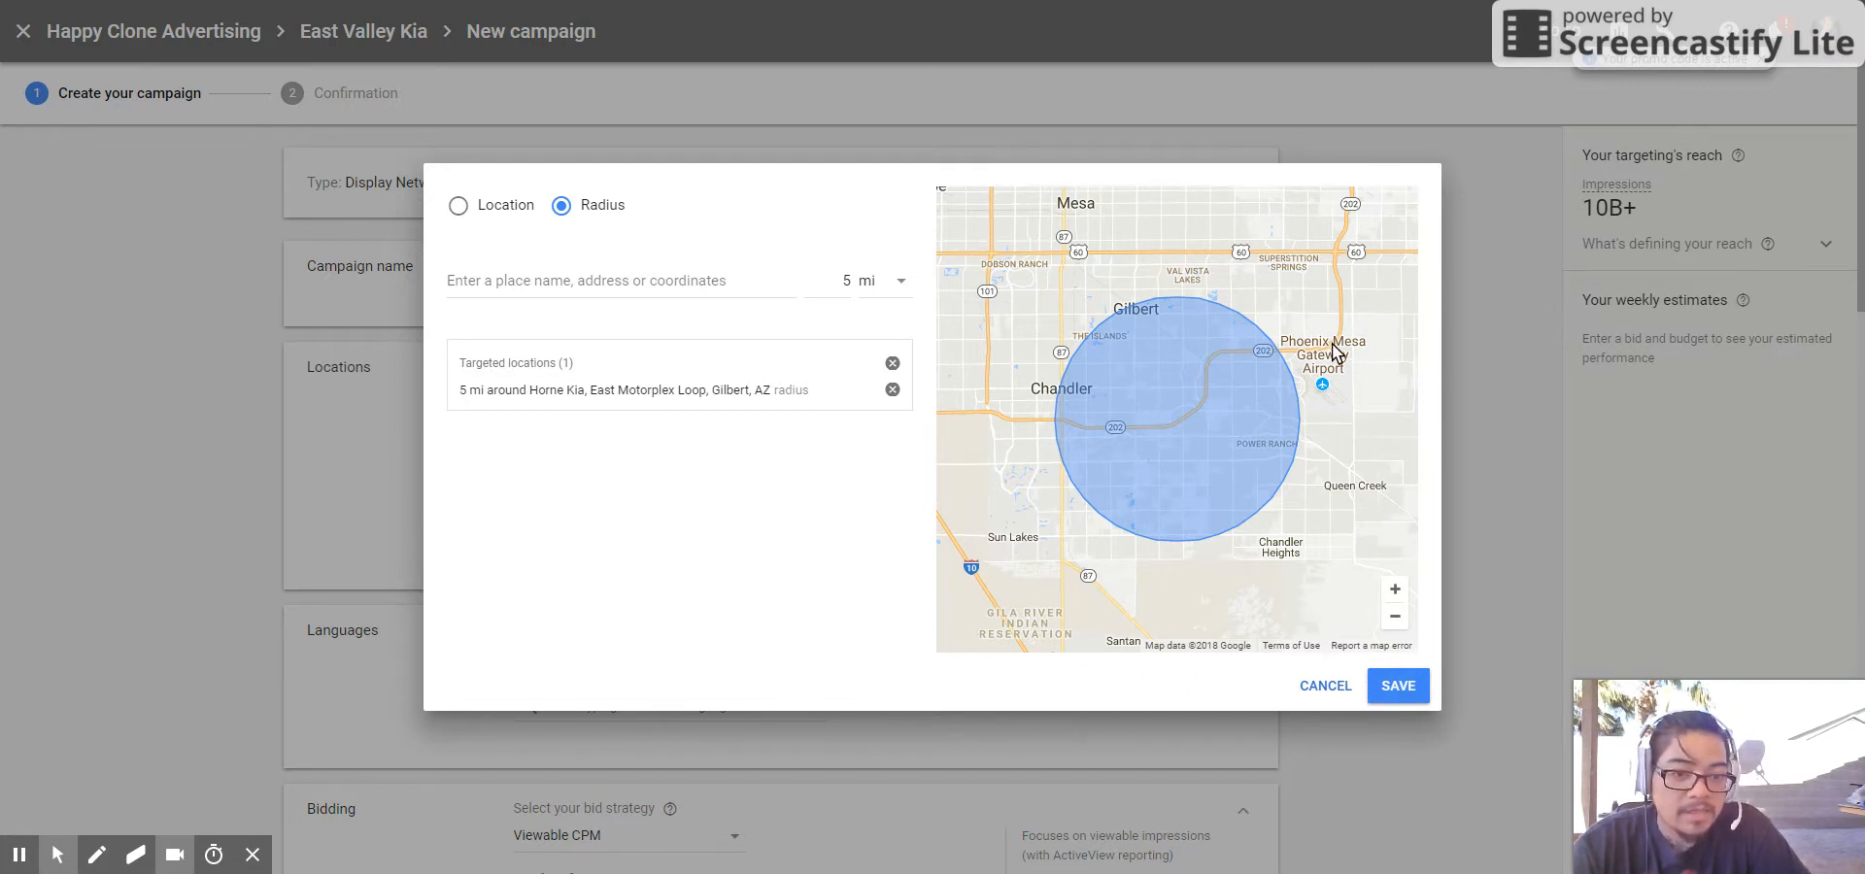
mouse_move(865, 327)
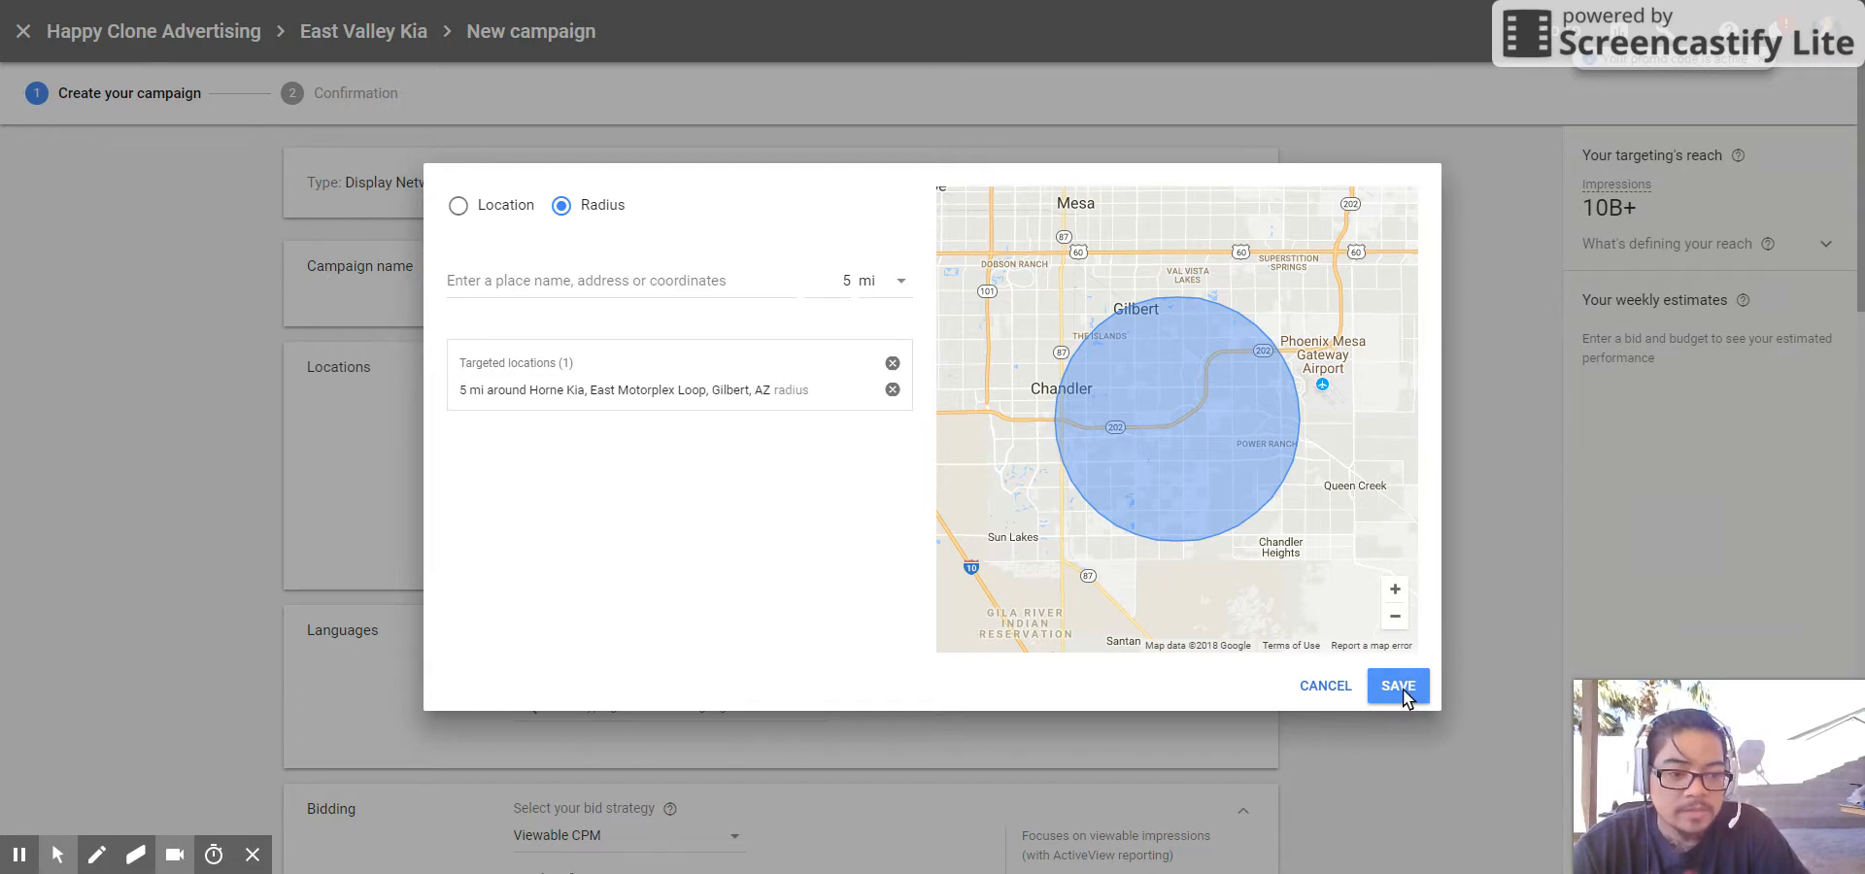
- Save the Horne Kia radius, keep Viewable CPM bidding, and set a $1.00 daily budget
left_click(1398, 686)
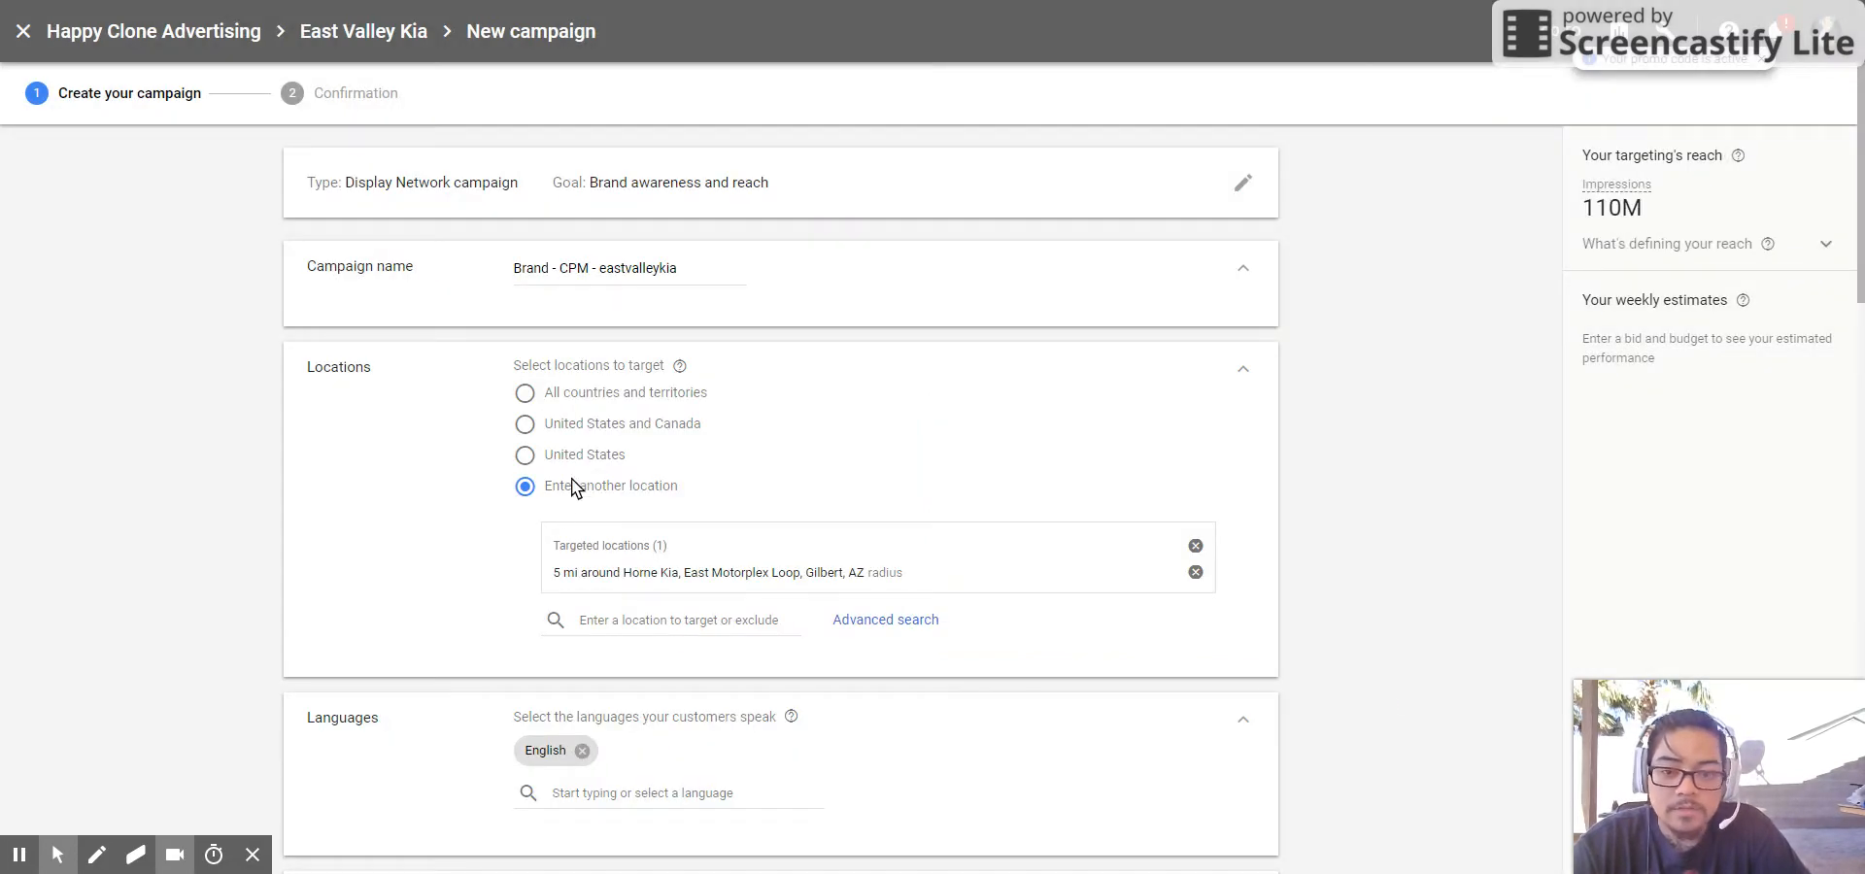
scroll("down", 3)
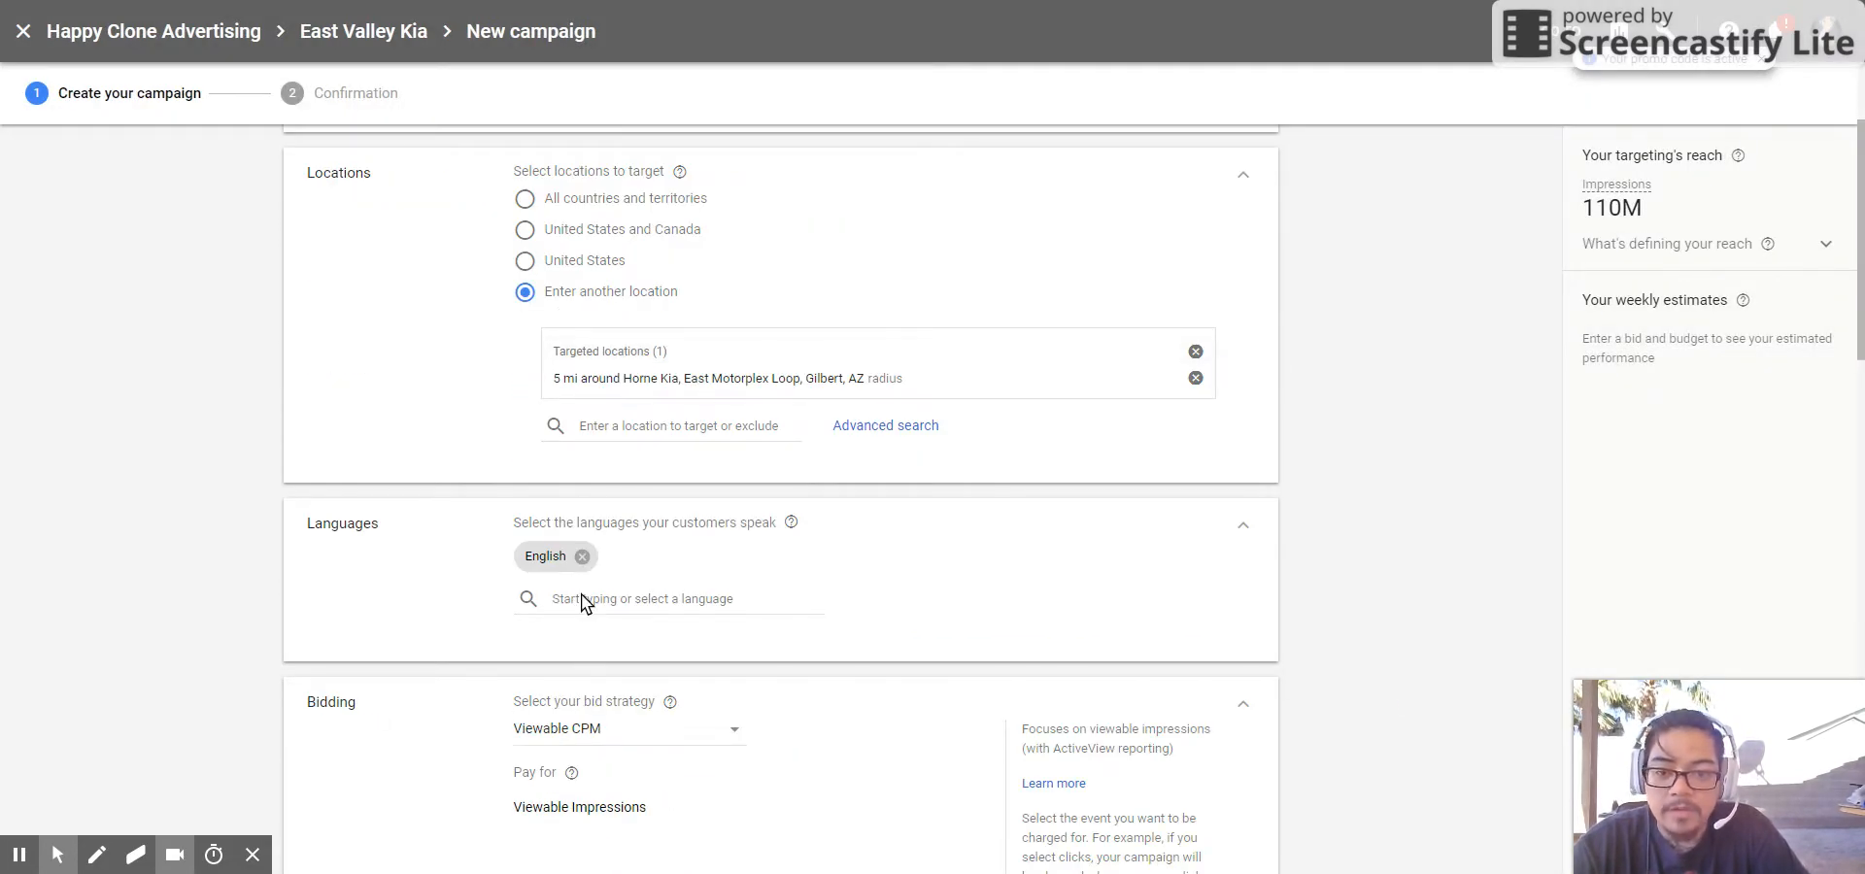
scroll("down", 3)
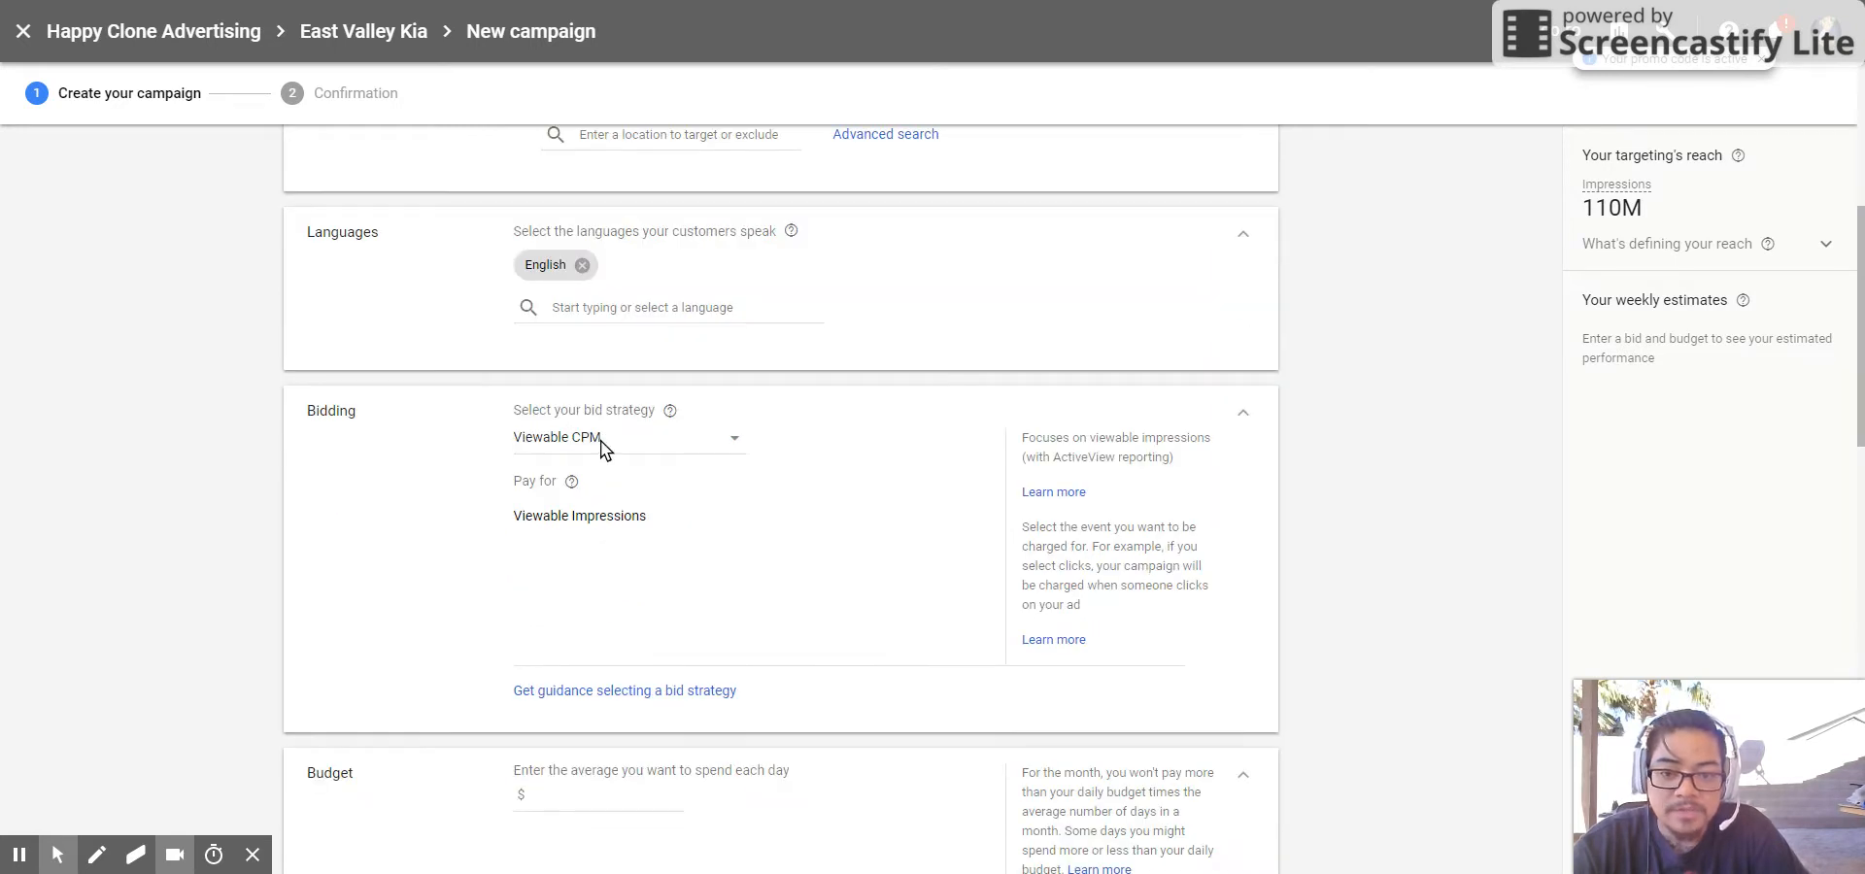
left_click(630, 437)
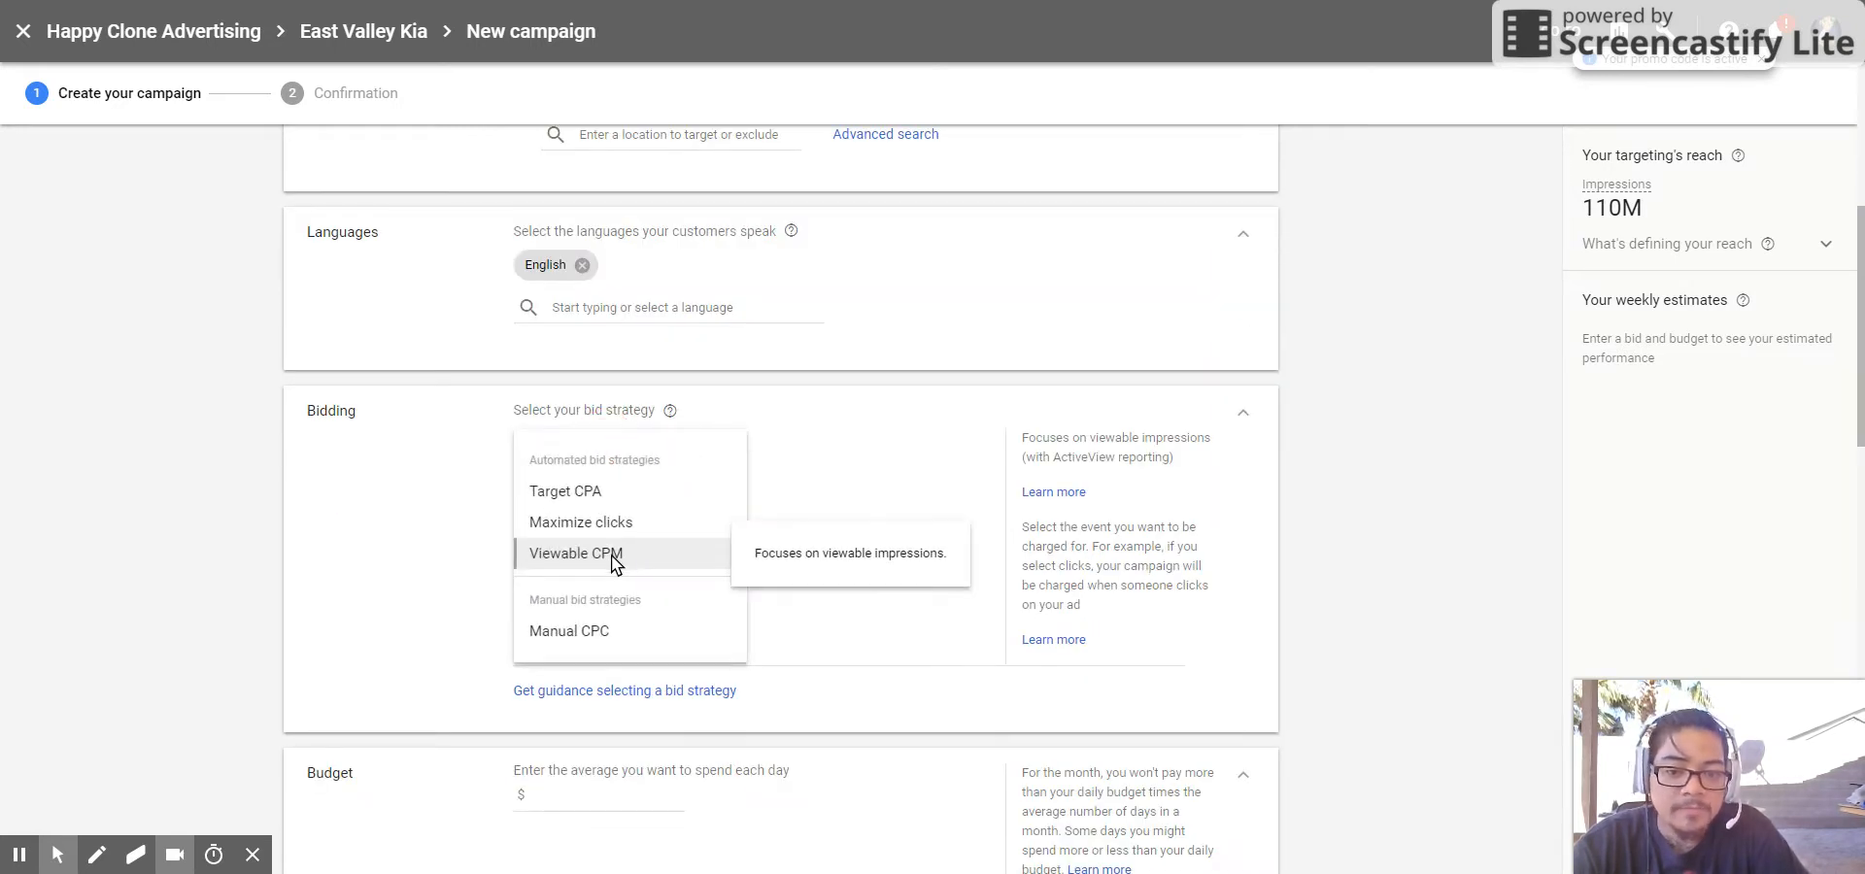
left_click(575, 552)
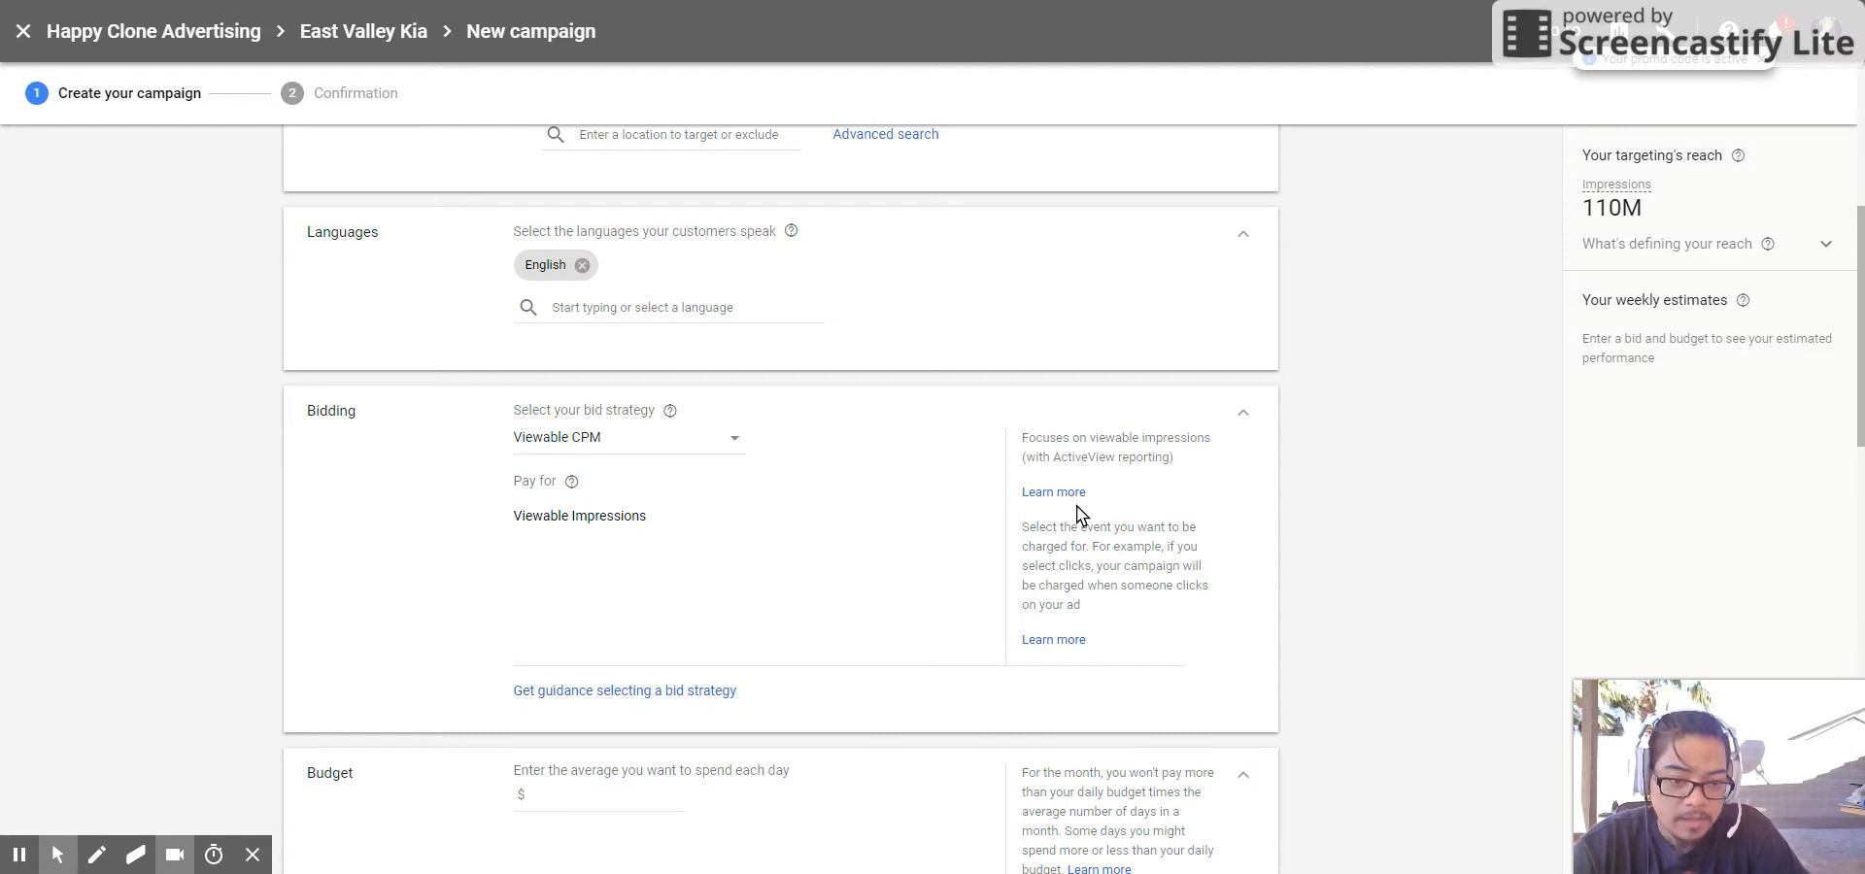
scroll("down", 3)
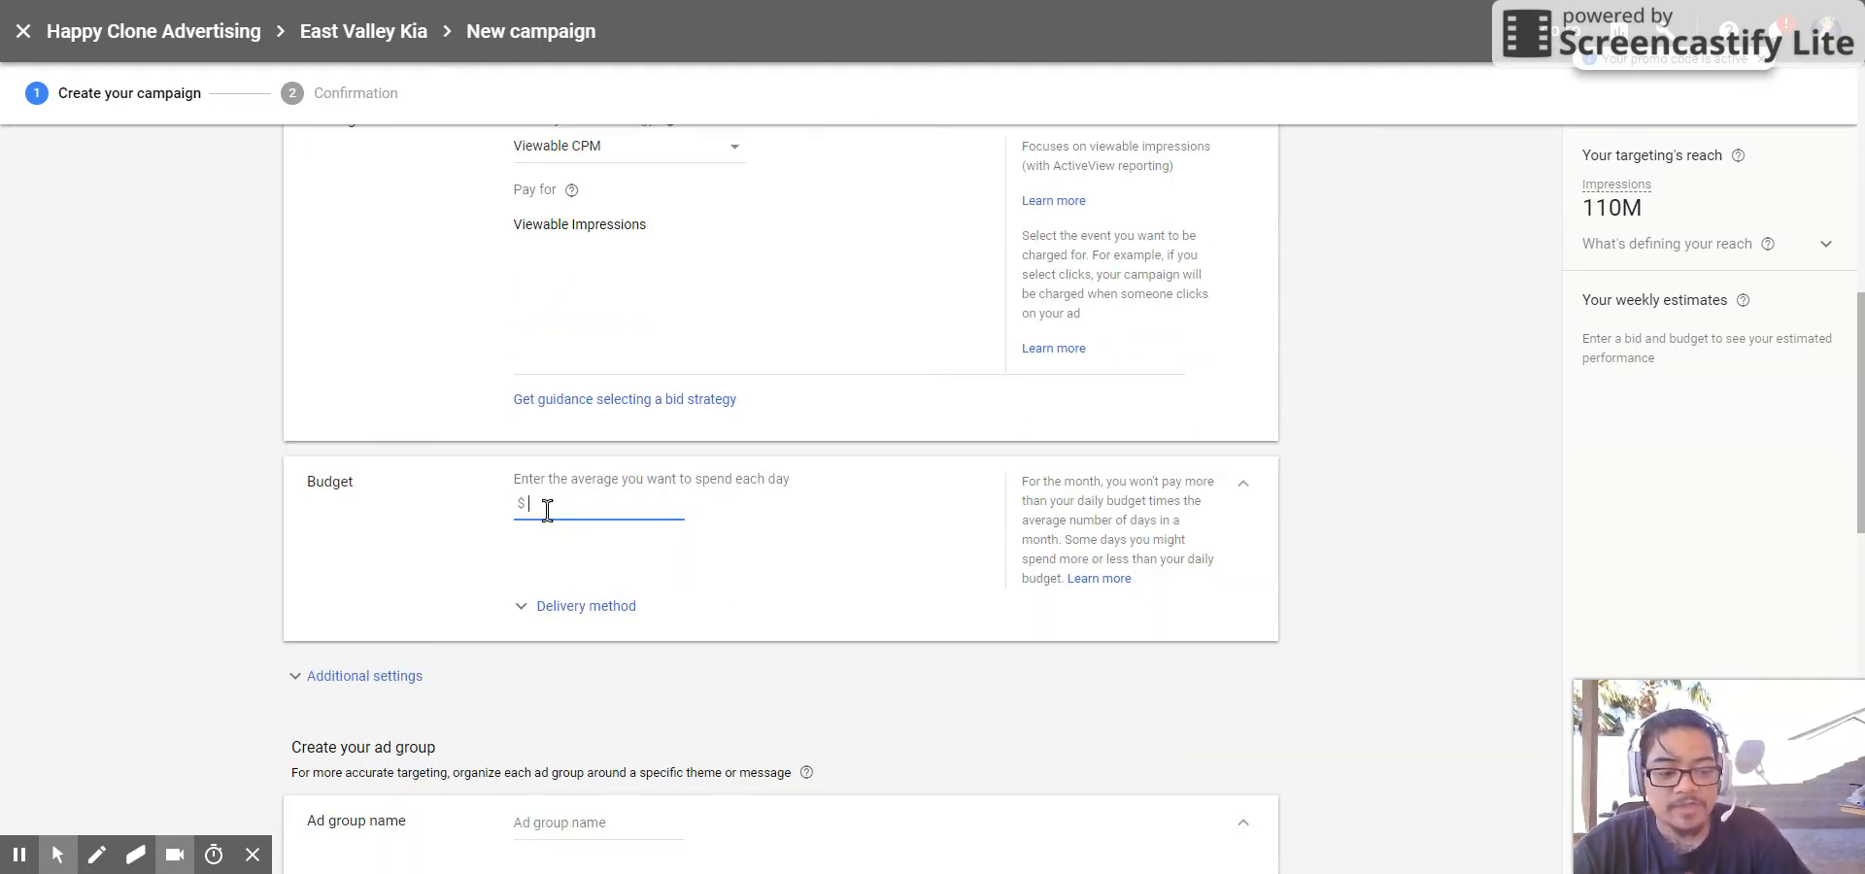
type("1.00")
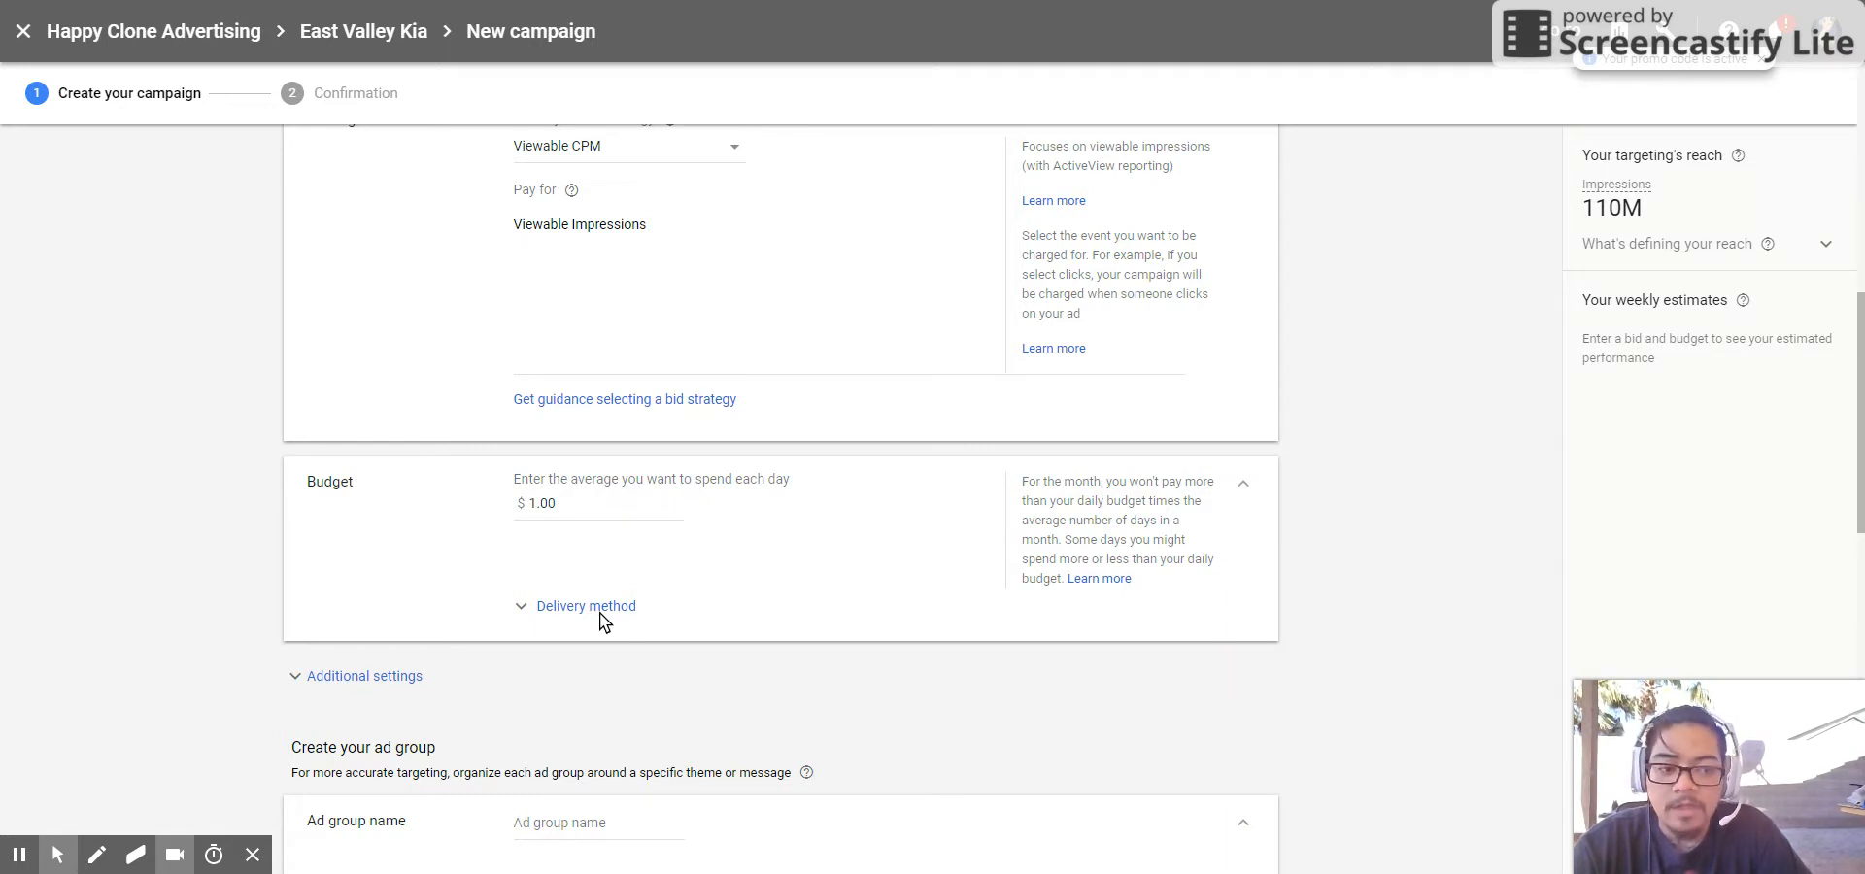
mouse_move(610, 616)
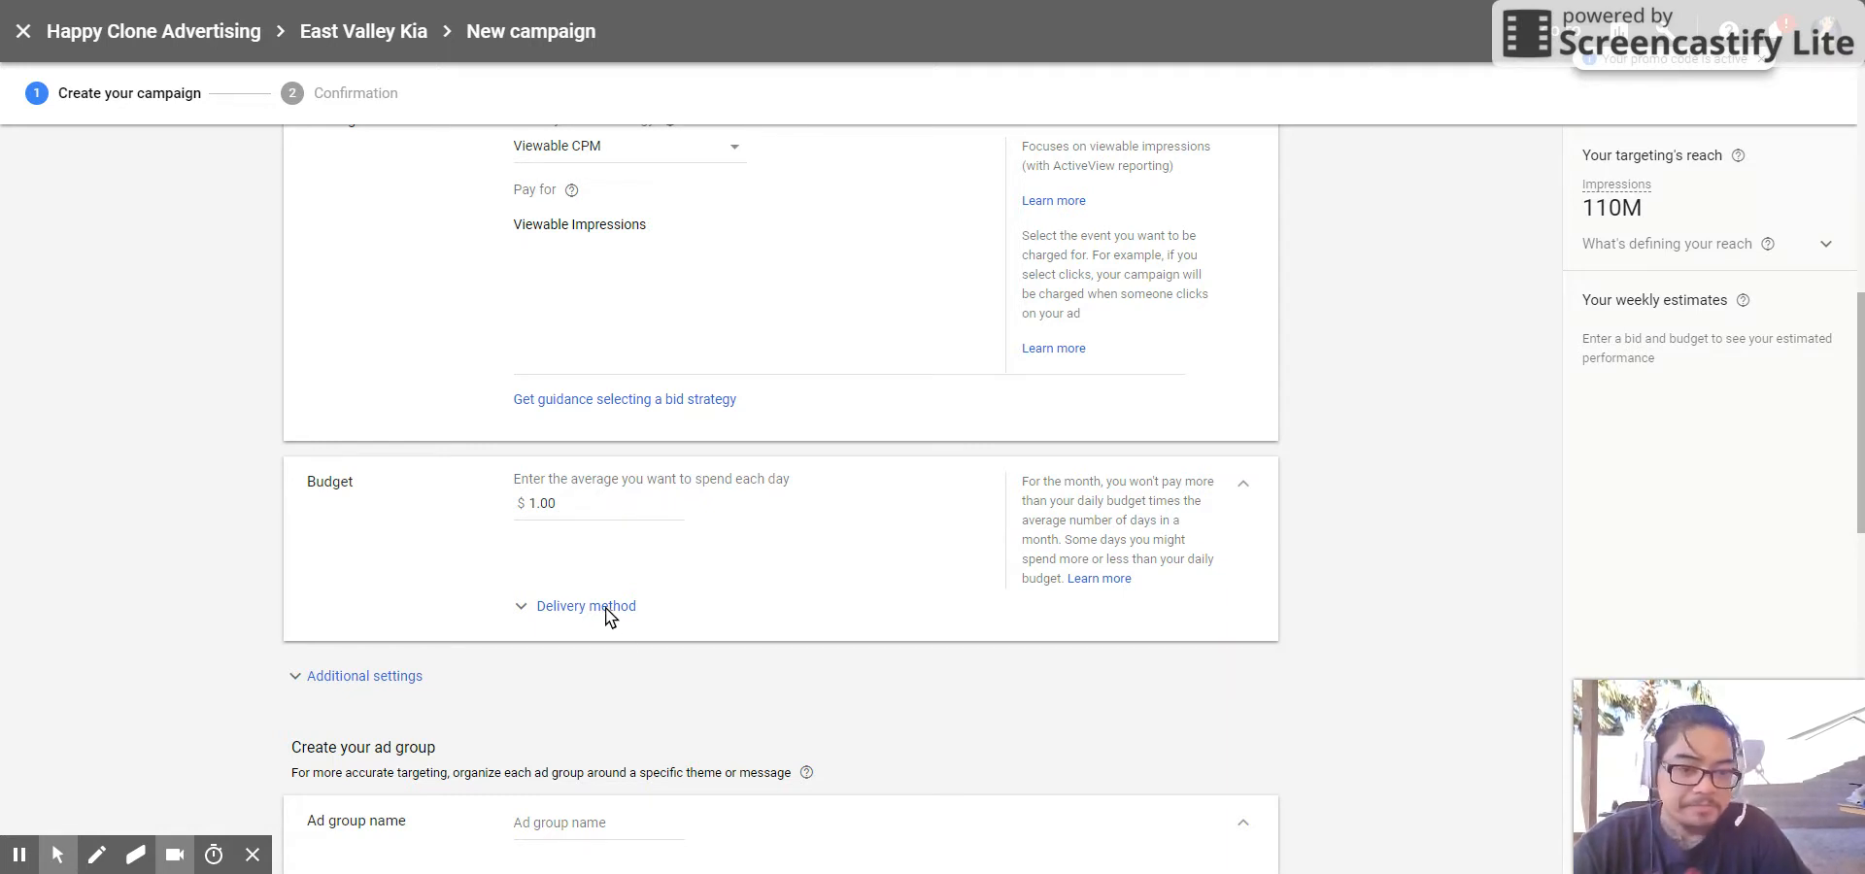
- Expand Delivery method and keep Standard delivery
left_click(585, 606)
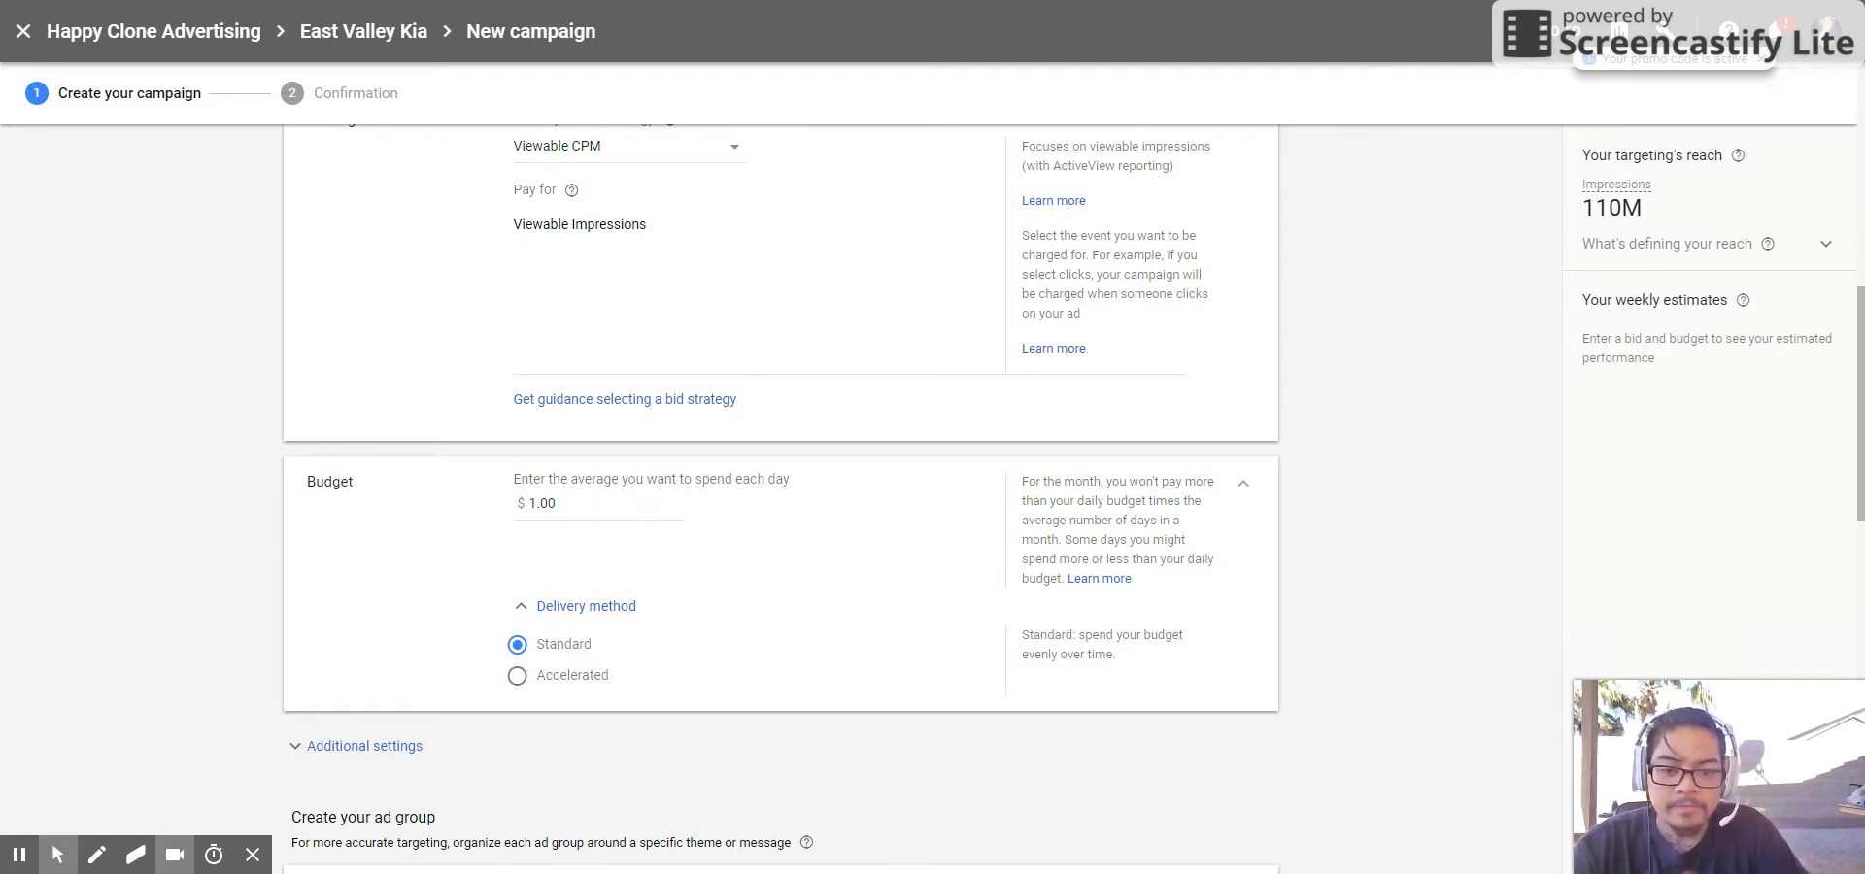
mouse_move(567, 680)
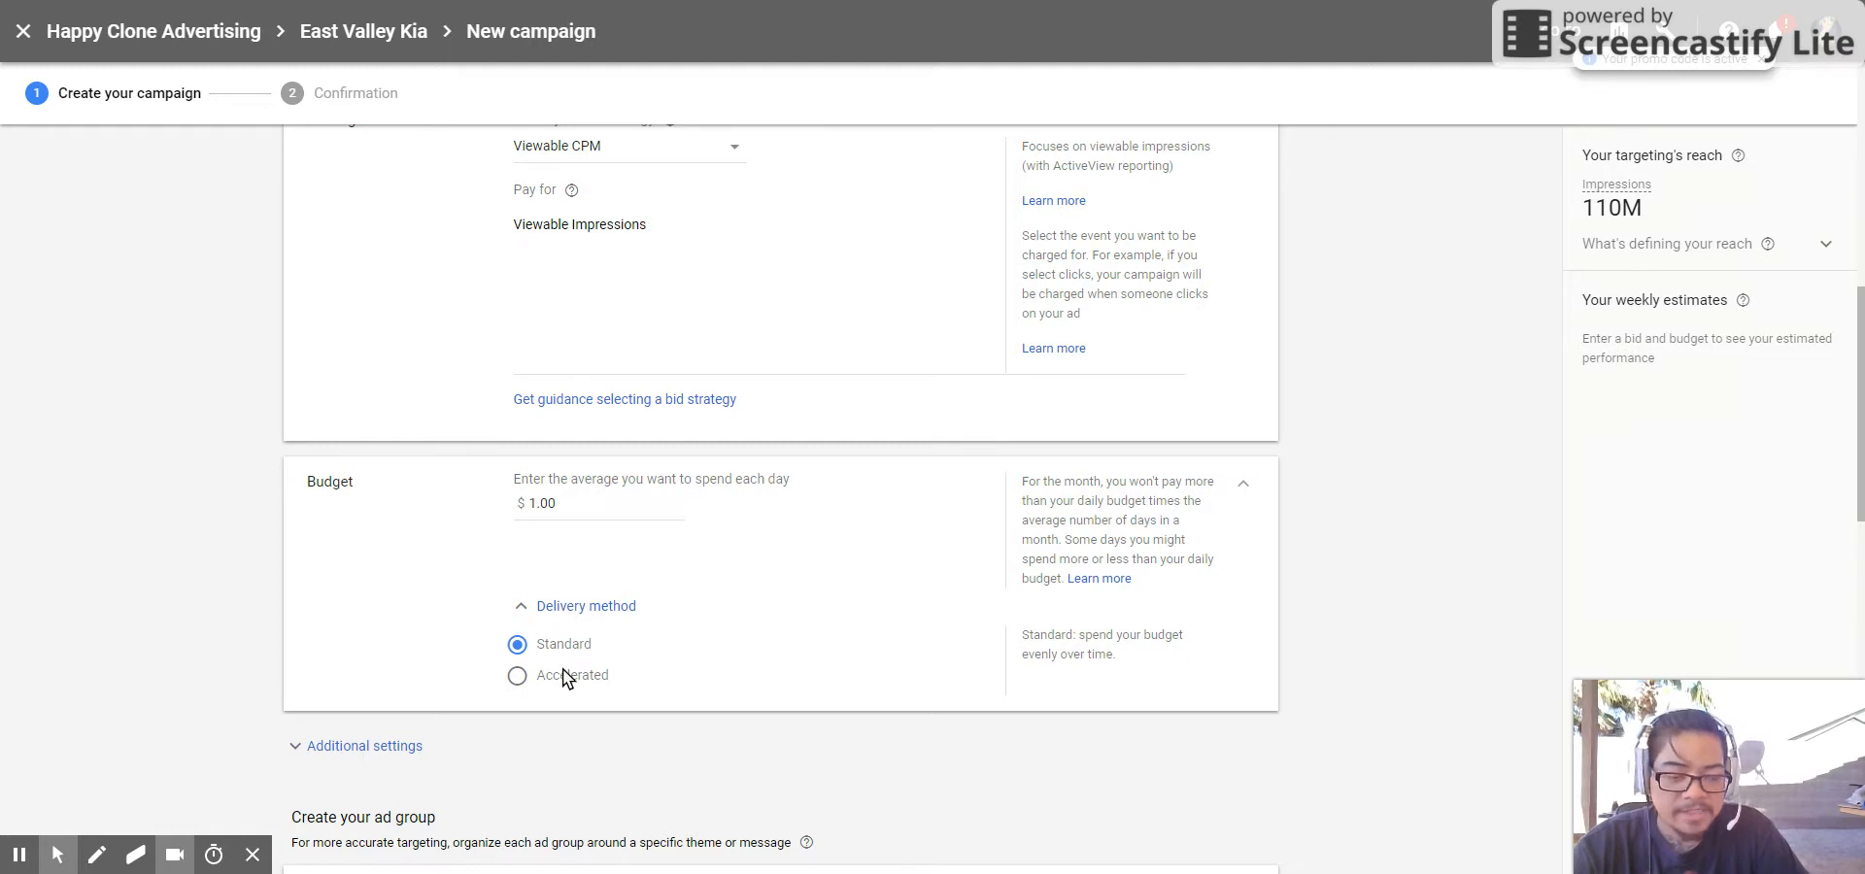
mouse_move(567, 676)
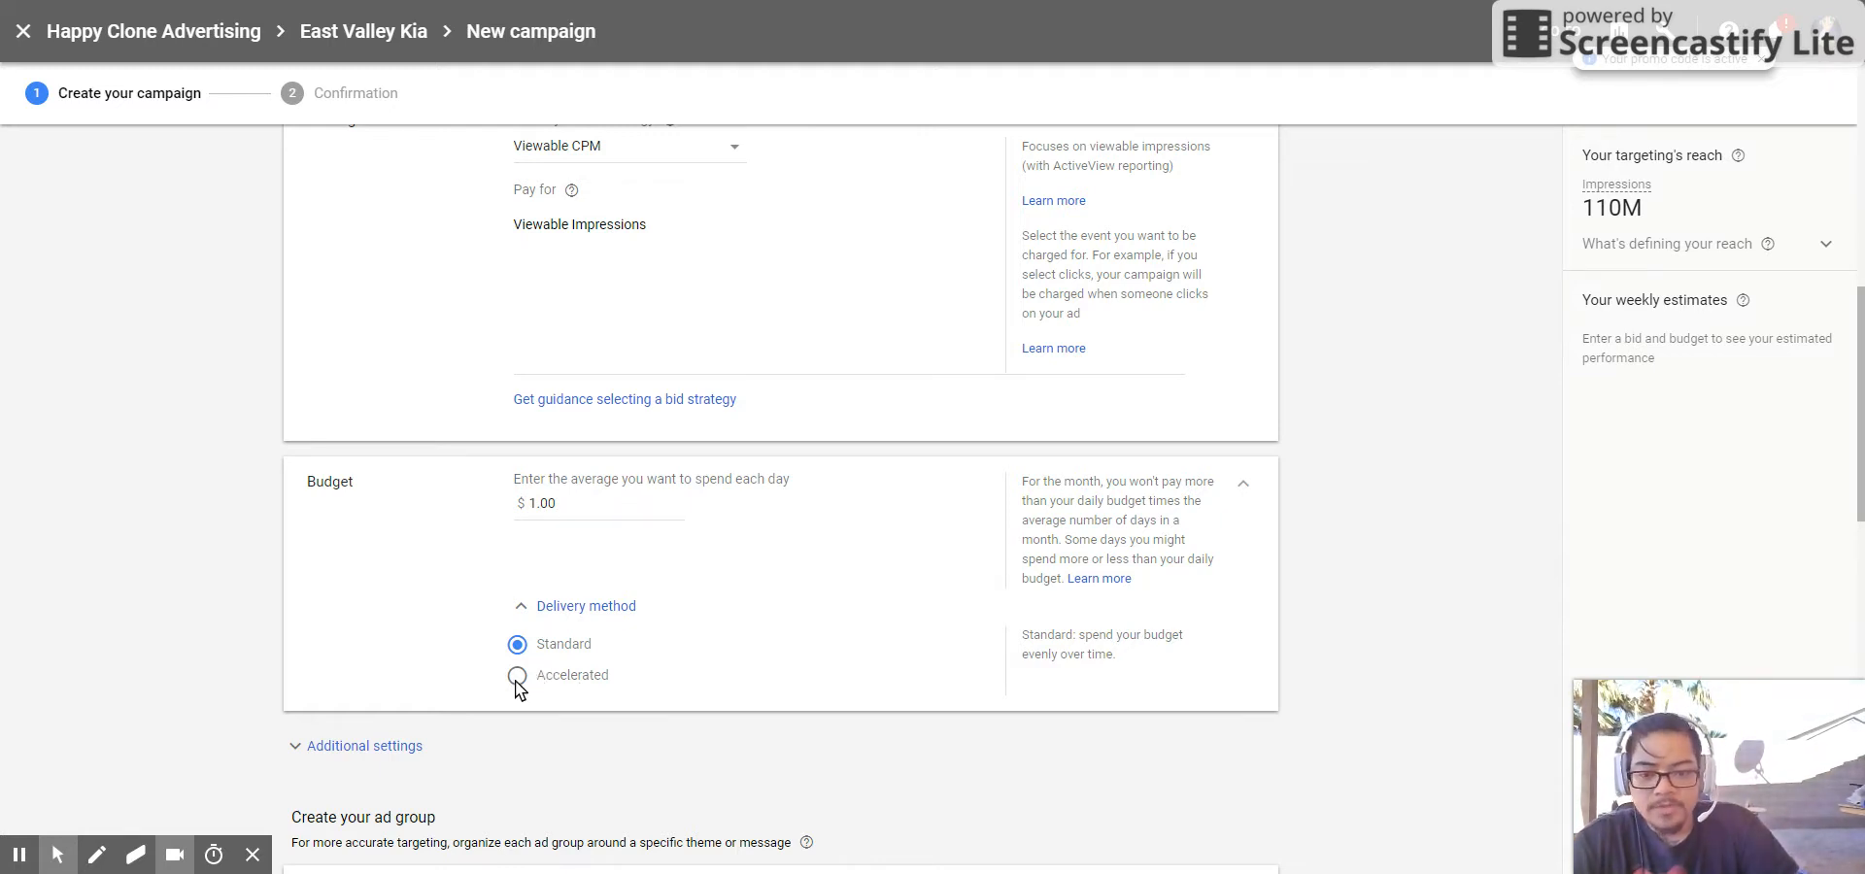
- Reach the ad group's audiences and browse the in-market 'actively researching or planning' categories
scroll("down", 3)
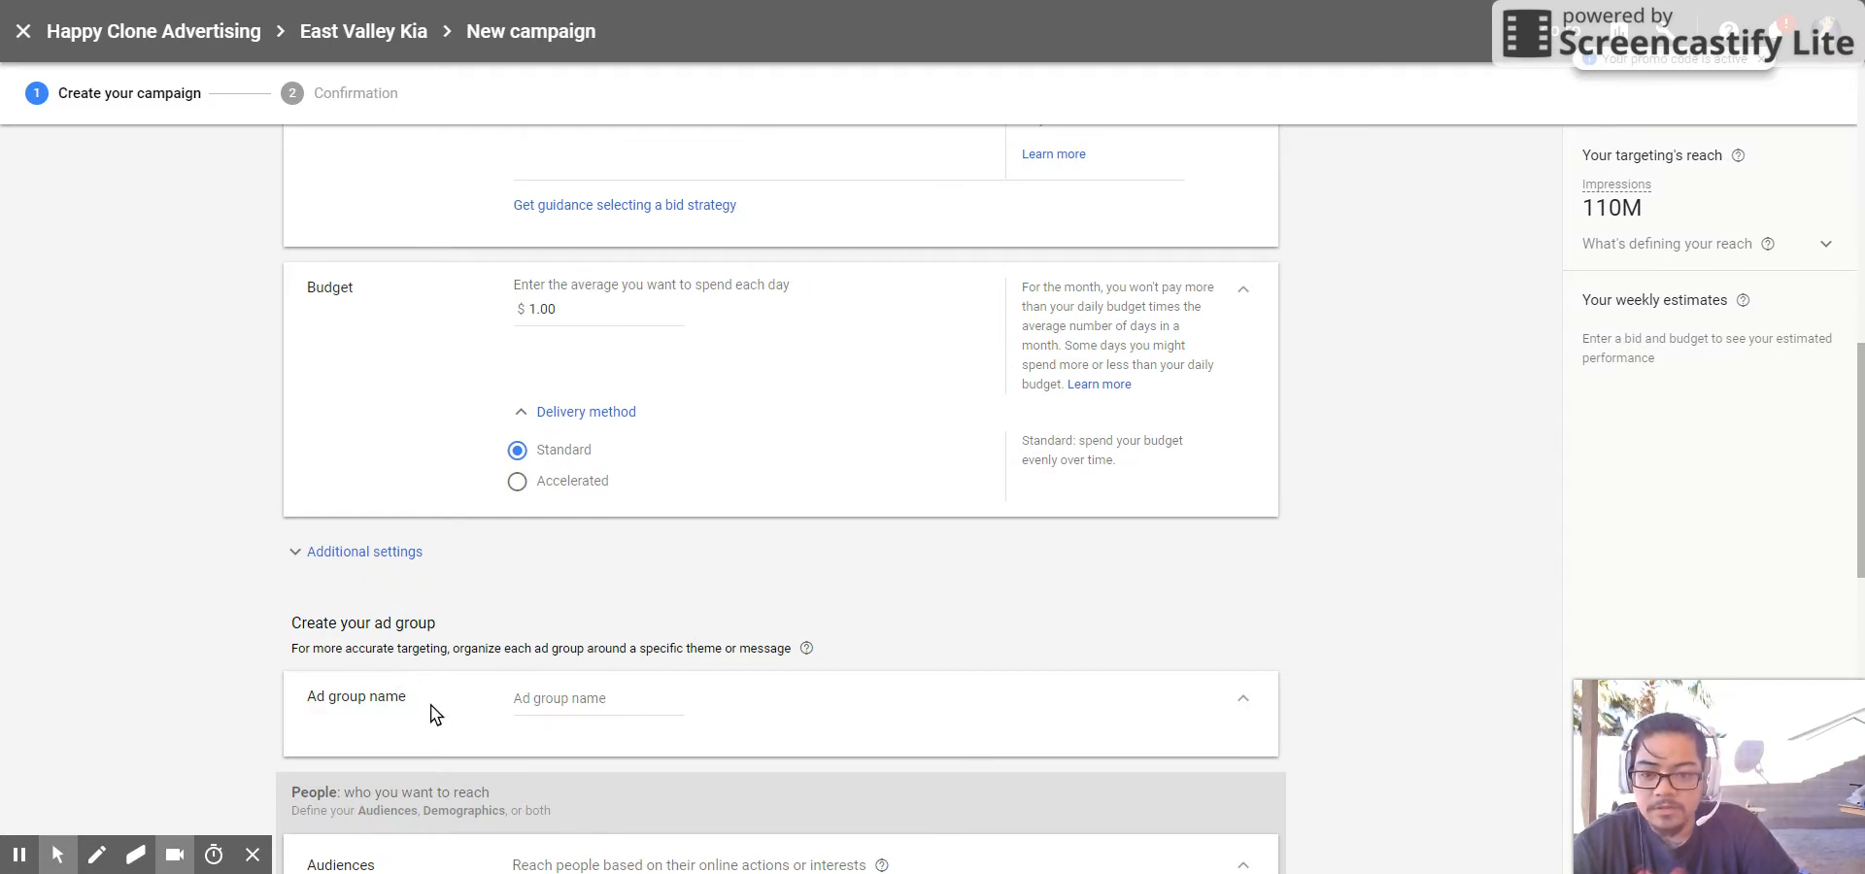
left_click(599, 702)
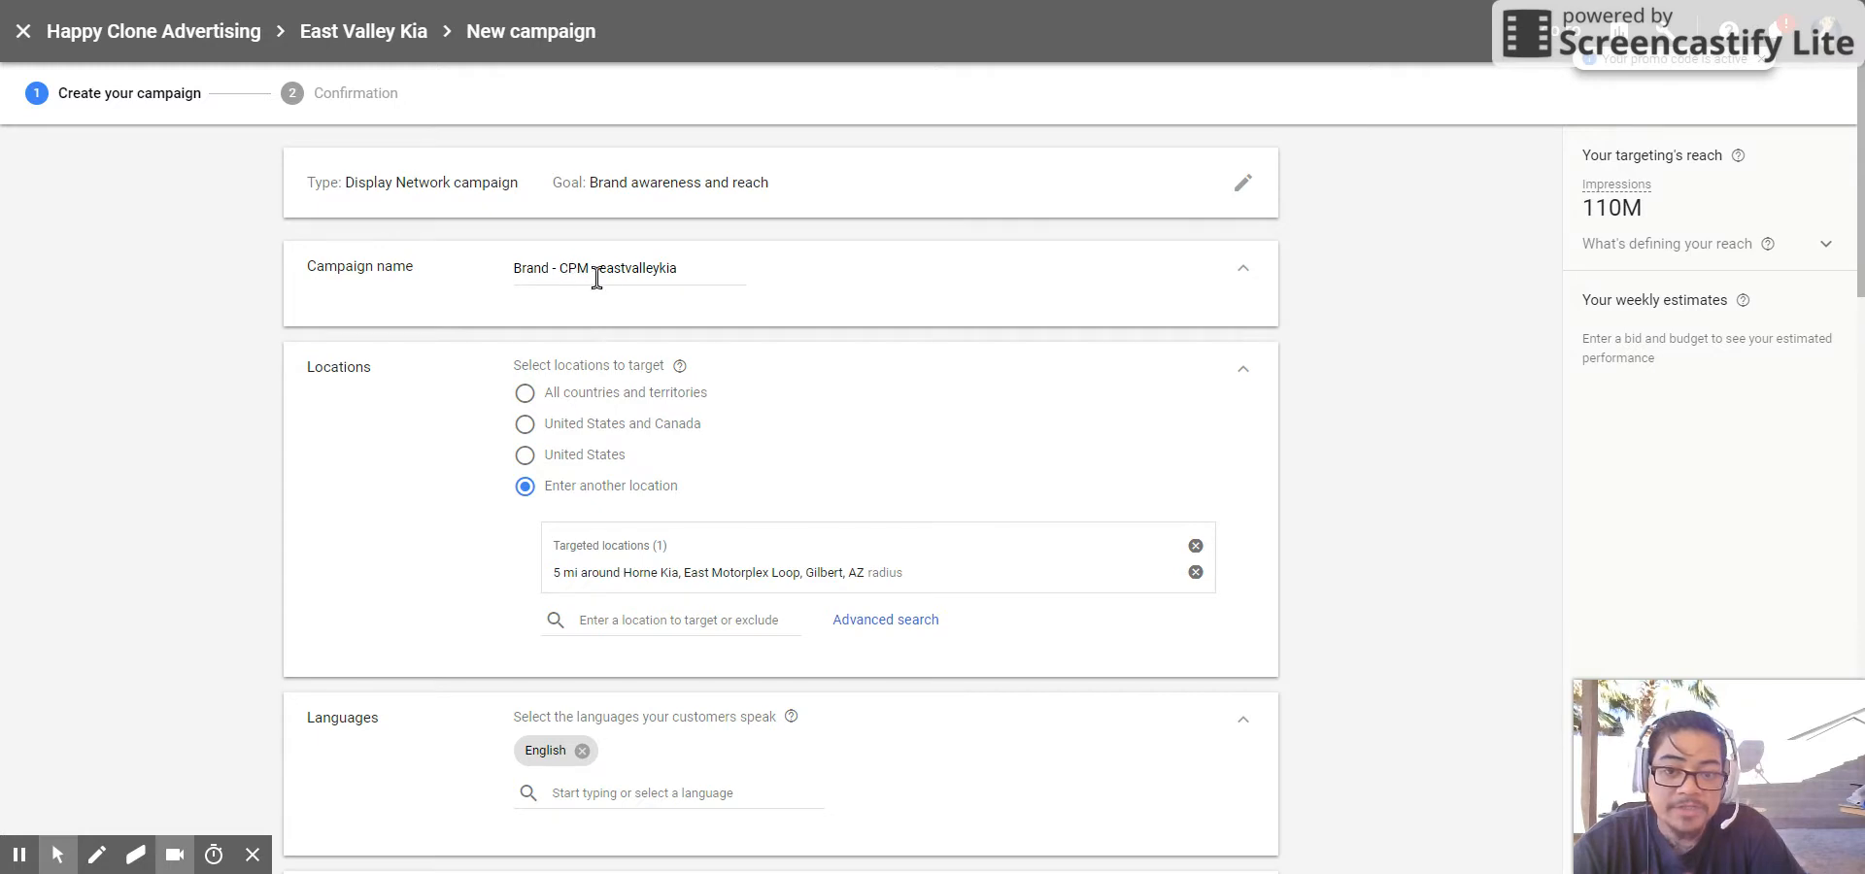
scroll("down", 3)
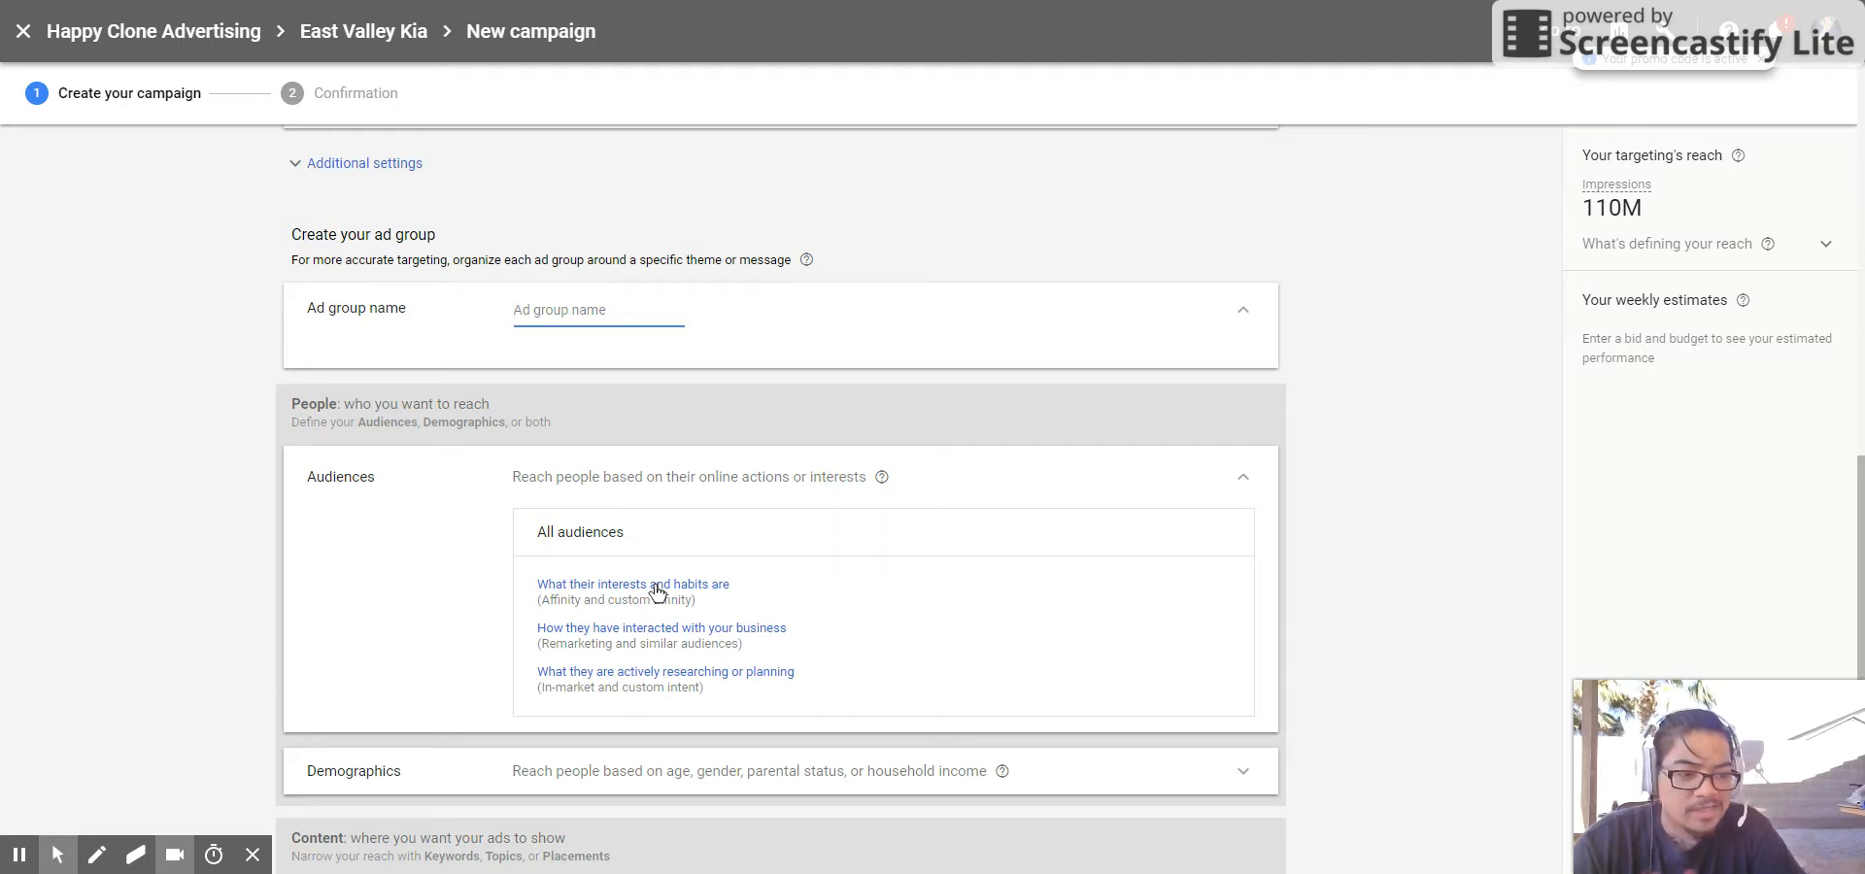
mouse_move(630, 652)
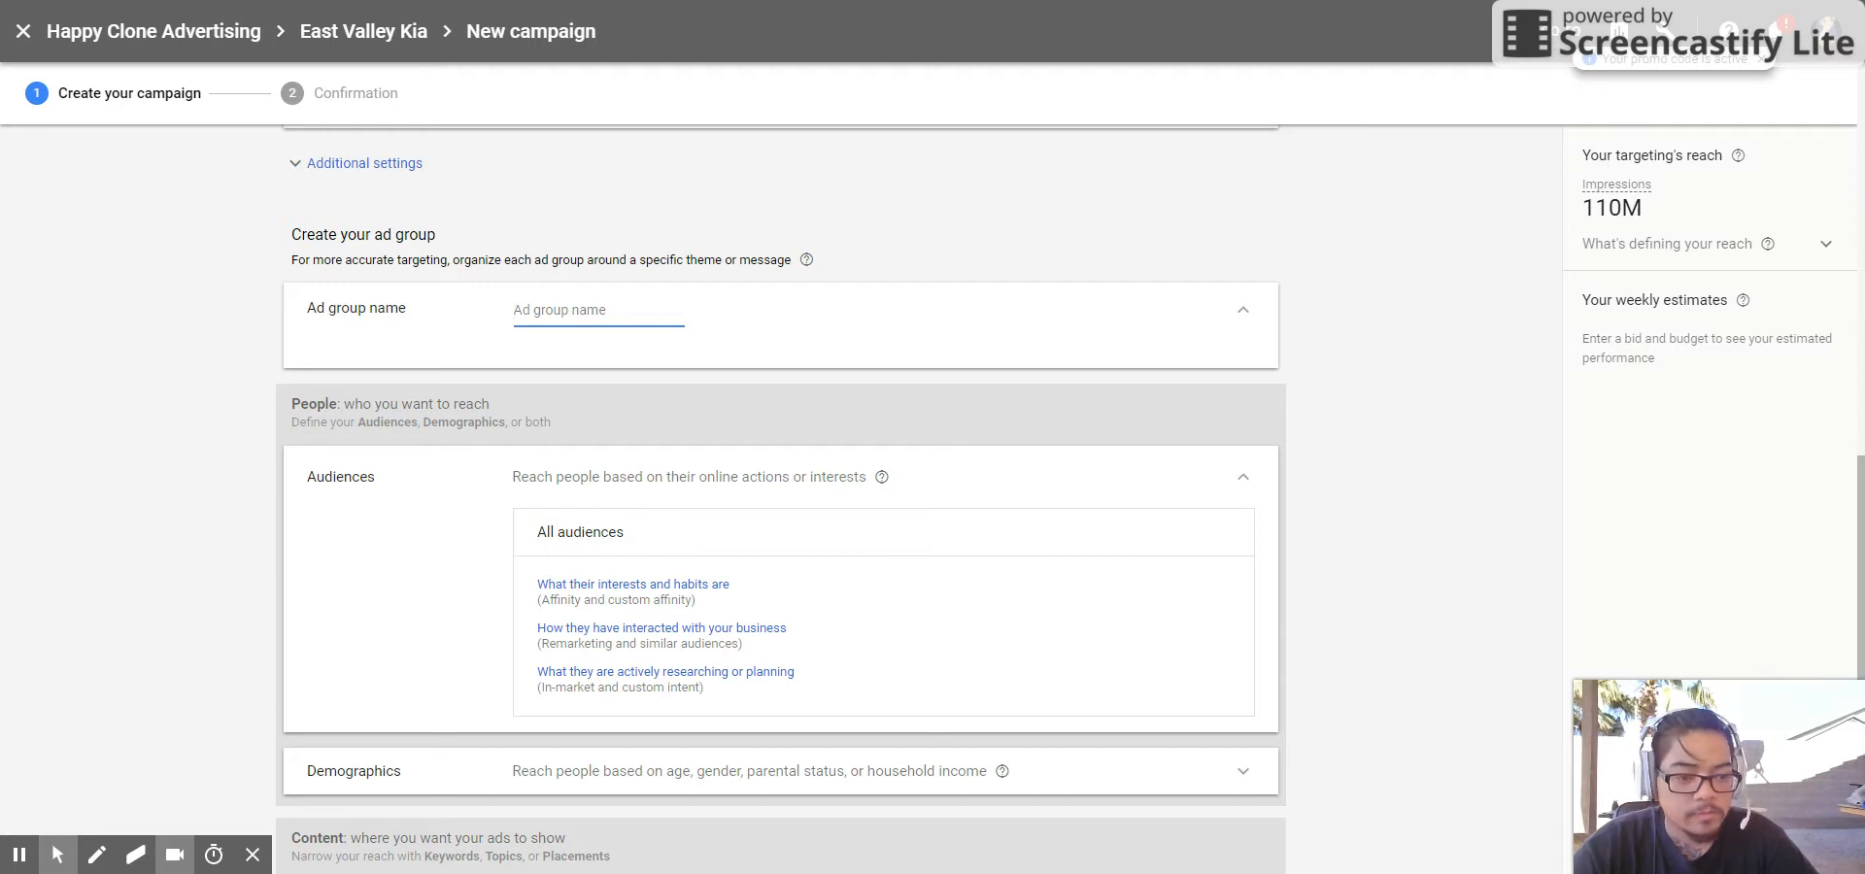
mouse_move(620, 629)
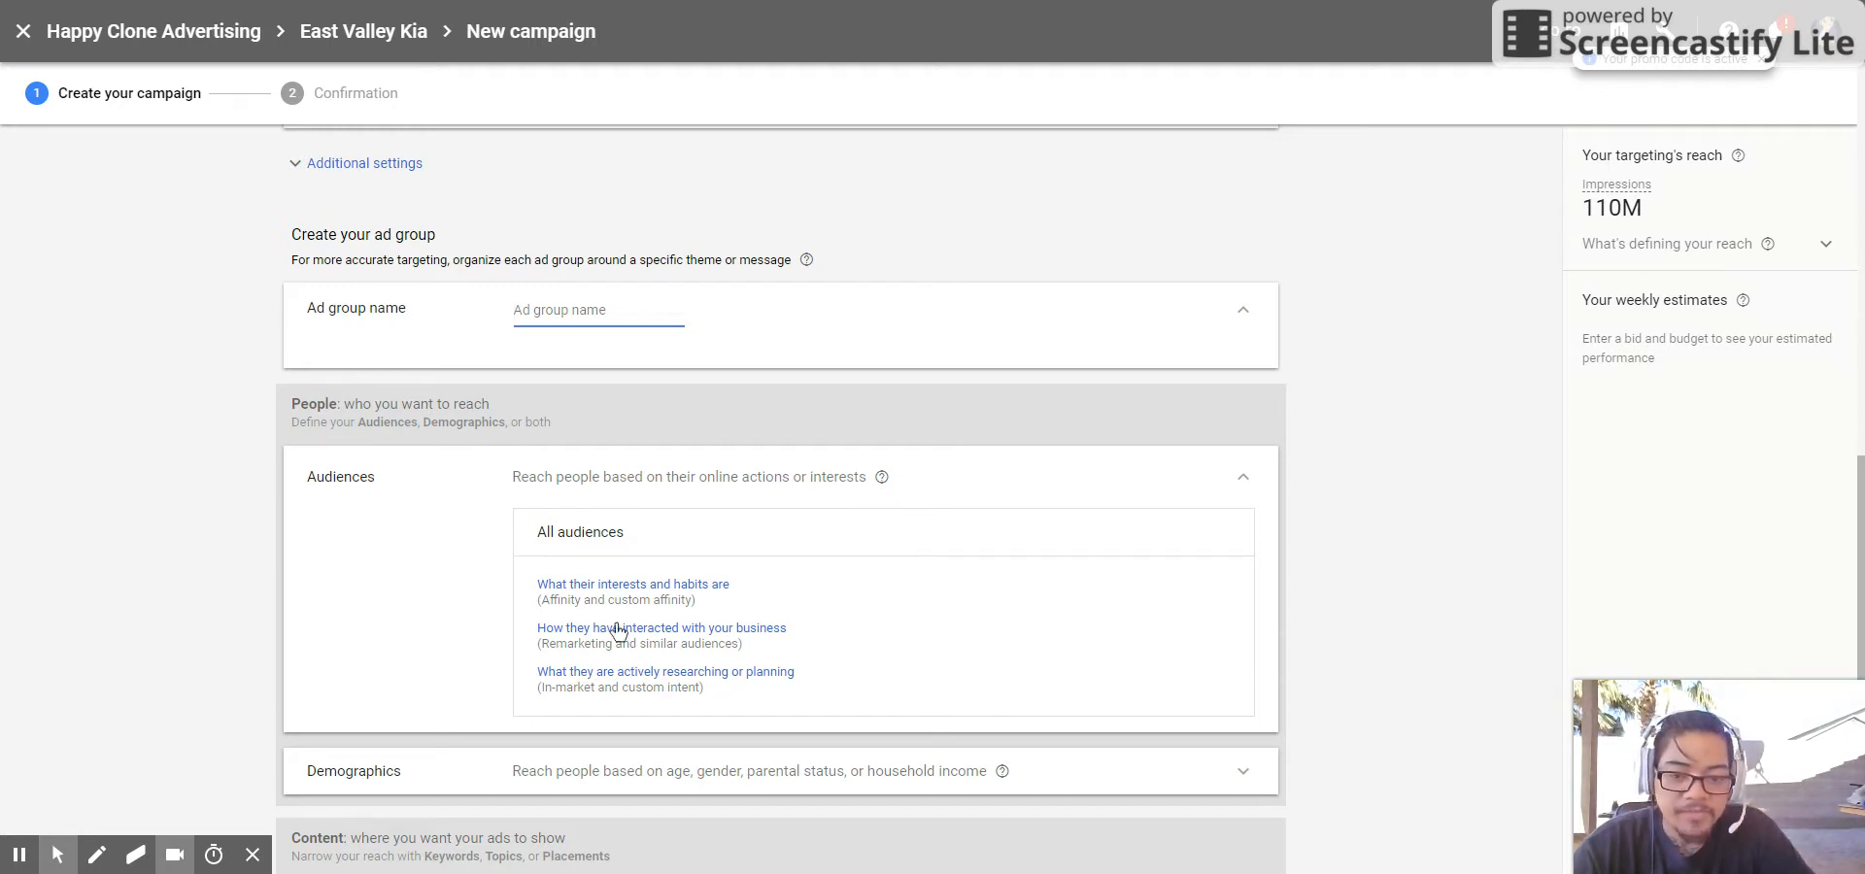
mouse_move(643, 649)
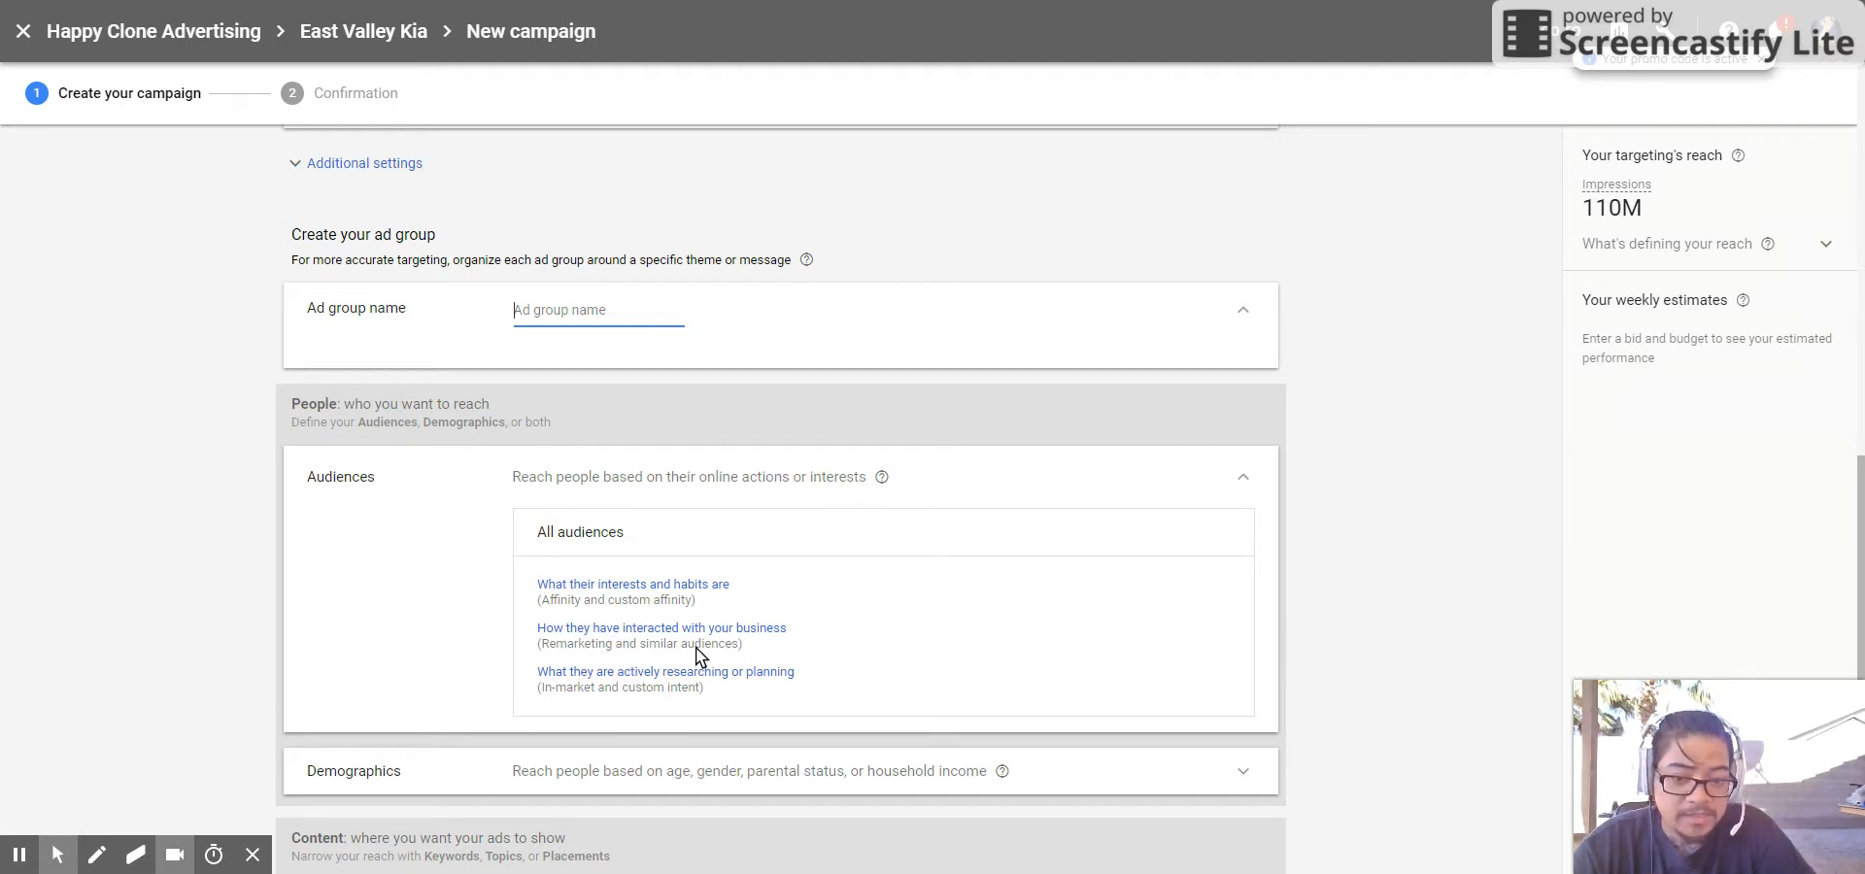
mouse_move(668, 707)
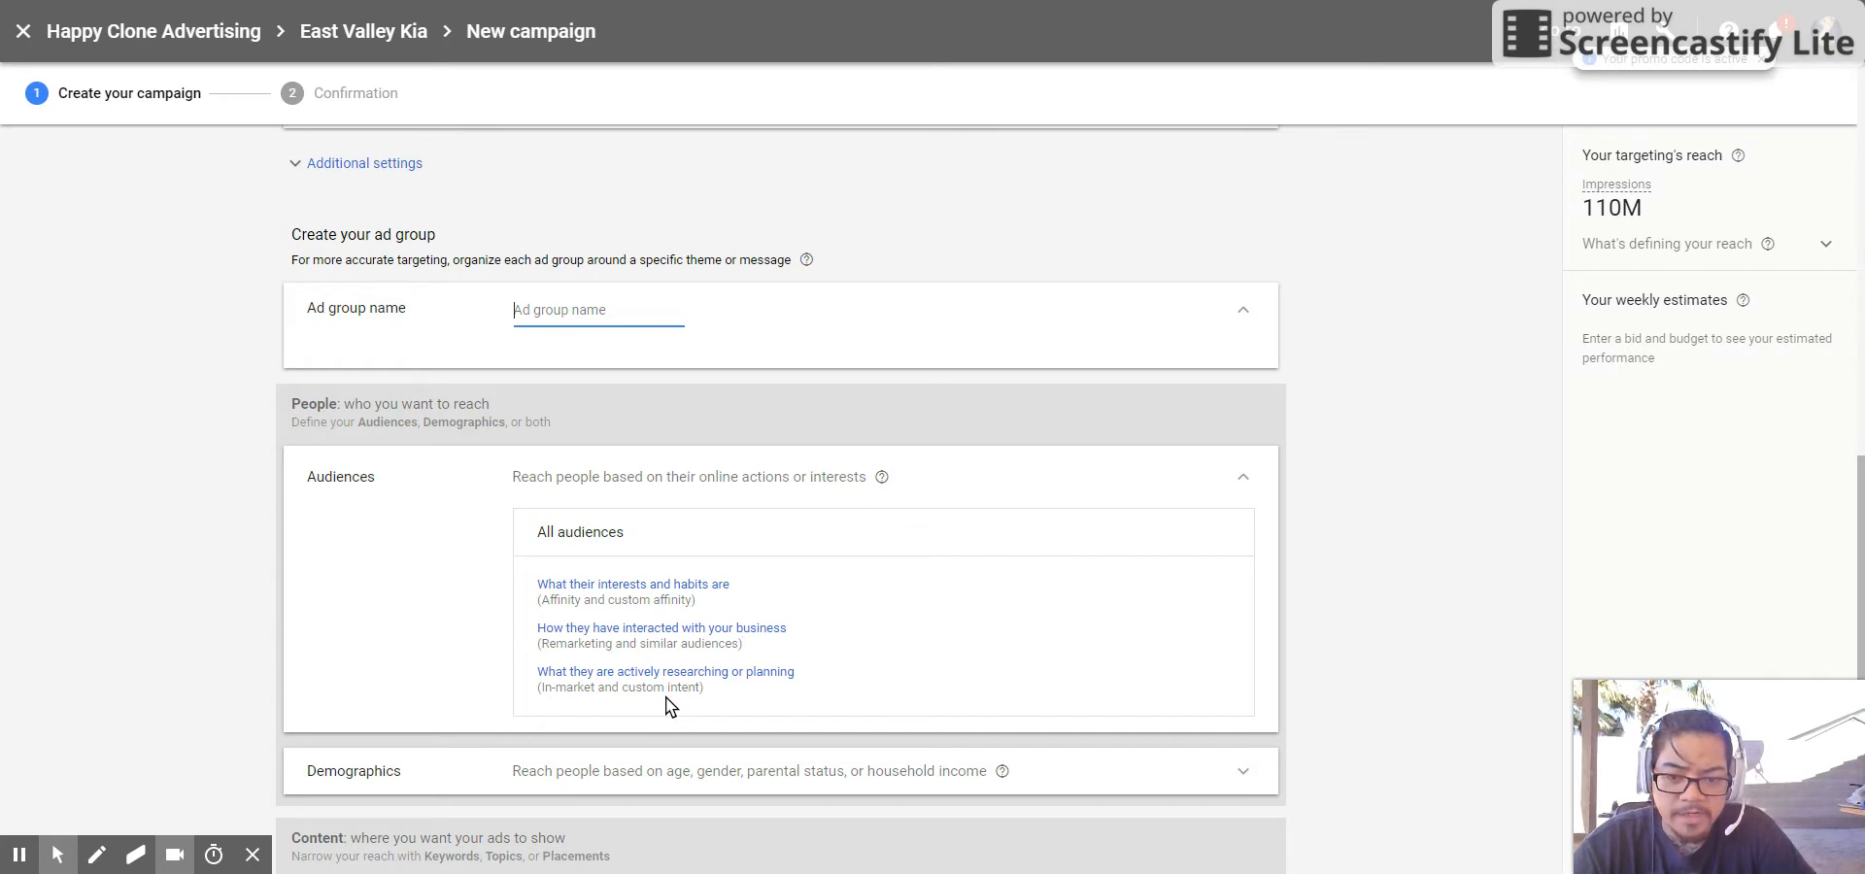
mouse_move(672, 682)
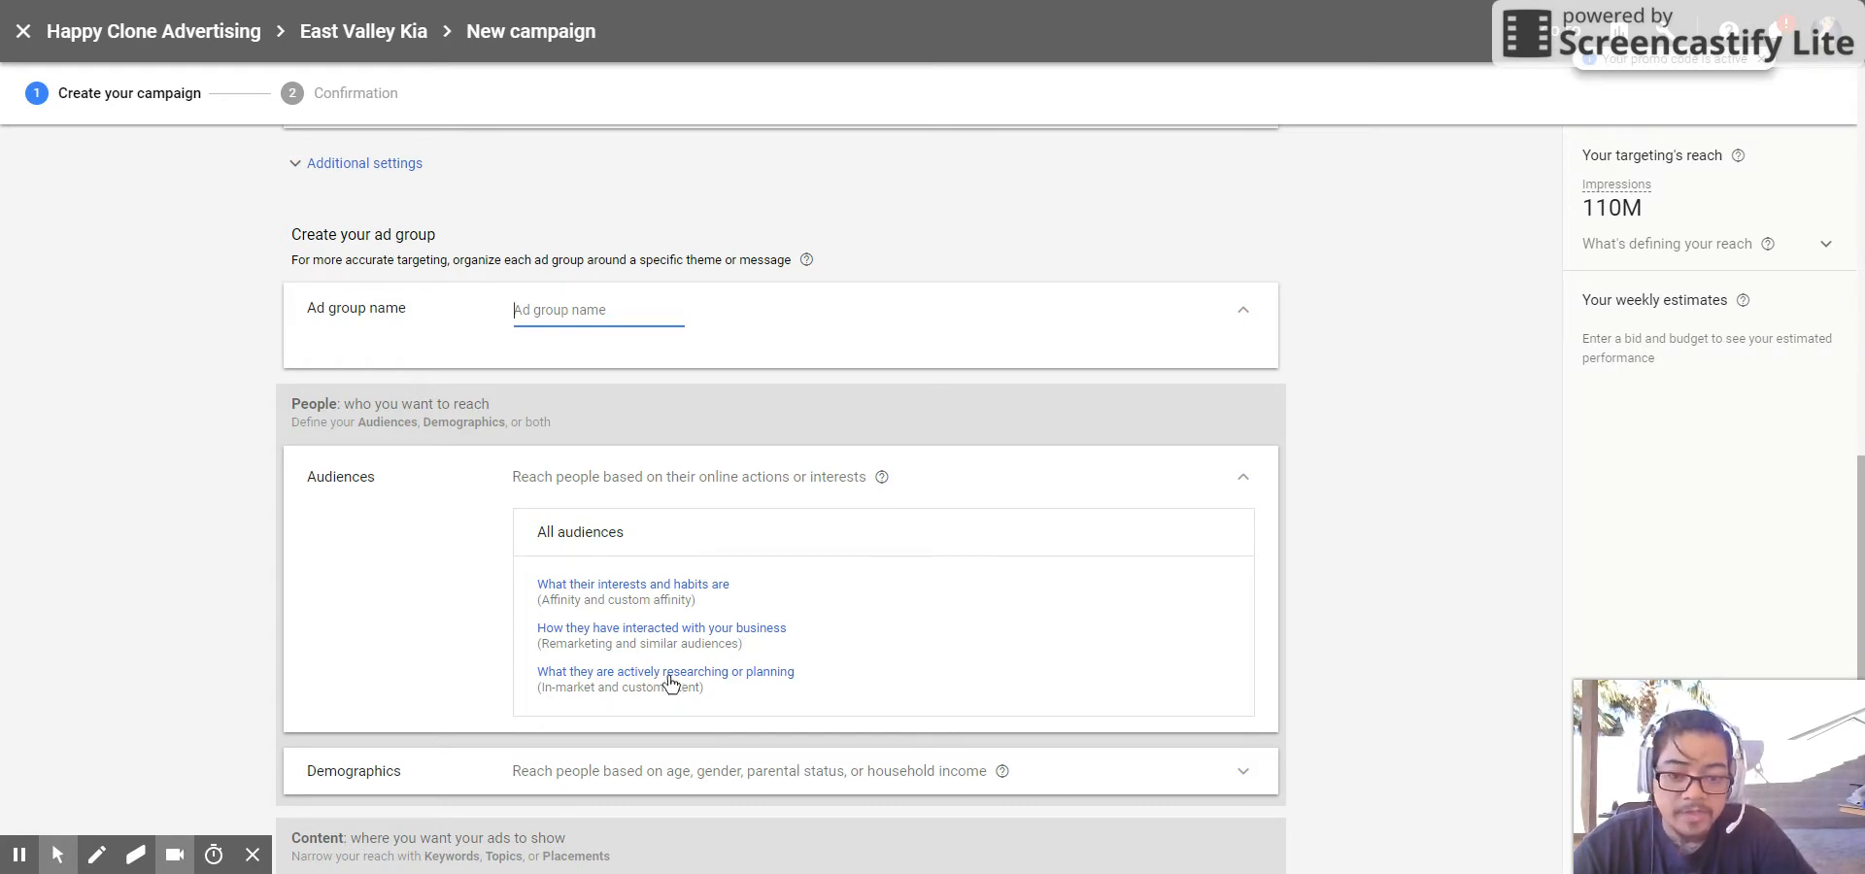
mouse_move(602, 697)
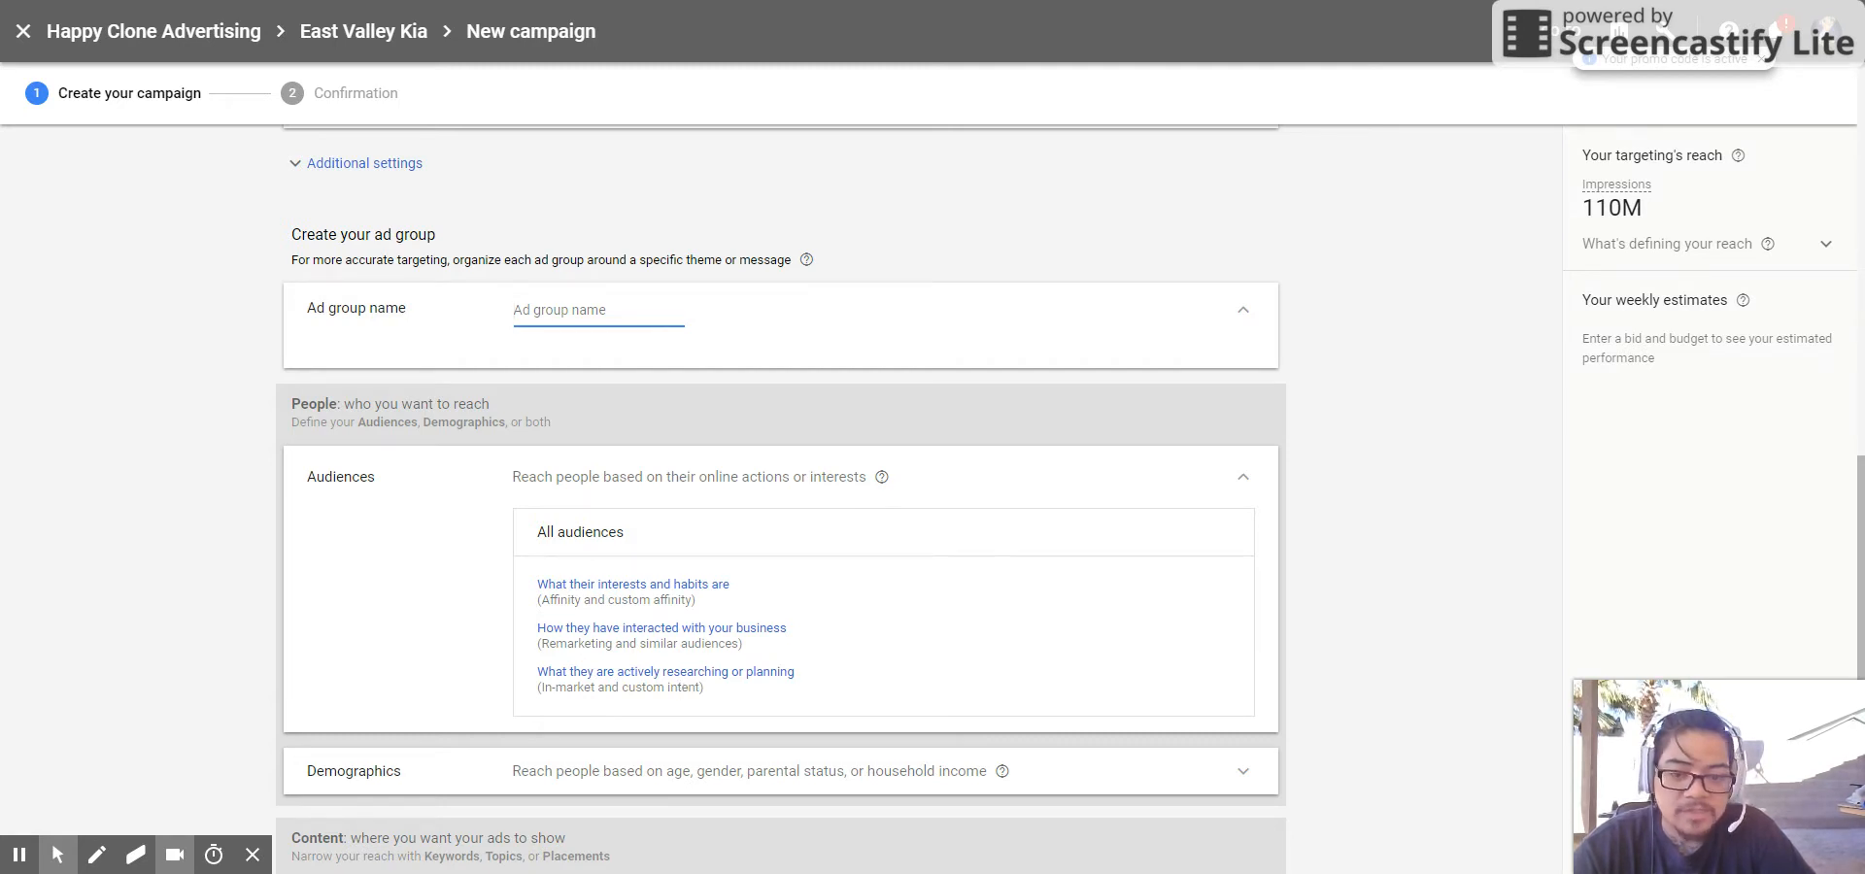
left_click(665, 670)
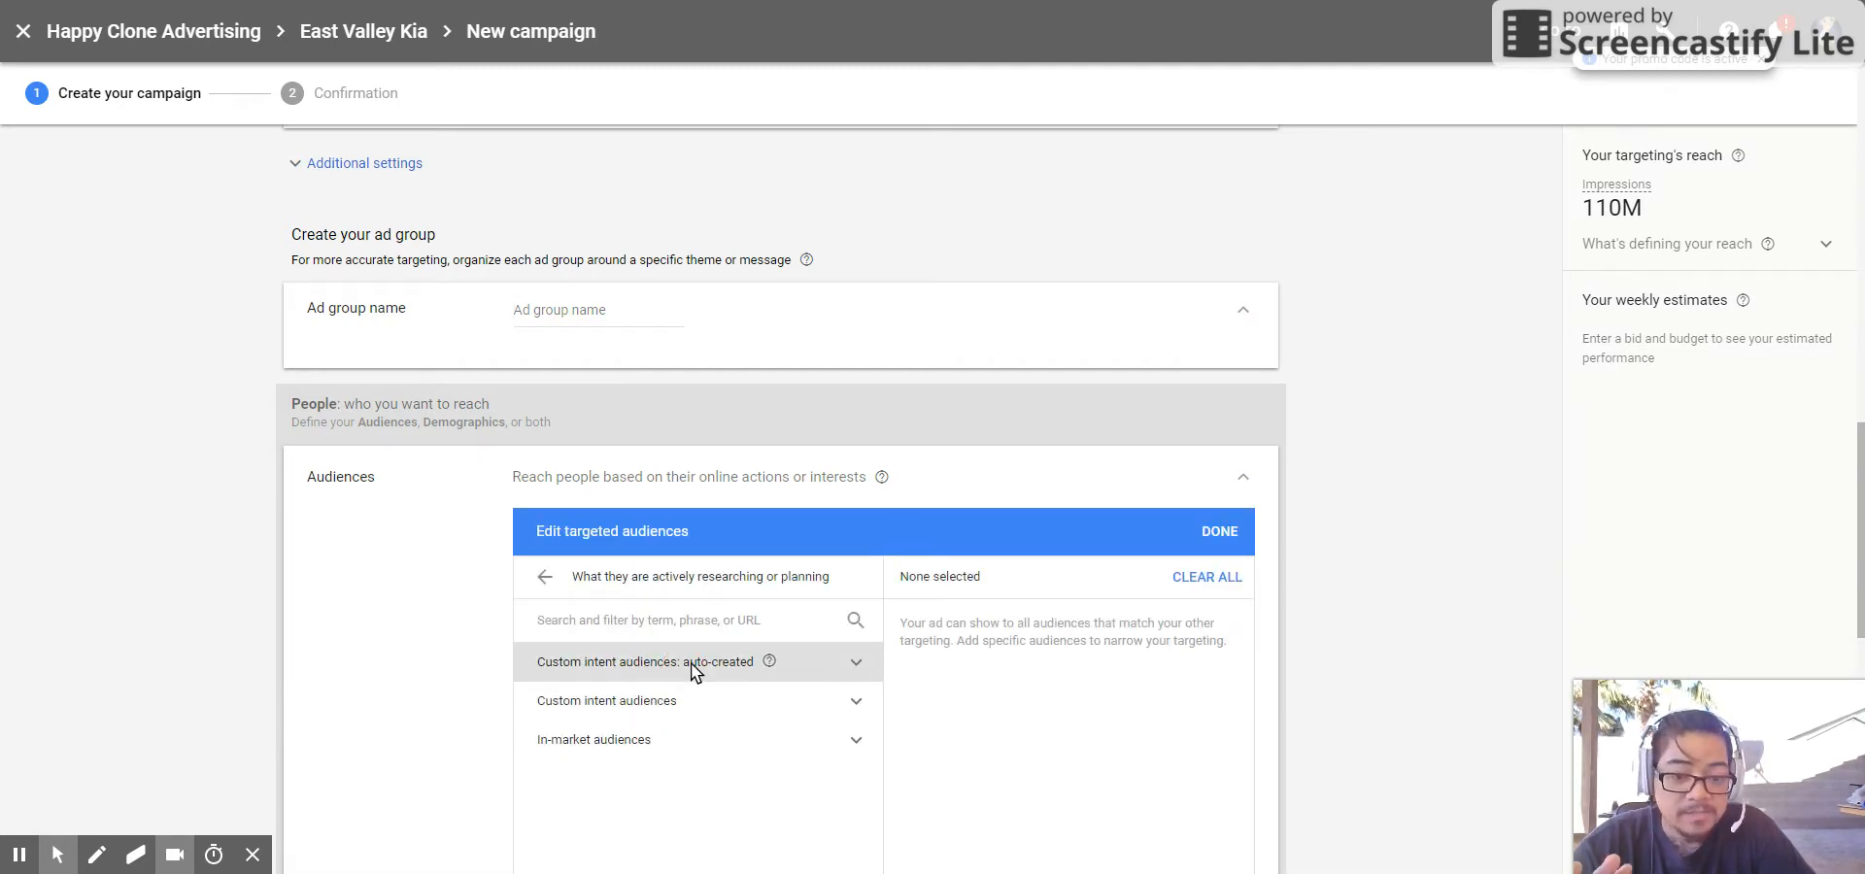
mouse_move(960, 648)
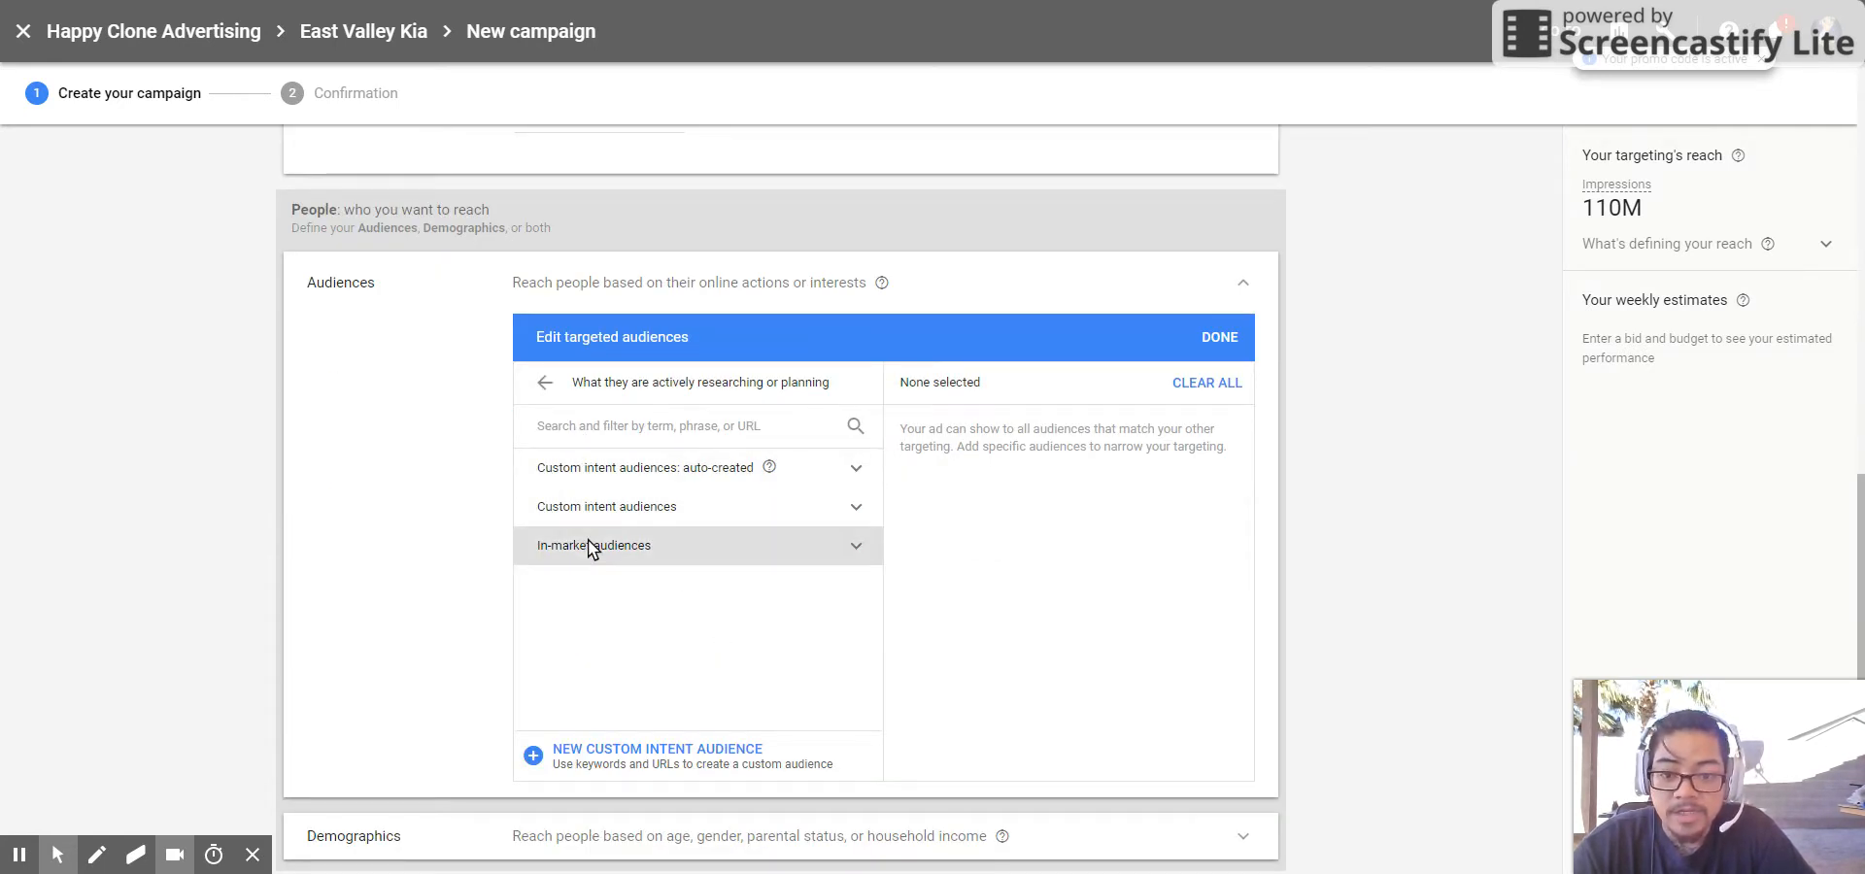
mouse_move(859, 552)
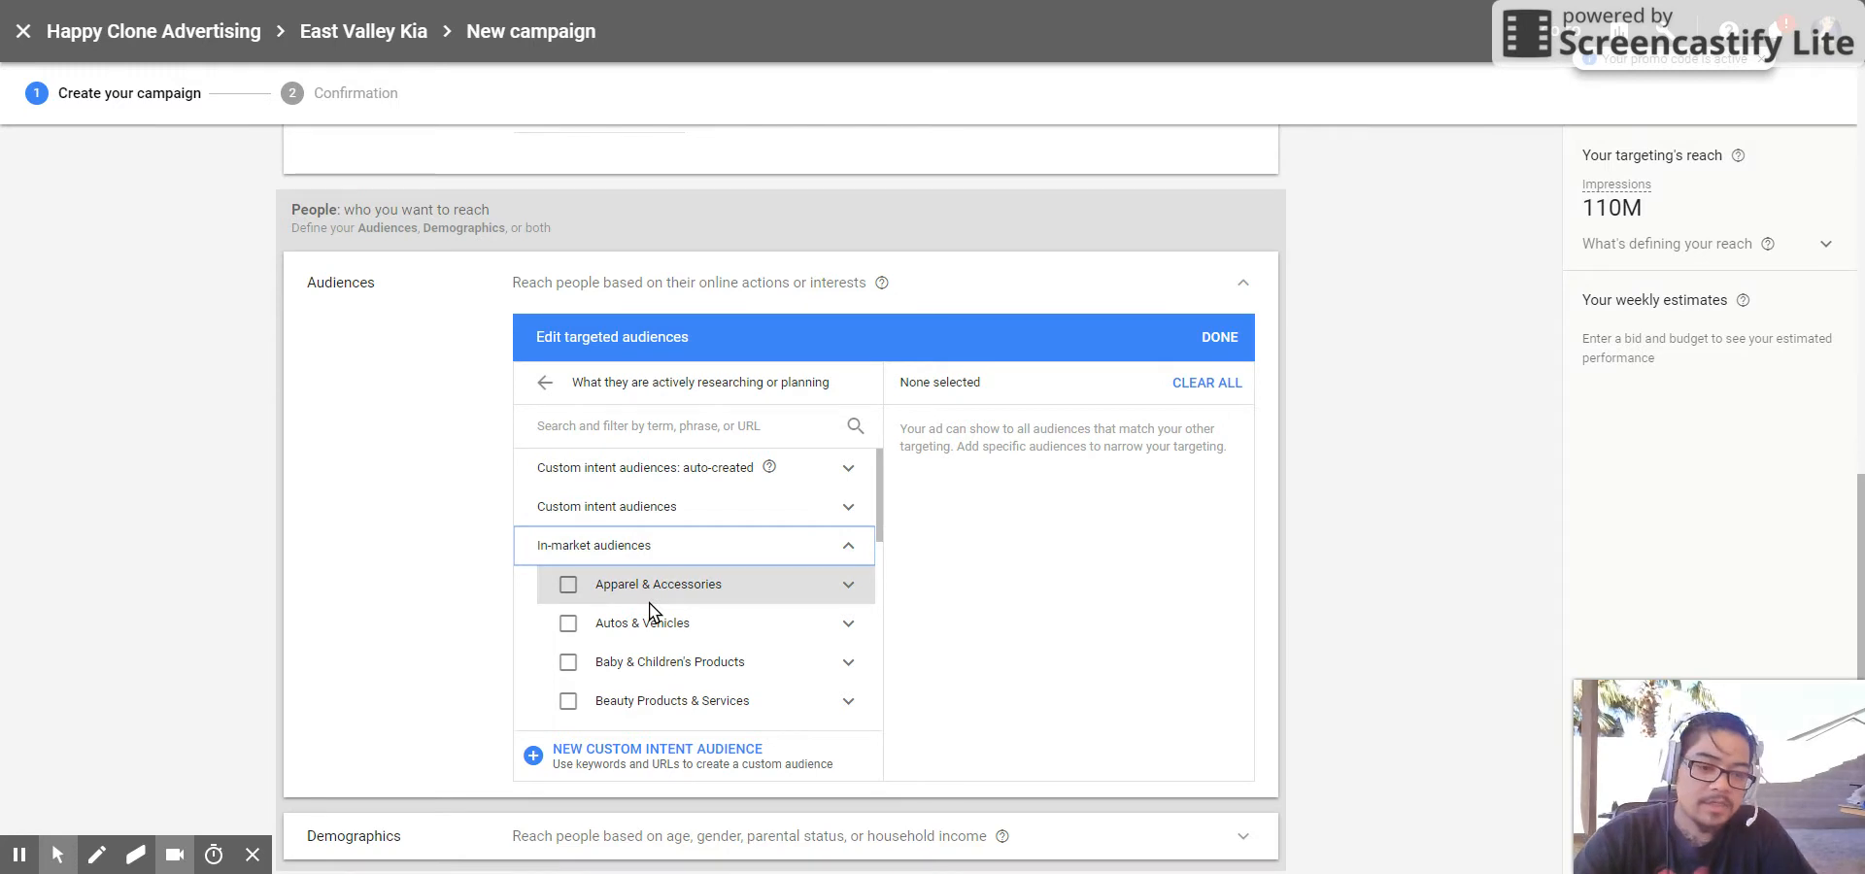
scroll("down", 3)
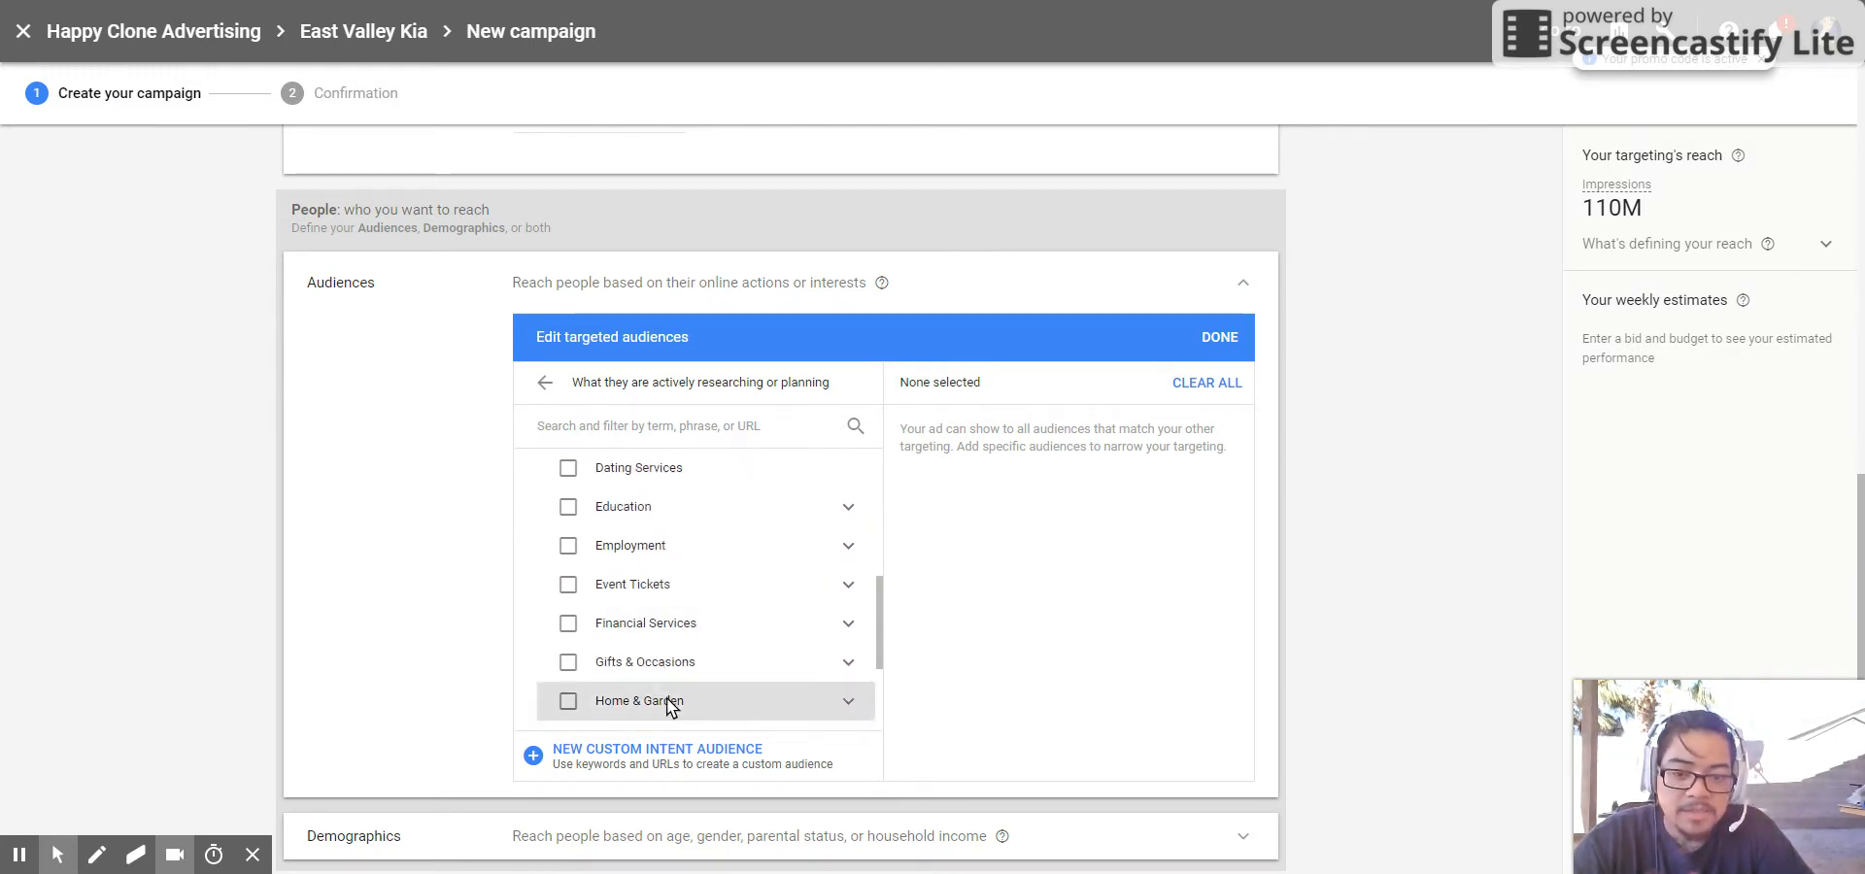
mouse_move(674, 762)
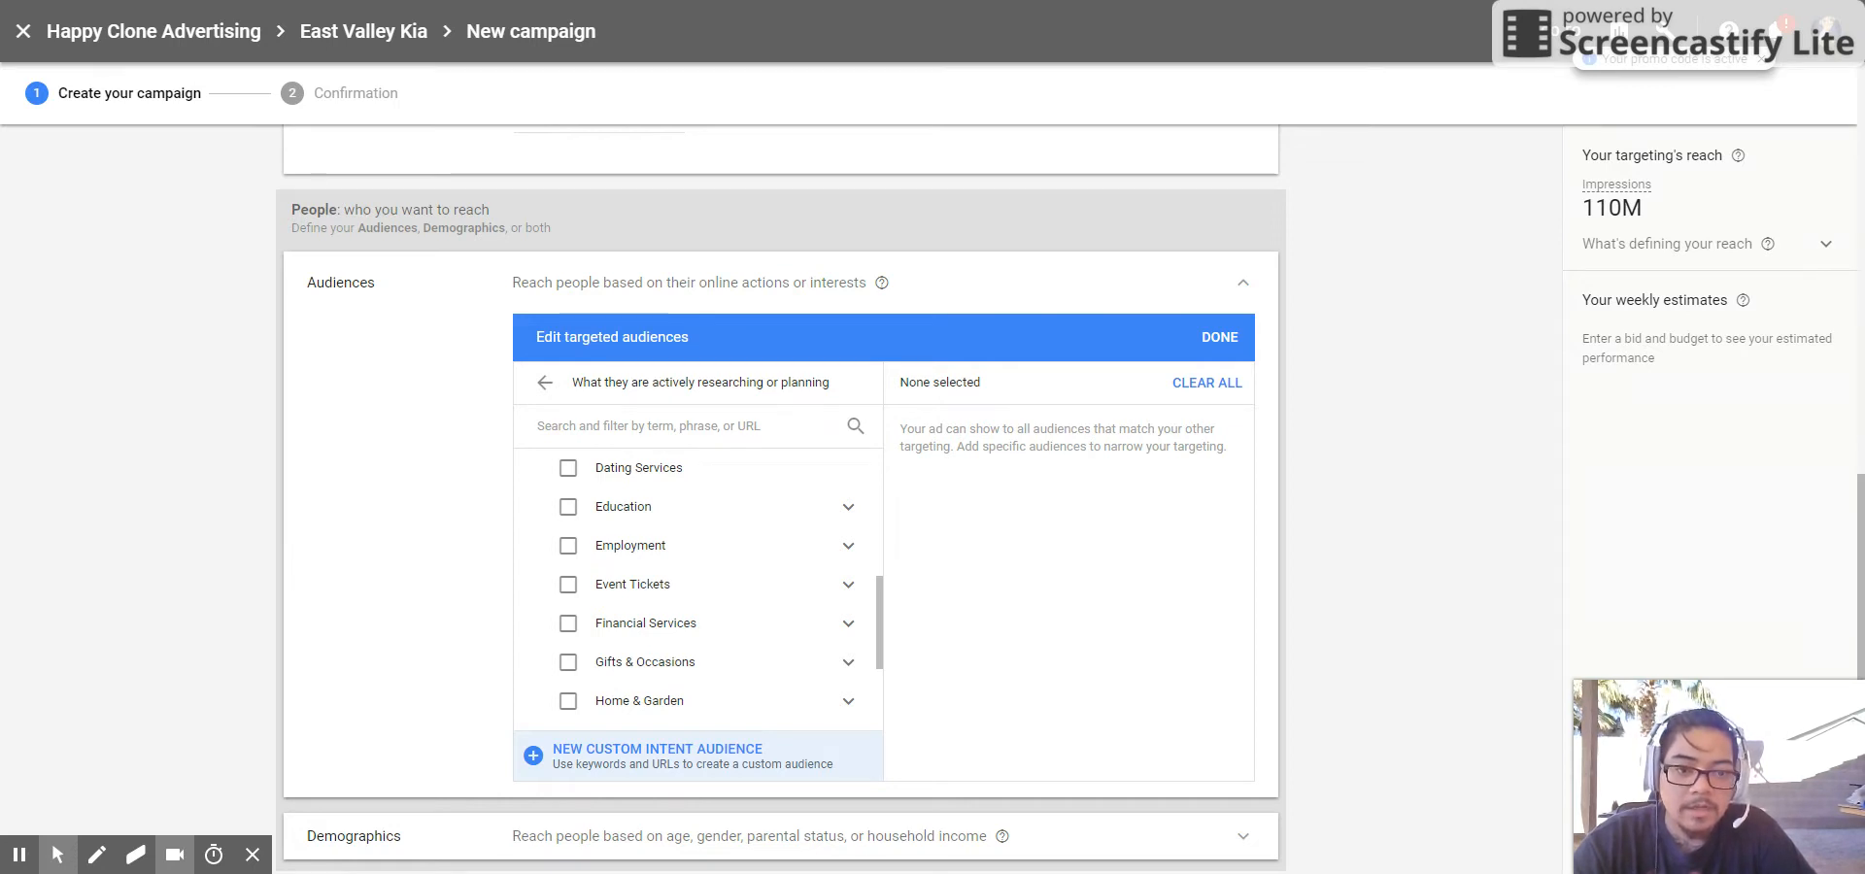
mouse_move(649, 481)
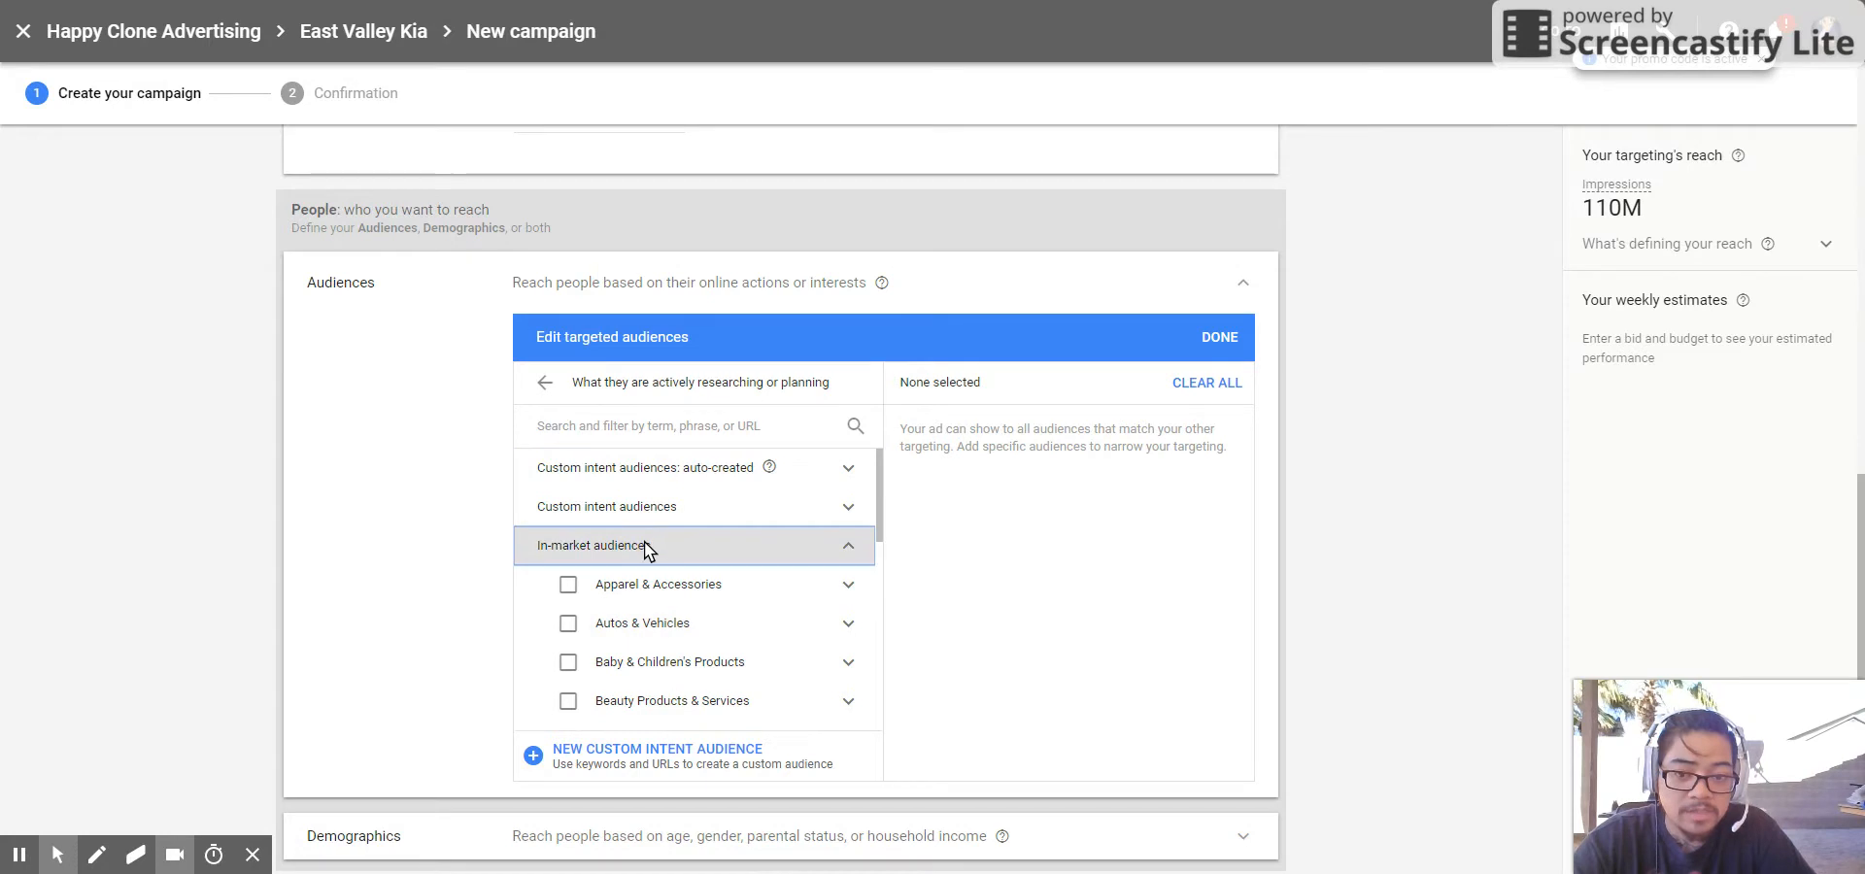
mouse_move(669, 632)
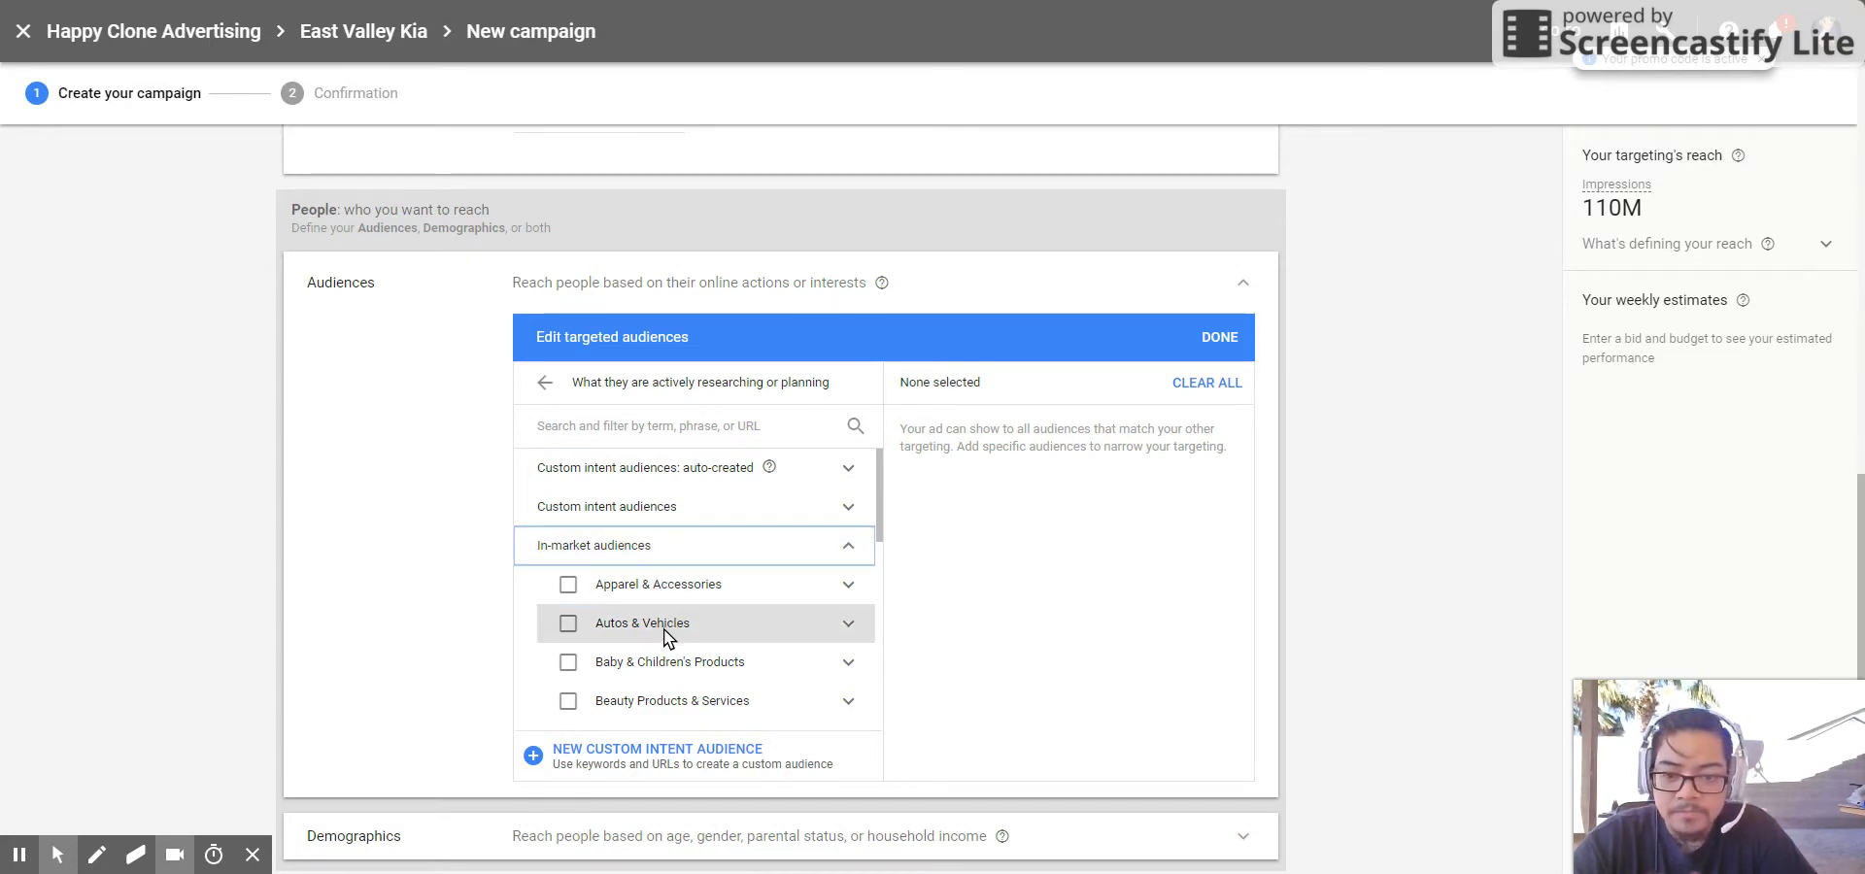
- Select the Autos & Vehicles in-market audience and expand its subcategories
left_click(567, 623)
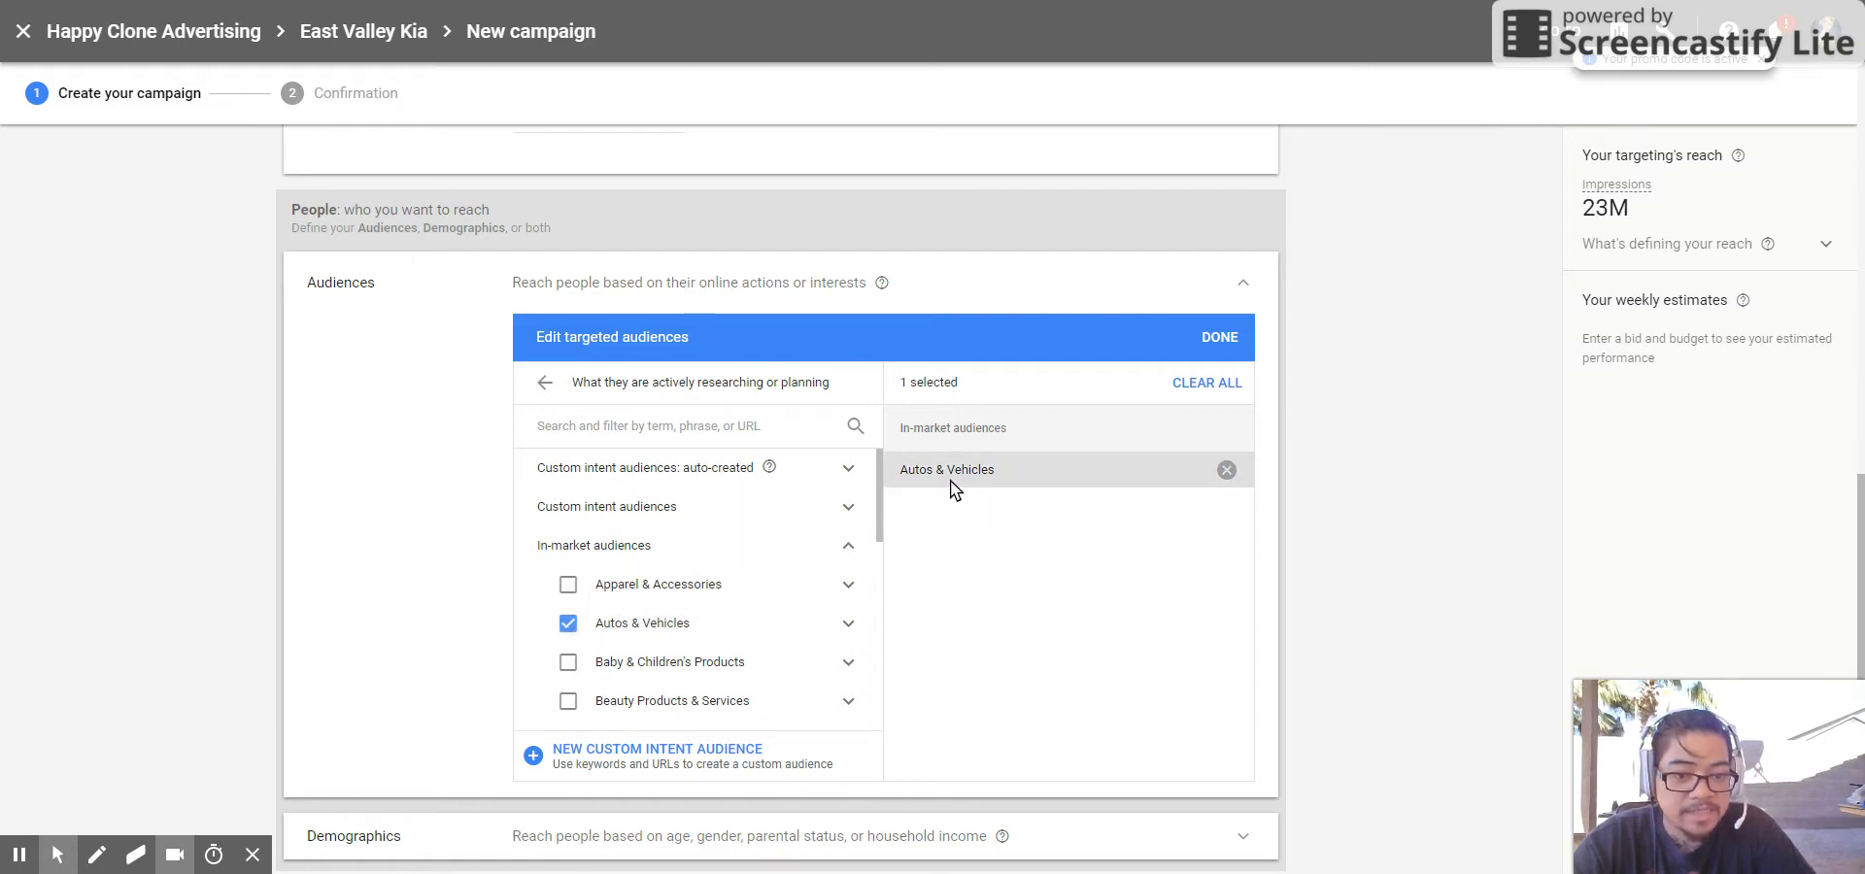
mouse_move(1069, 489)
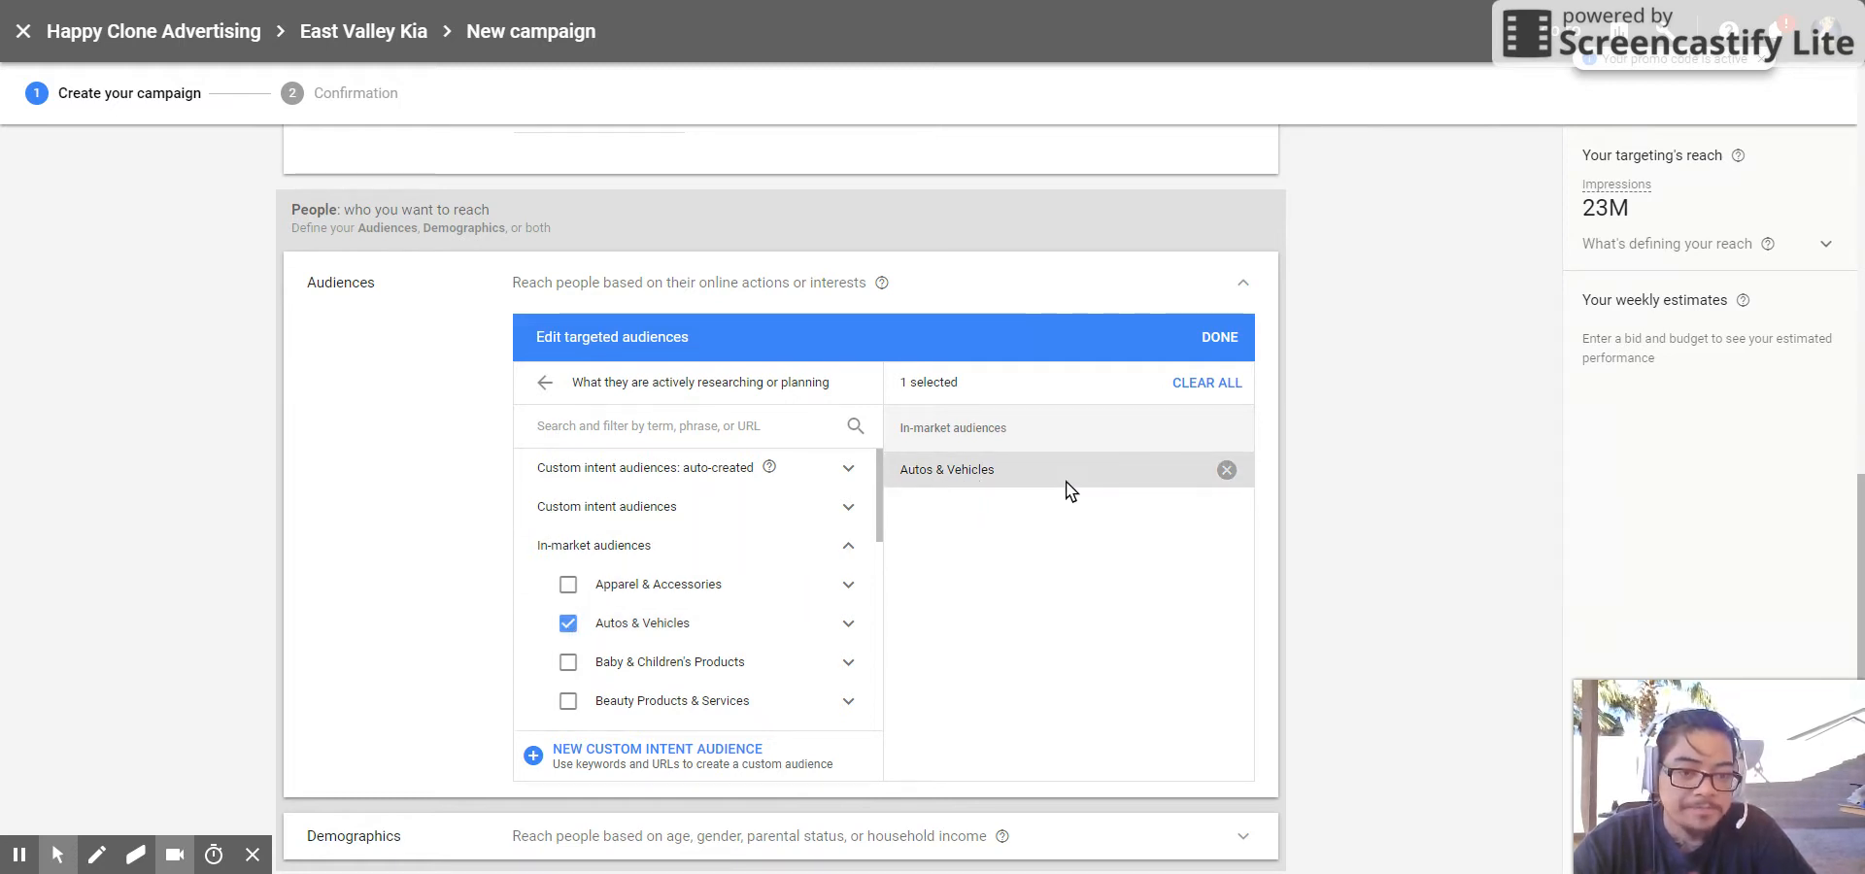
mouse_move(669, 629)
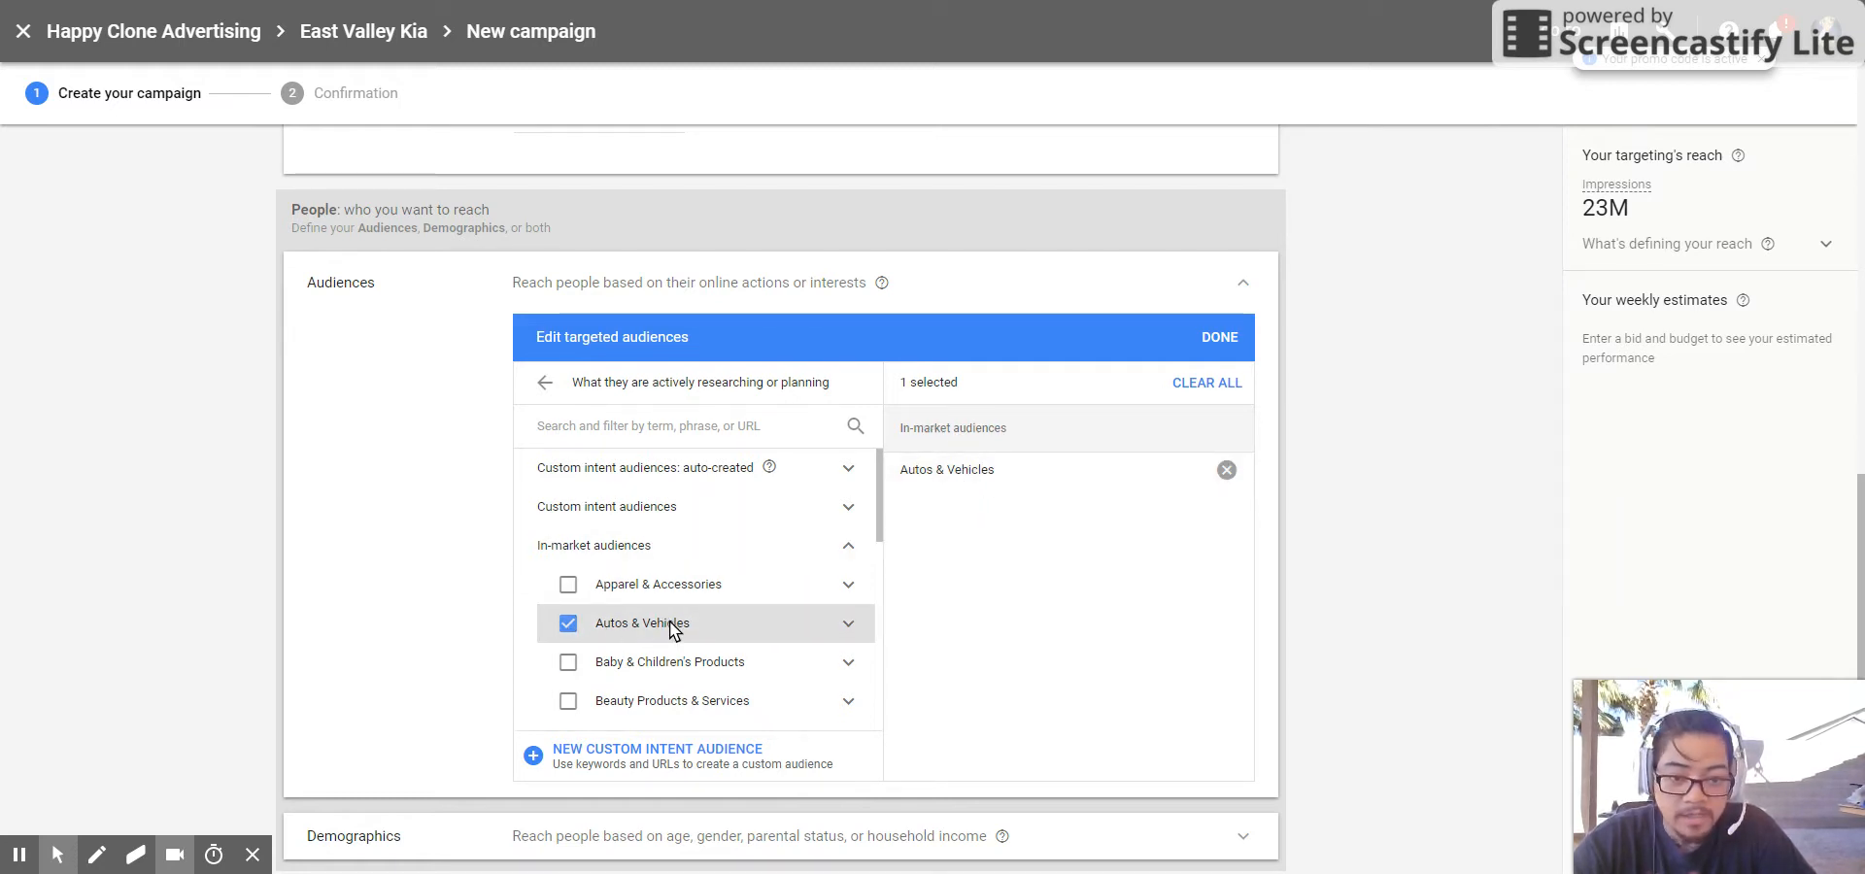
left_click(847, 624)
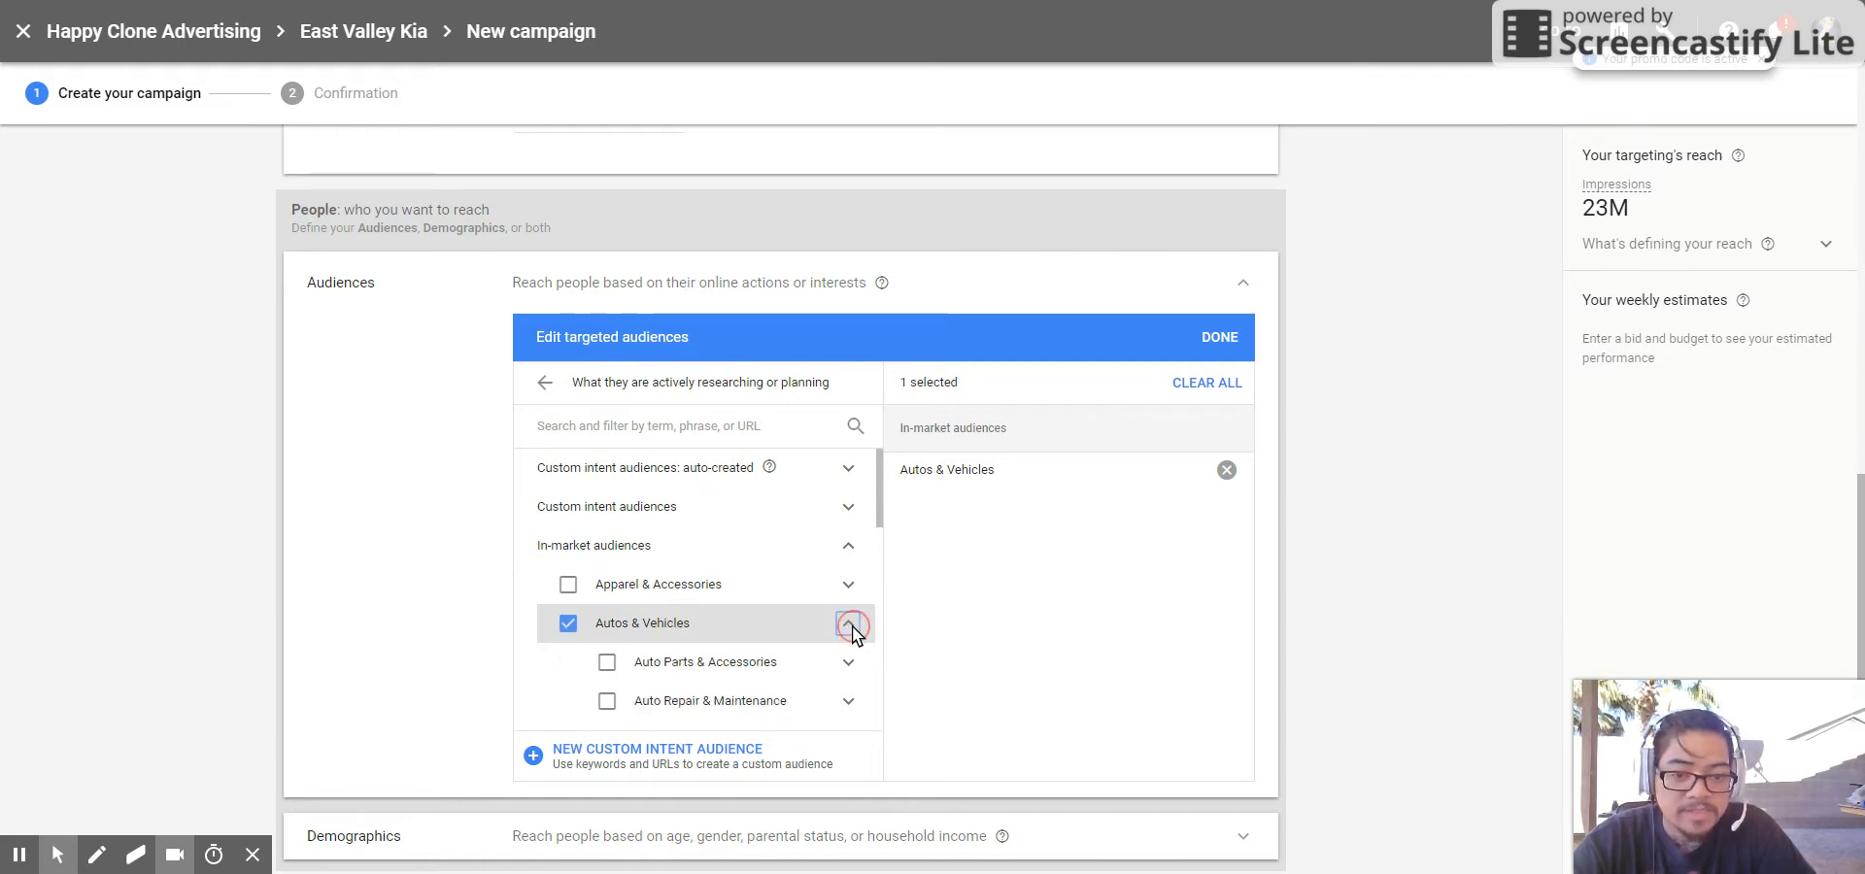
scroll("down", 3)
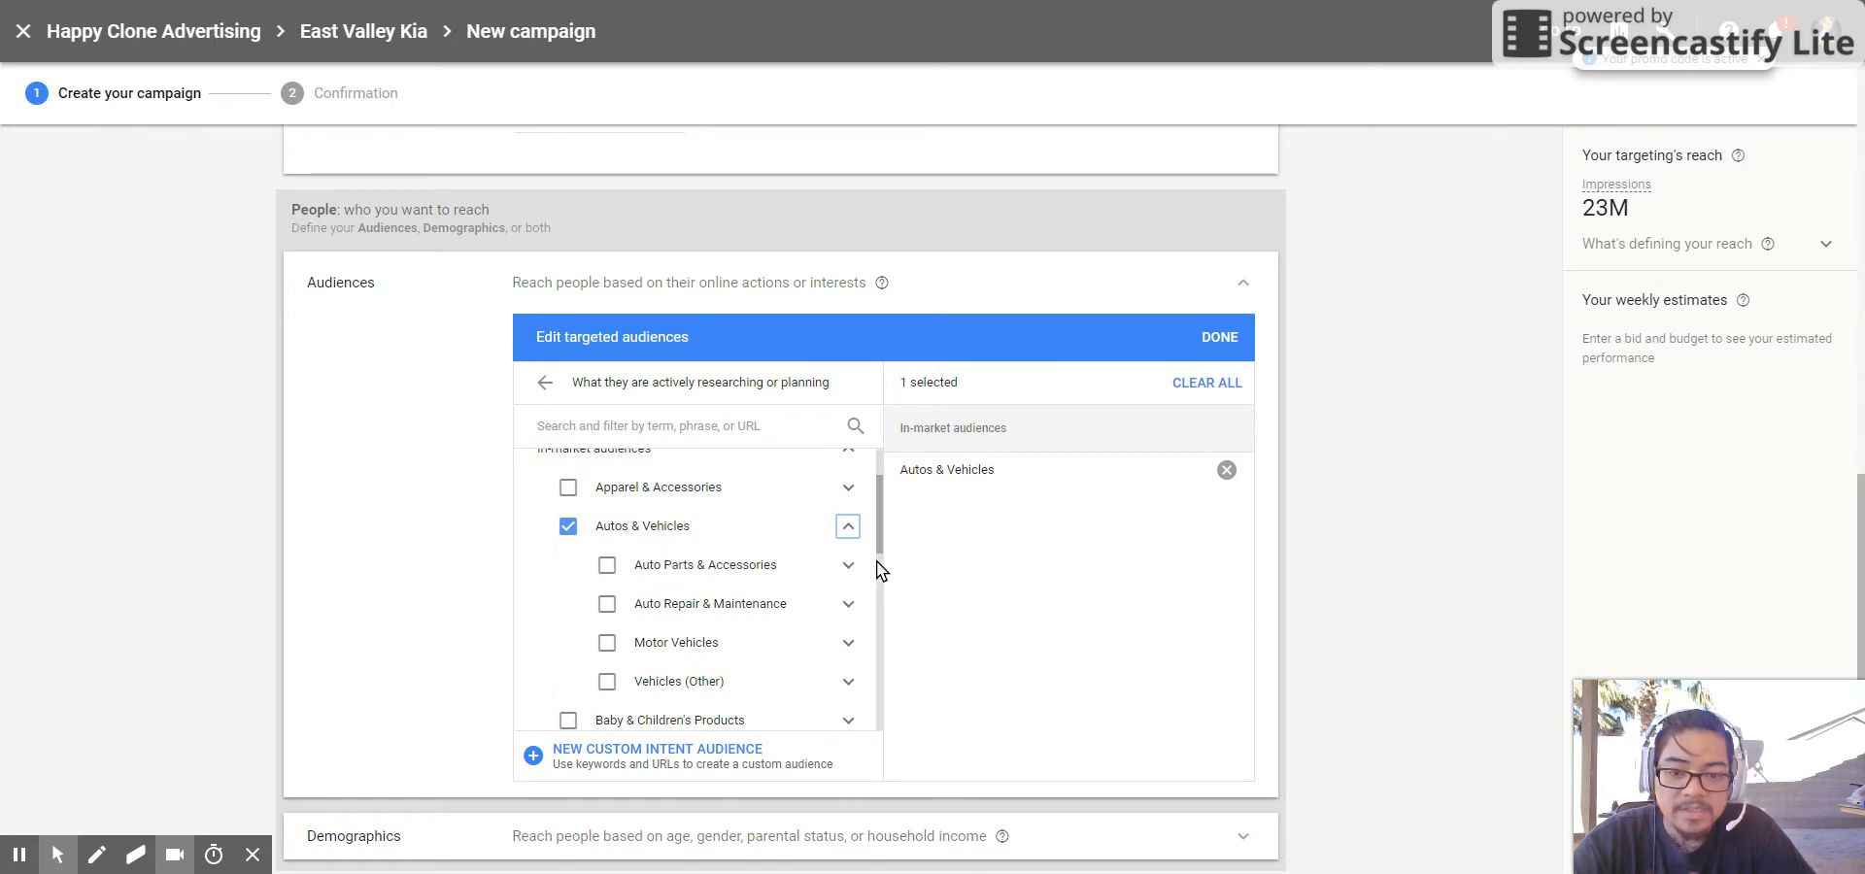
mouse_move(703, 661)
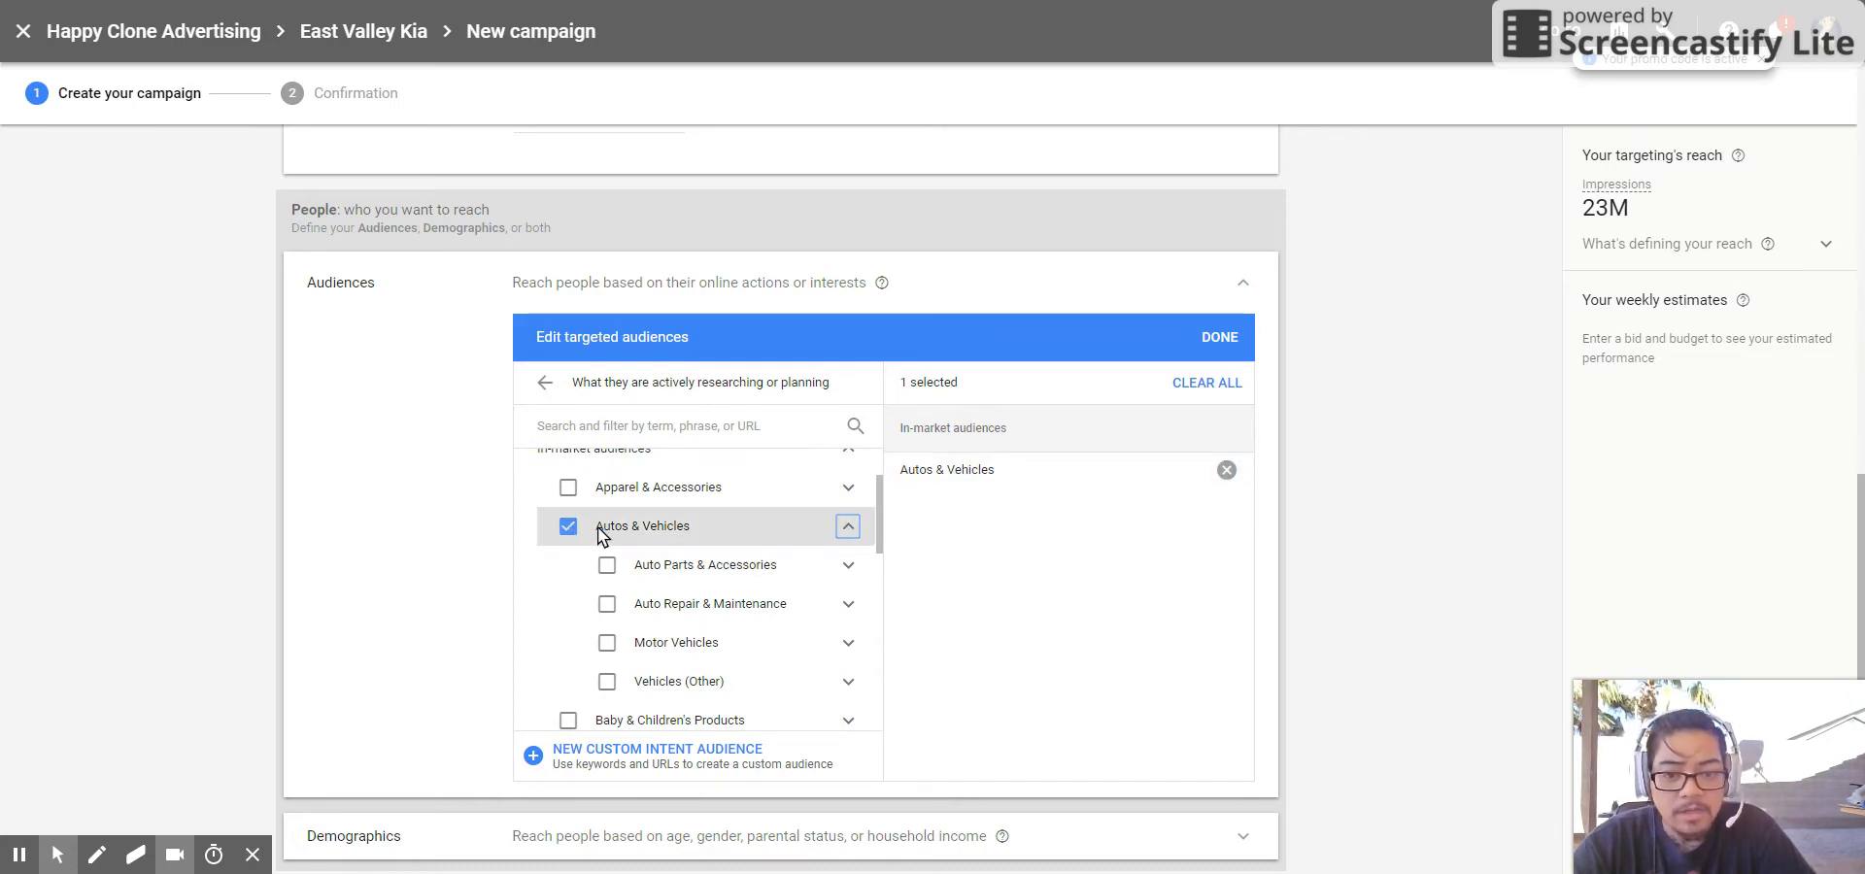
mouse_move(661, 676)
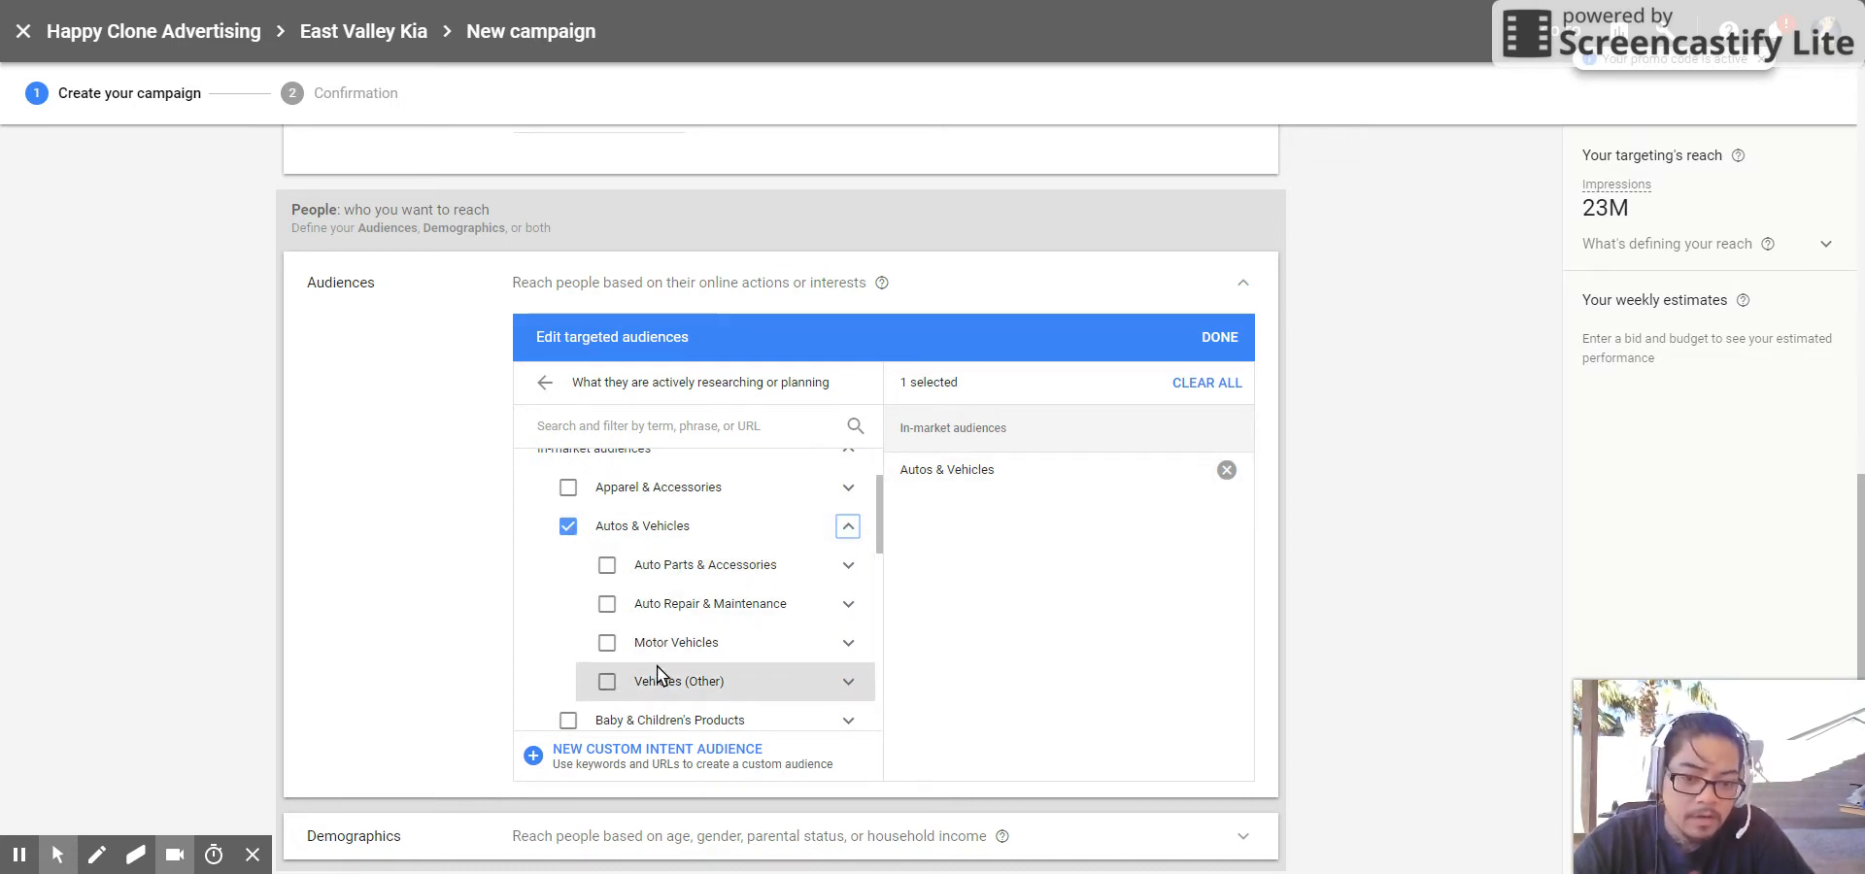
mouse_move(867, 616)
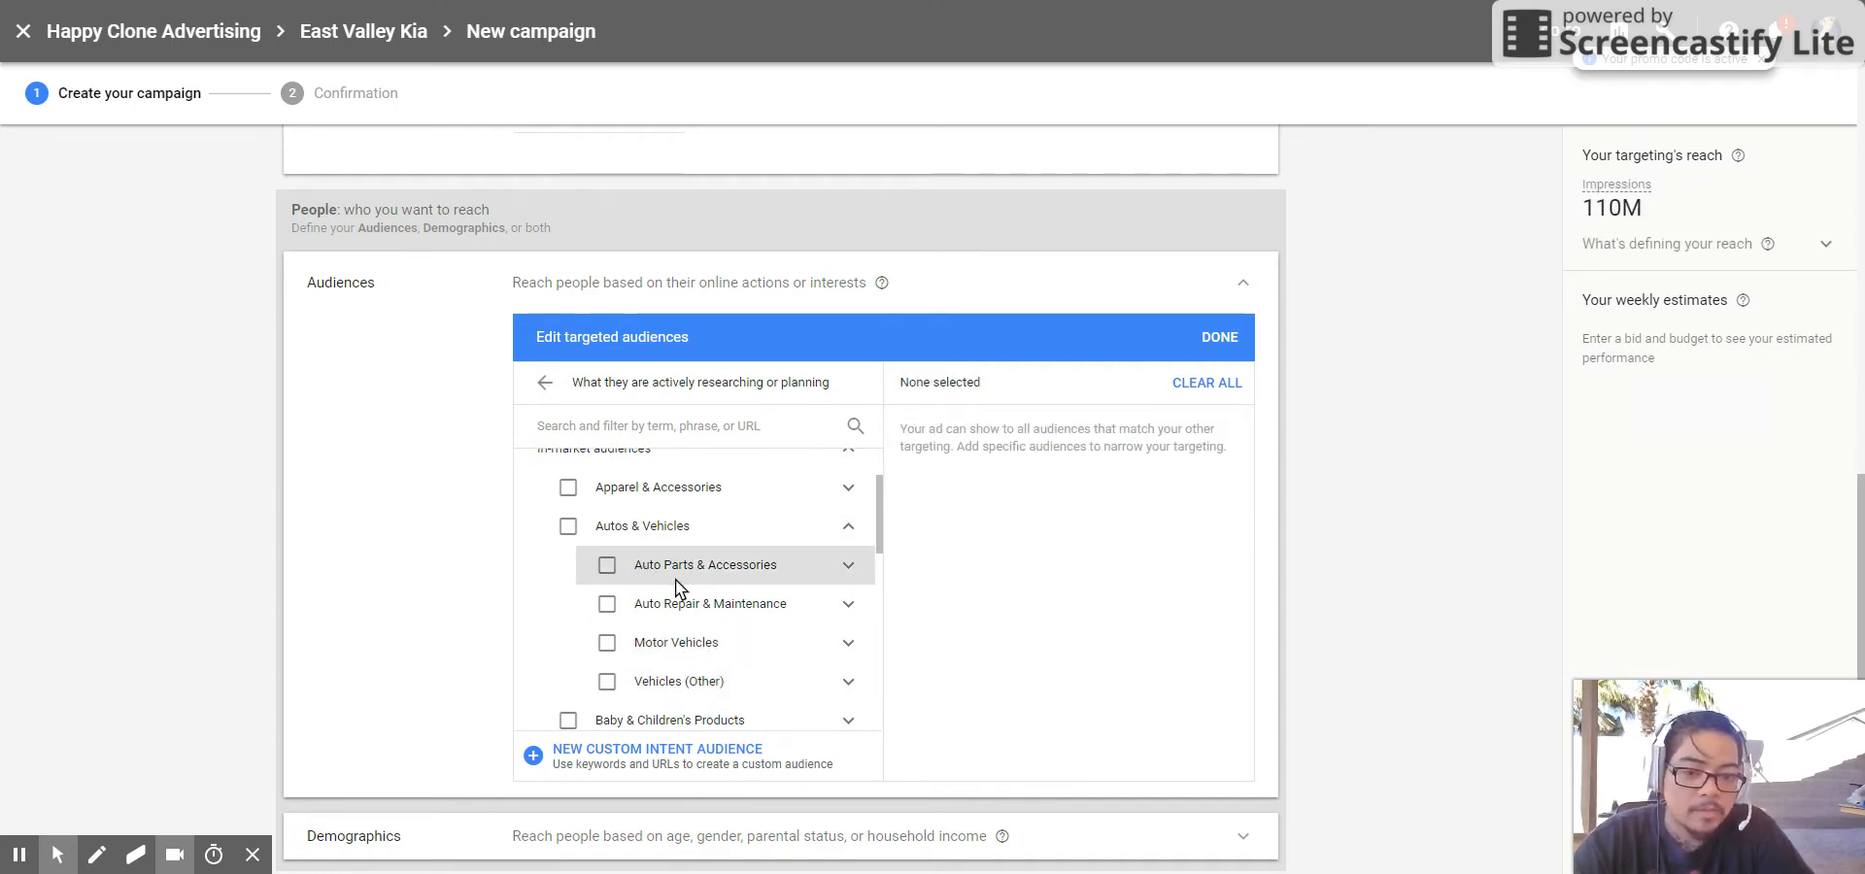
mouse_move(832, 670)
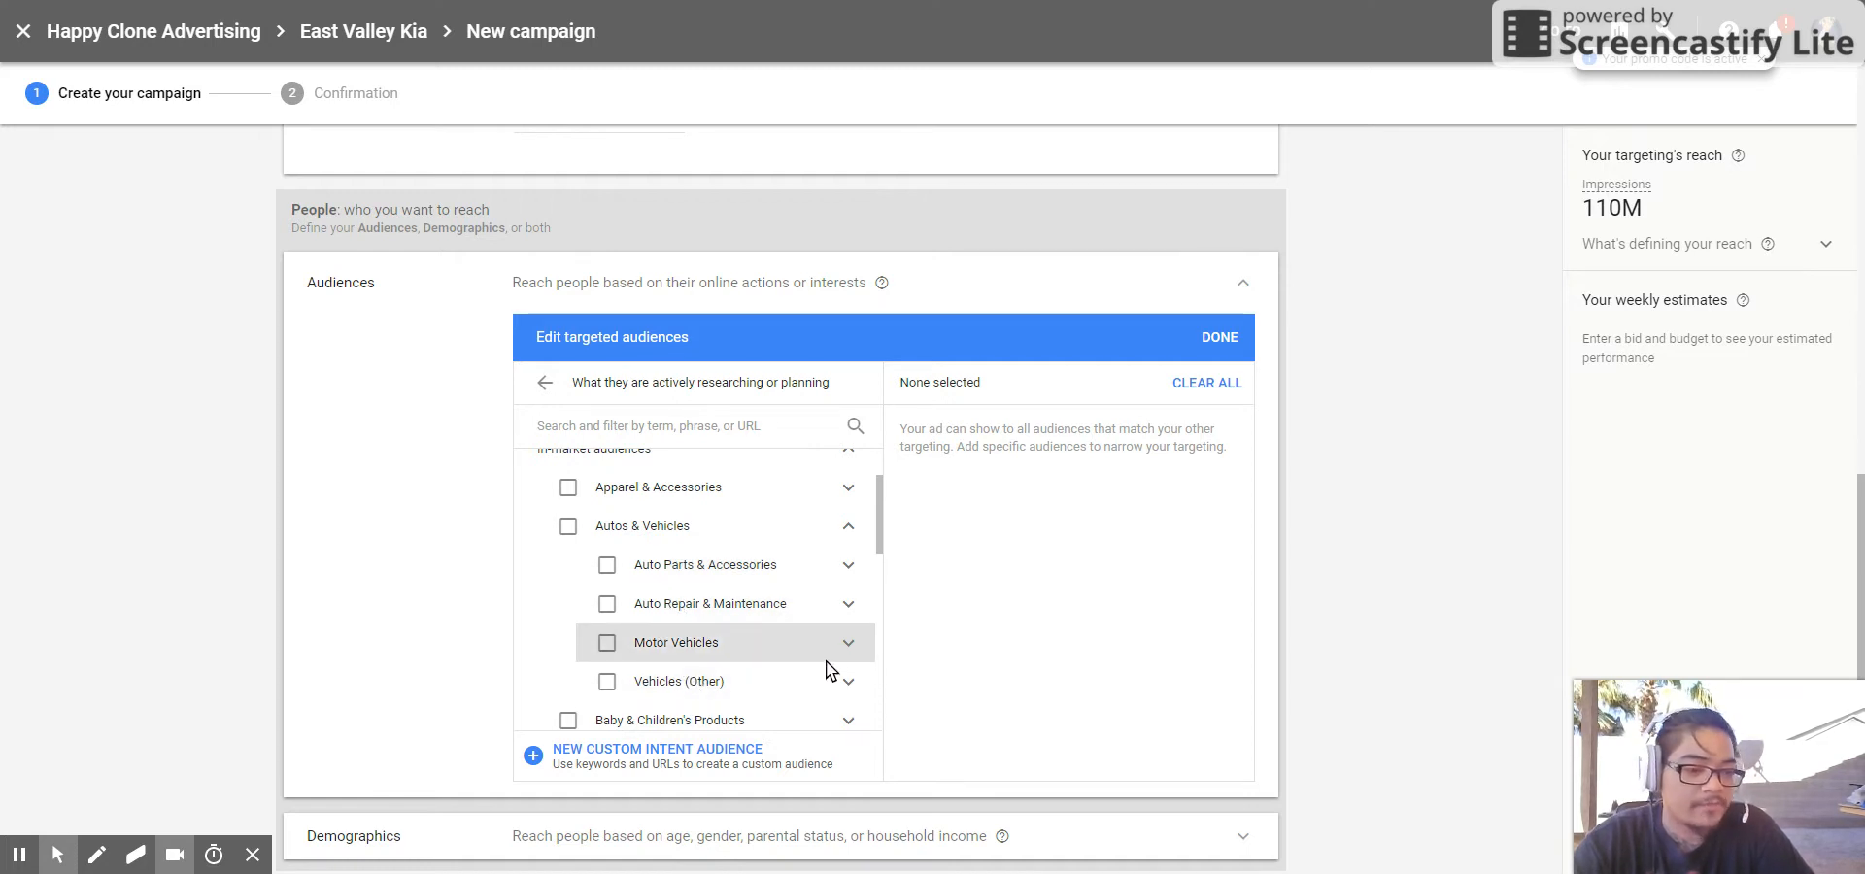
mouse_move(836, 608)
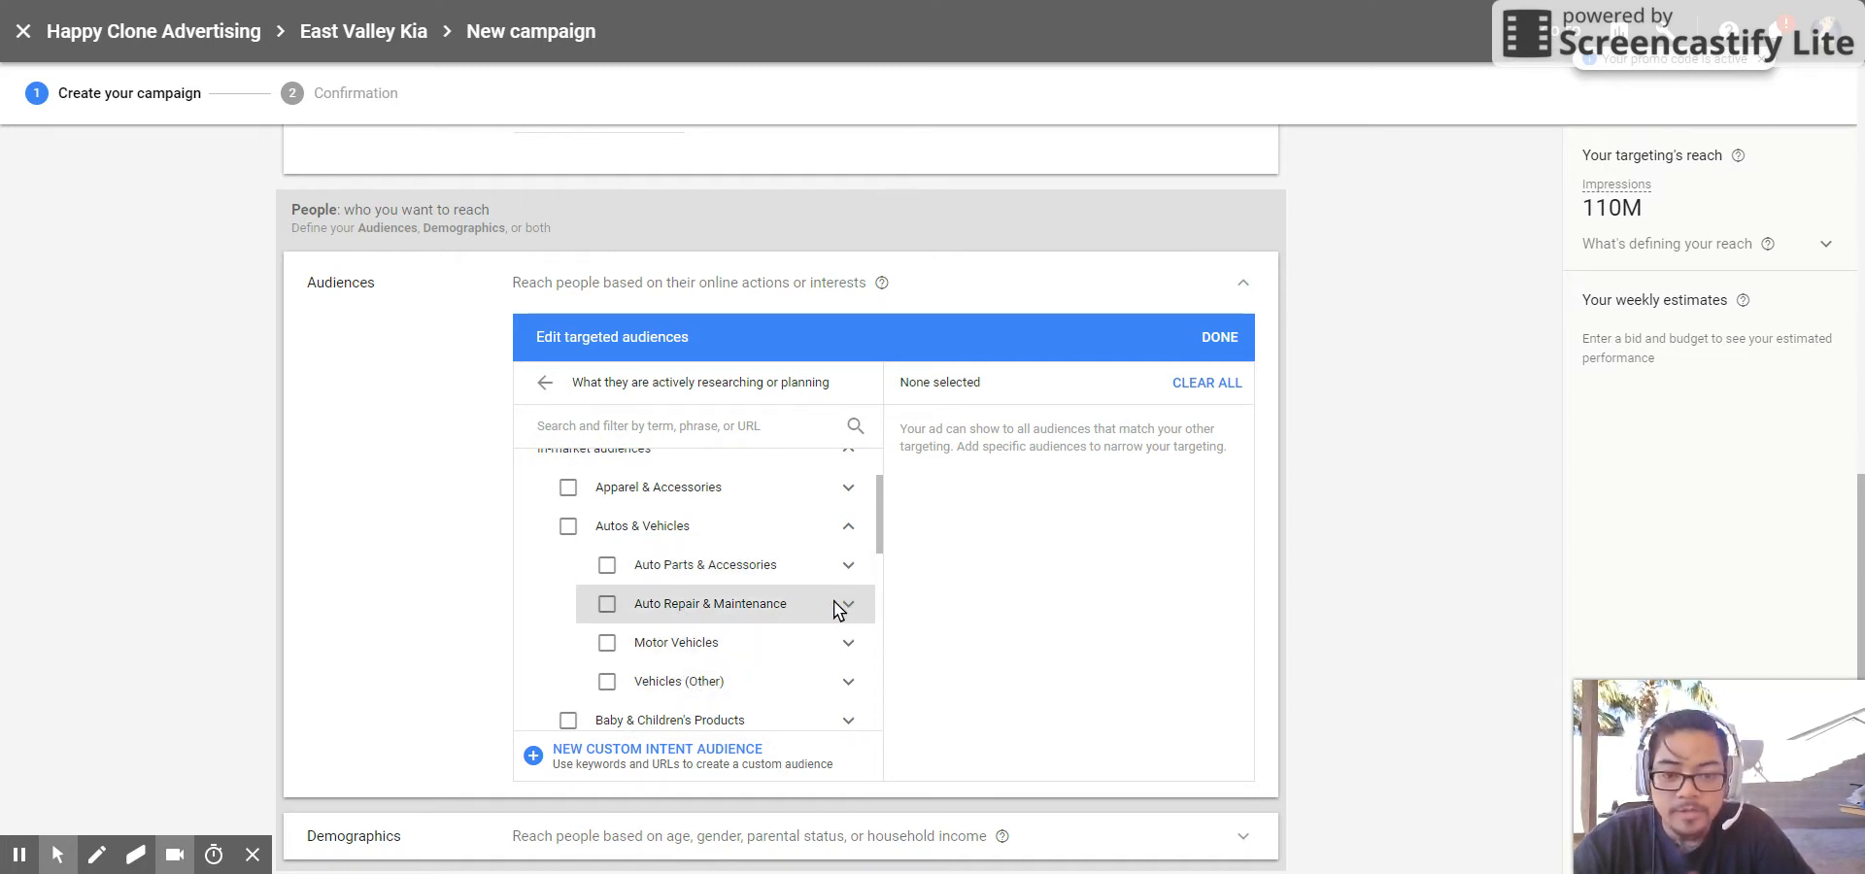
- Target Motor Vehicles (Used) instead of New, and the Kia brand audience
left_click(849, 643)
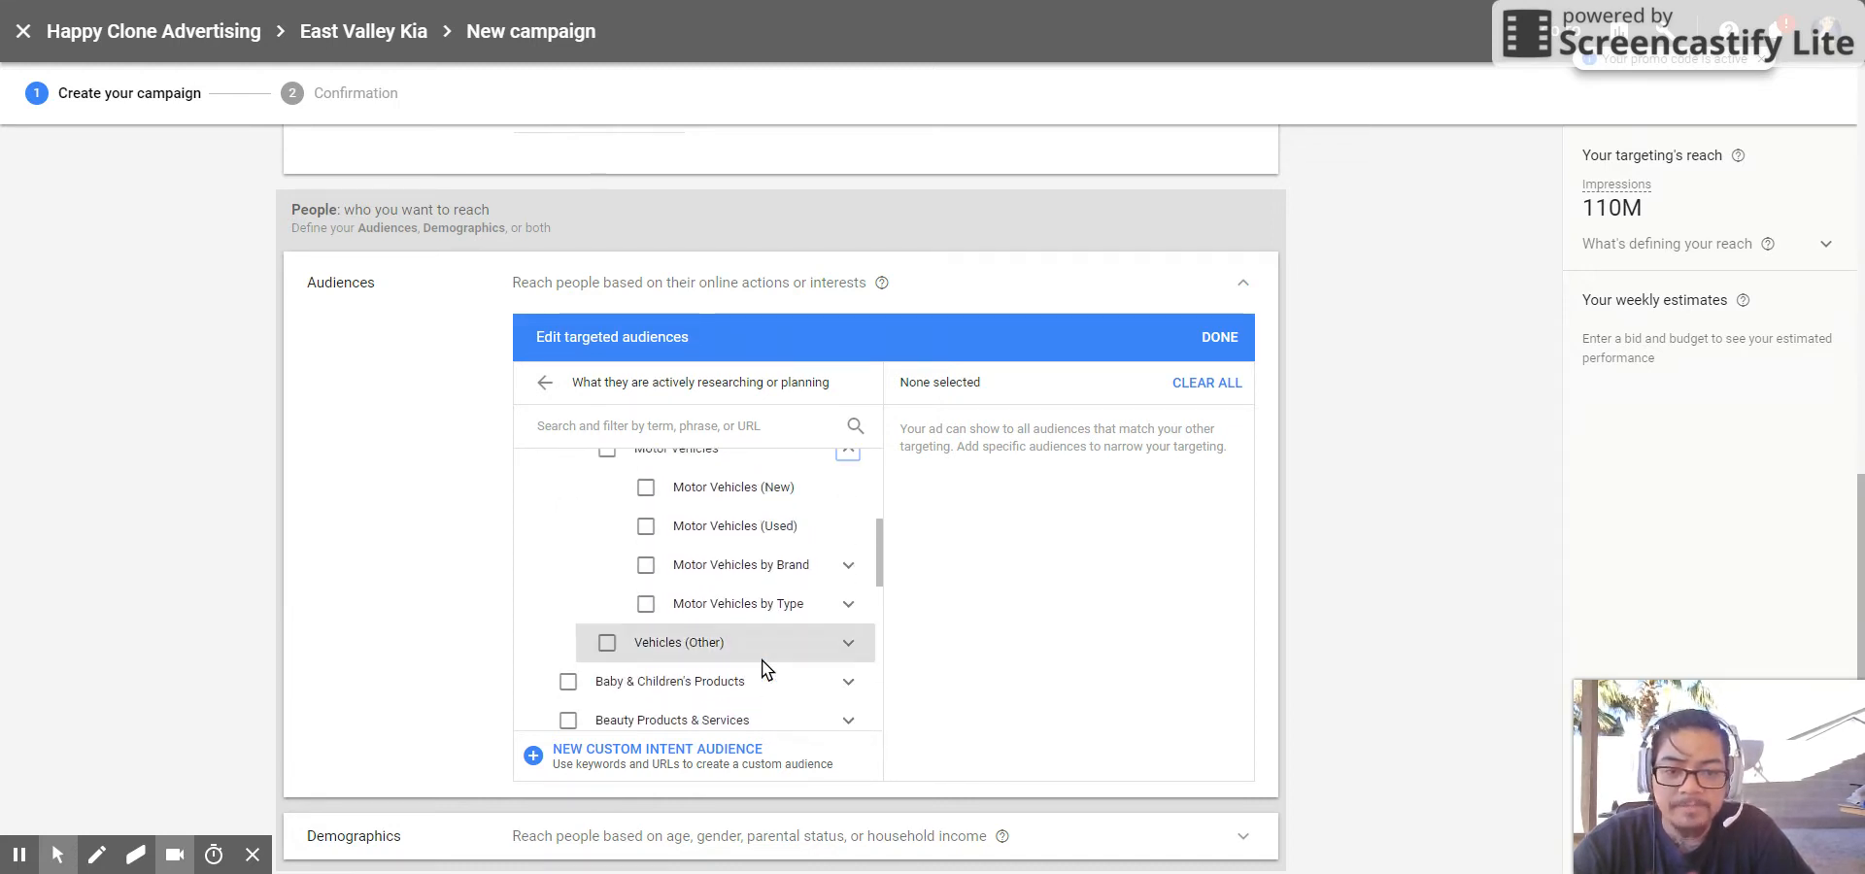
mouse_move(645, 537)
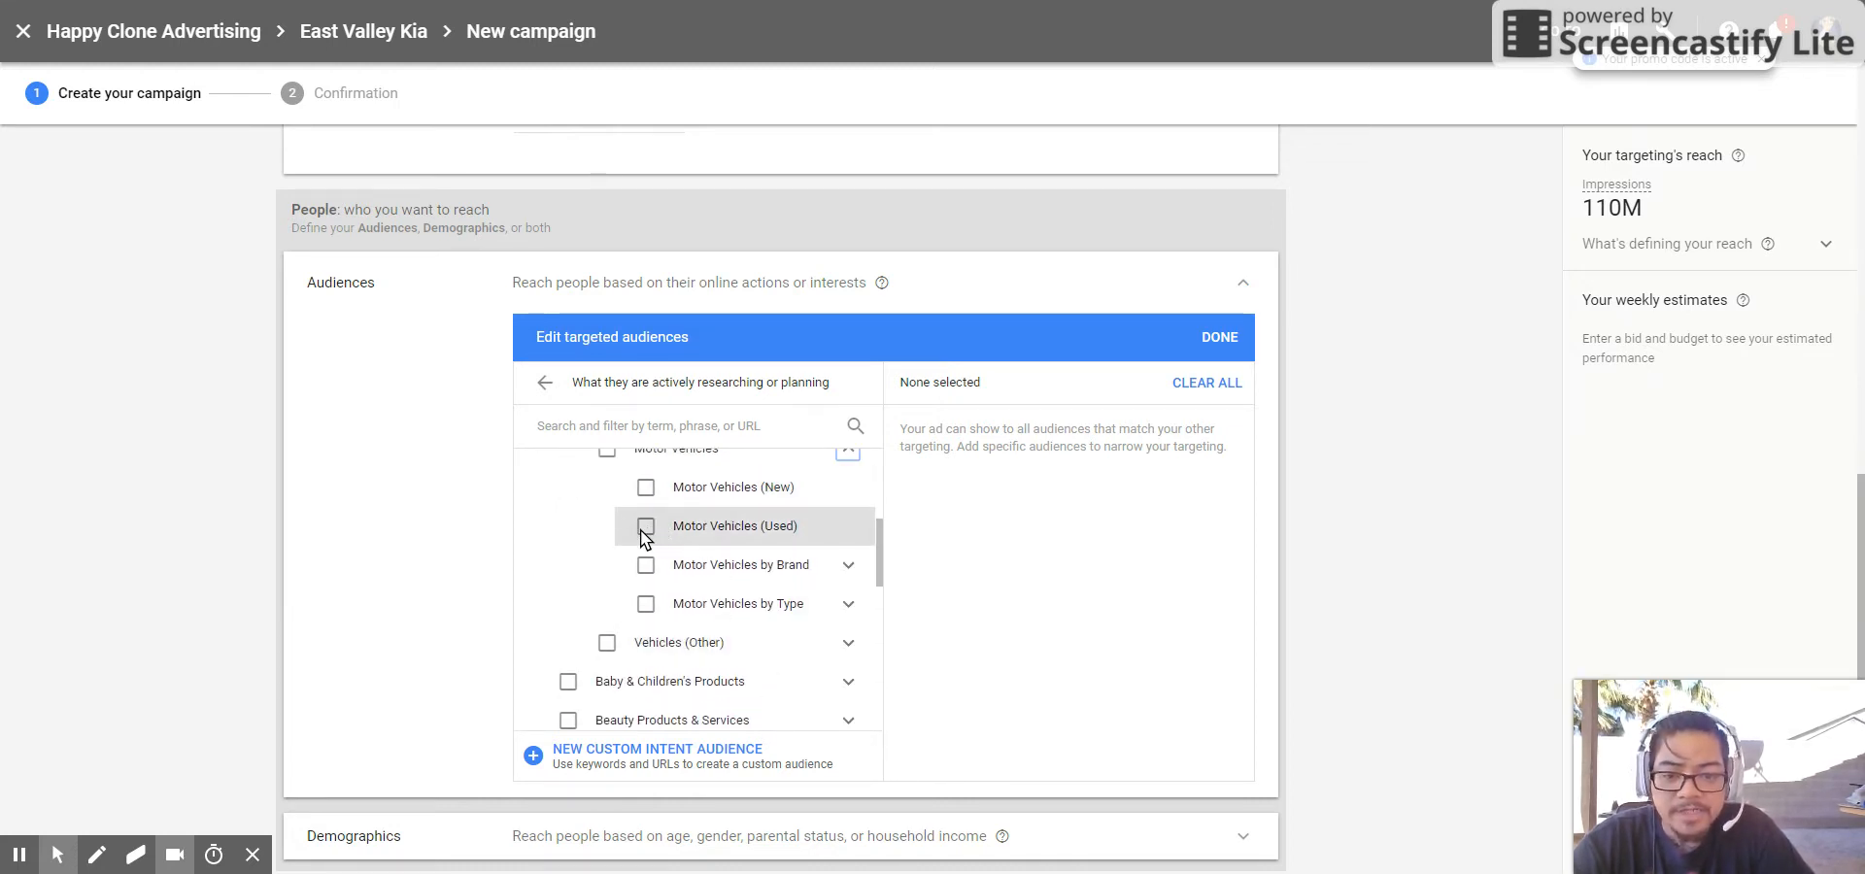
left_click(645, 527)
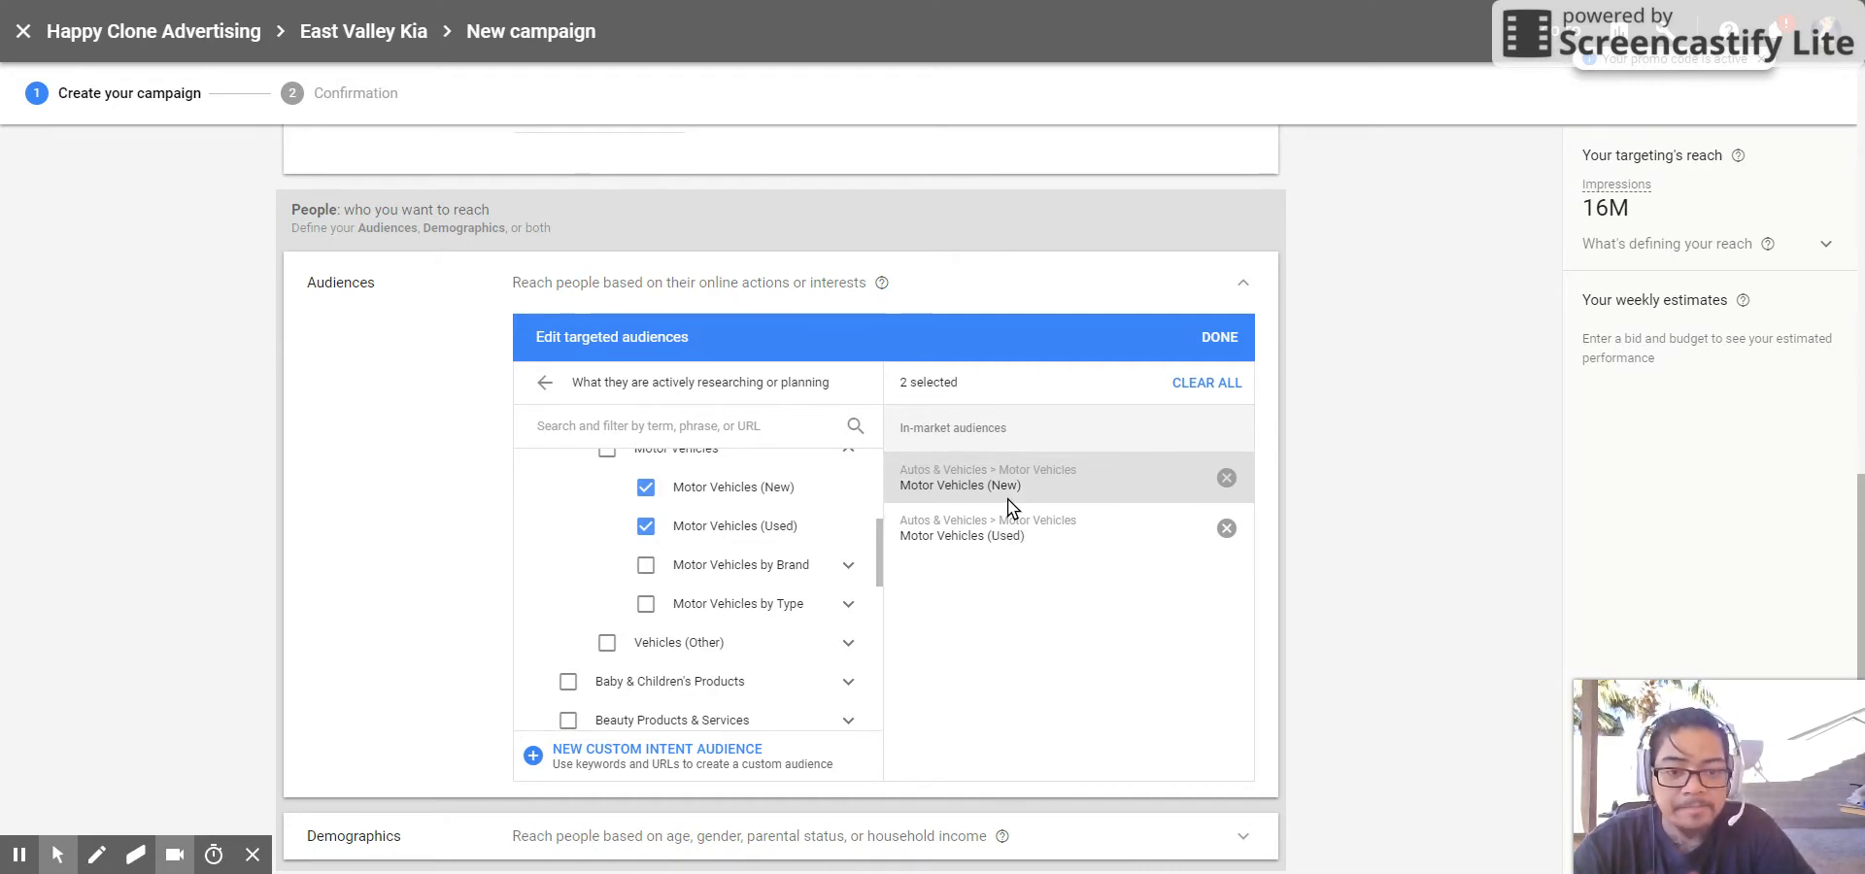
left_click(1226, 478)
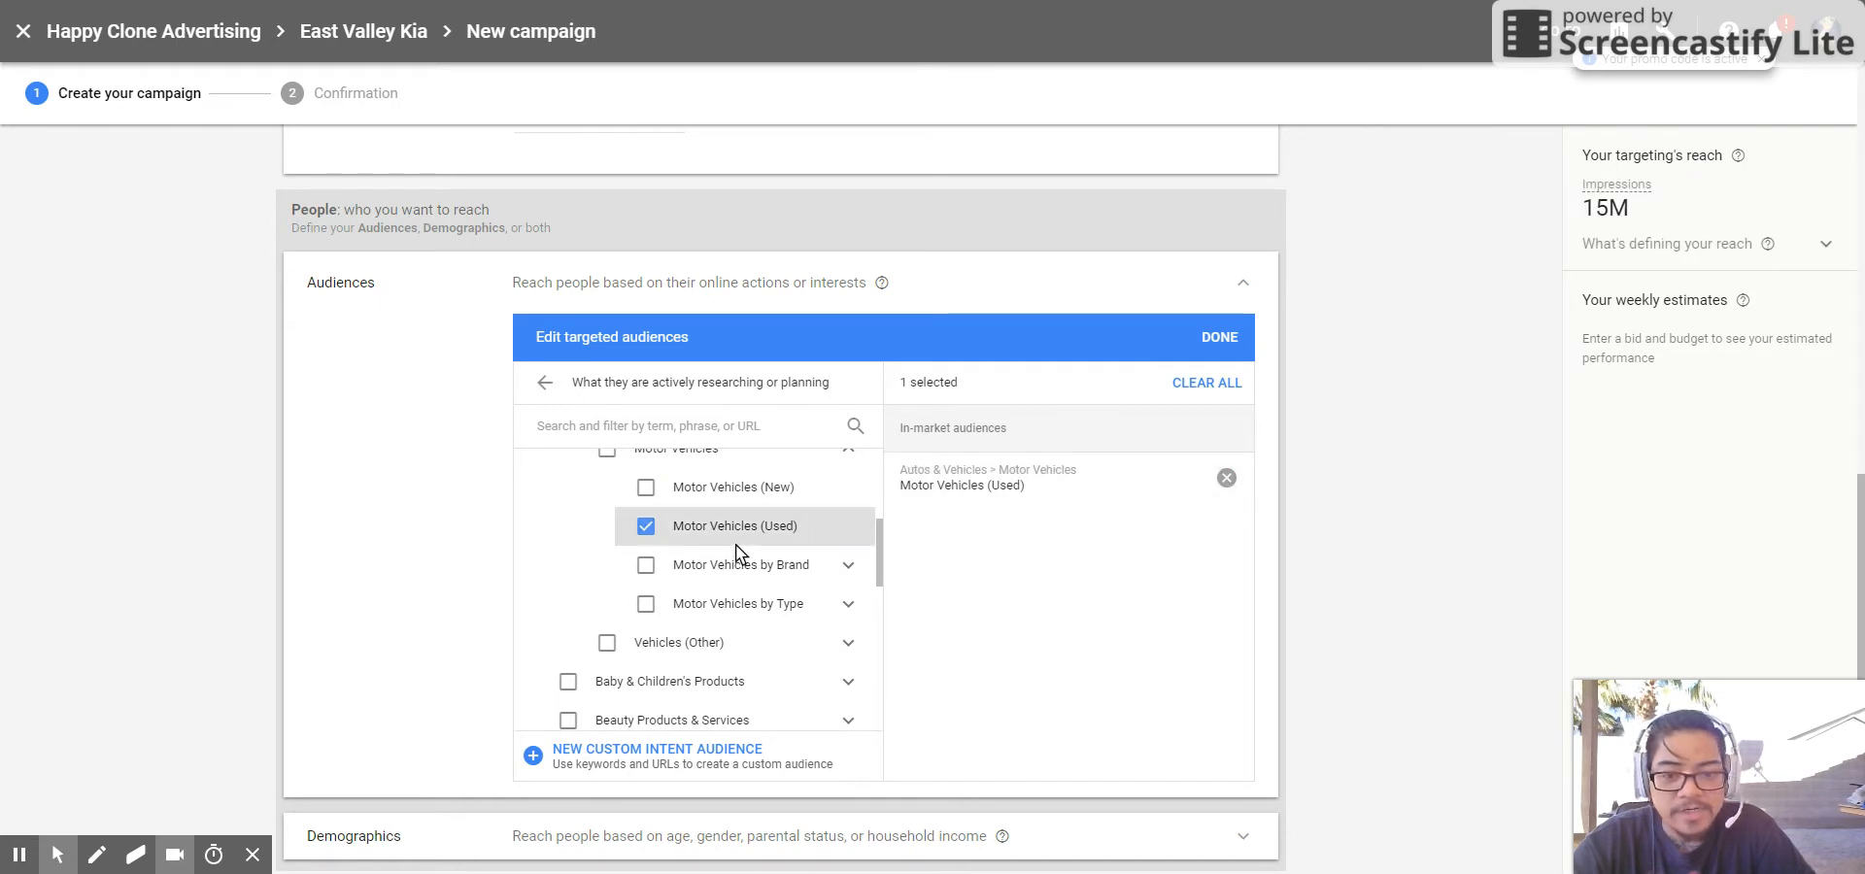
mouse_move(633, 683)
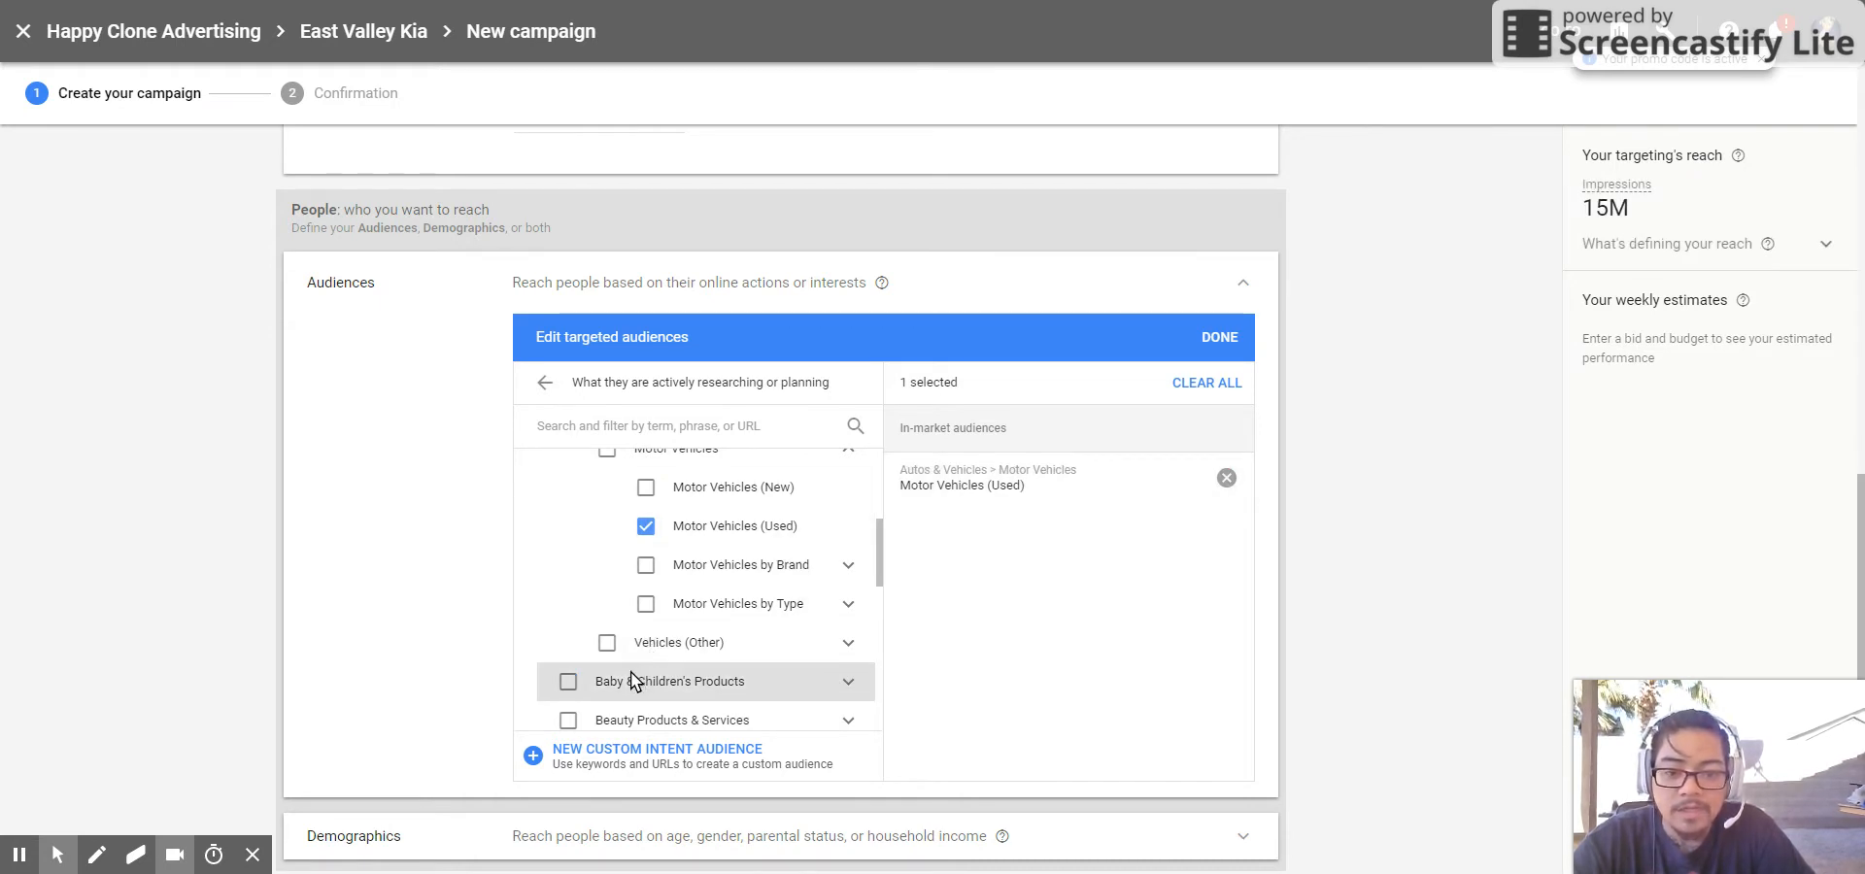
mouse_move(645, 595)
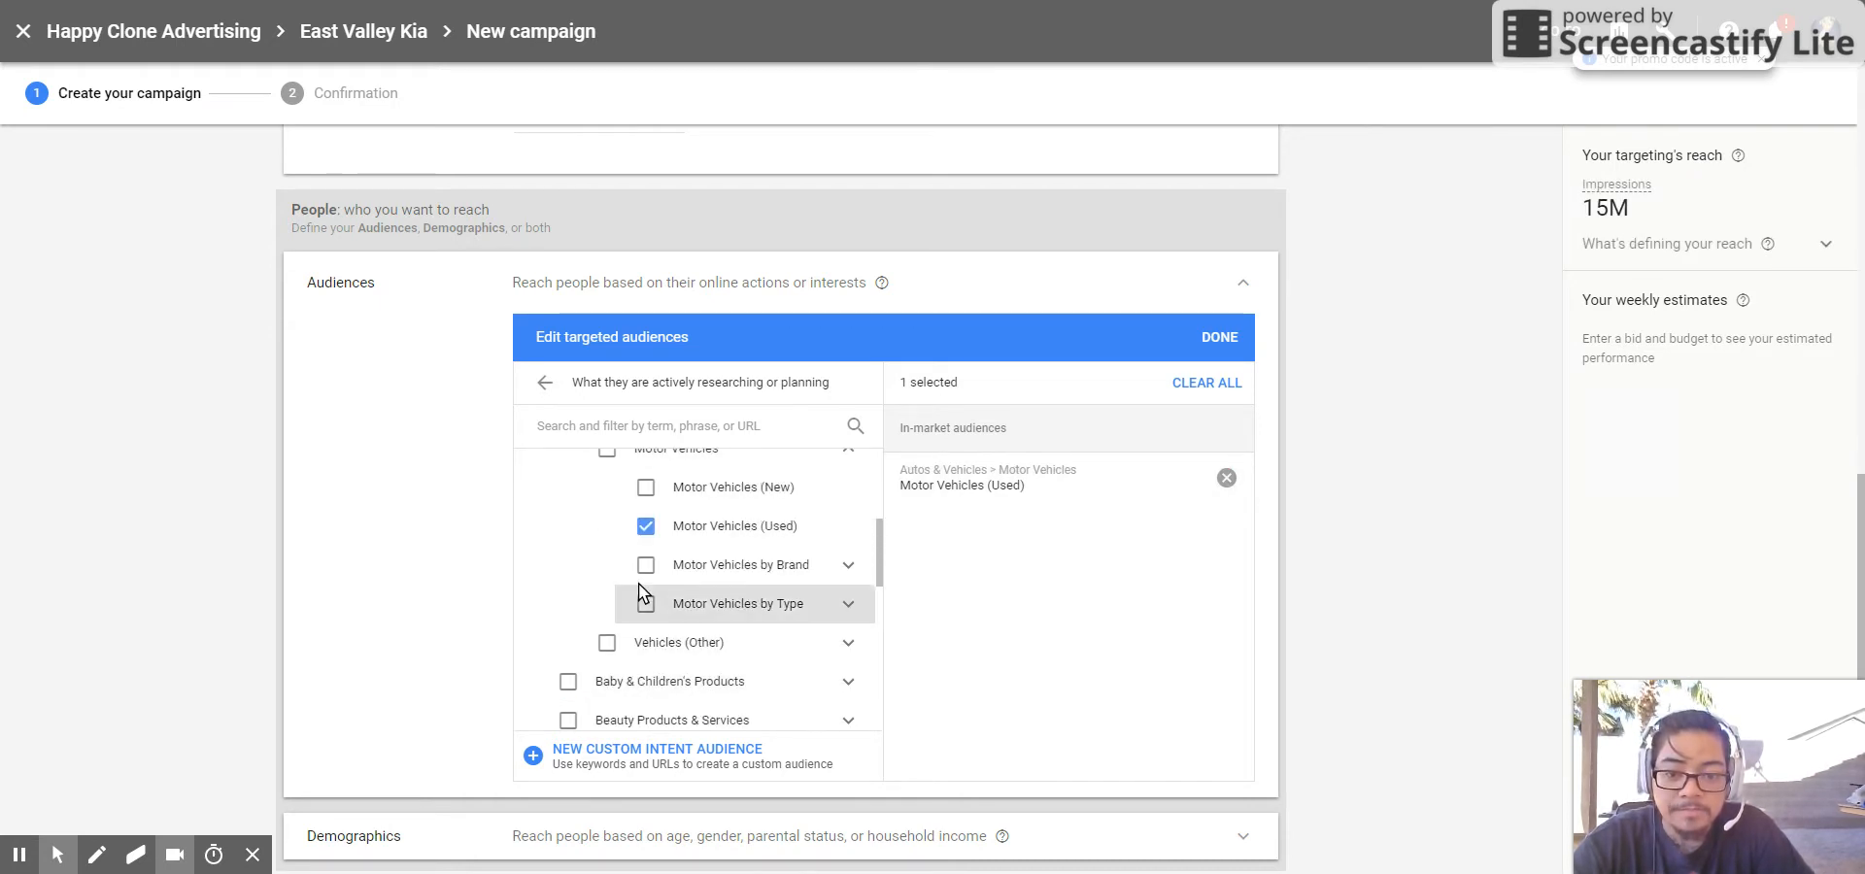
mouse_move(859, 614)
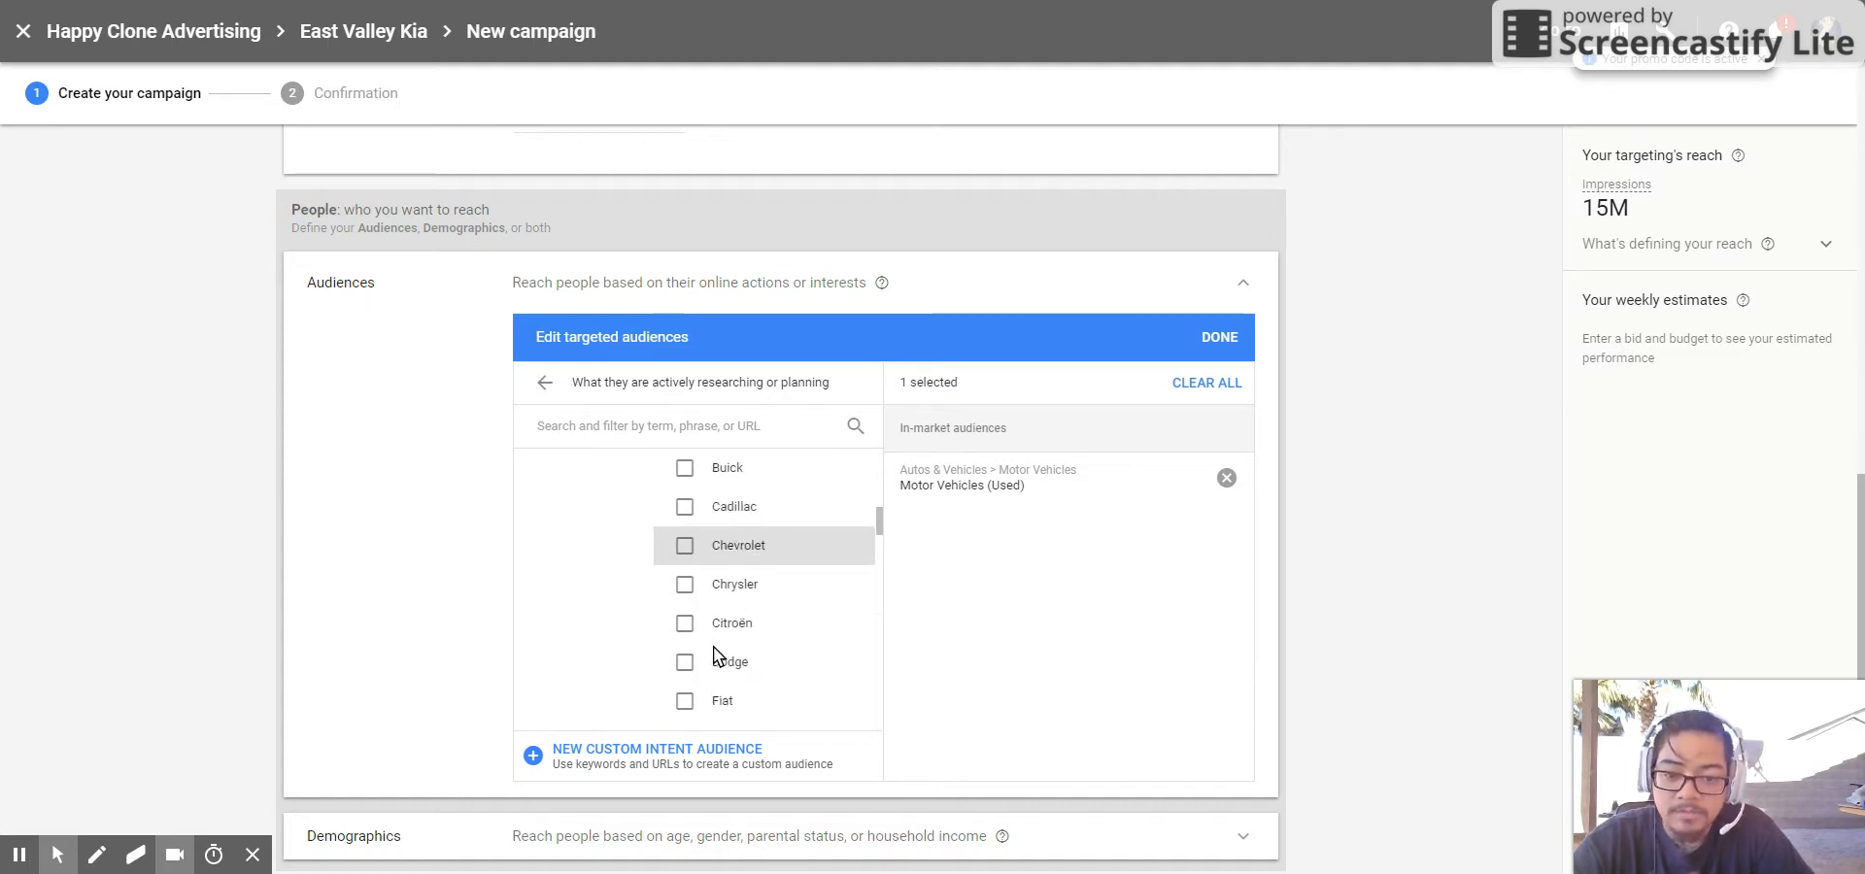
scroll("down", 3)
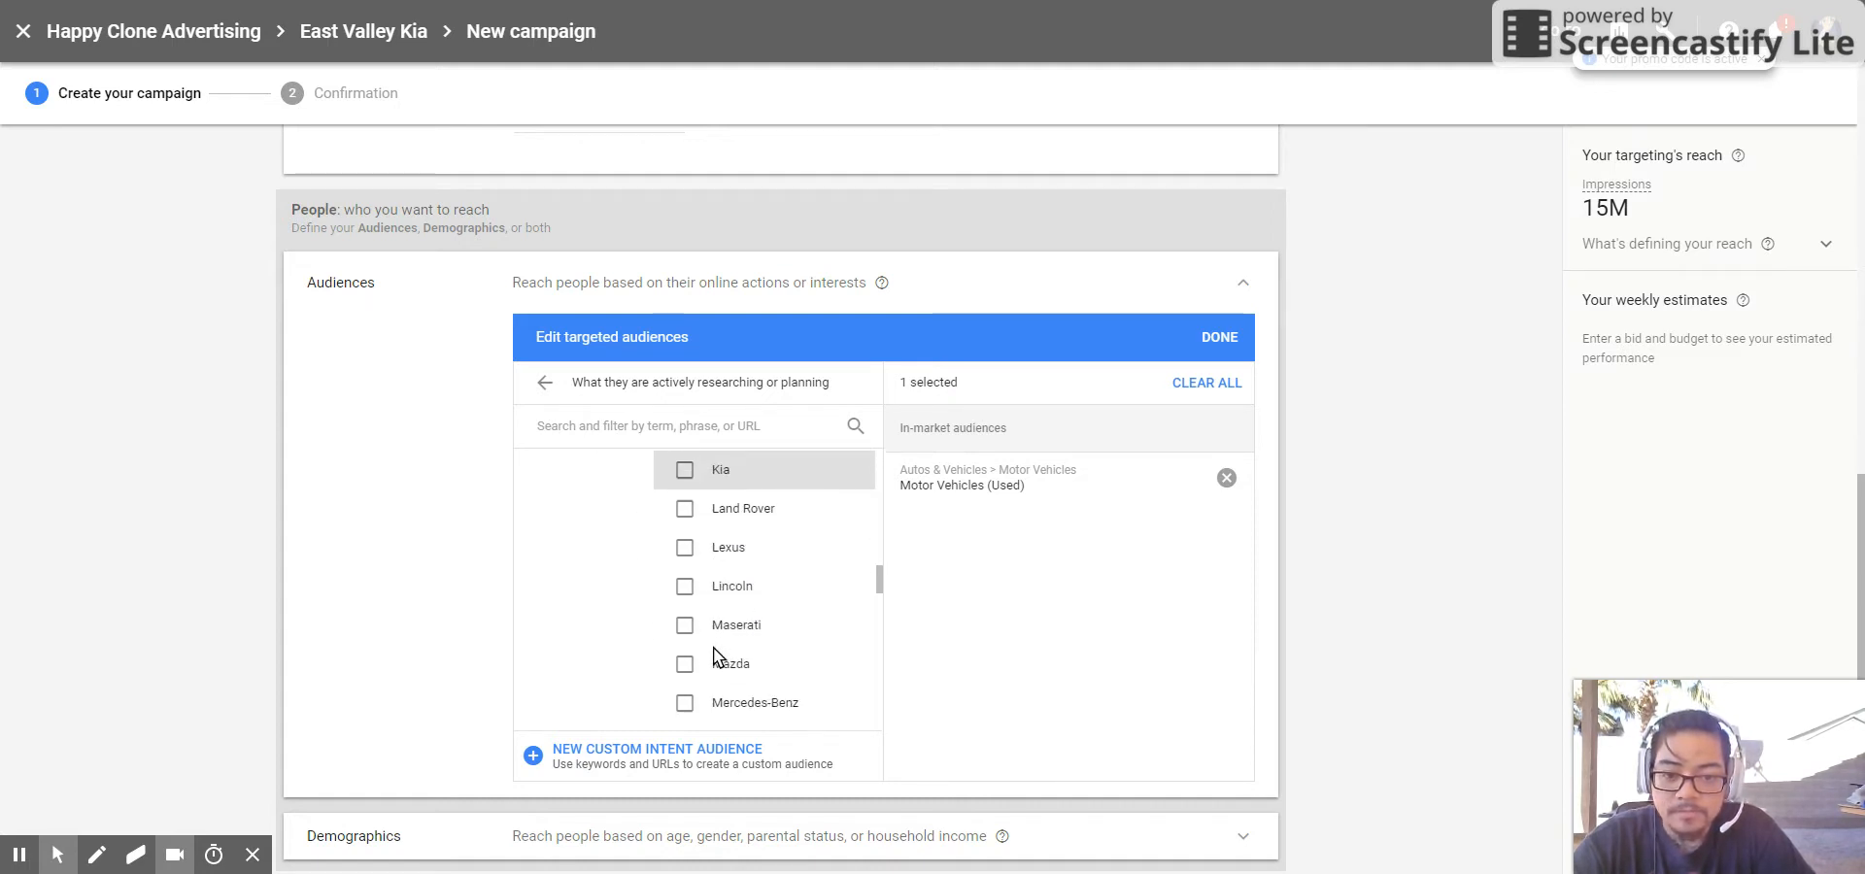
left_click(684, 468)
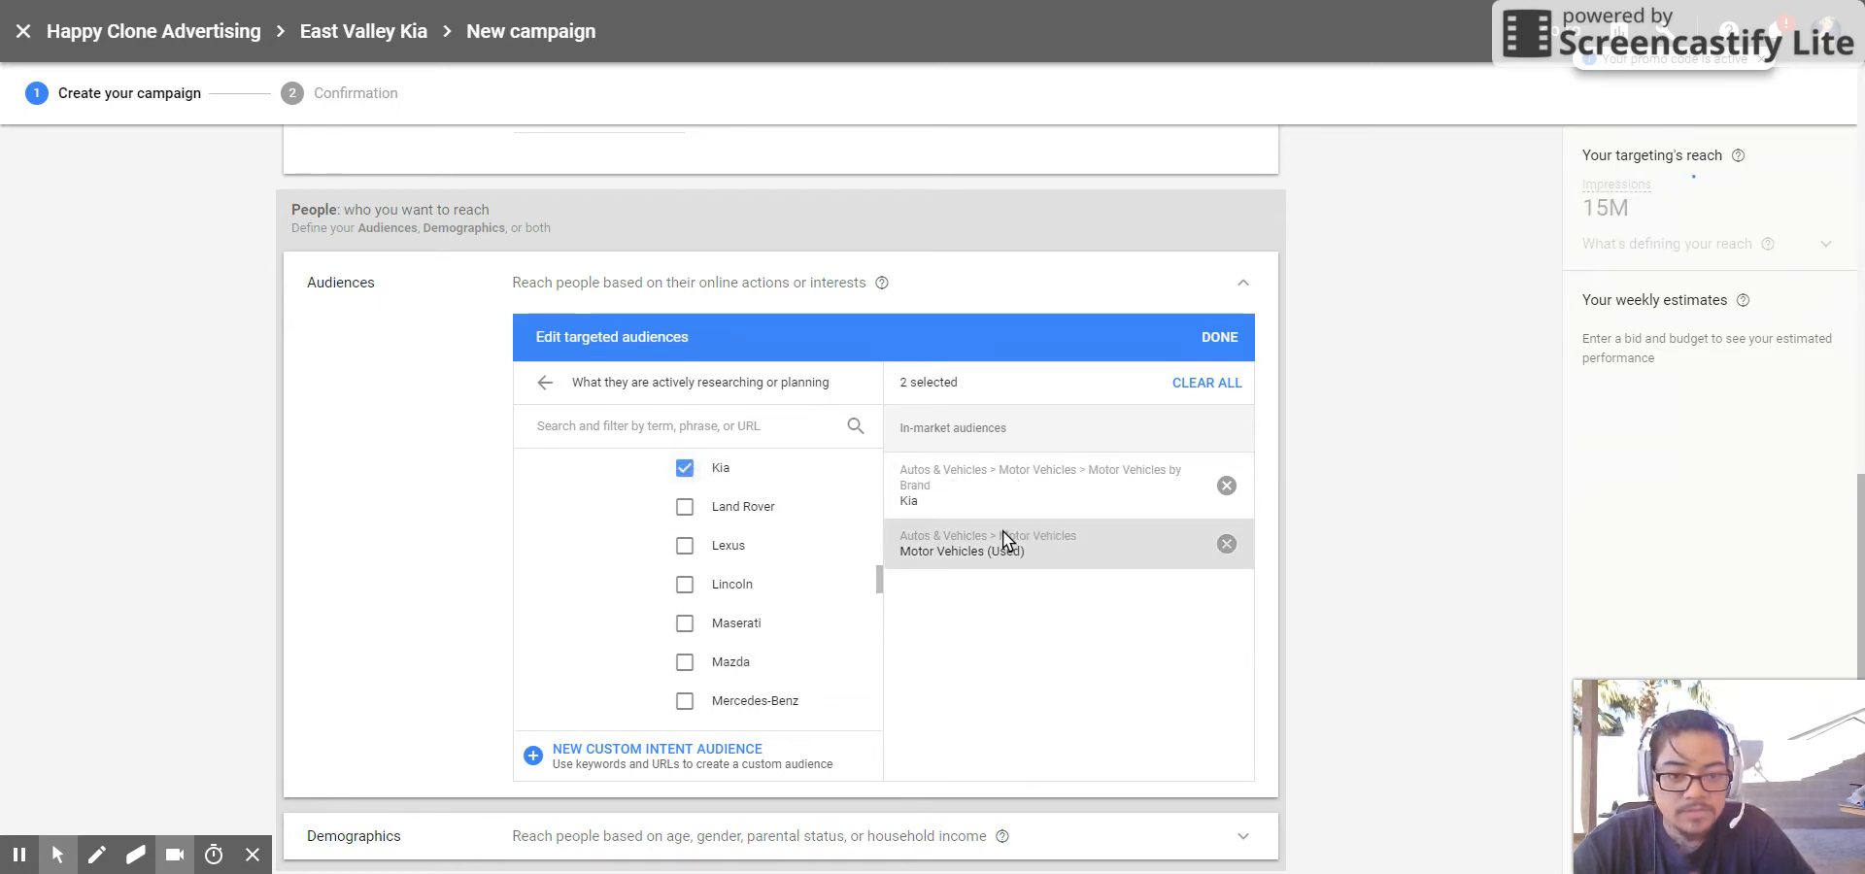
mouse_move(1175, 310)
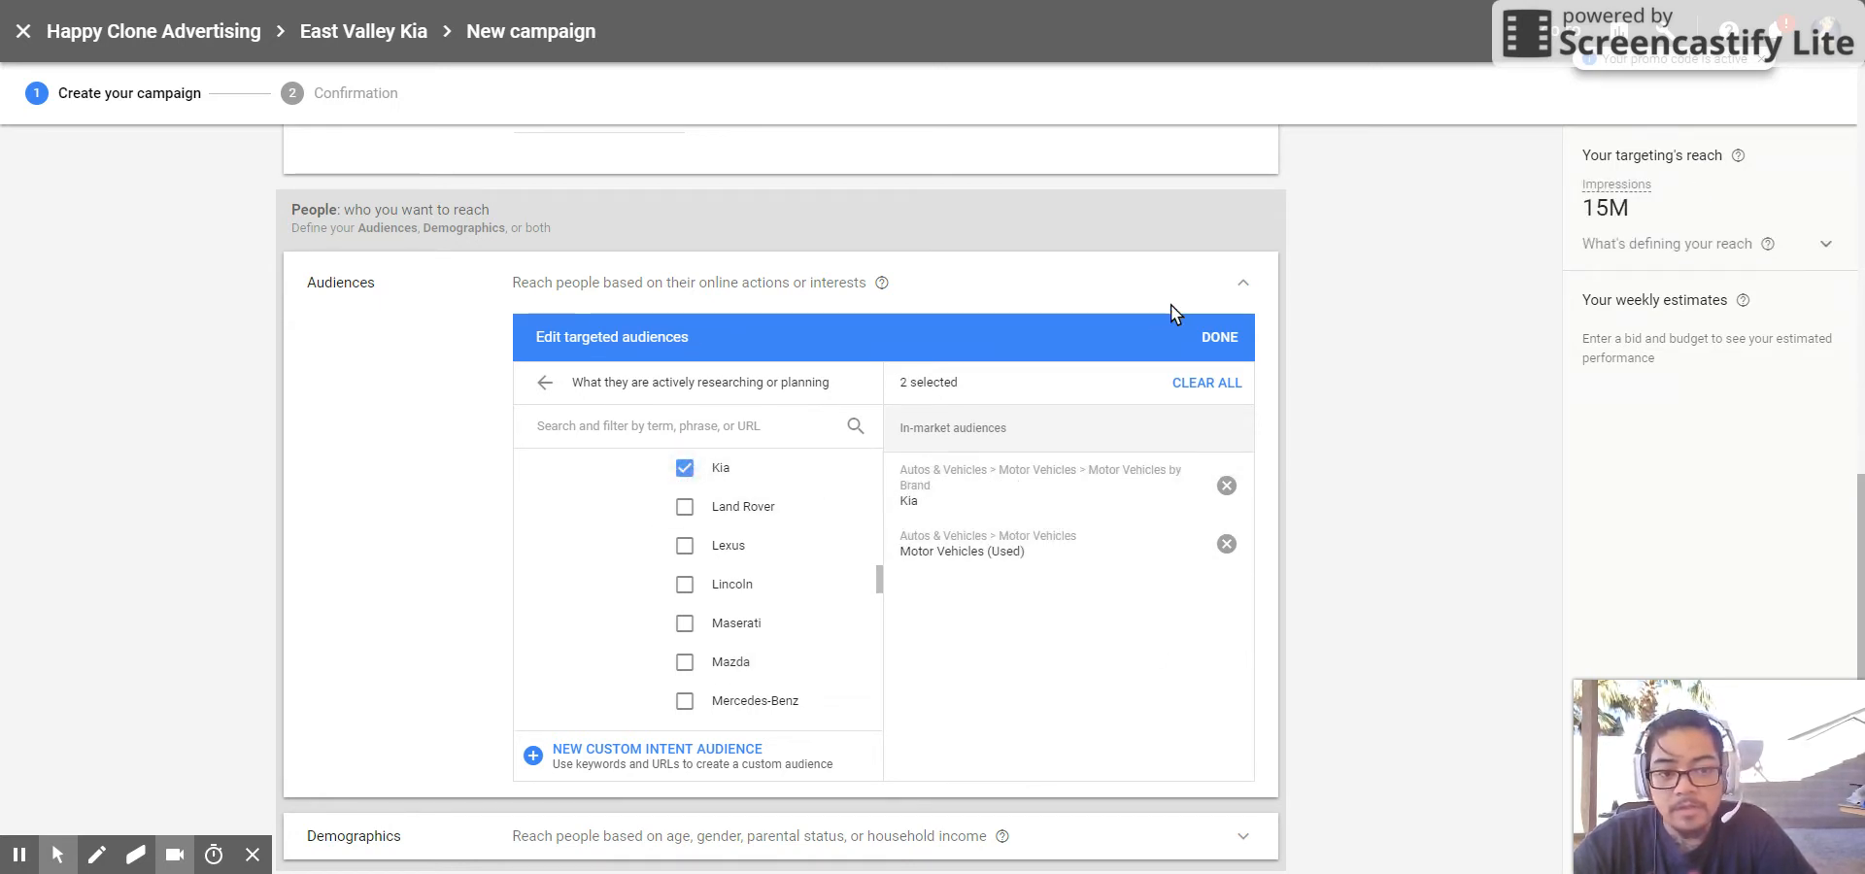
mouse_move(1622, 163)
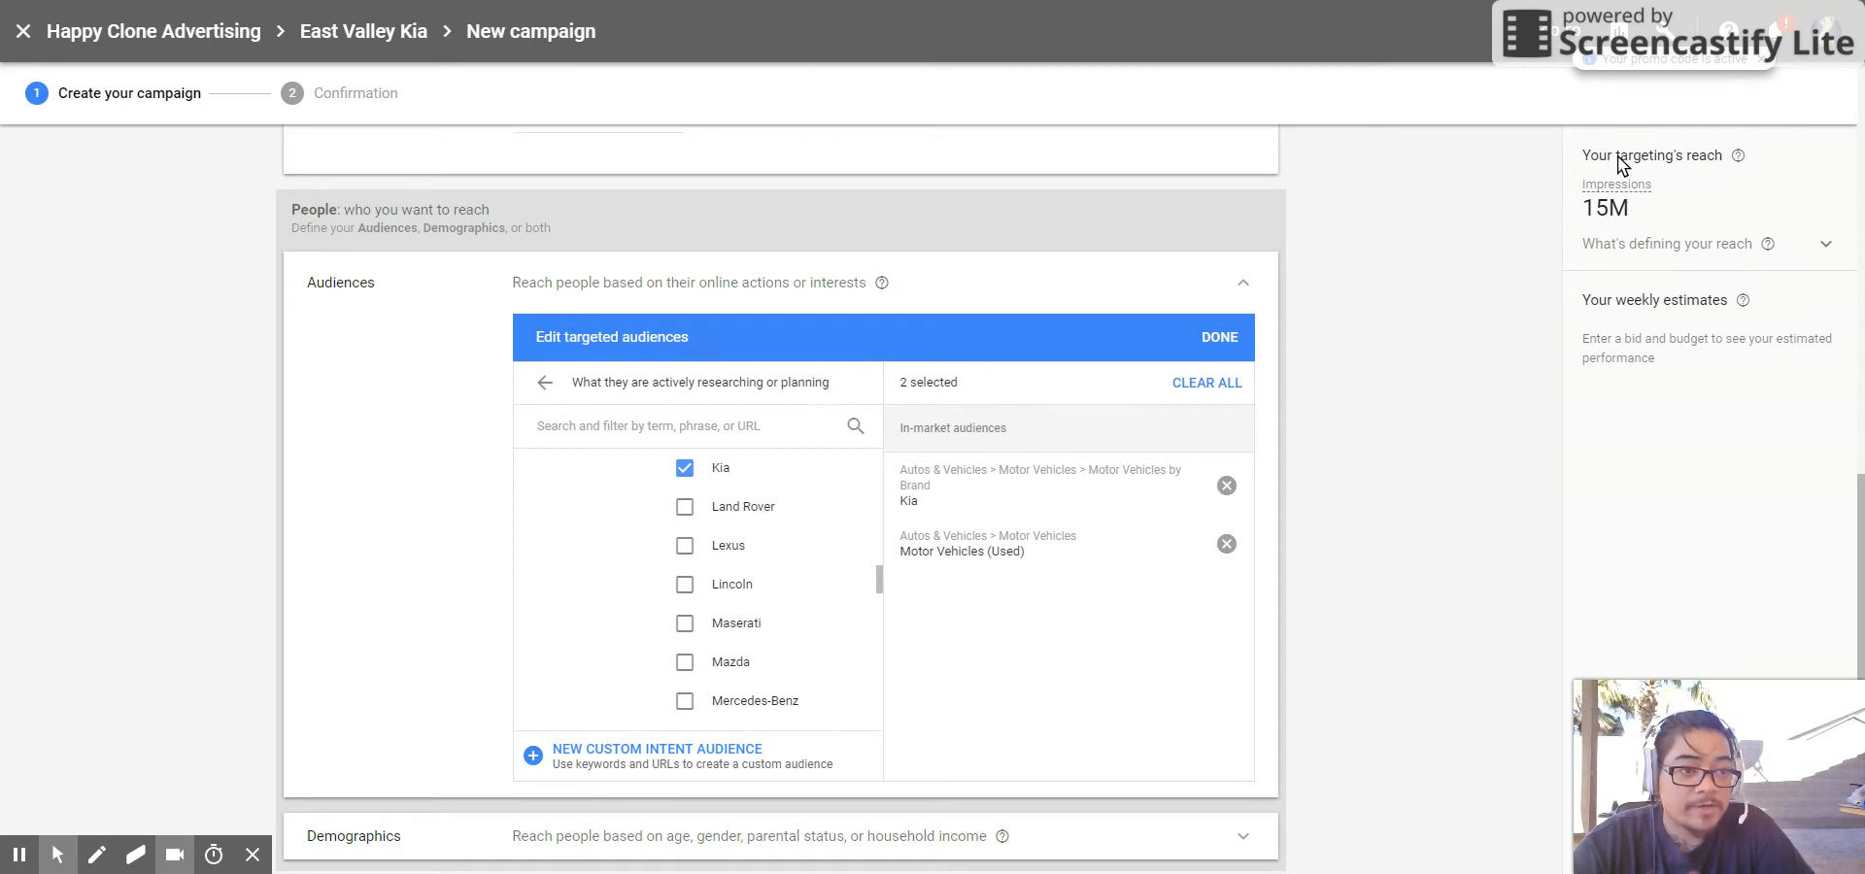
scroll("down", 3)
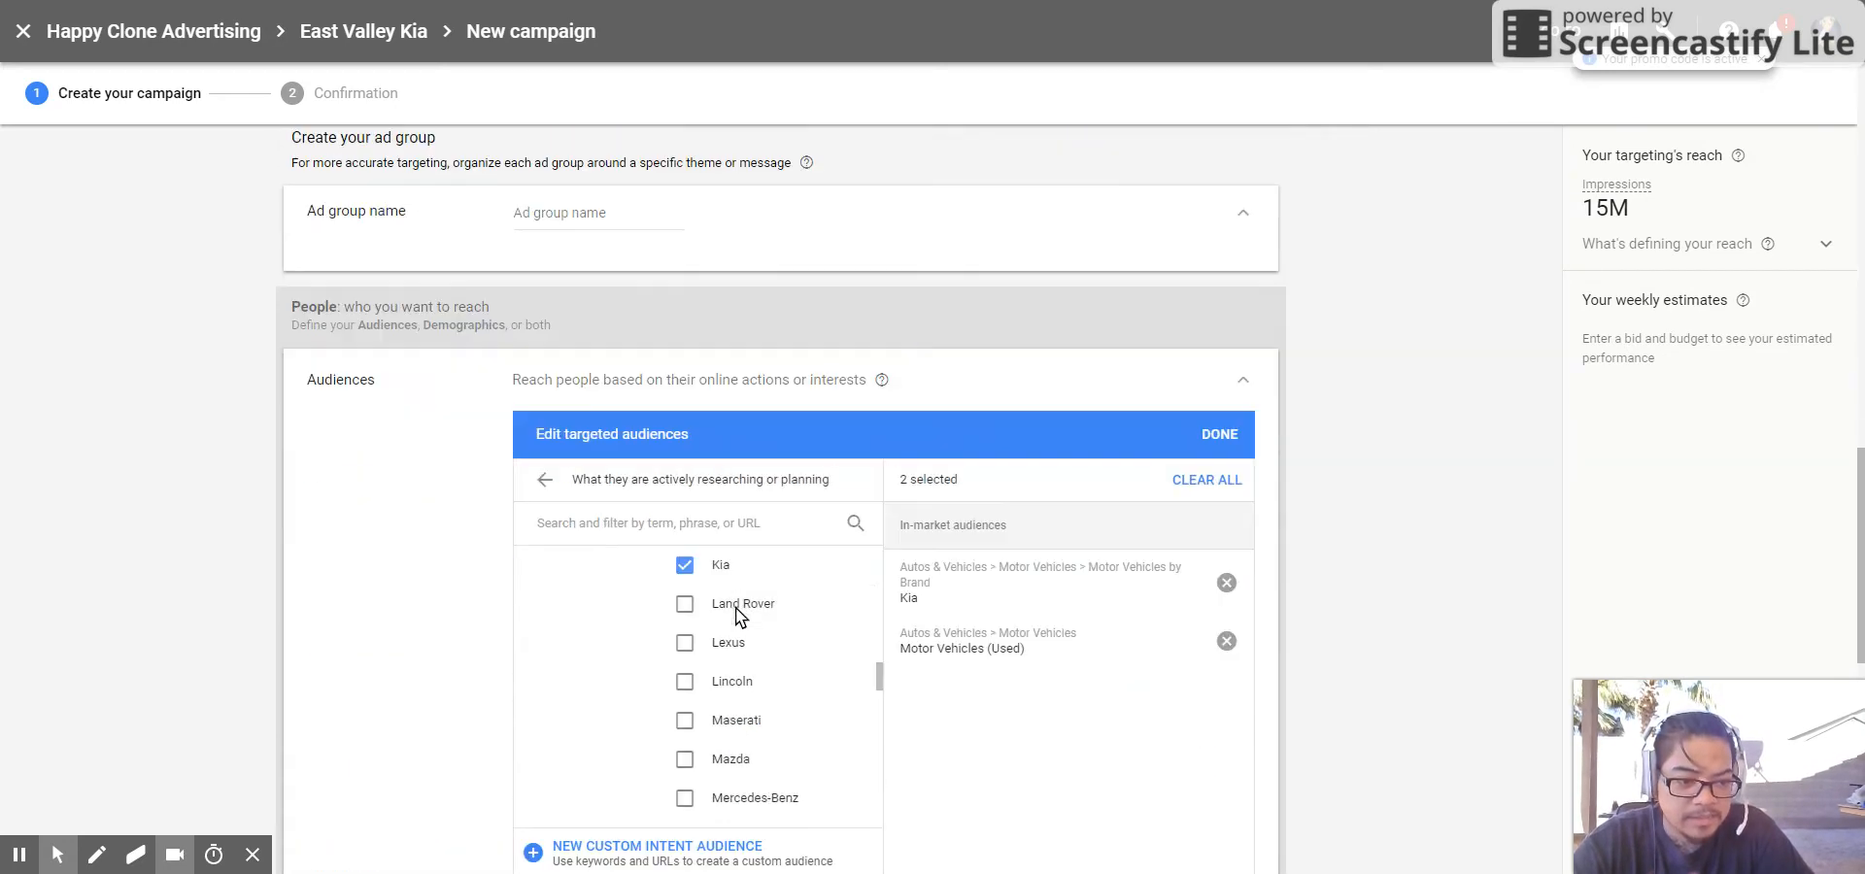
- Scroll down to review automated targeting, keeping Conservative automation
scroll("down", 3)
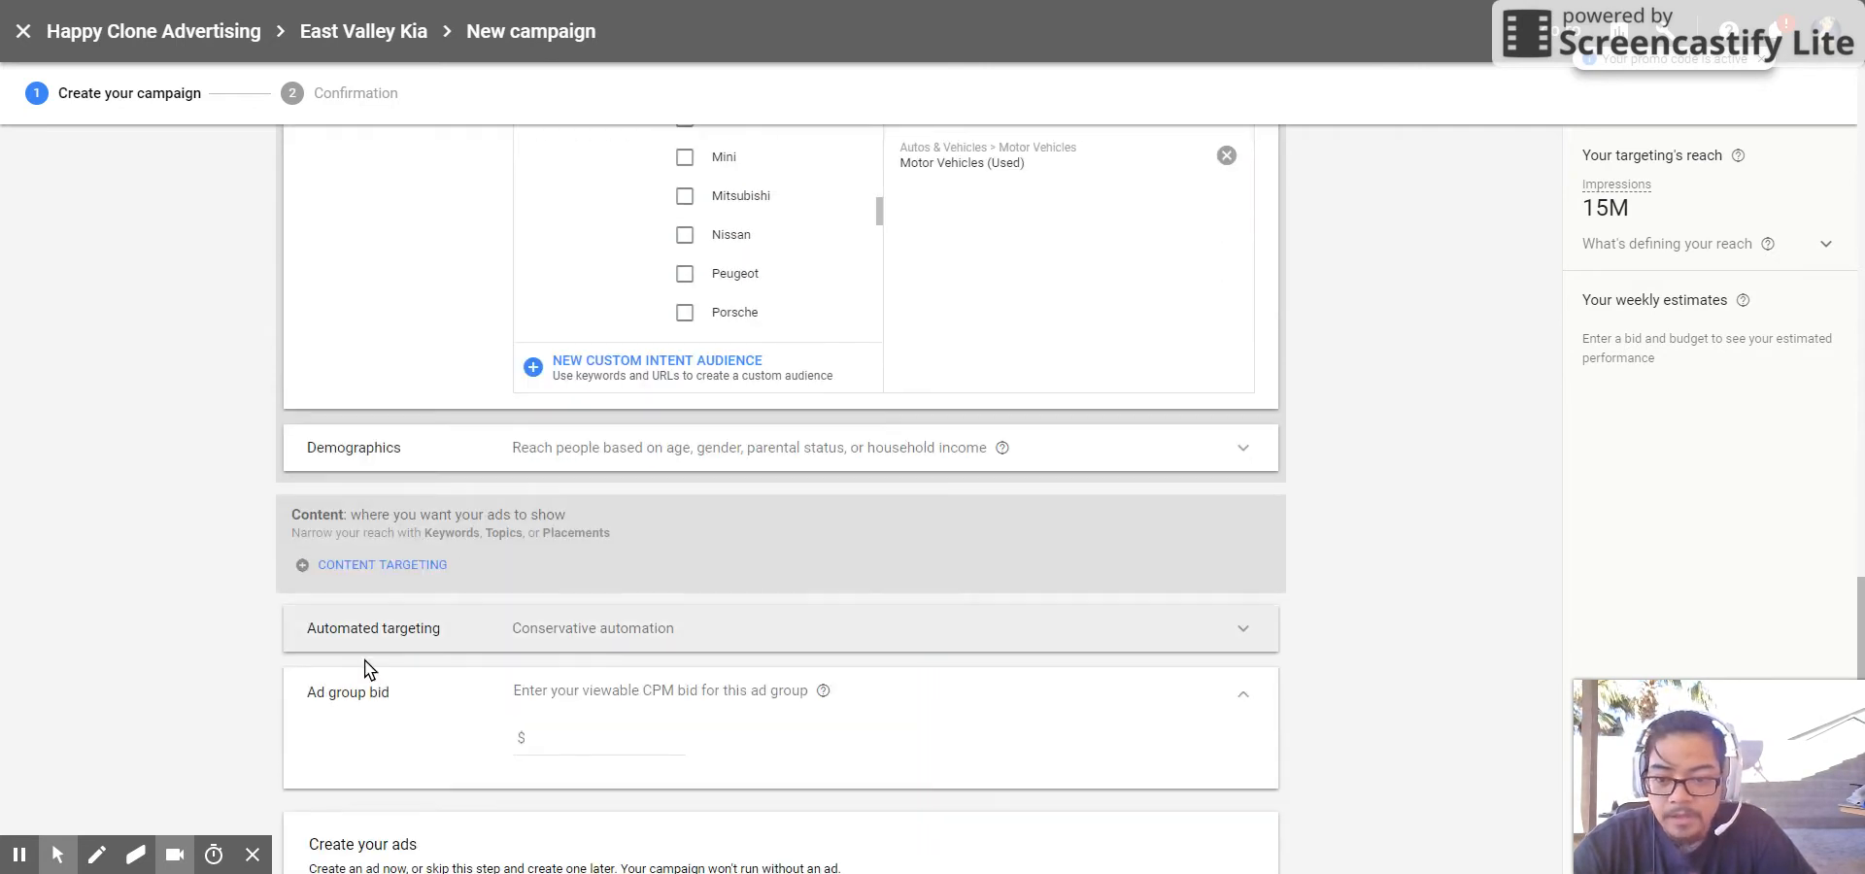
mouse_move(611, 660)
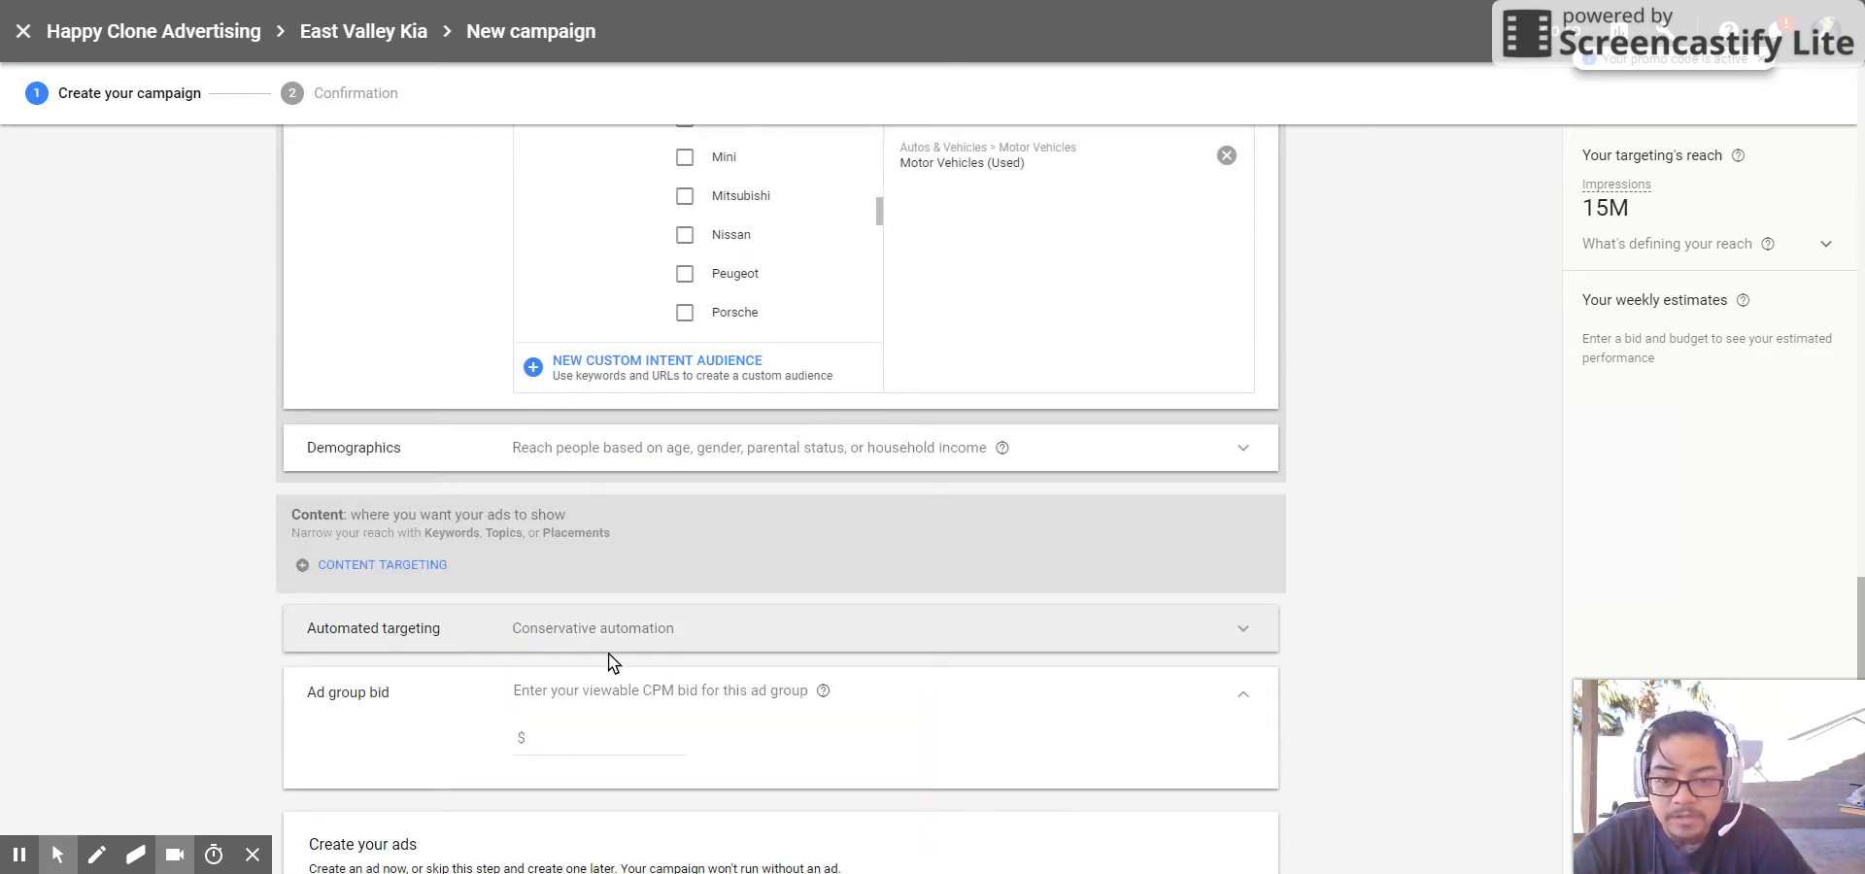
mouse_move(663, 641)
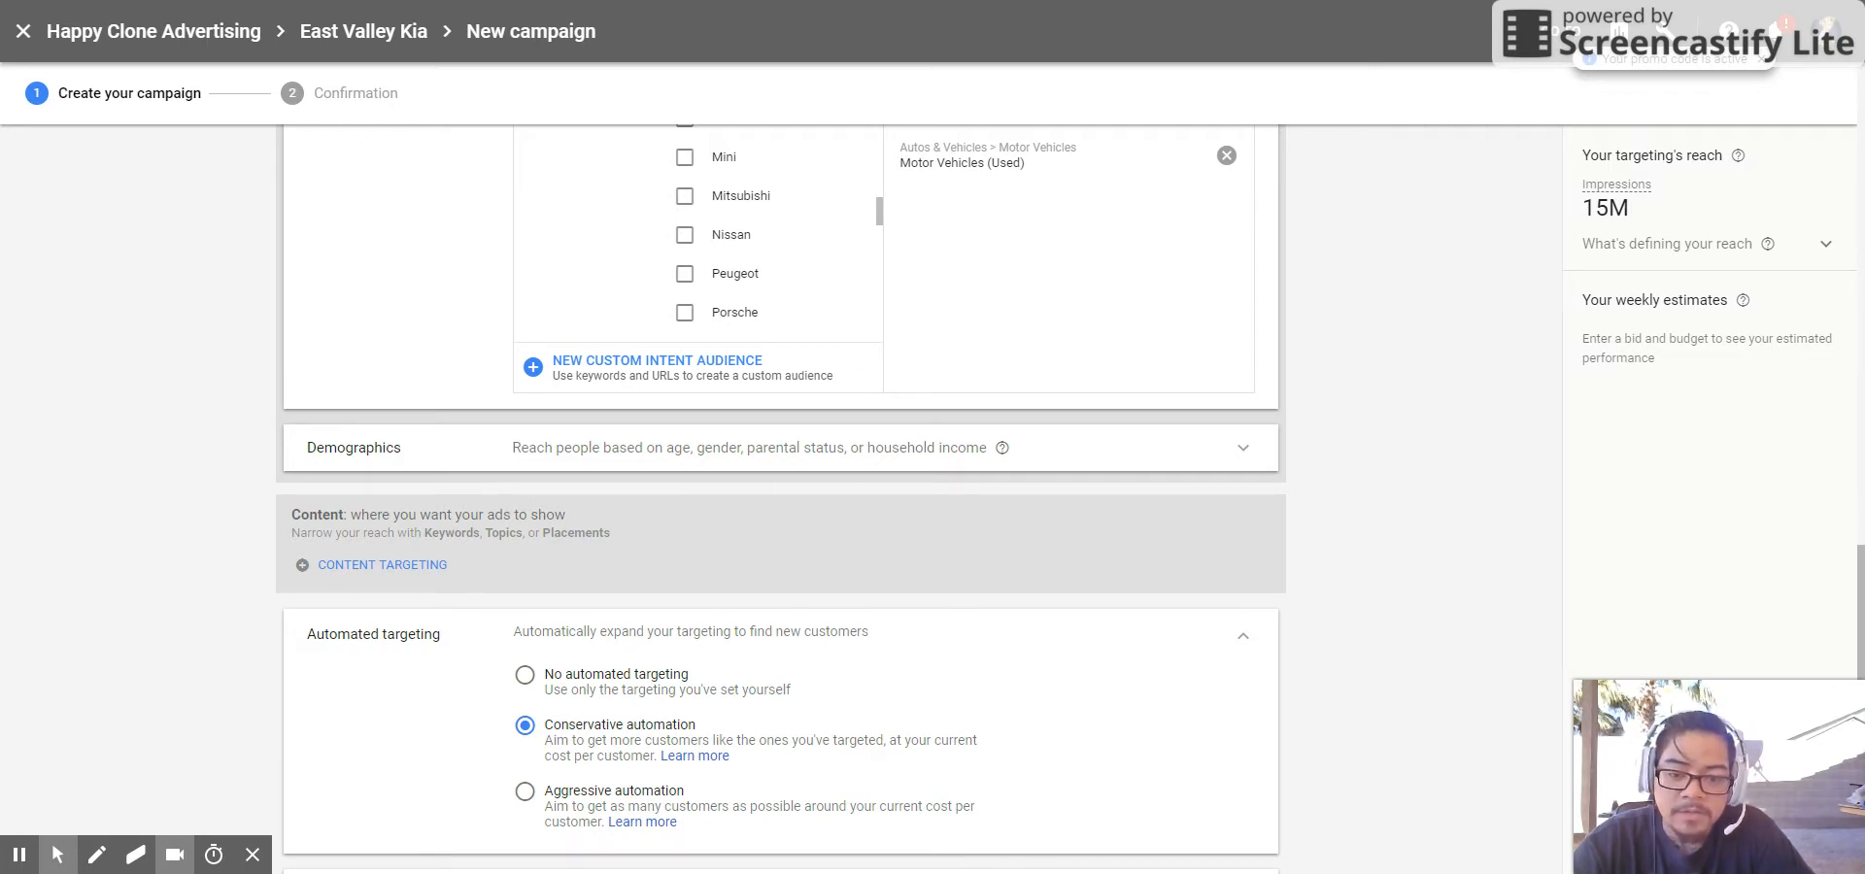
mouse_move(850, 661)
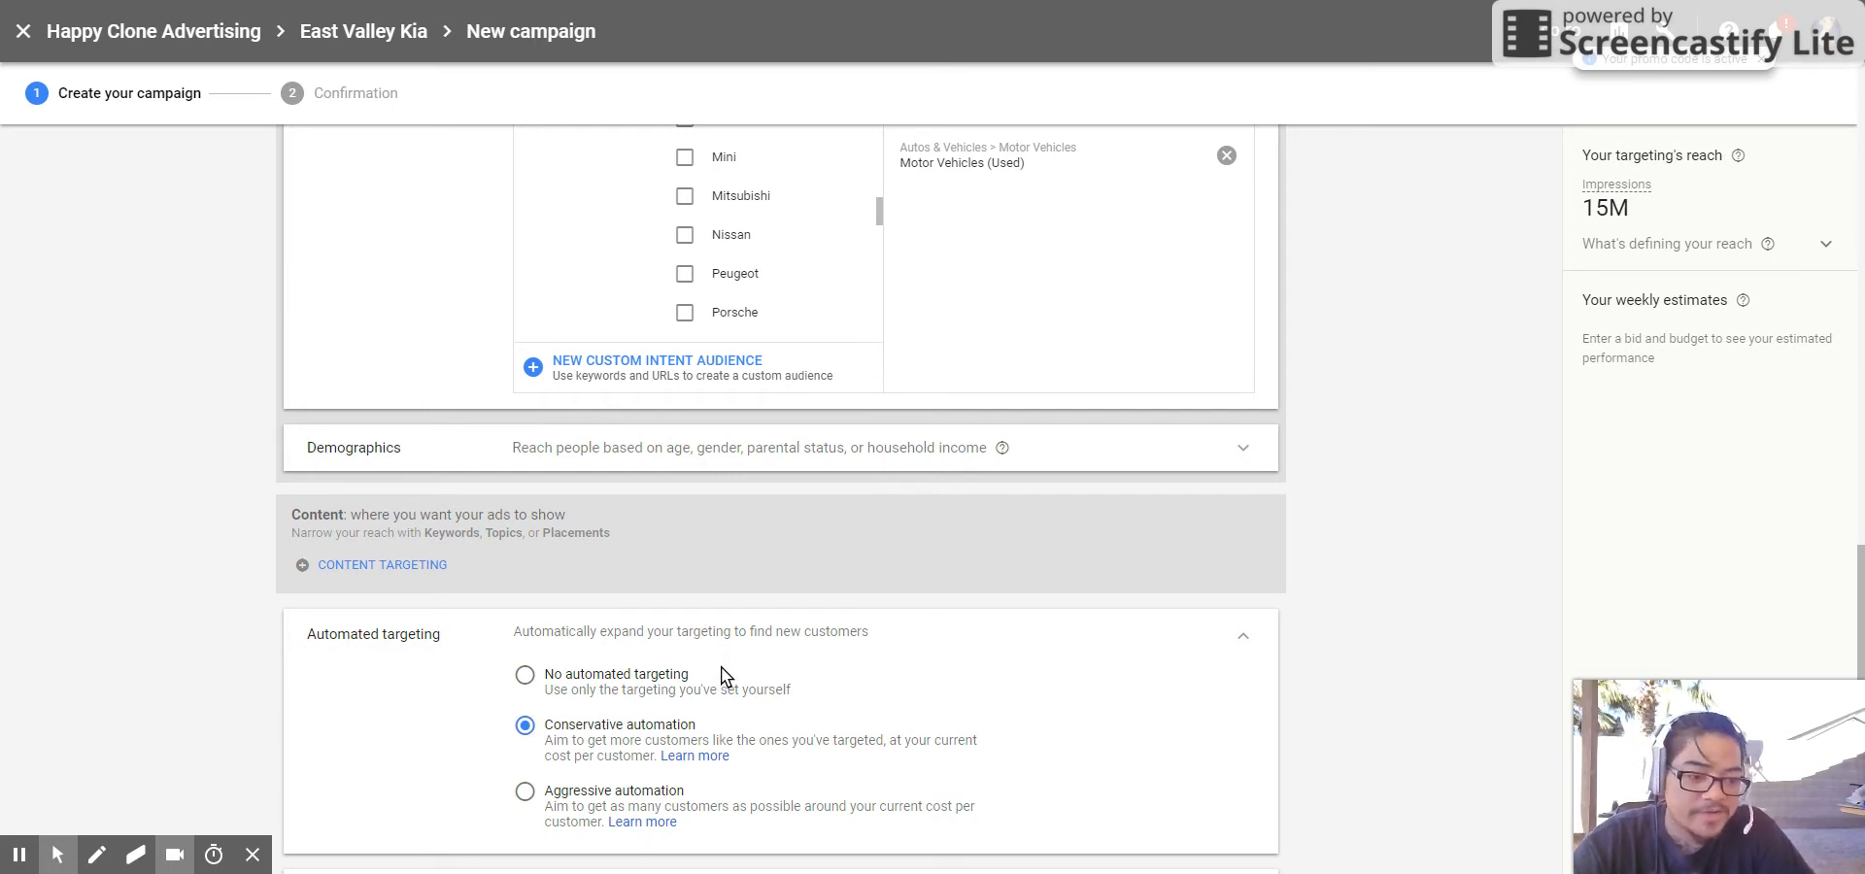
scroll("down", 3)
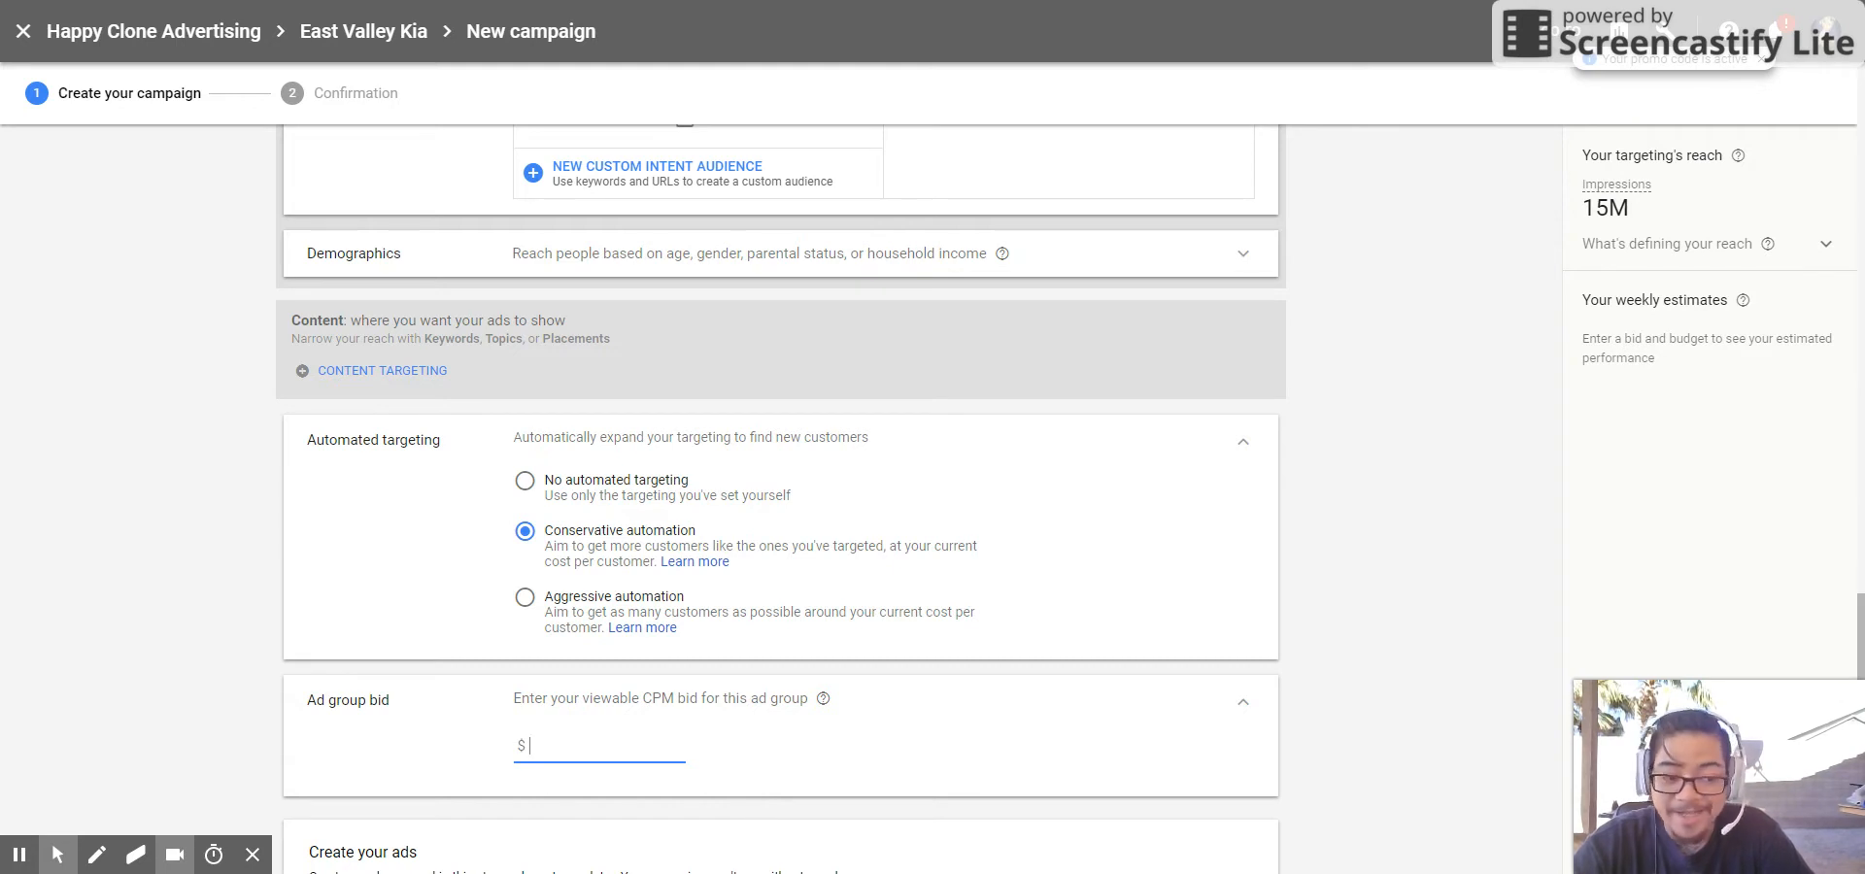
- Set the ad group's viewable CPM bid to $0.05 and start creating a new ad
type("0.05")
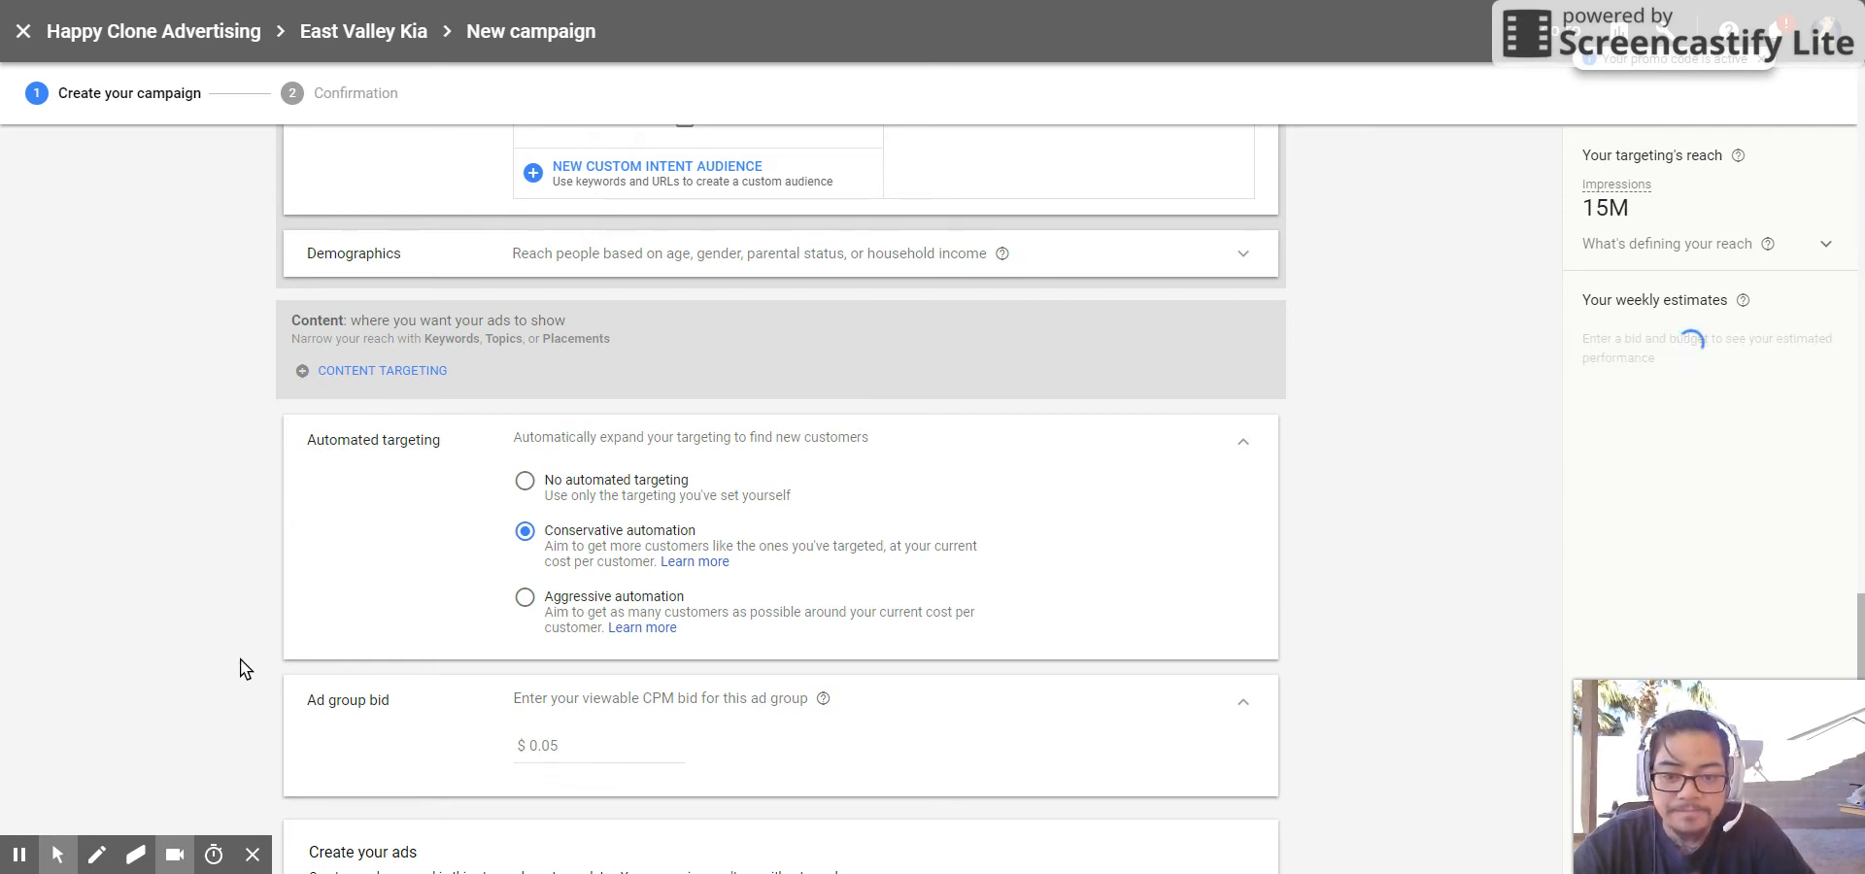
scroll("down", 3)
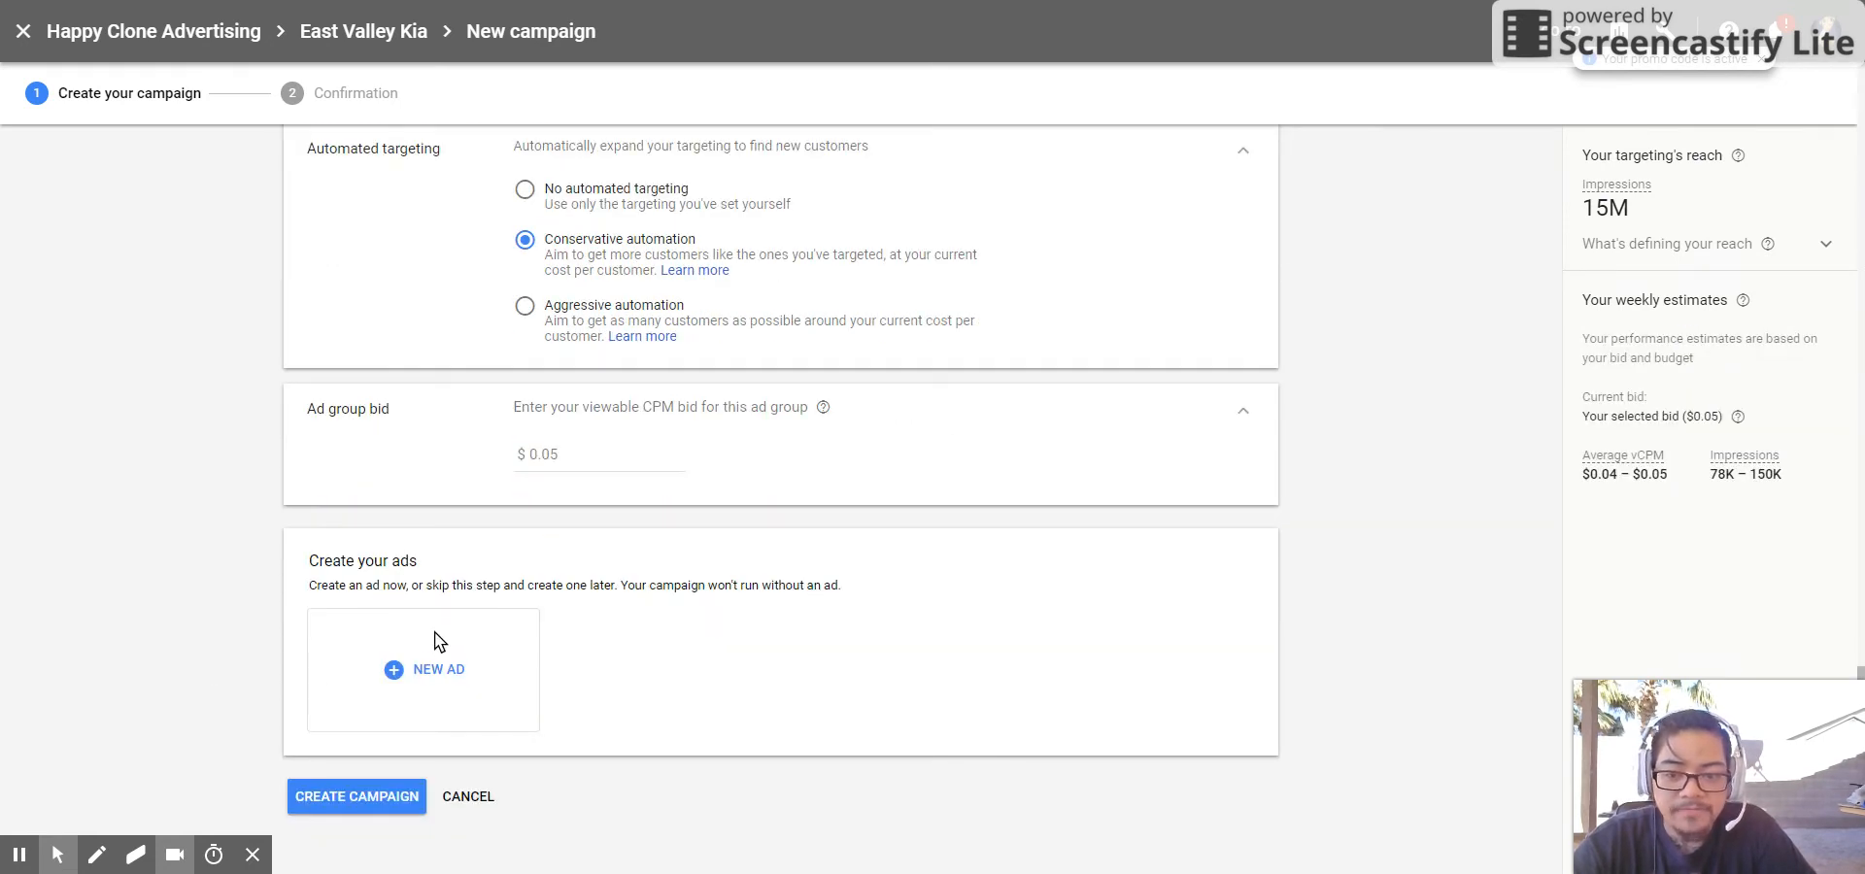
left_click(423, 668)
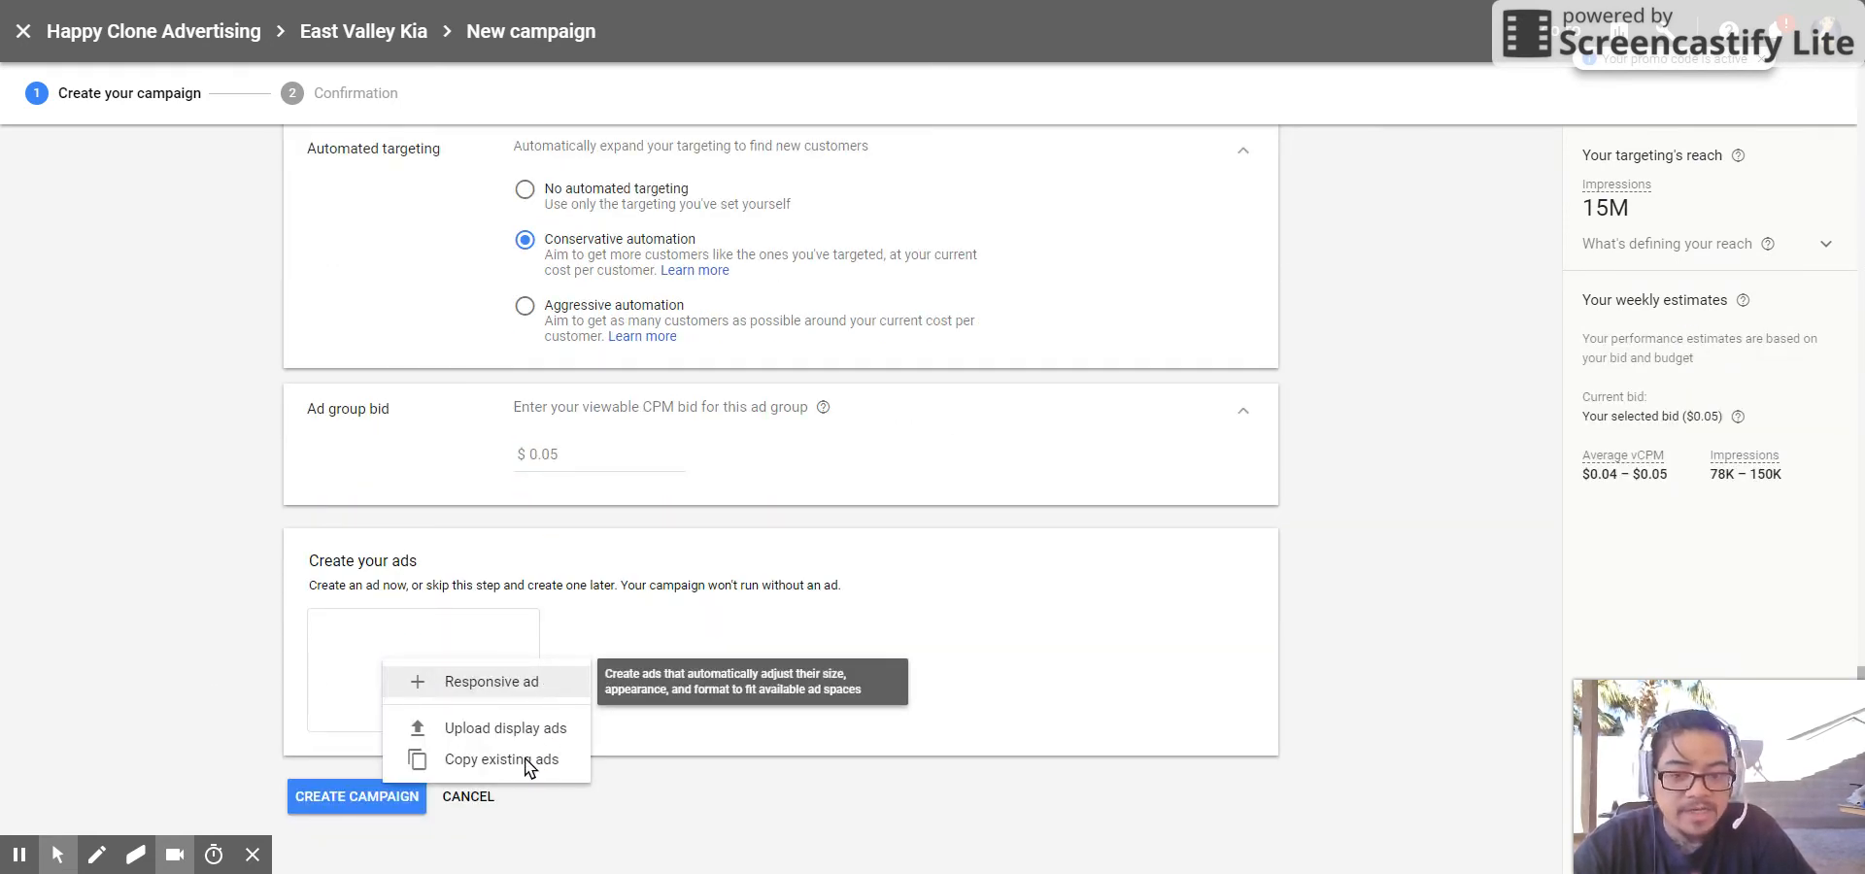
mouse_move(517, 742)
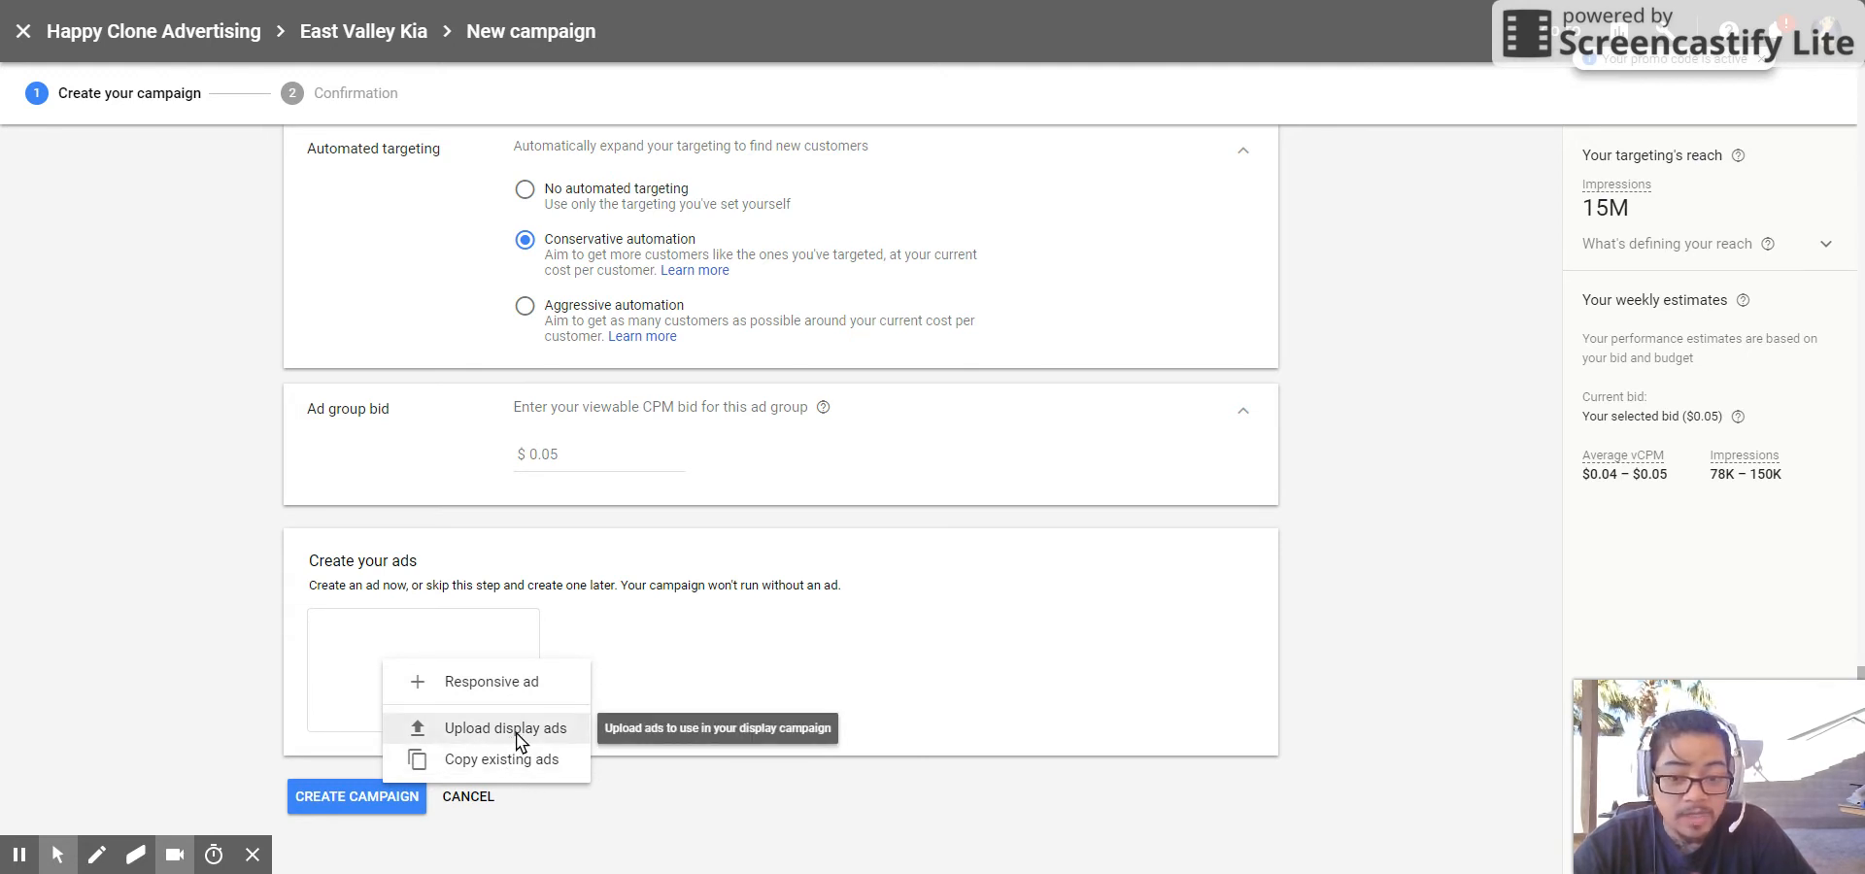
mouse_move(377, 787)
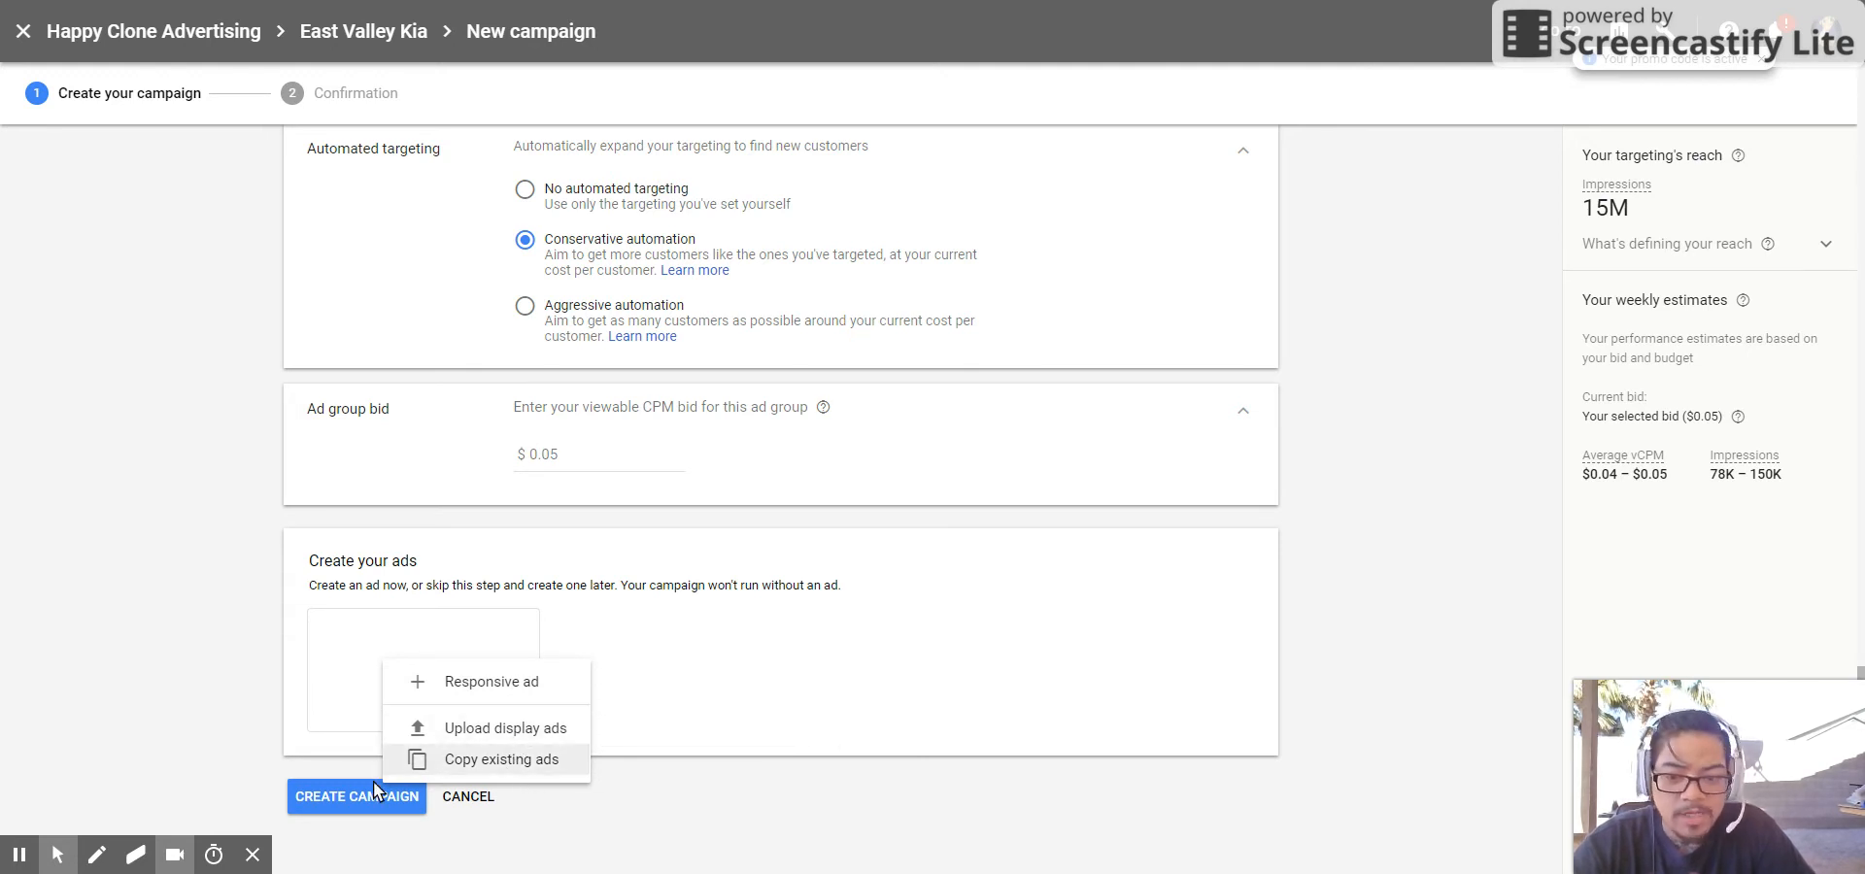
mouse_move(626, 789)
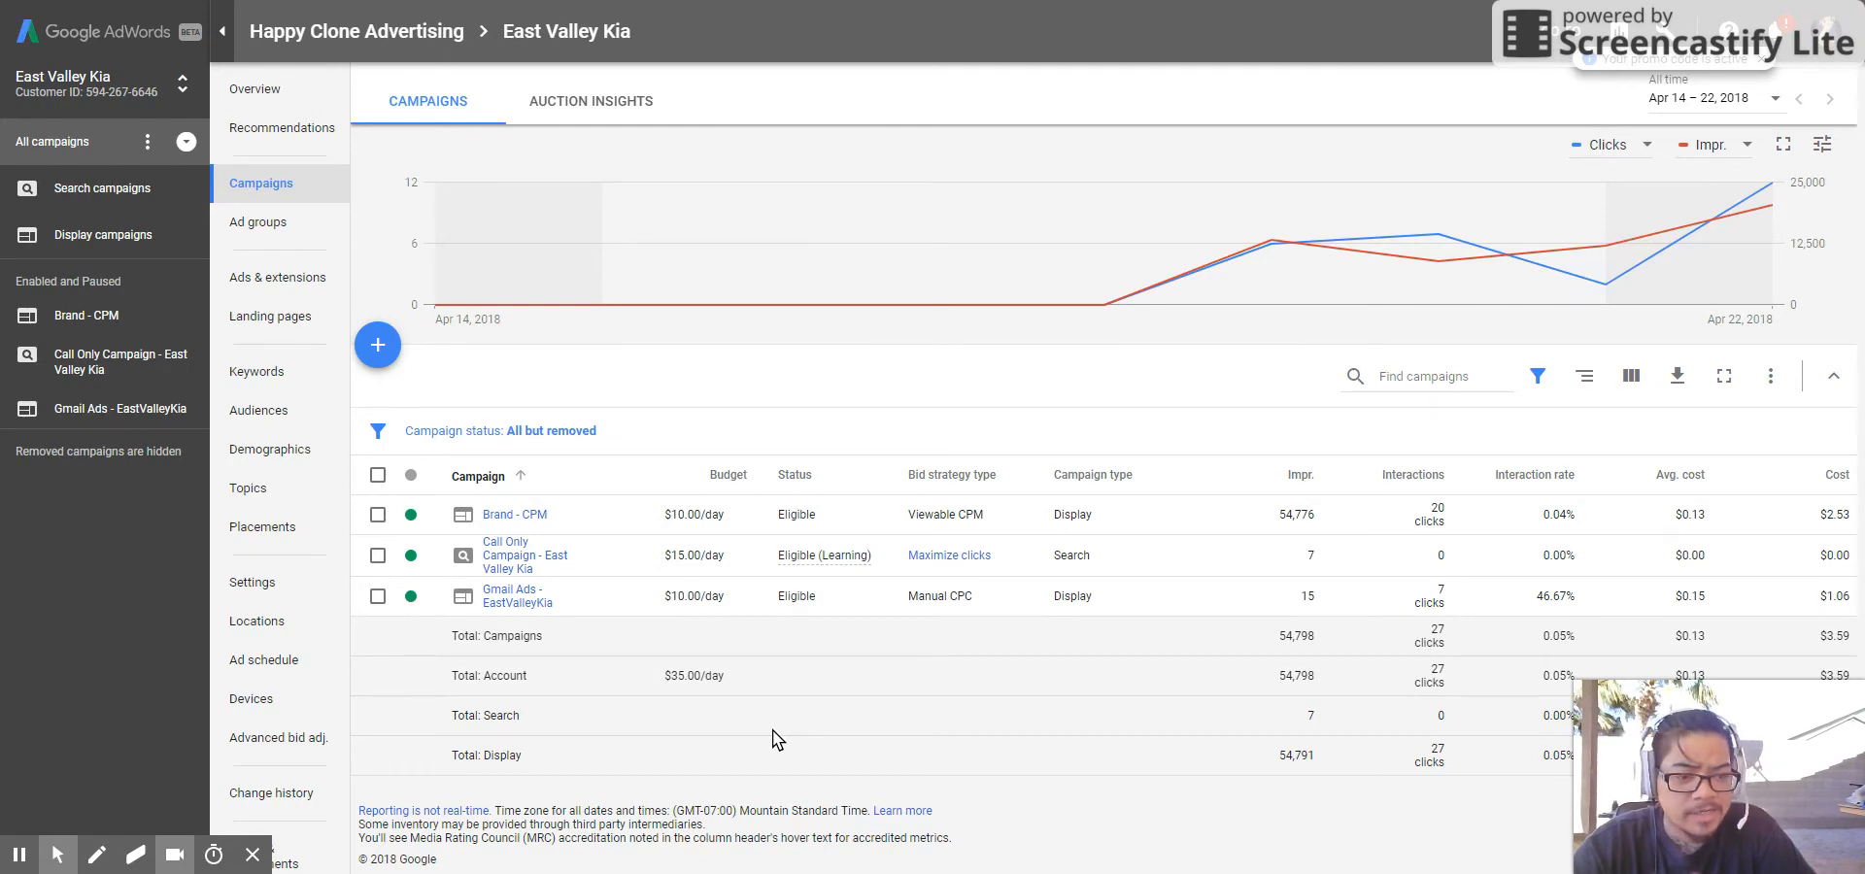
mouse_move(575, 524)
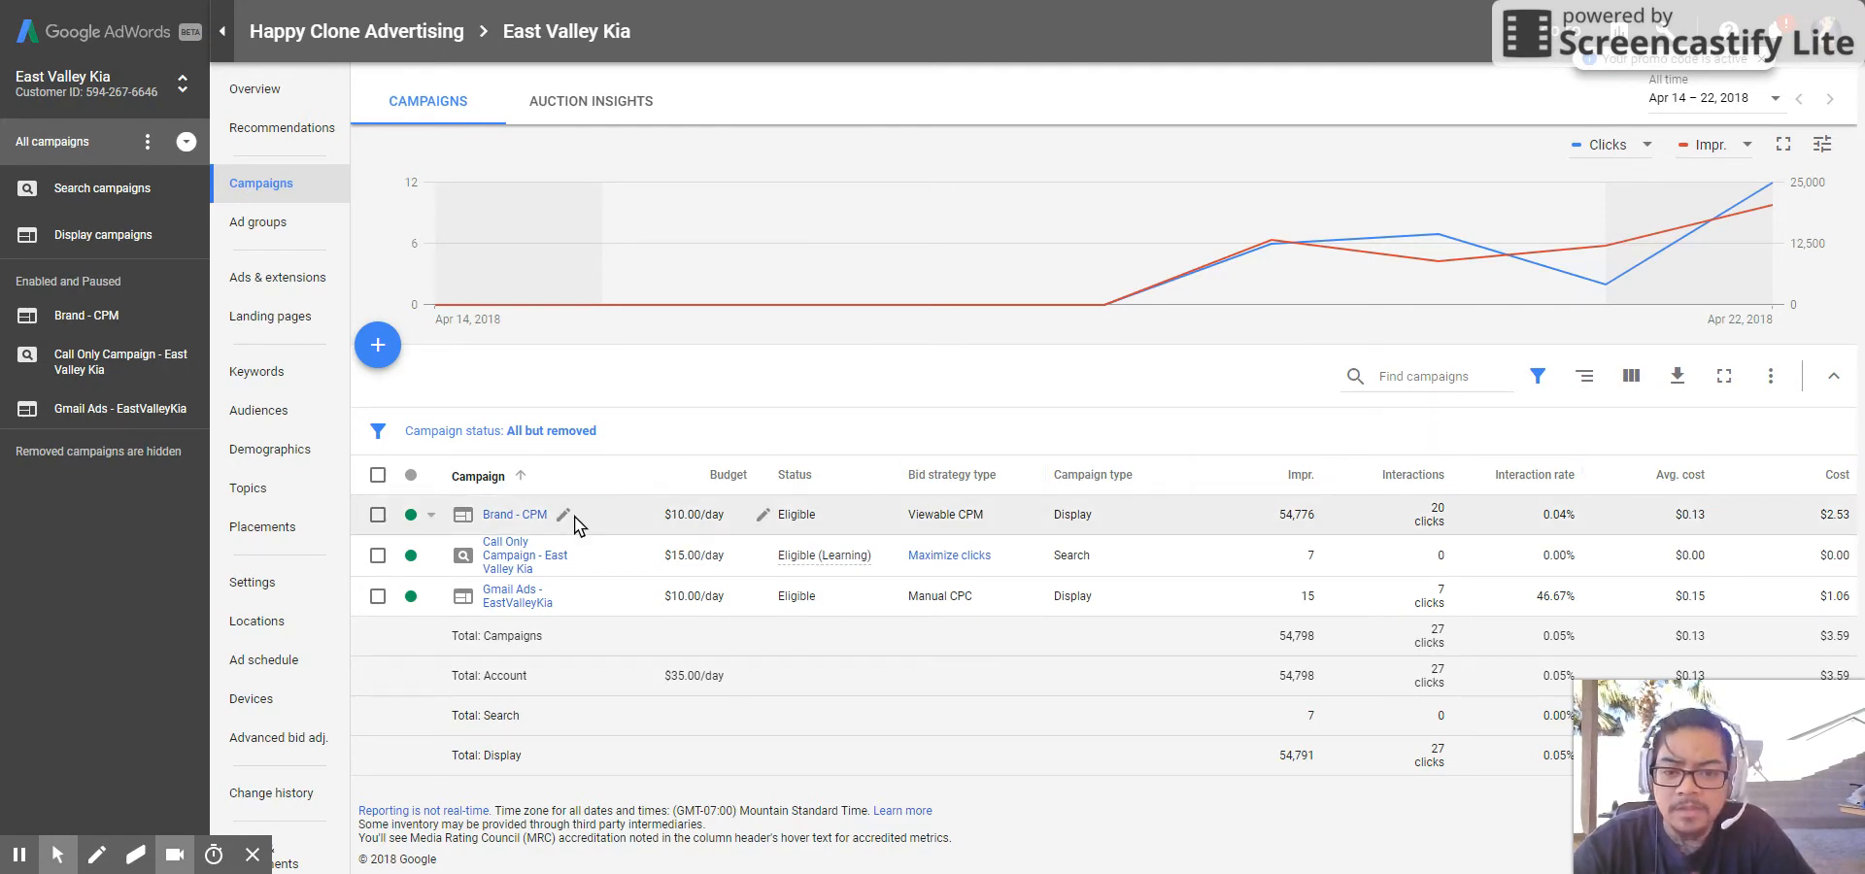
mouse_move(698, 527)
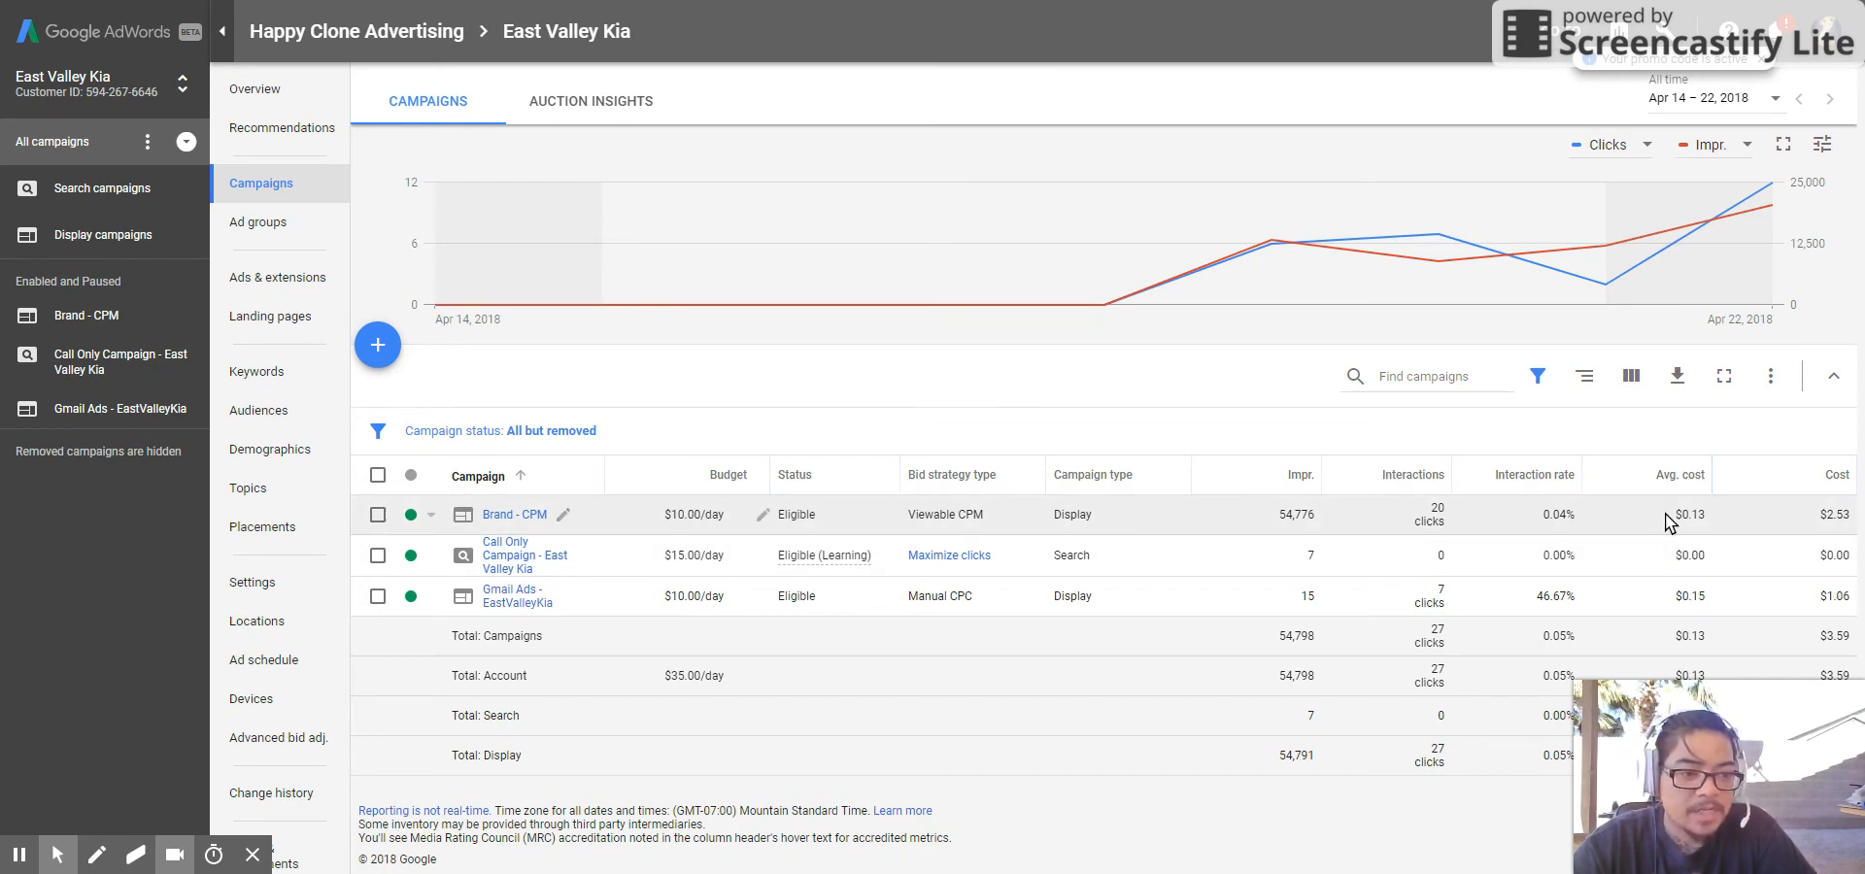
mouse_move(1466, 575)
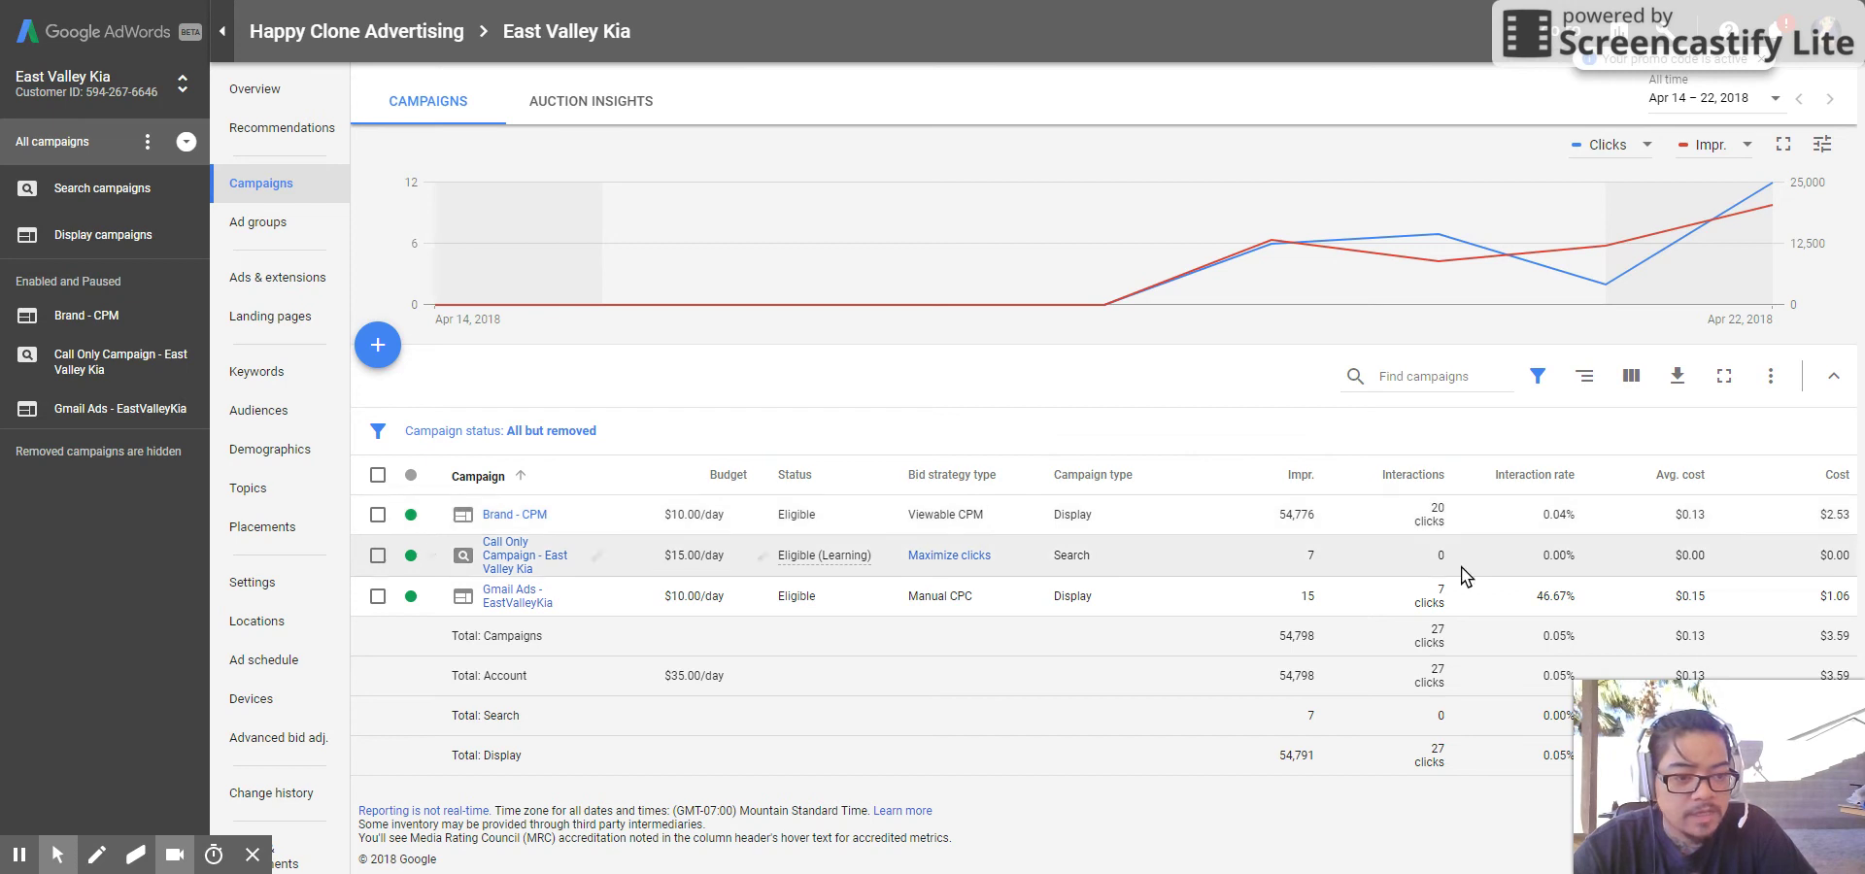